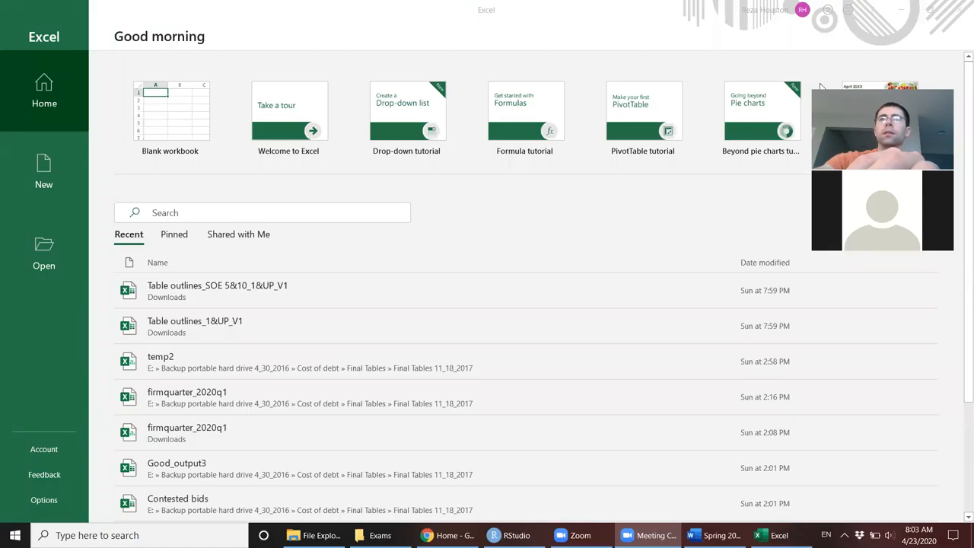
Create a new blank workbook from the Excel start screen.
left_click(170, 111)
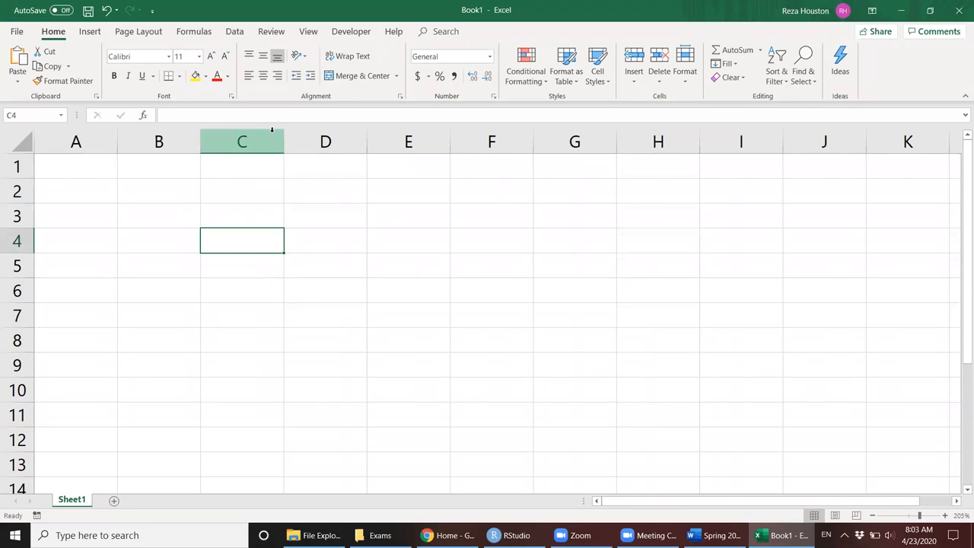
mouse_move(276, 163)
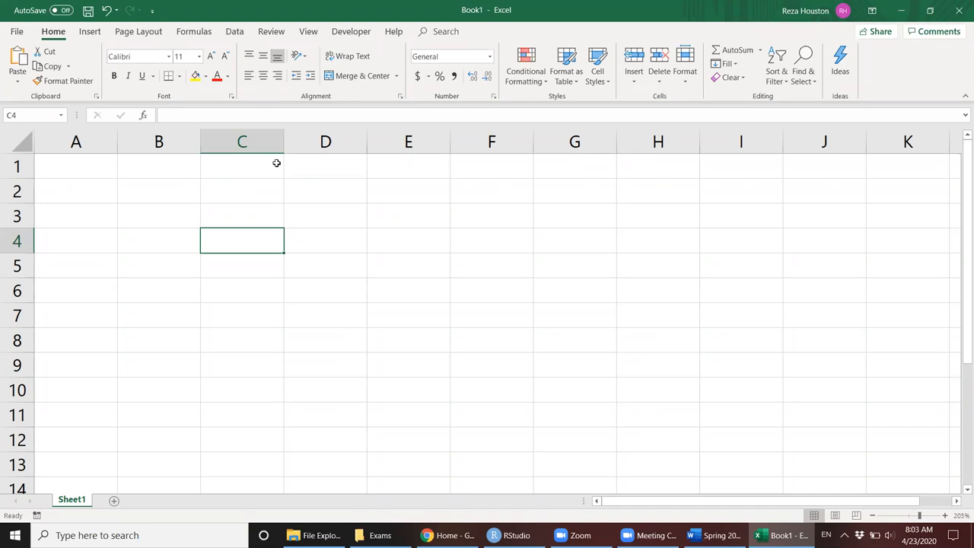
Scroll through the Word exam topics to the formulas page, then return to the Excel workbook.
left_click(721, 535)
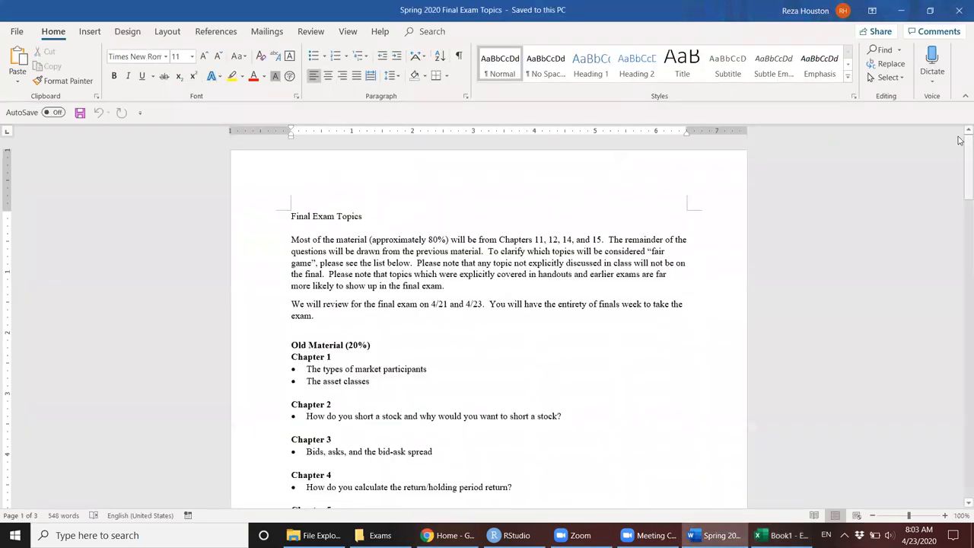
scroll("down", 3)
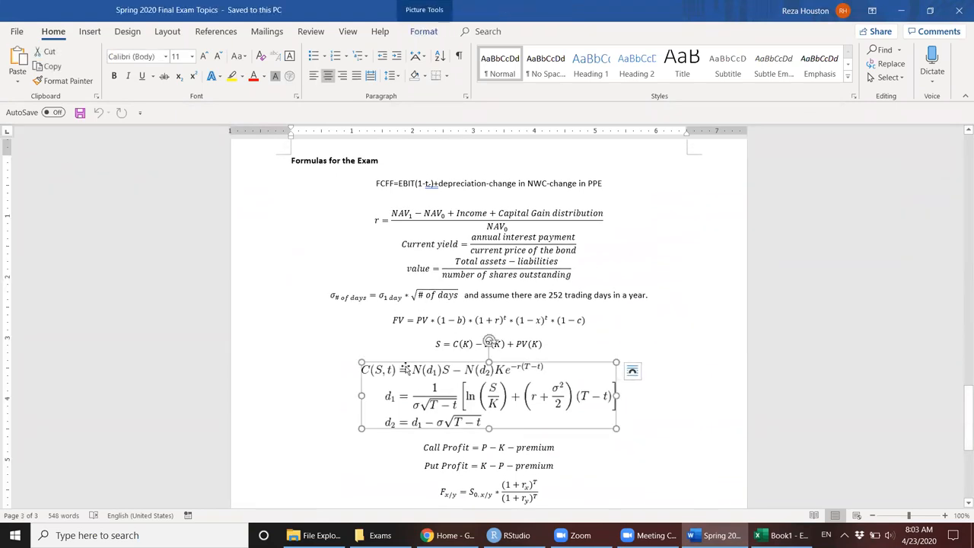
mouse_move(444, 381)
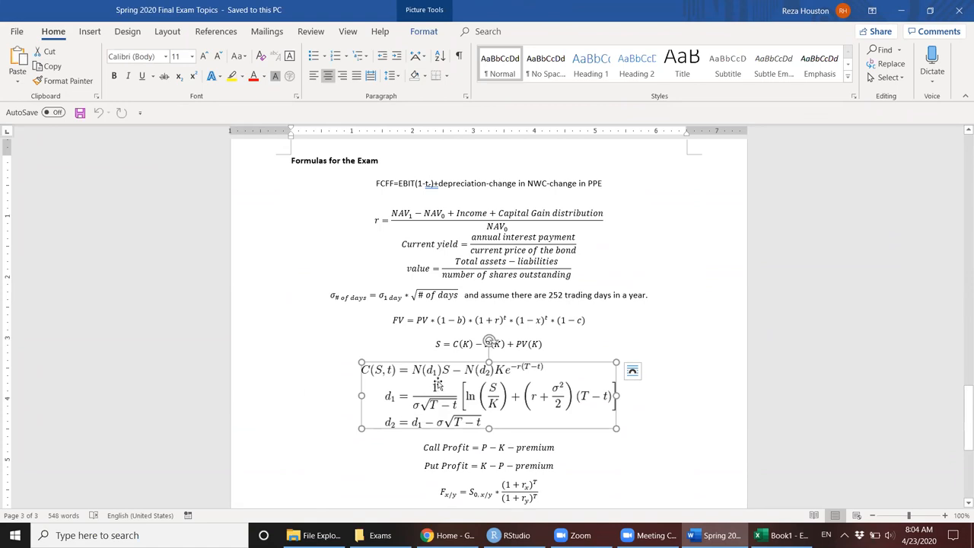
mouse_move(443, 382)
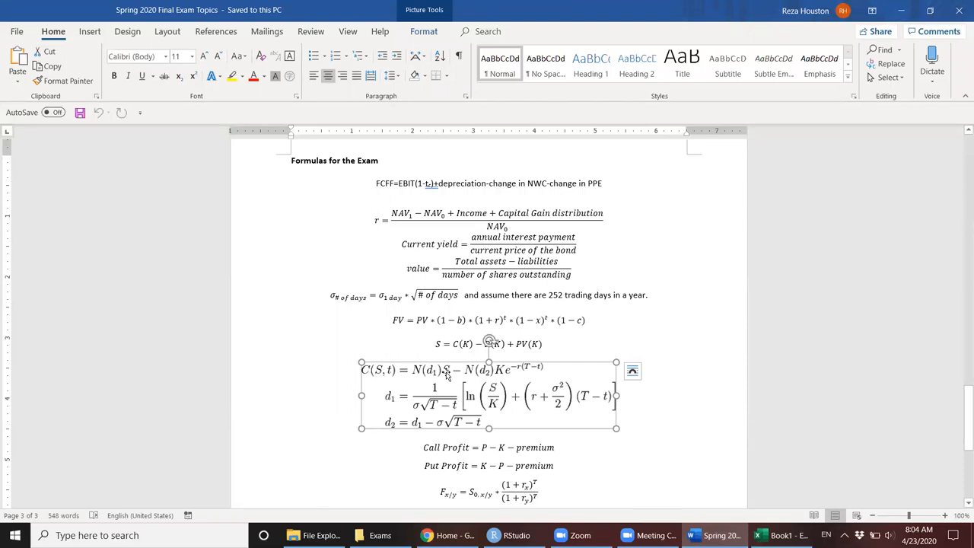
mouse_move(418, 384)
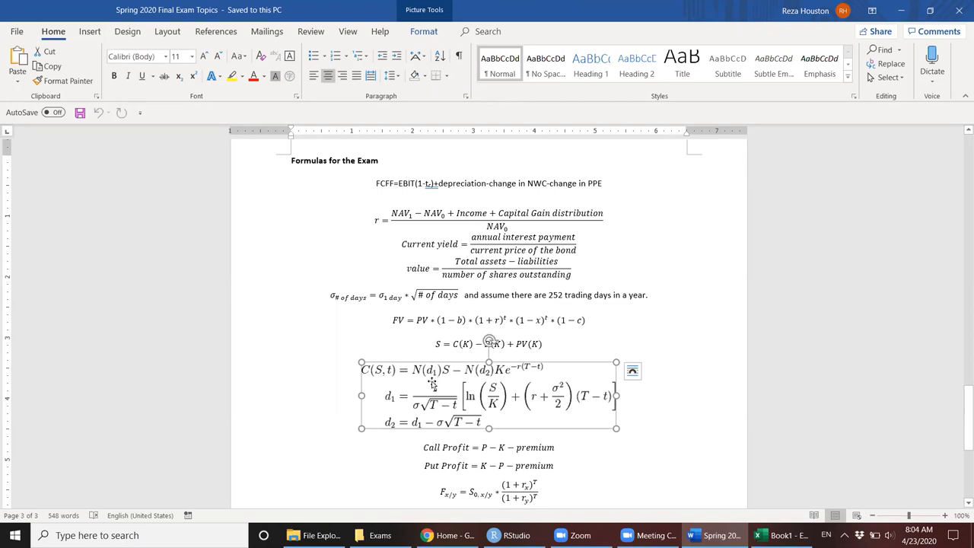
mouse_move(424, 384)
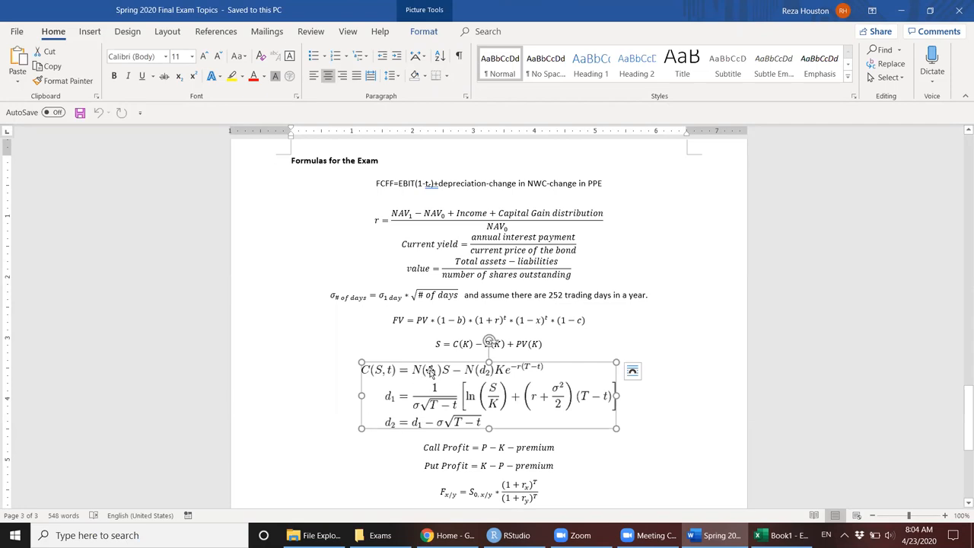
mouse_move(423, 363)
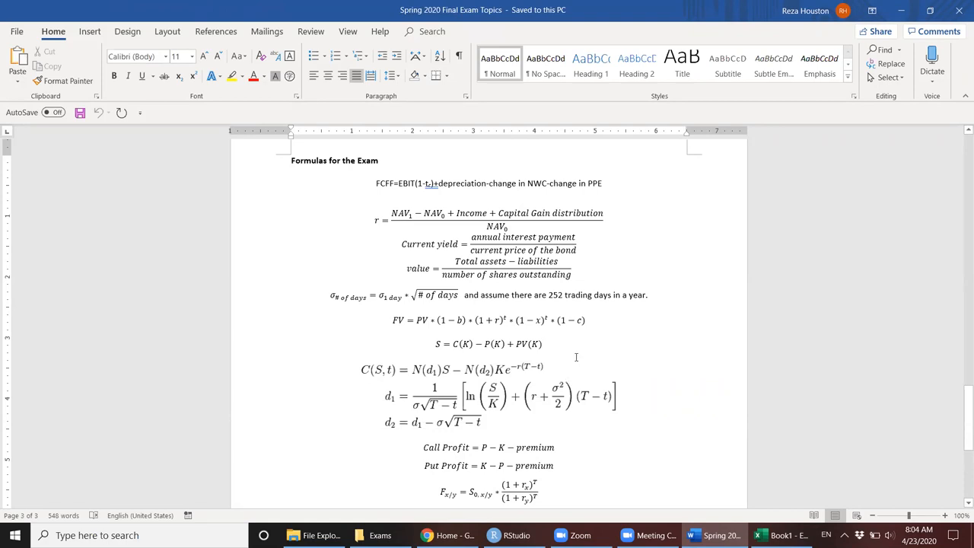
left_click(761, 535)
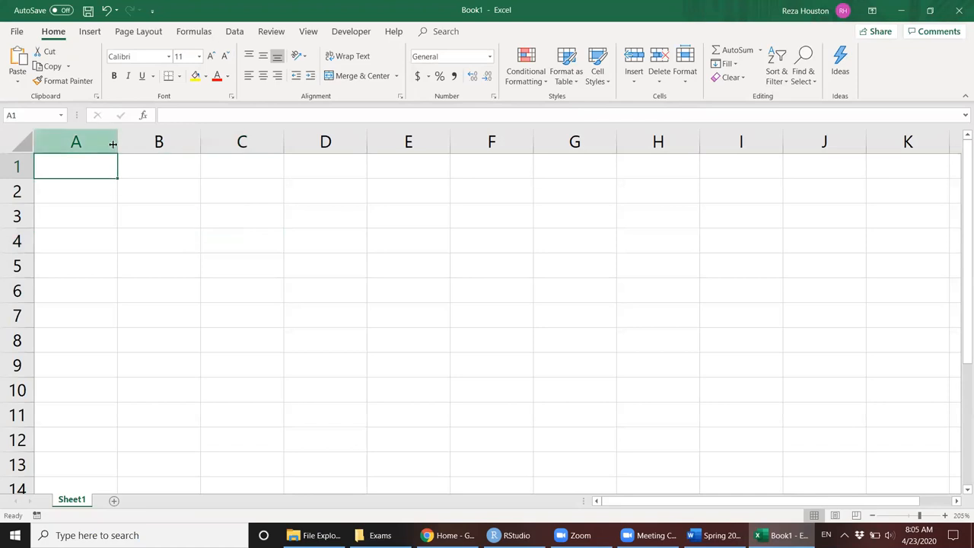
Widen column A and type 'You have just found out that the price of a stock has increased.'.
left_click_drag(118, 141, 384, 141)
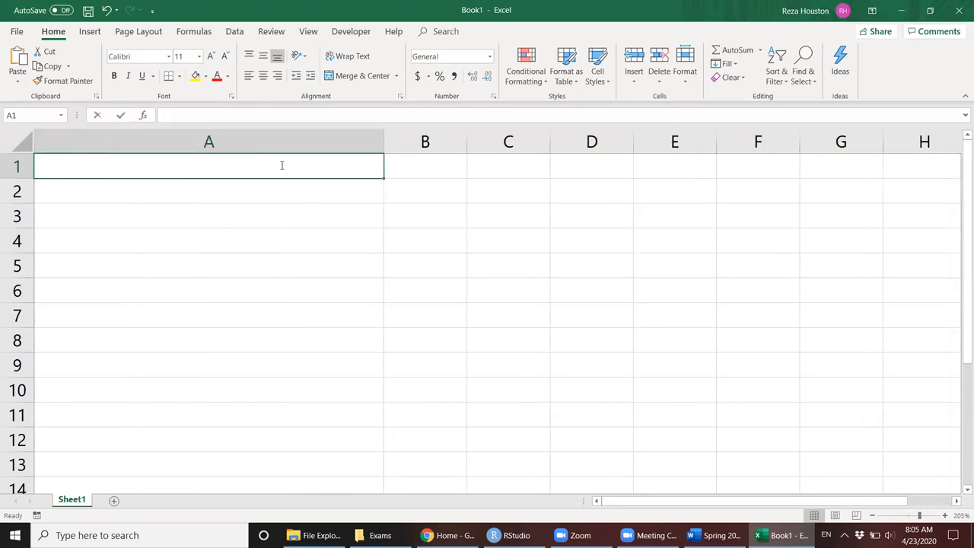
type("You have just")
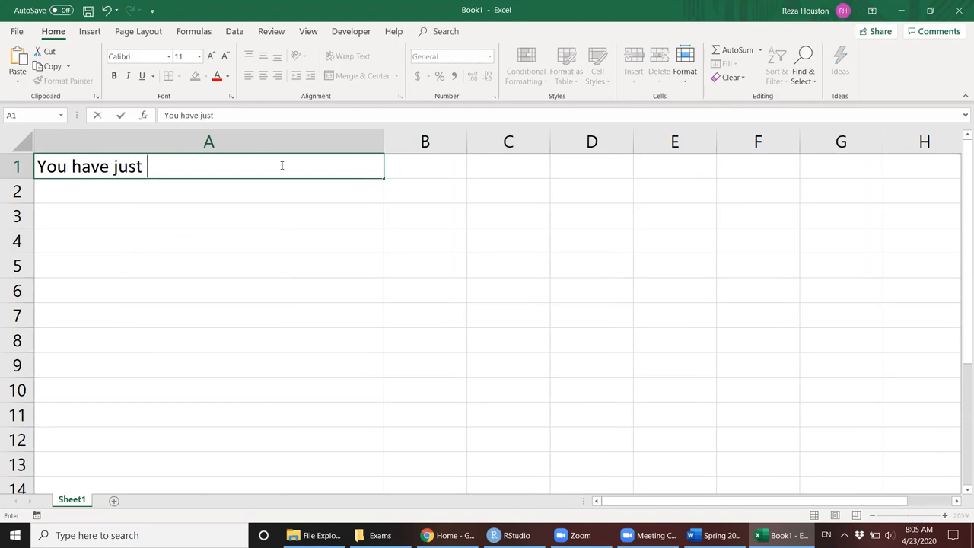
type("found out t")
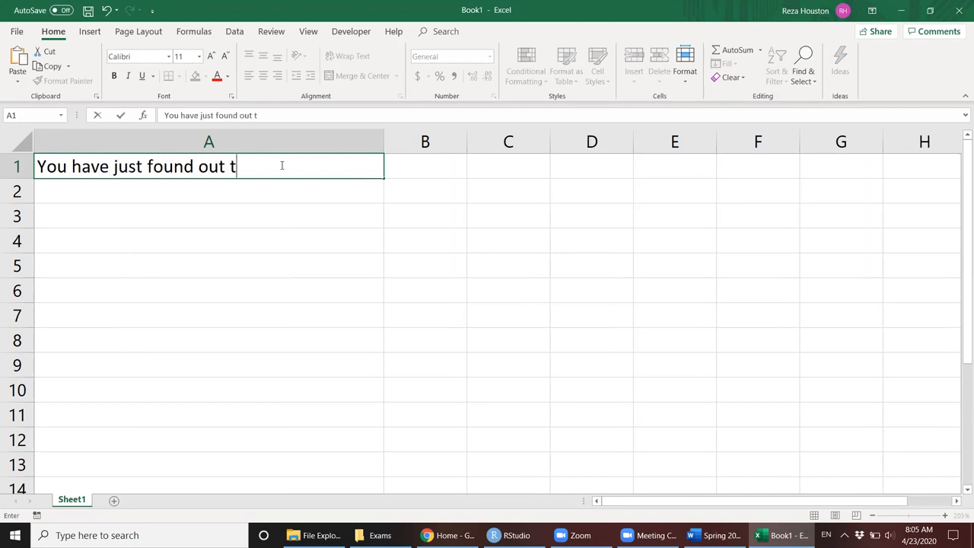
type("hat the price of")
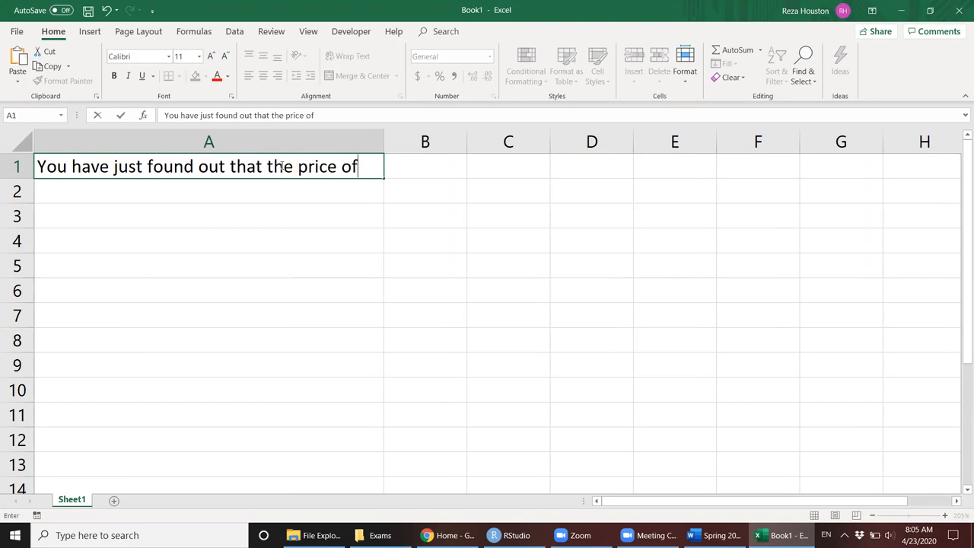
type("a stock ha")
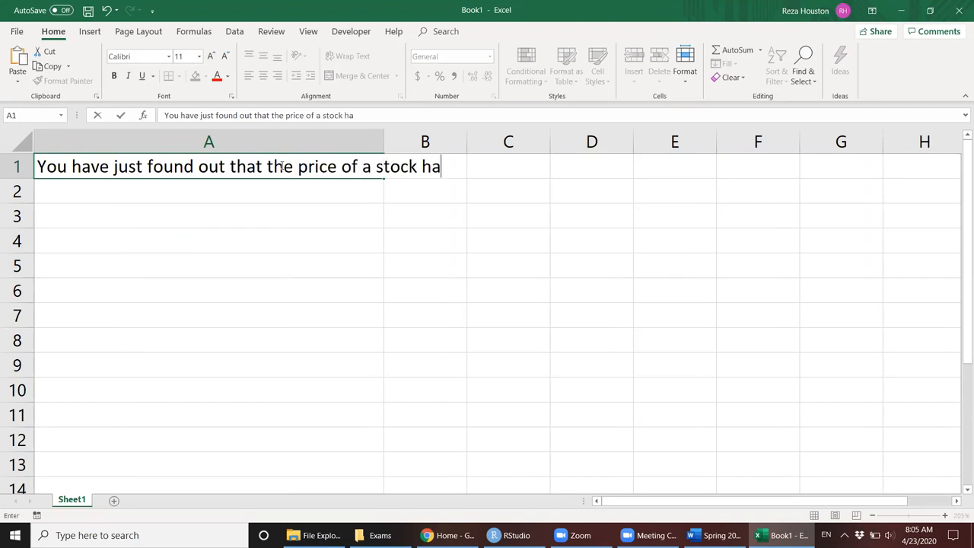
type("s increased.")
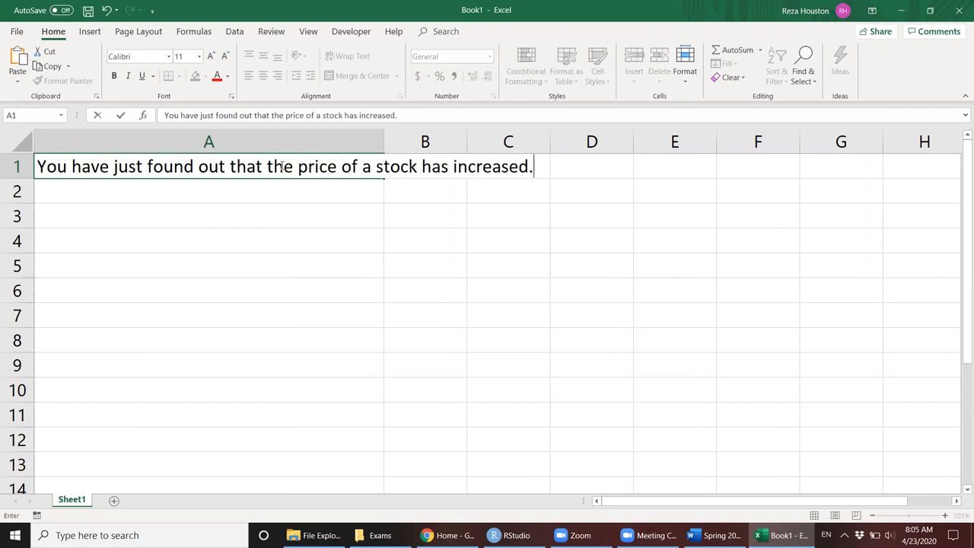
Continue with 'You have purchased put options…What effect will an increase in the price have on the put option?'.
type("You h")
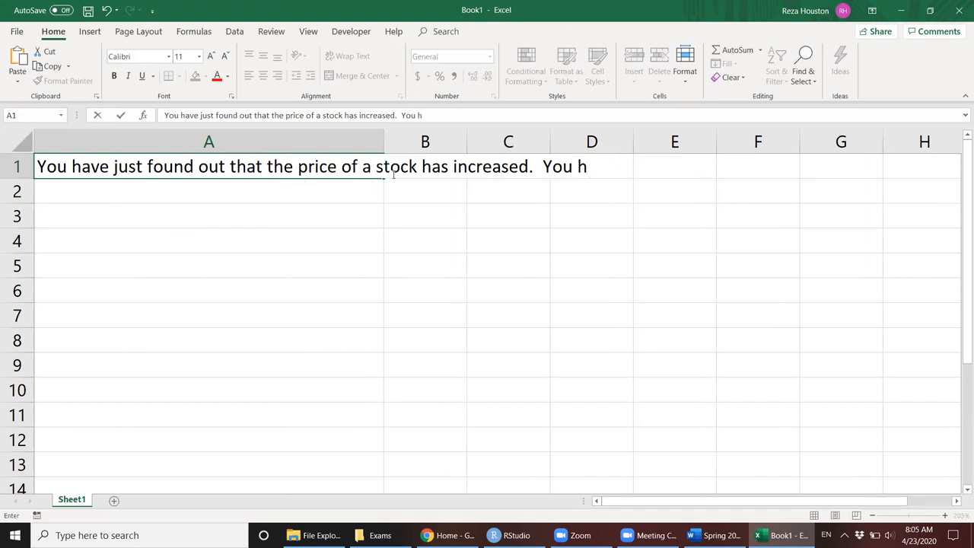
type("fr")
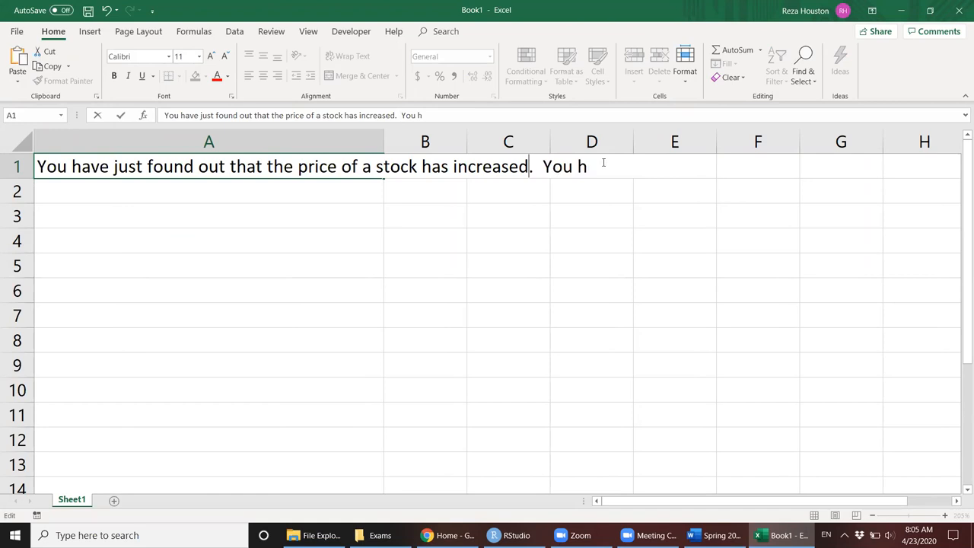
type("ave")
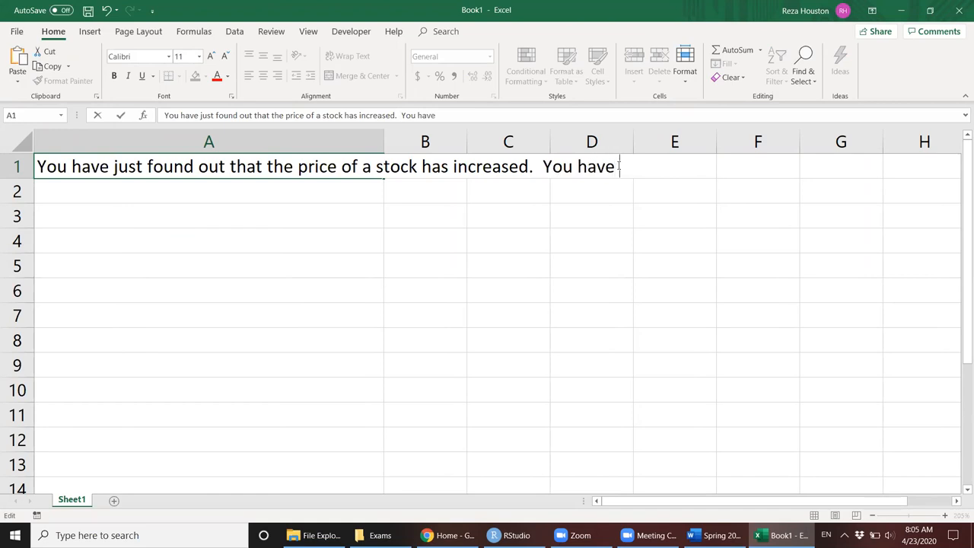
type("purcha")
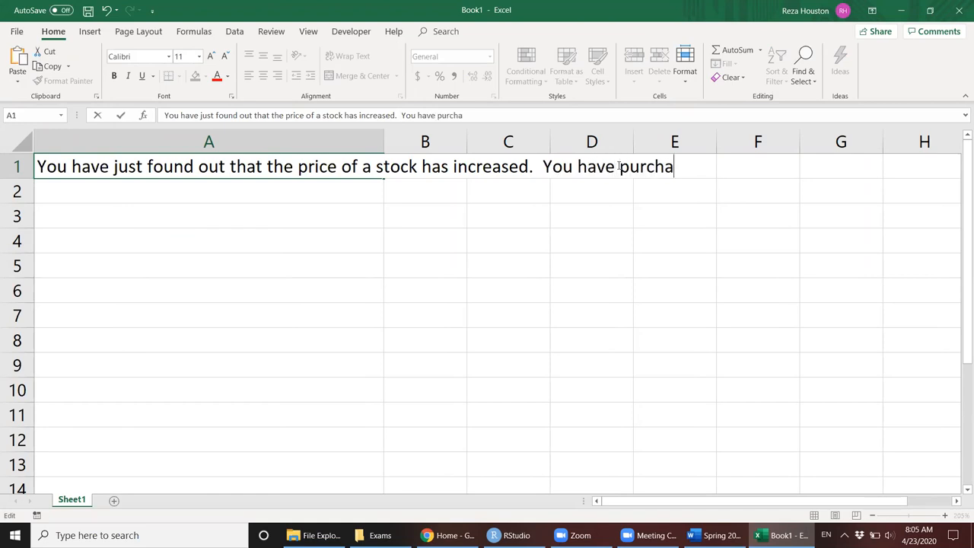
type("sed put option")
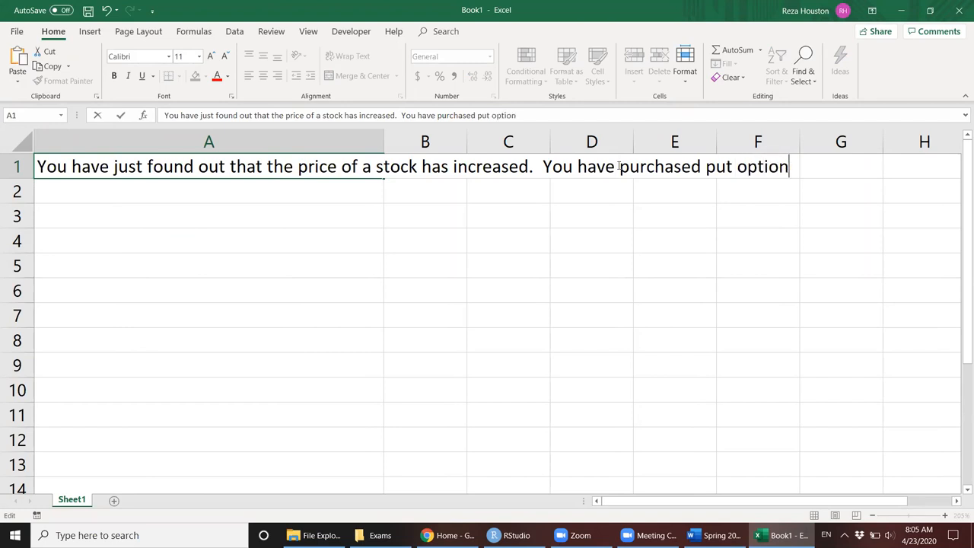
type("s on that stock.  W")
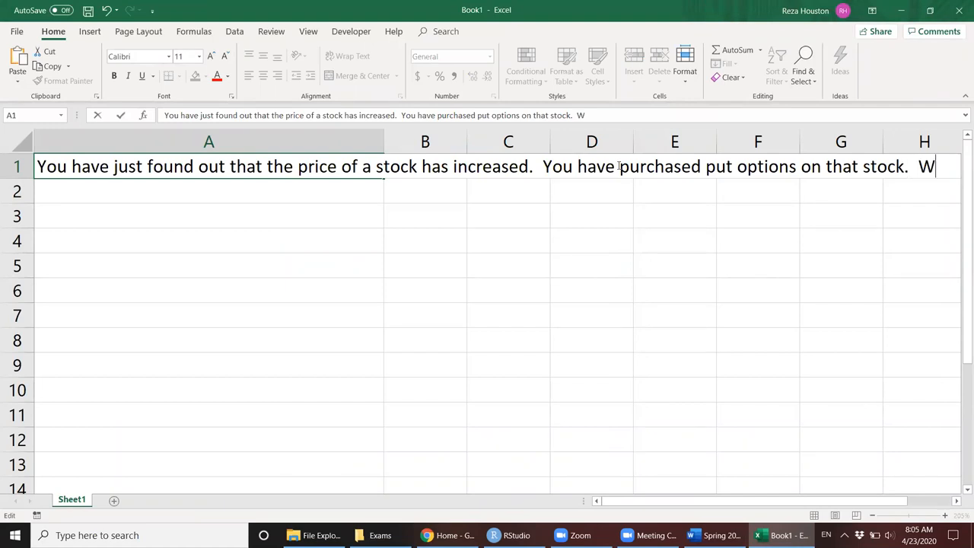
type("hat effect")
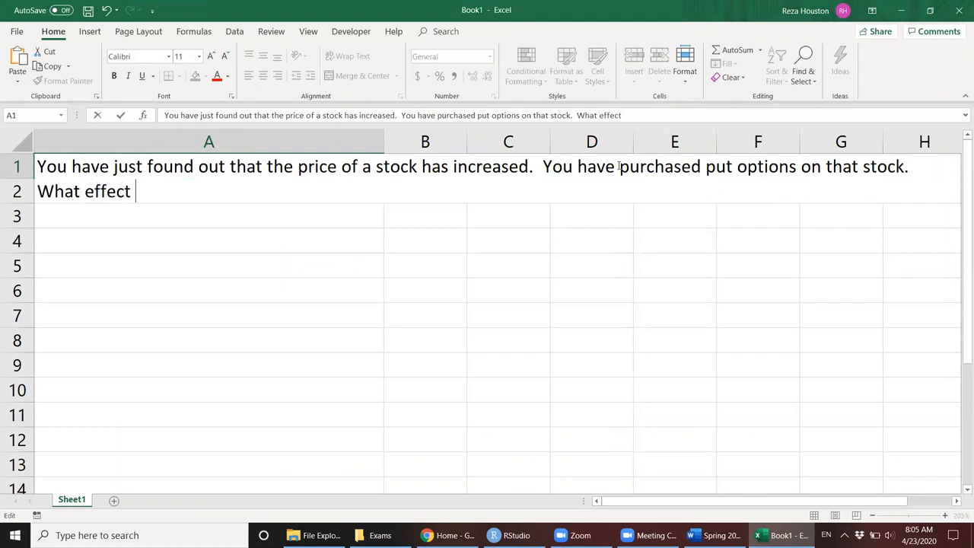
type("will an incre")
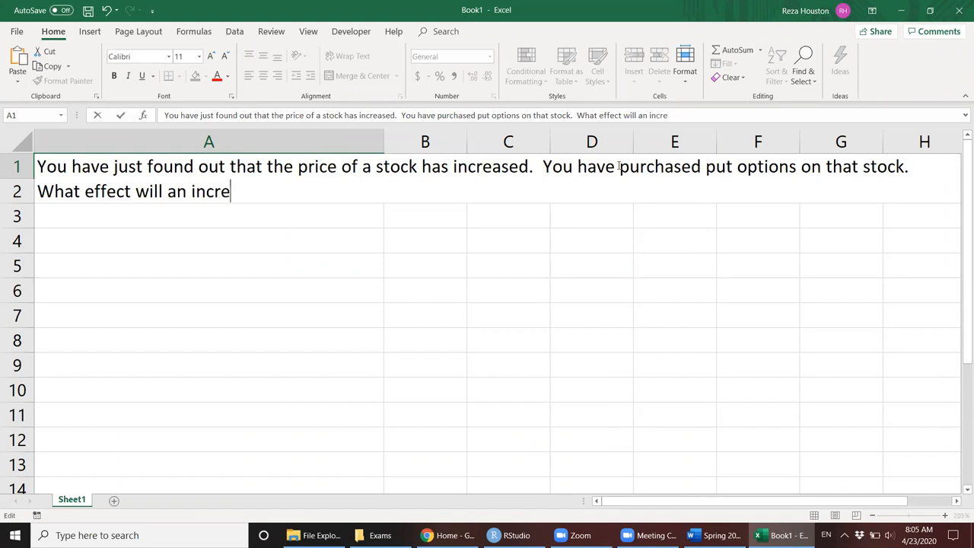
type("ase in the price h")
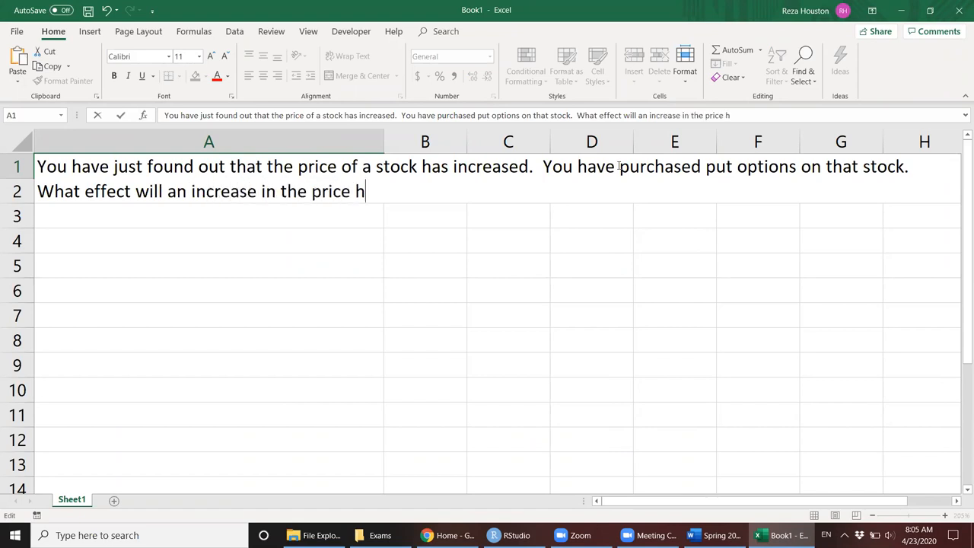
type("ave on the p")
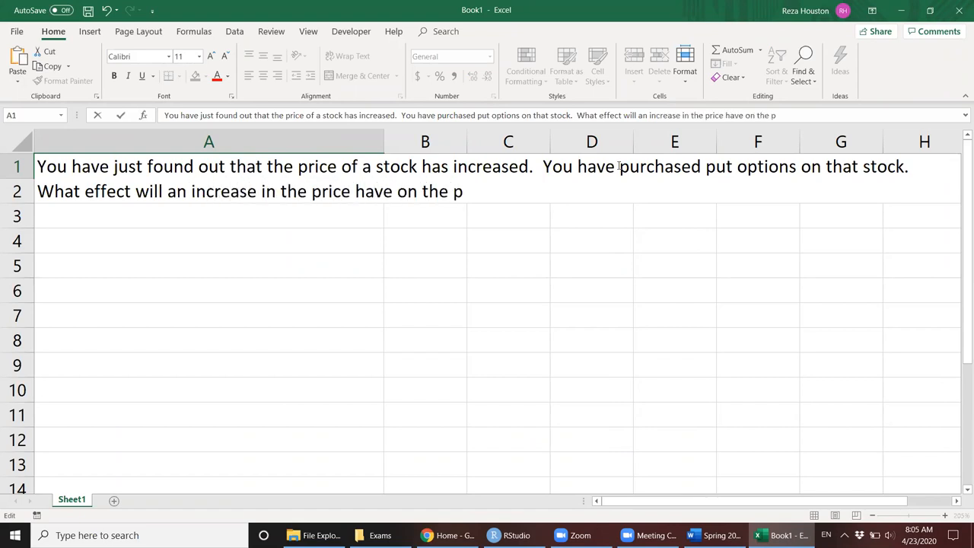
type("rice of the put o")
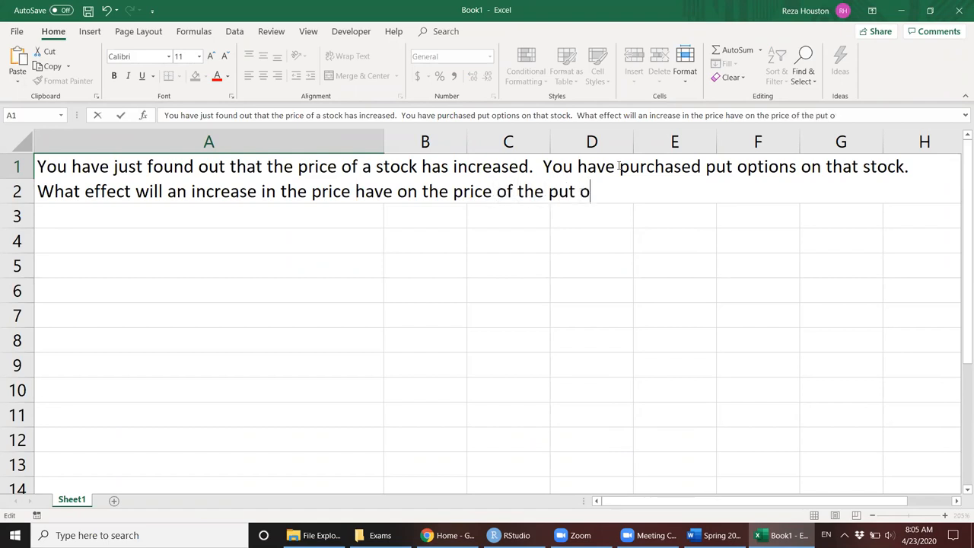
type("ption?")
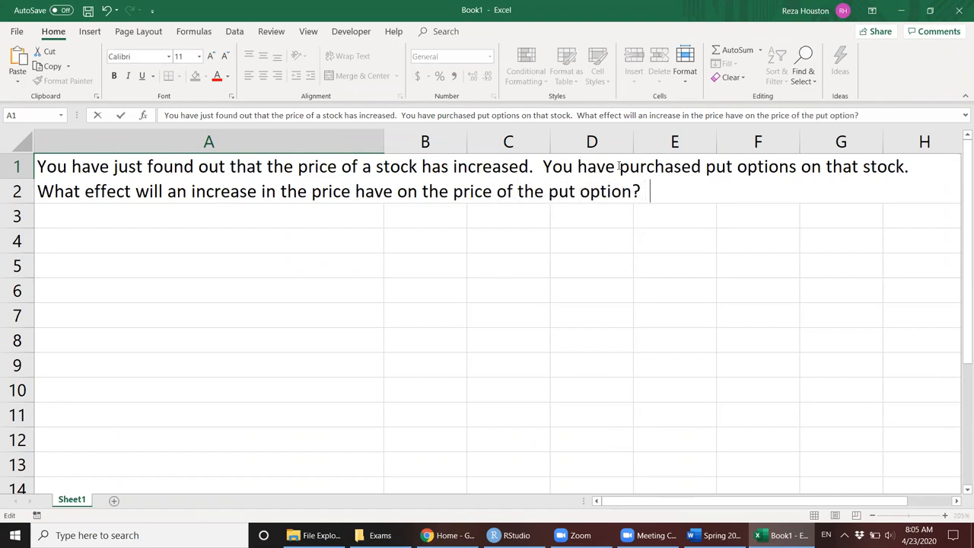
type("What p")
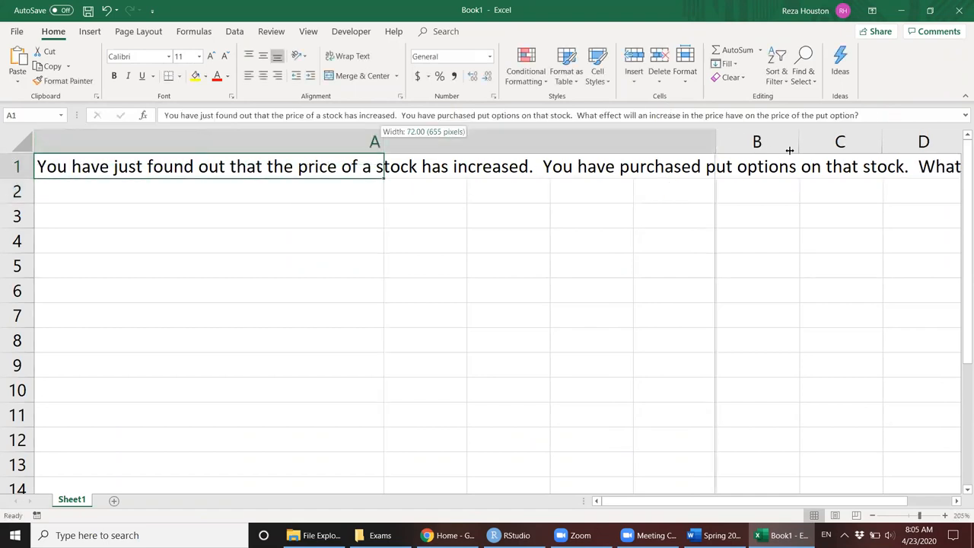
Widen column A further, wrap the question text, and place the cursor after 'price'.
left_click_drag(384, 142, 804, 142)
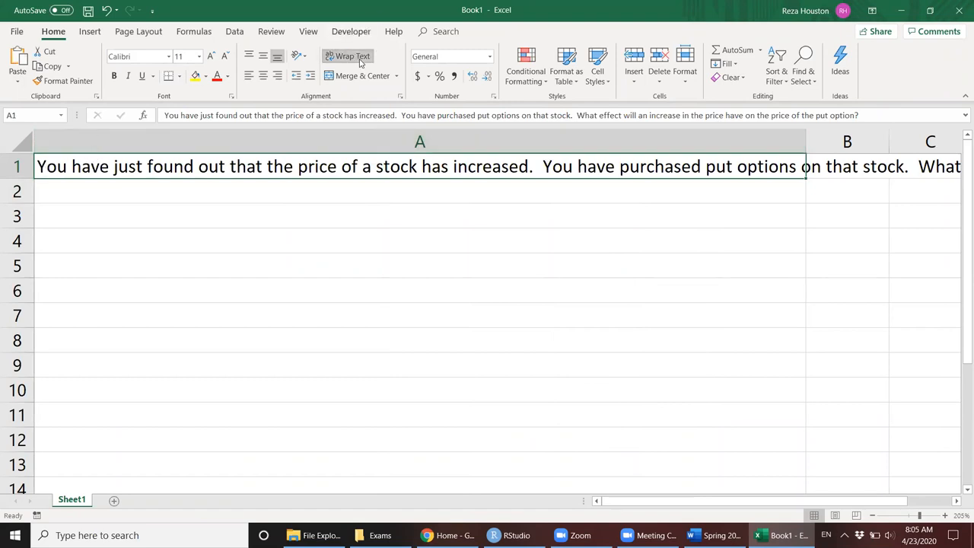
left_click(347, 55)
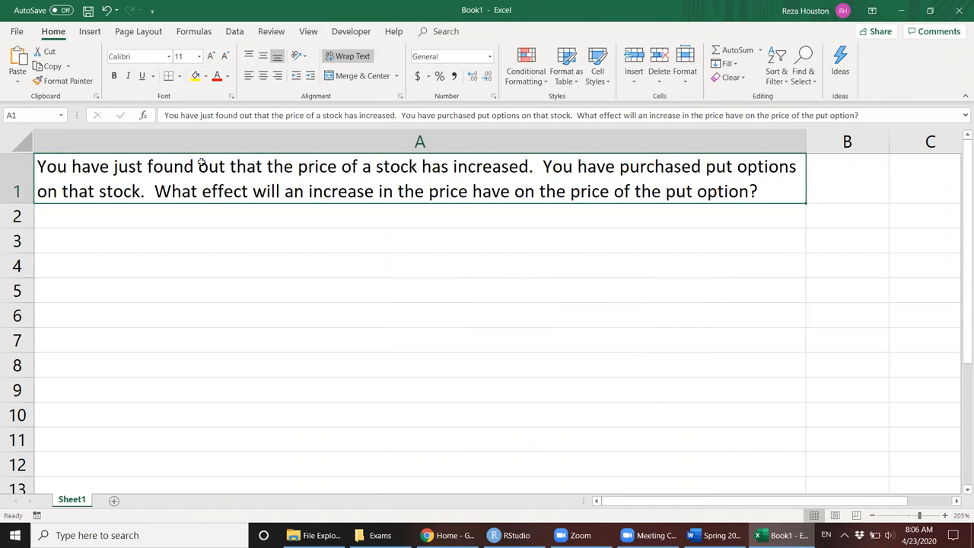
mouse_move(261, 211)
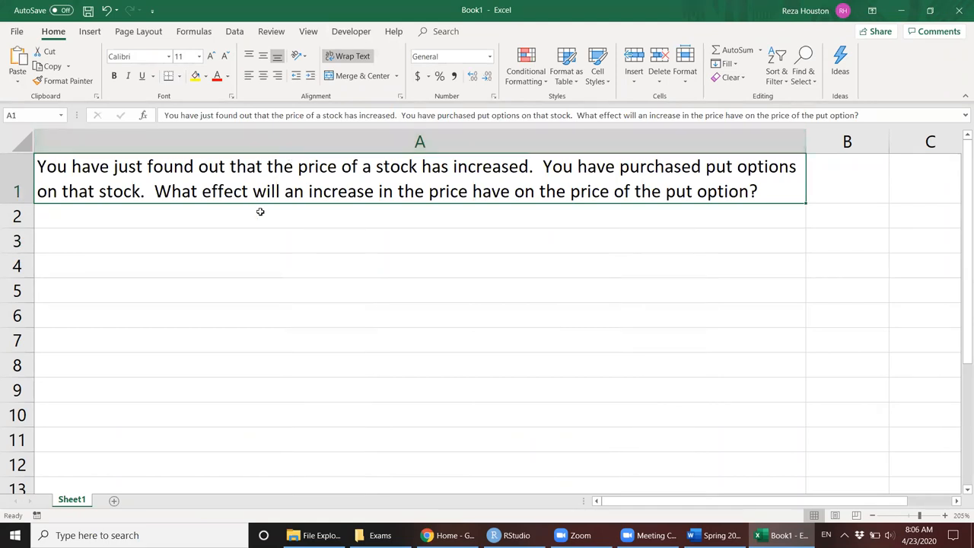
mouse_move(260, 234)
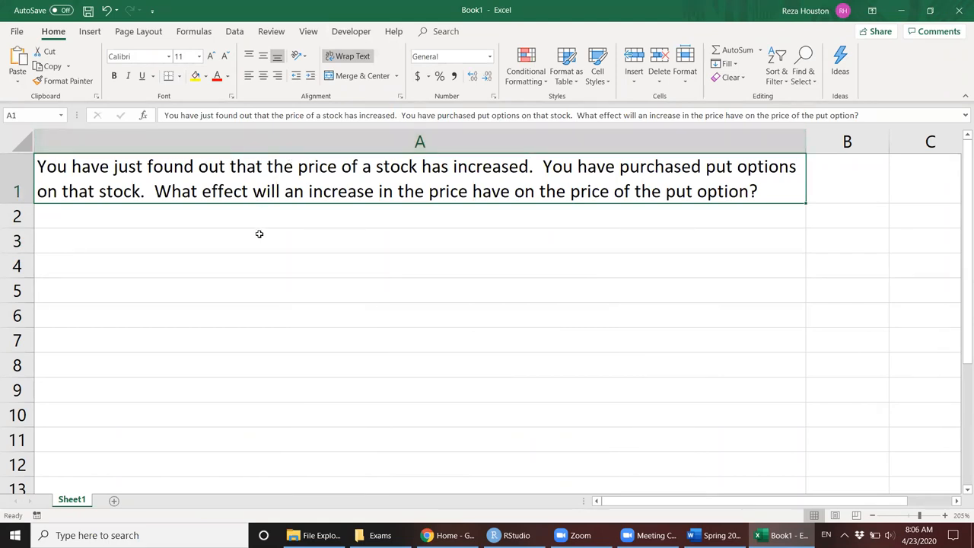
mouse_move(412, 235)
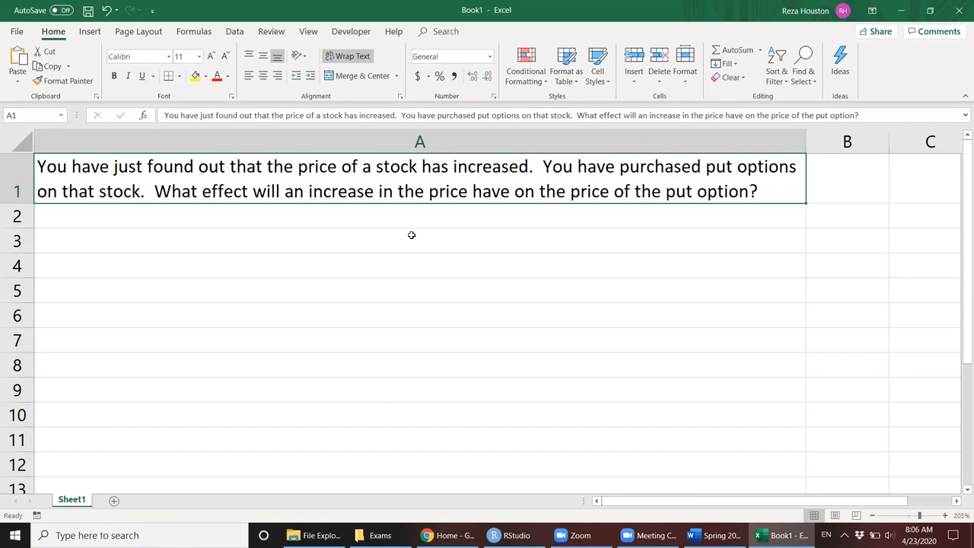
mouse_move(478, 191)
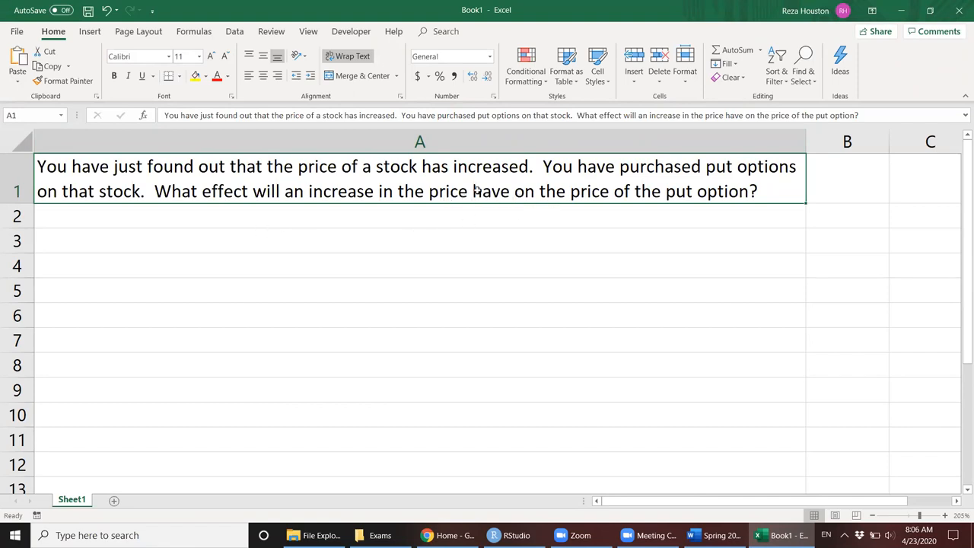
left_click(506, 191)
type("of the stock ")
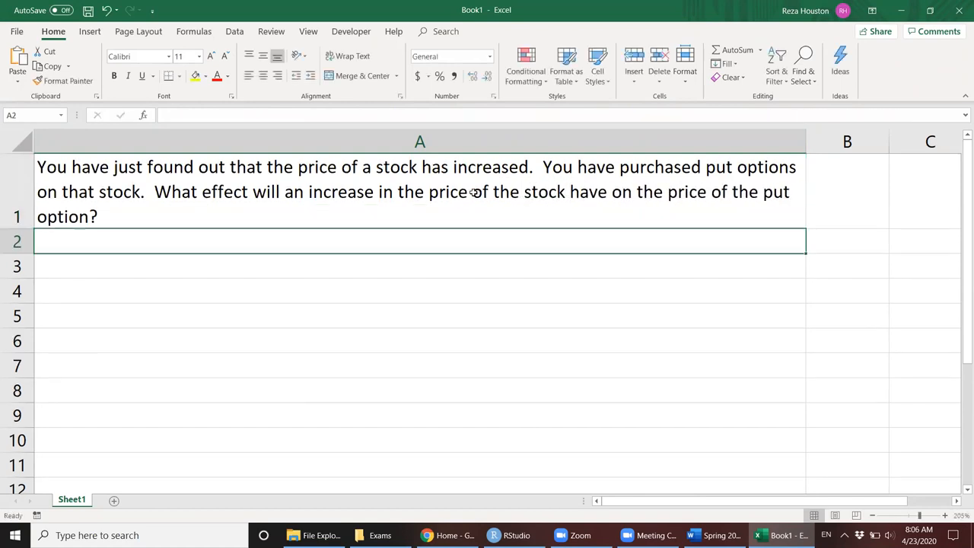
mouse_move(135, 326)
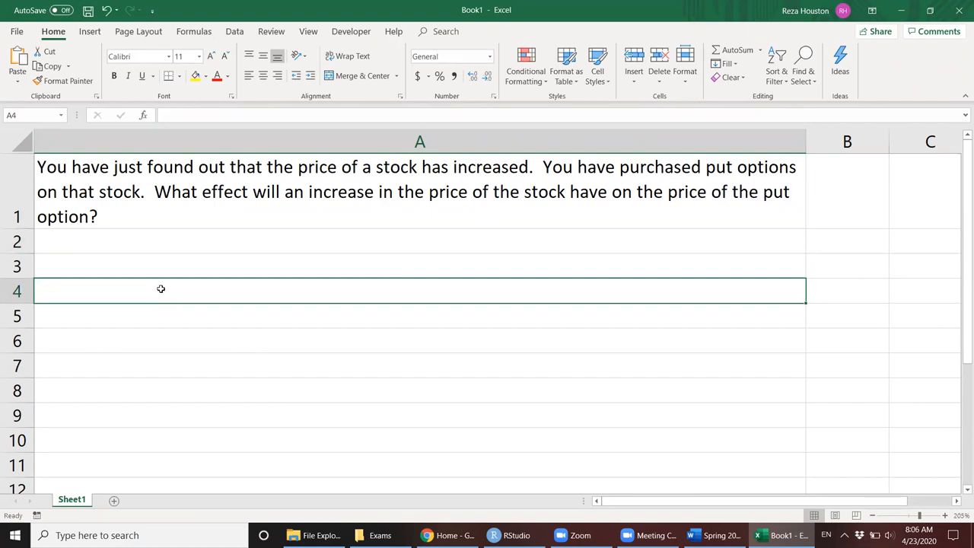
mouse_move(264, 294)
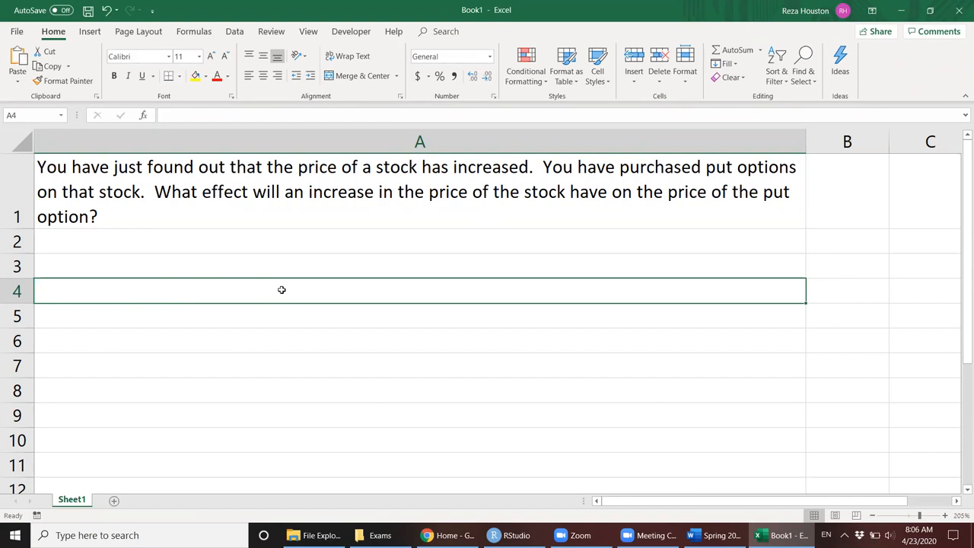
mouse_move(369, 262)
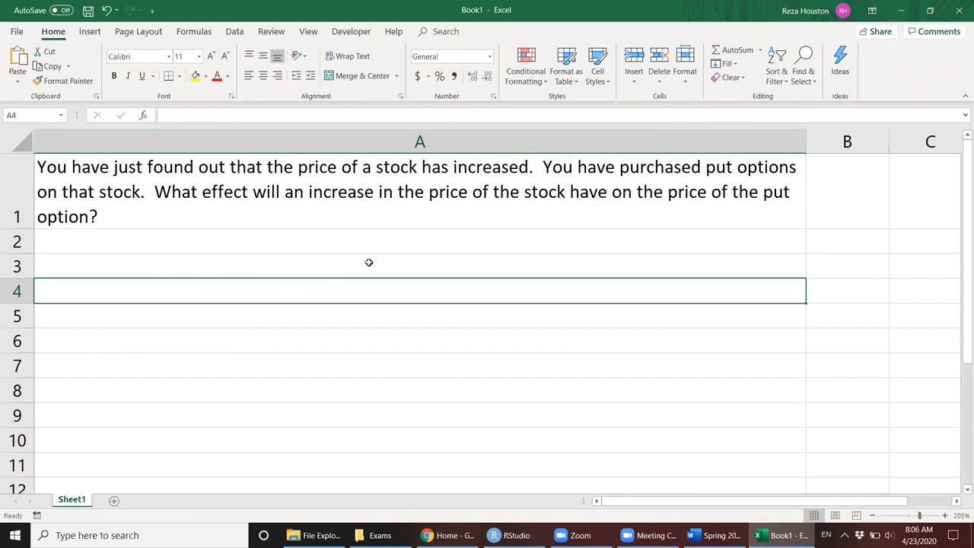
Enter 'Put option profit = K - S - premium' in cell A4 and commit it.
type("Put option p")
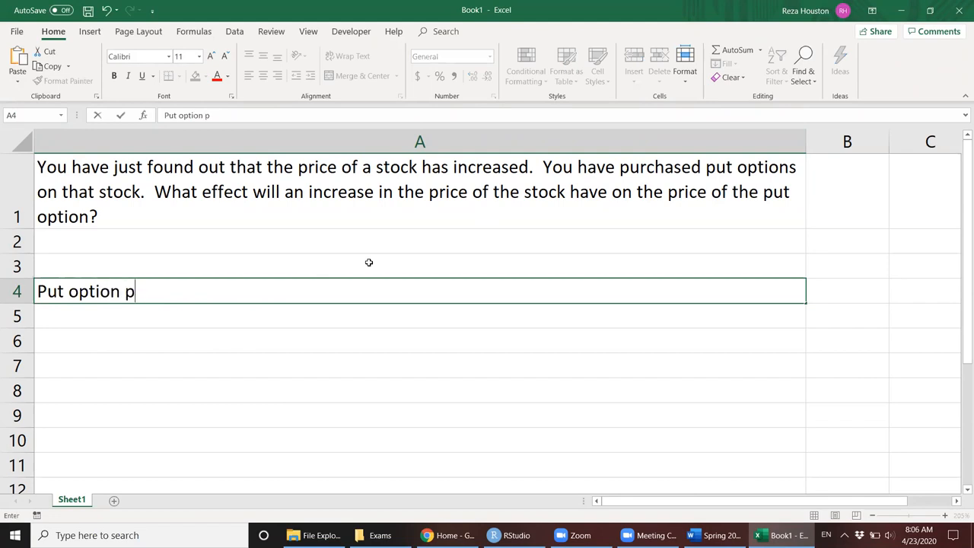
type("rofit =")
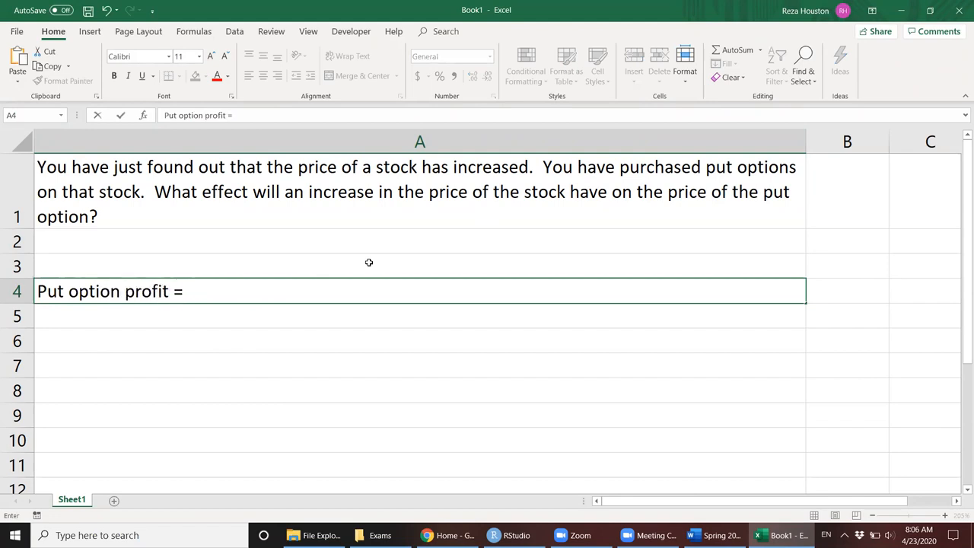
type("K - S")
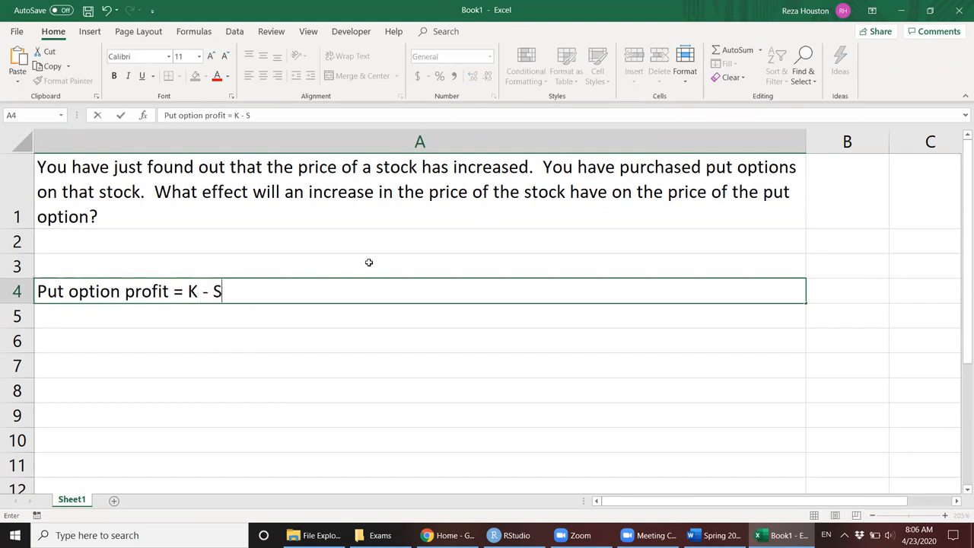
type("- premi")
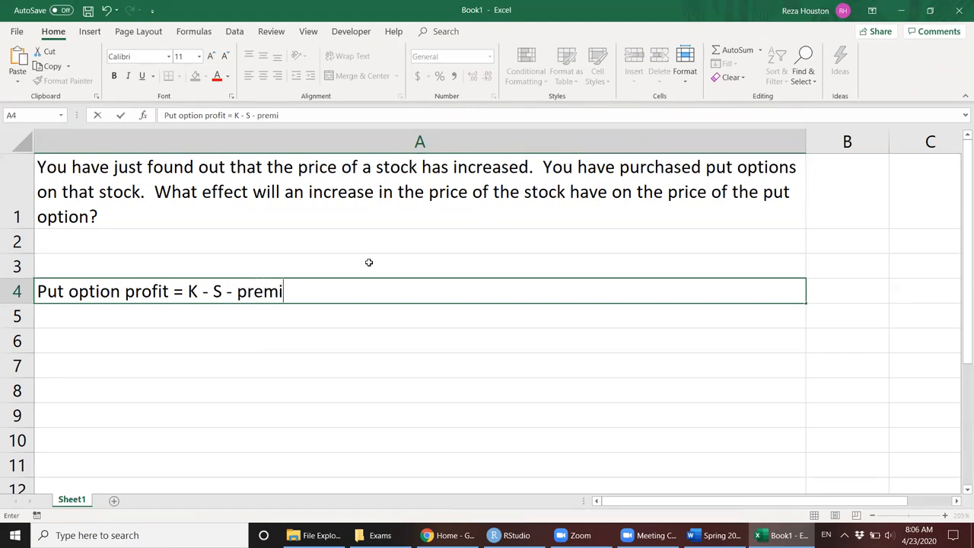
type("um")
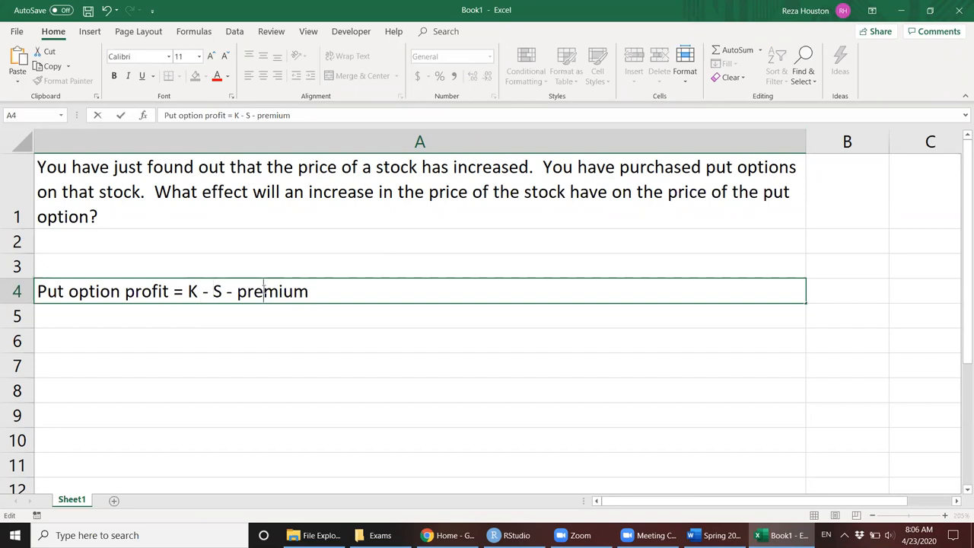
double_click(271, 291)
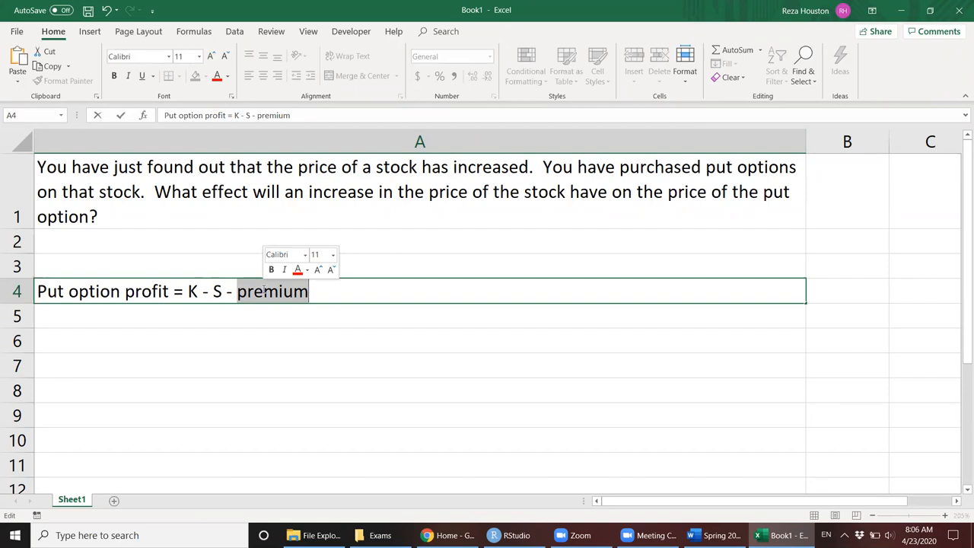
left_click(420, 241)
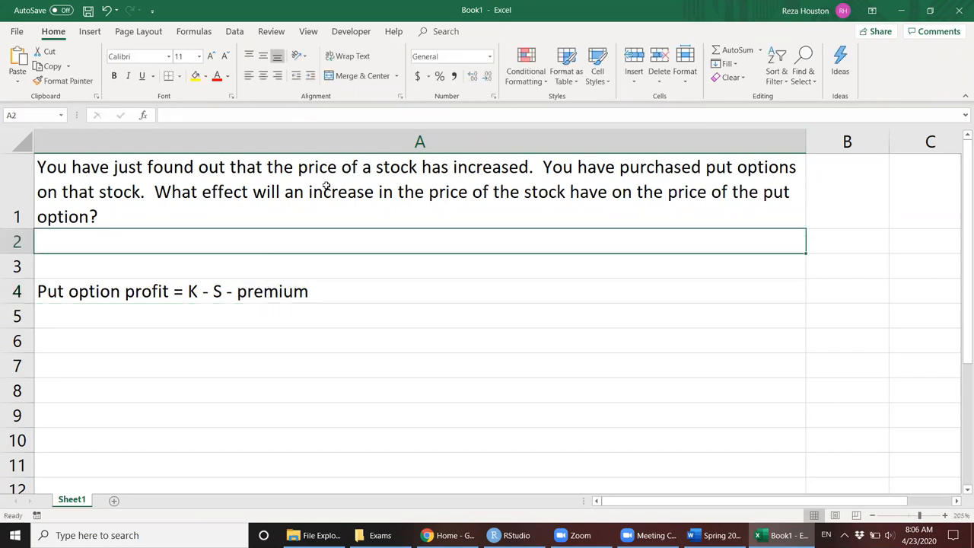
mouse_move(217, 295)
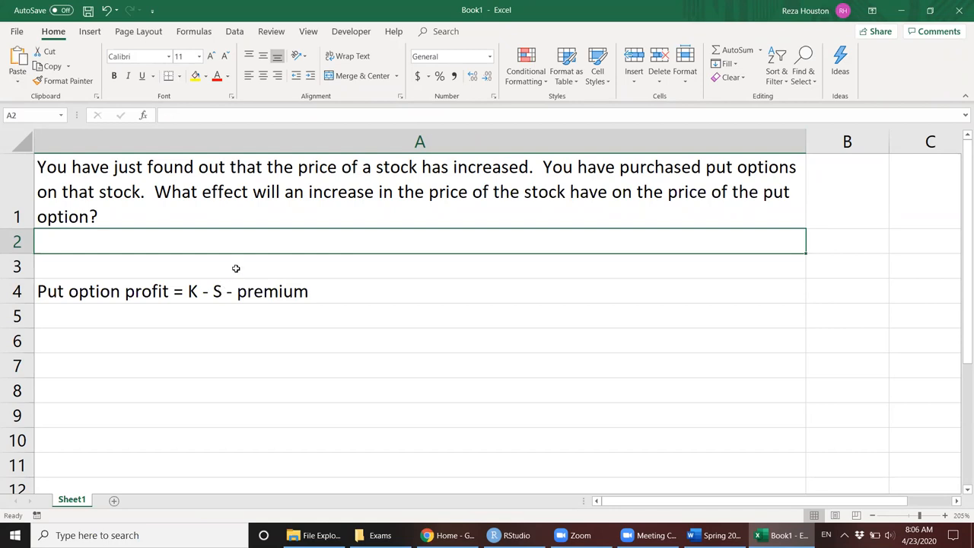
mouse_move(245, 257)
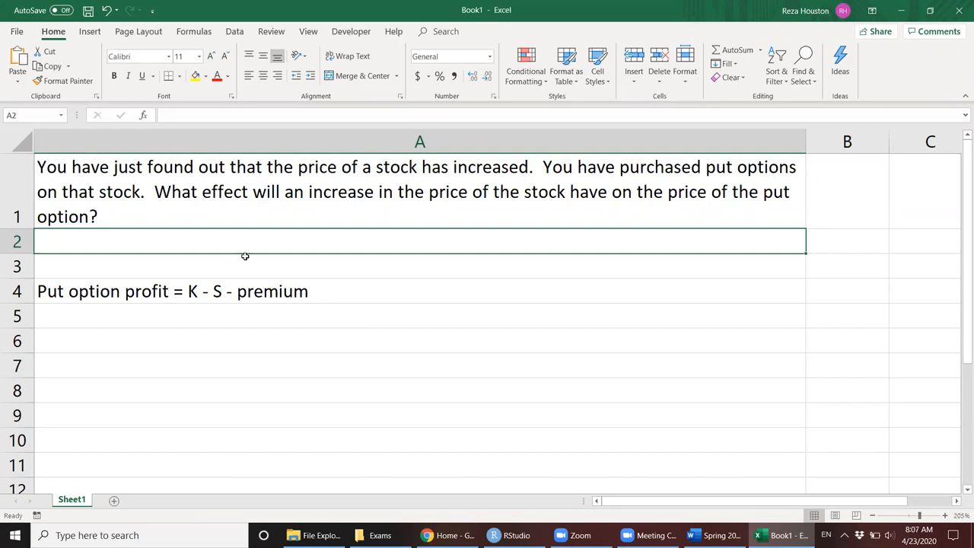
mouse_move(245, 254)
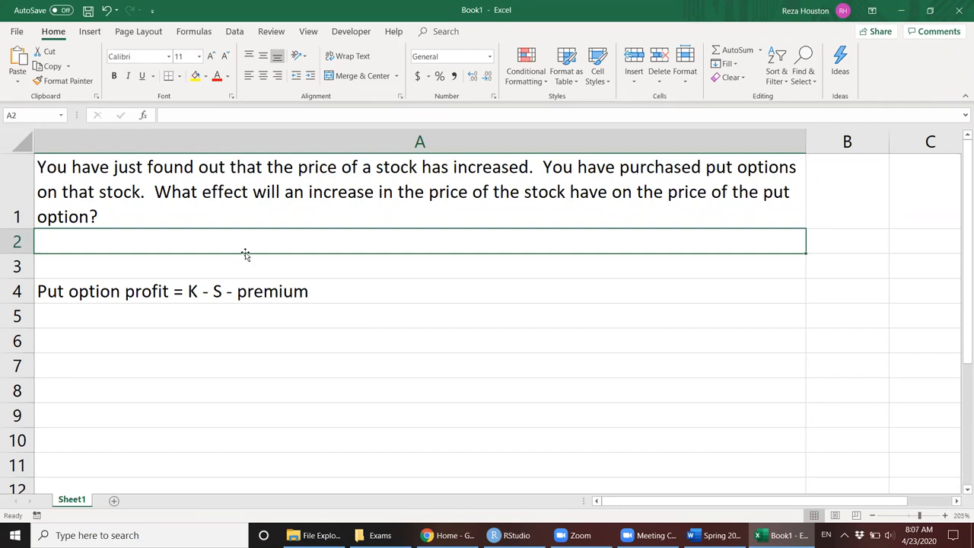
mouse_move(249, 246)
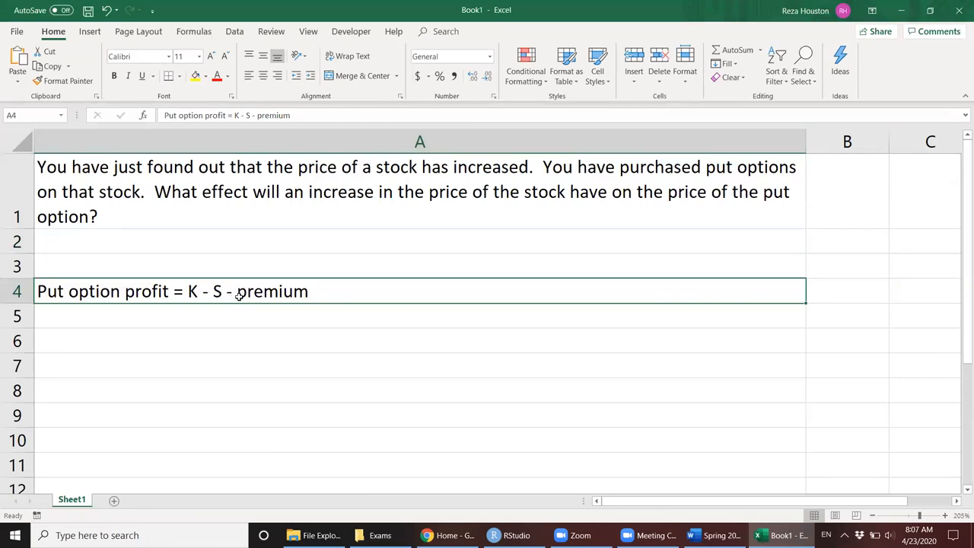
mouse_move(196, 299)
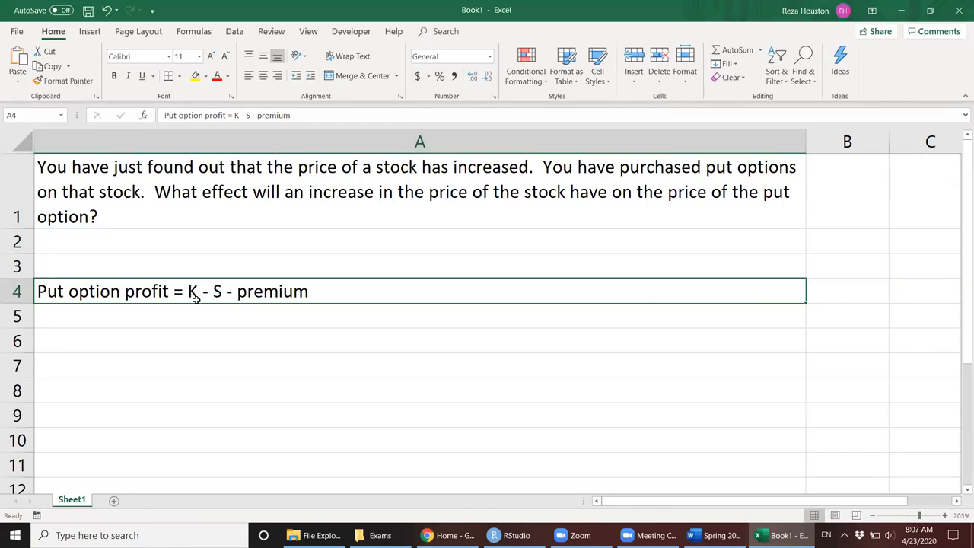
mouse_move(327, 291)
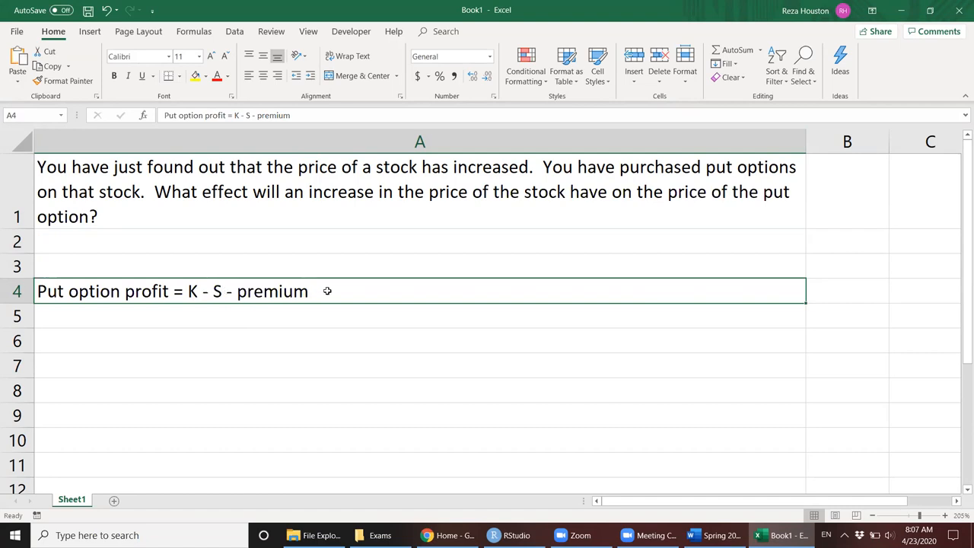
mouse_move(327, 282)
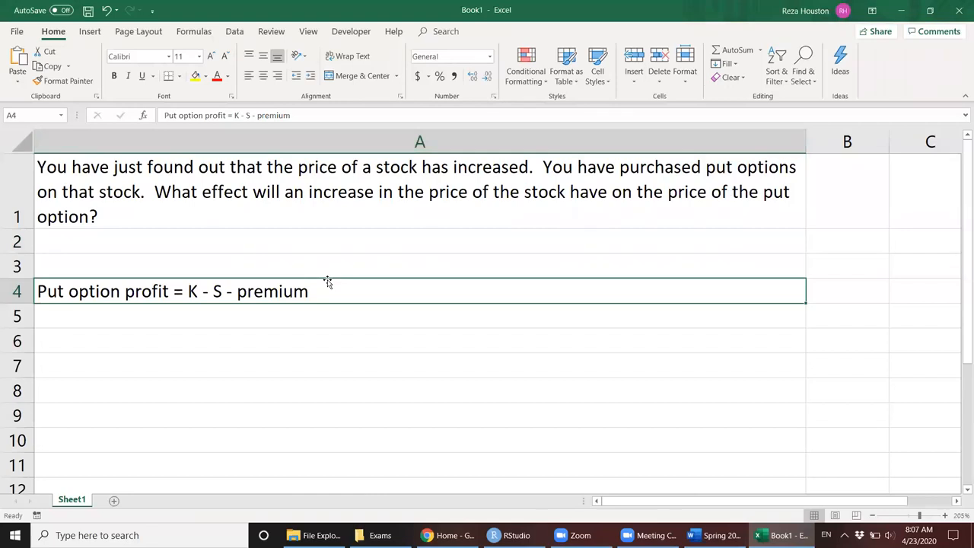
mouse_move(328, 272)
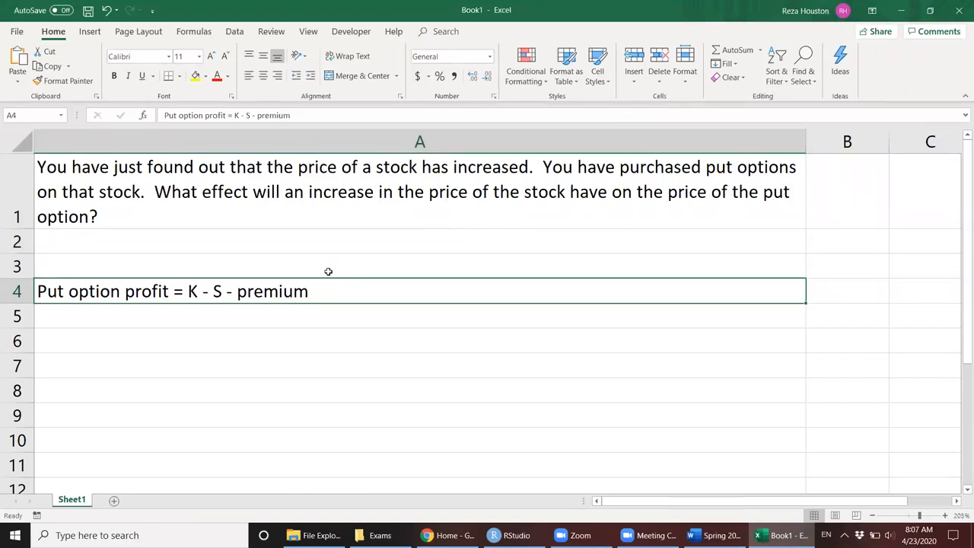
mouse_move(334, 303)
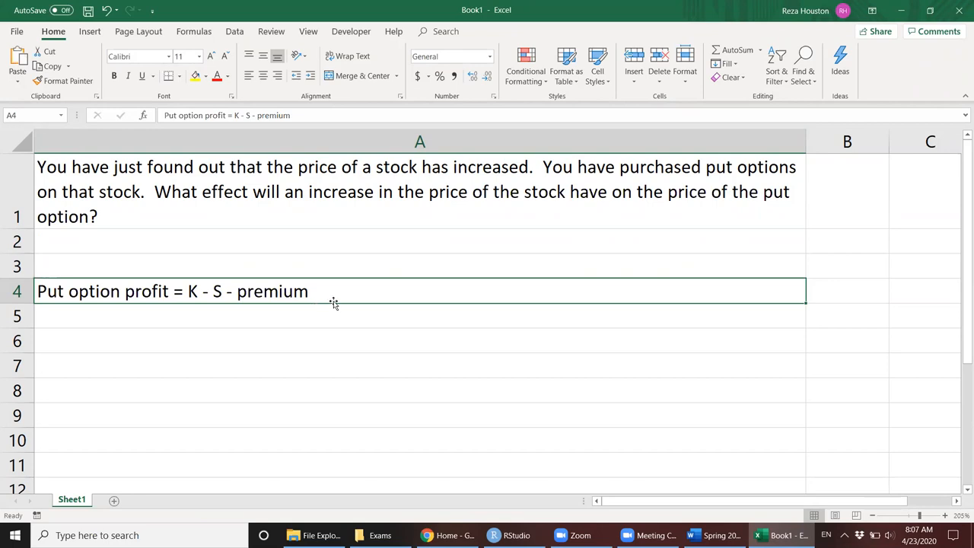
mouse_move(342, 296)
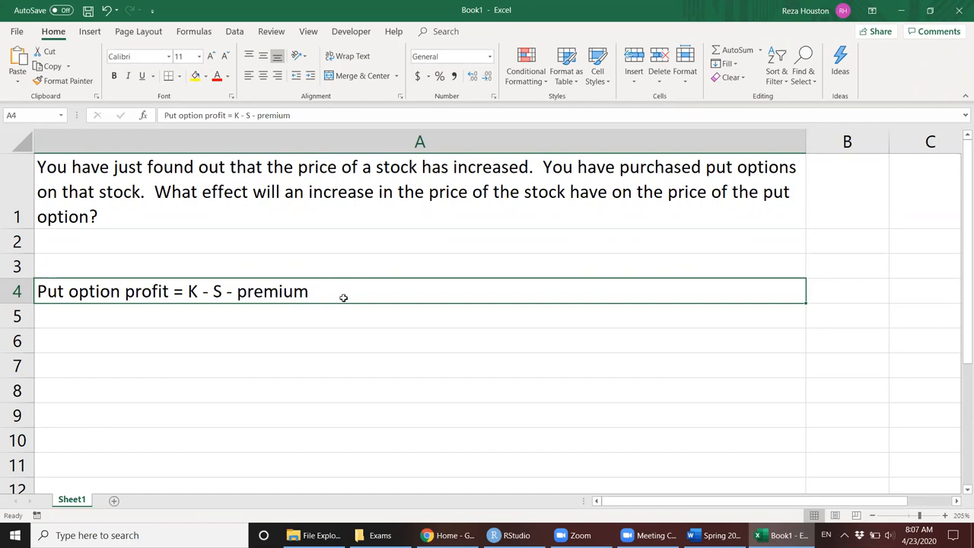
mouse_move(360, 297)
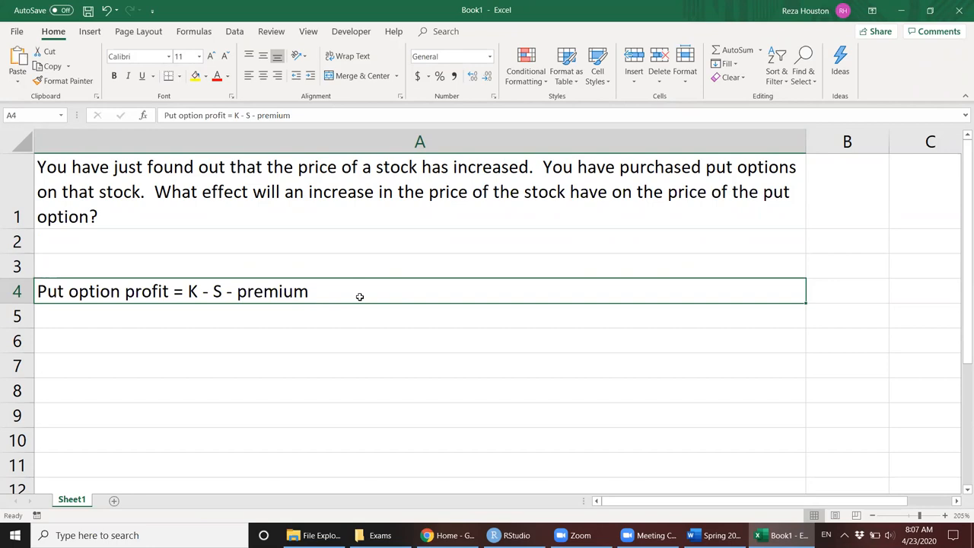
mouse_move(277, 291)
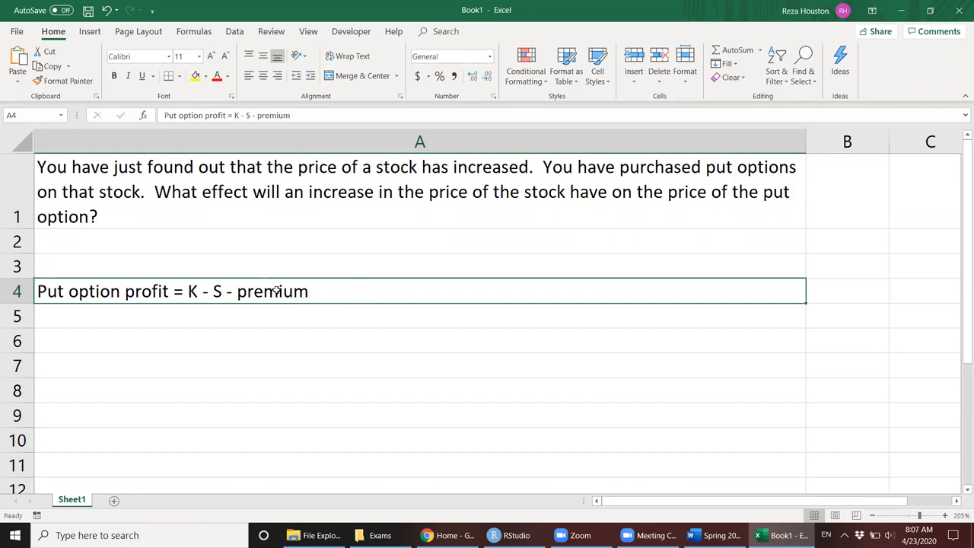
mouse_move(270, 328)
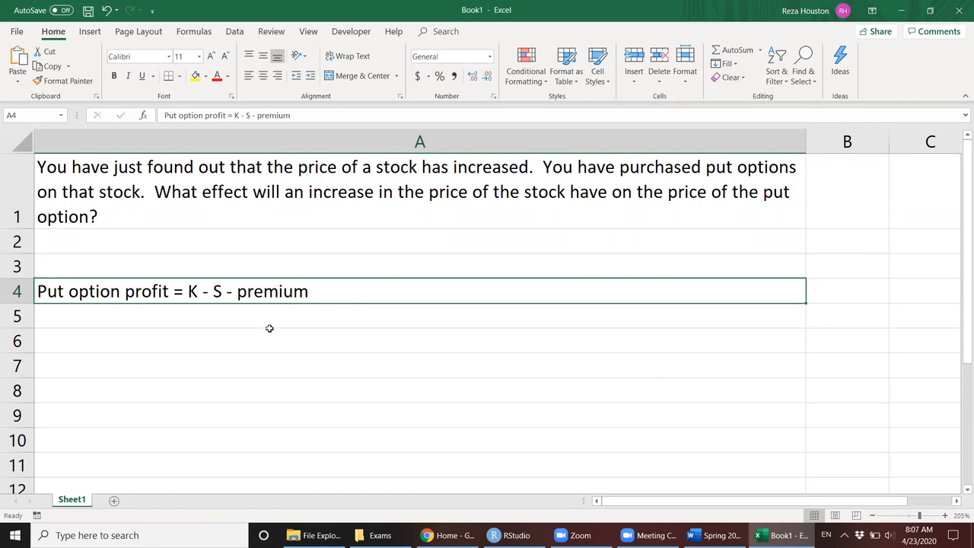
mouse_move(277, 321)
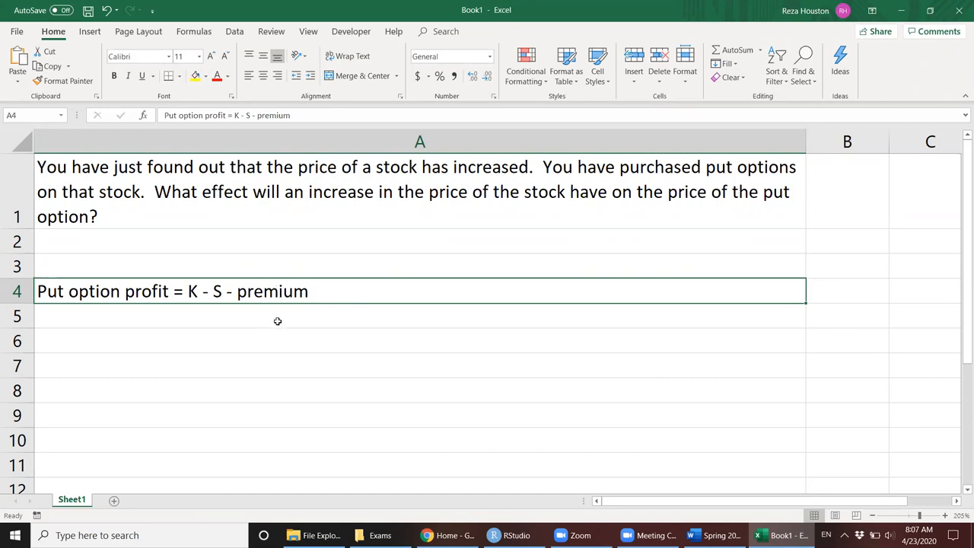
mouse_move(363, 228)
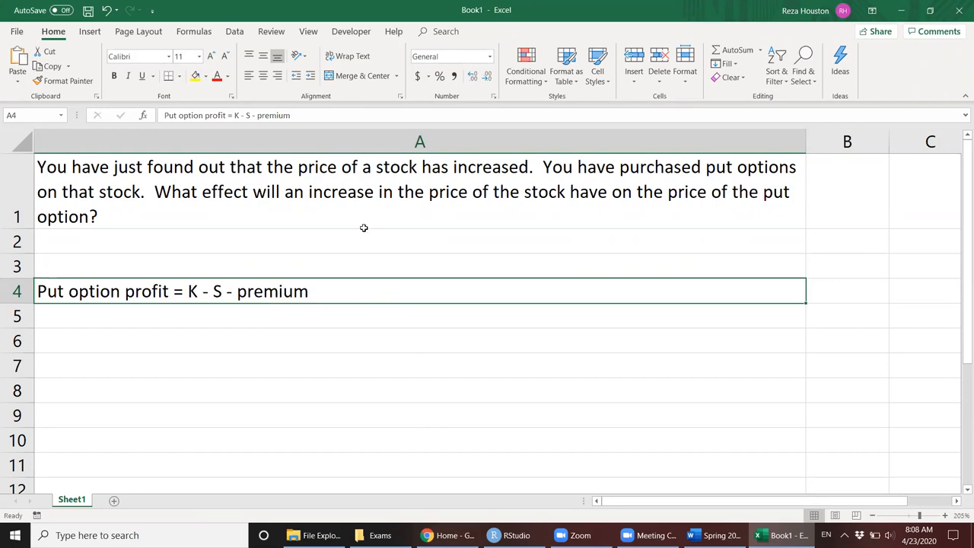
left_click(336, 315)
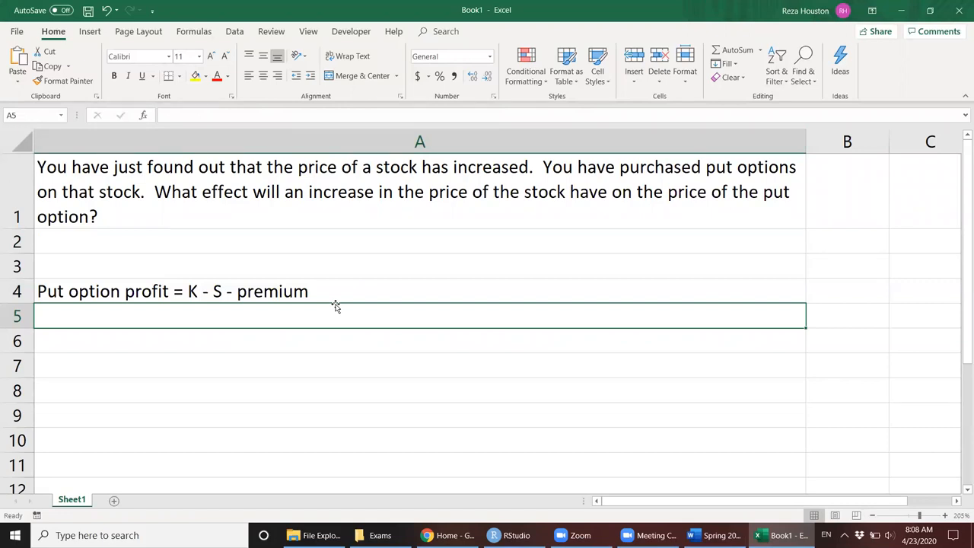
mouse_move(336, 298)
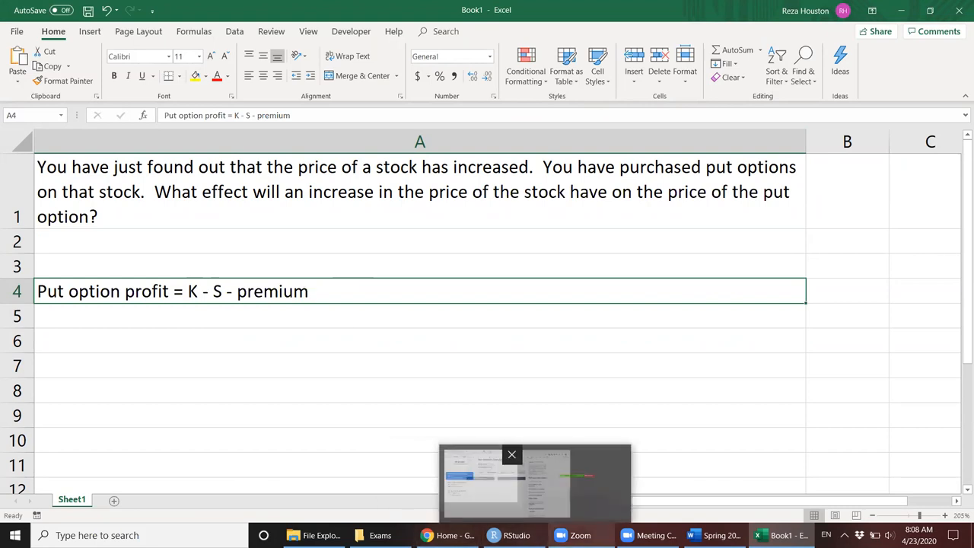
left_click(511, 454)
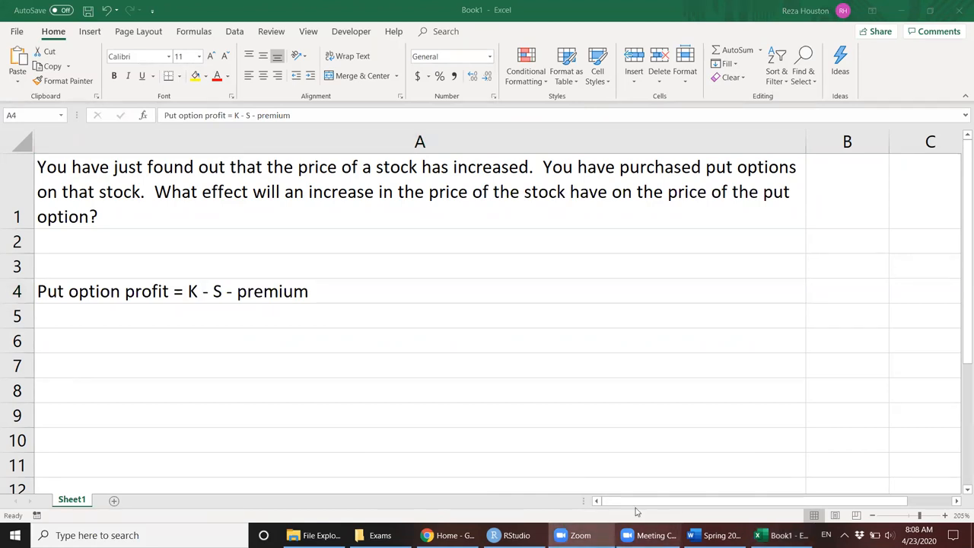
left_click(420, 291)
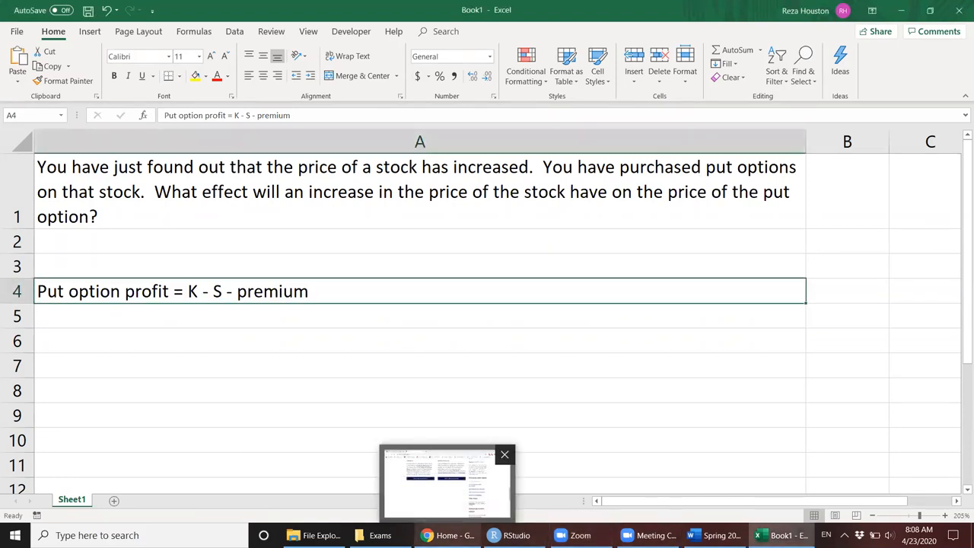
left_click(447, 535)
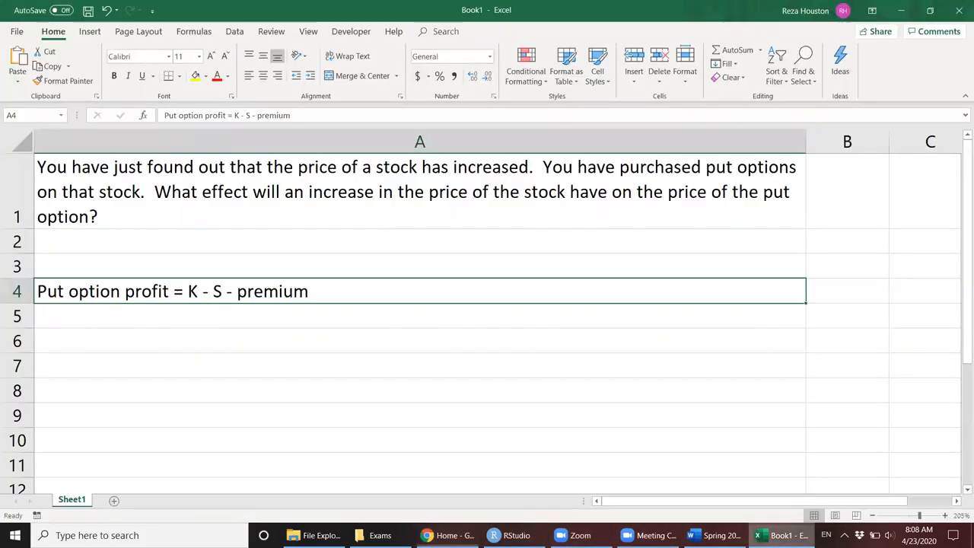
left_click(305, 192)
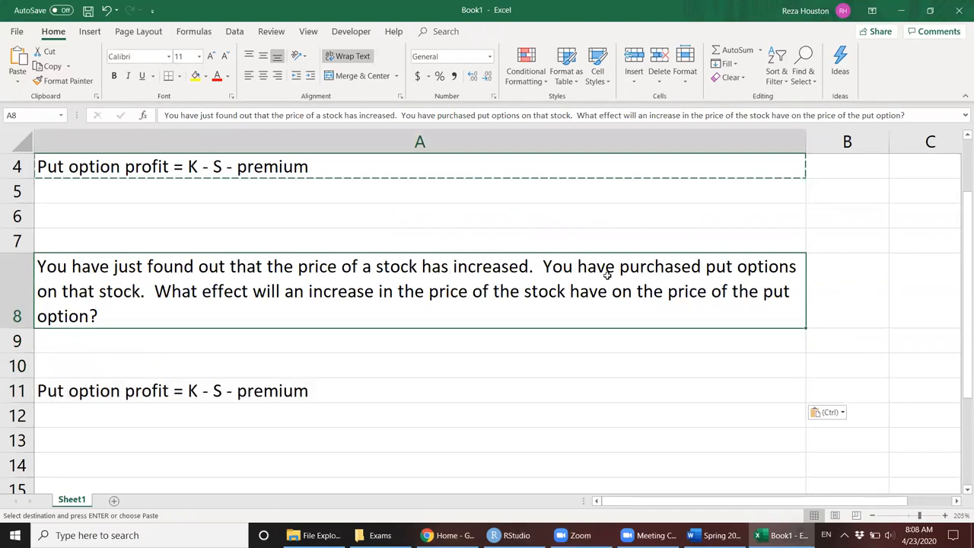
mouse_move(386, 266)
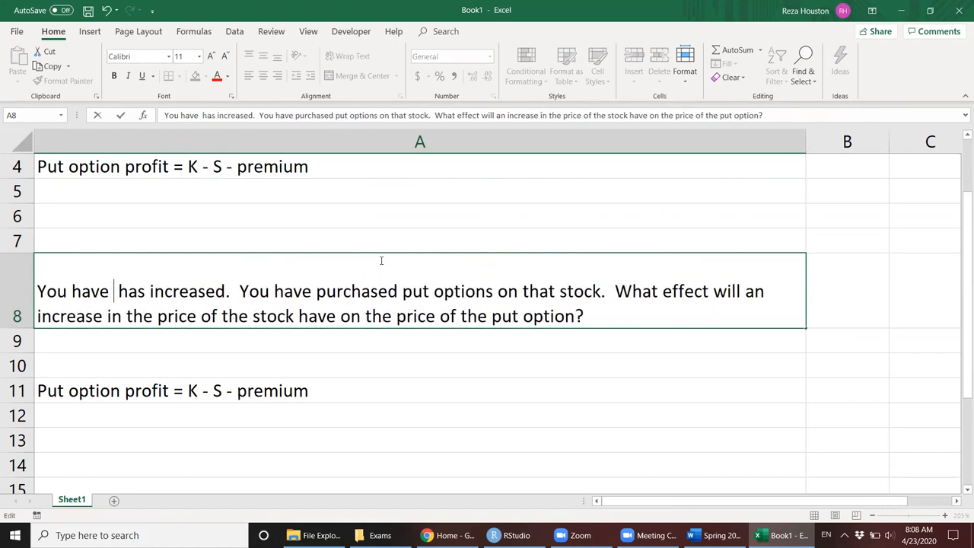
Edit the copied A8 question, replacing 'price' with 'implied volatility'.
type("believe that the implied volatility on an")
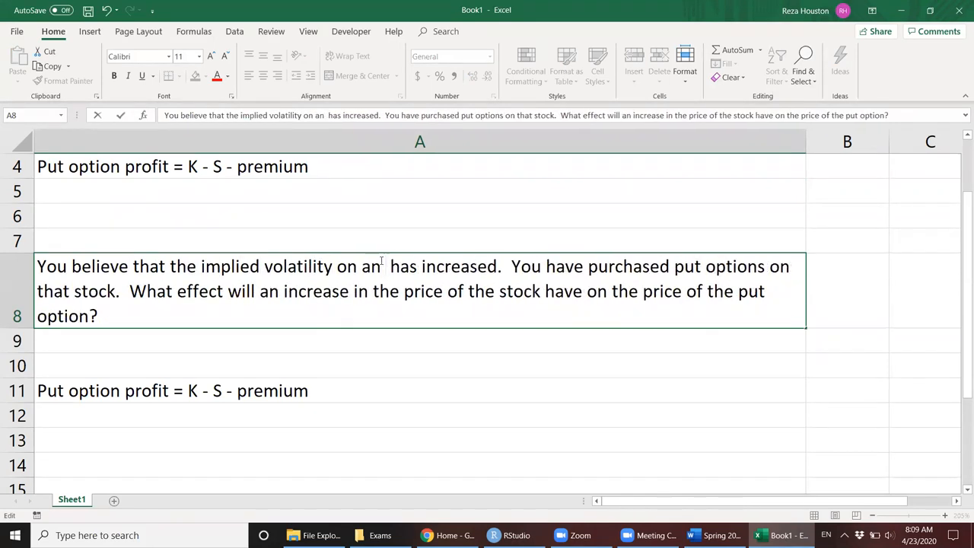
type("option")
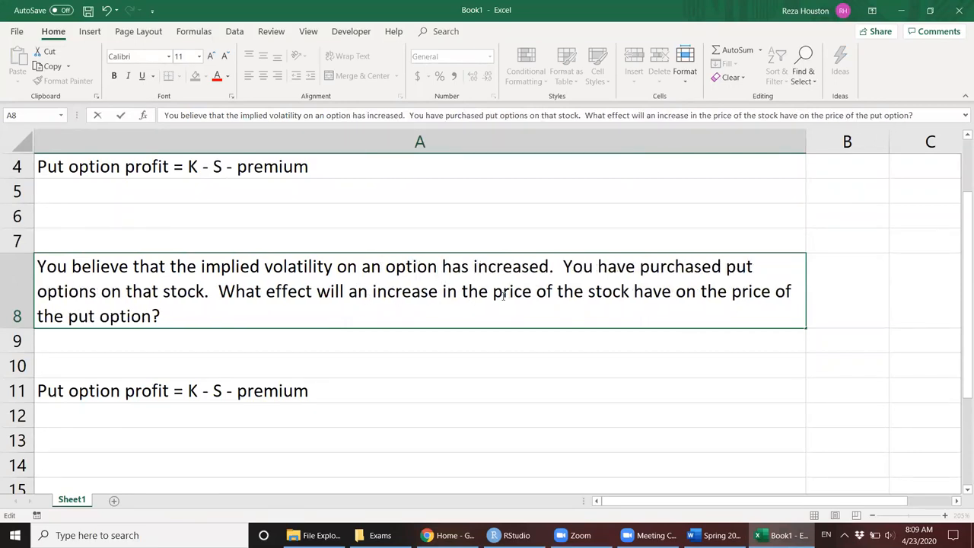
double_click(512, 291)
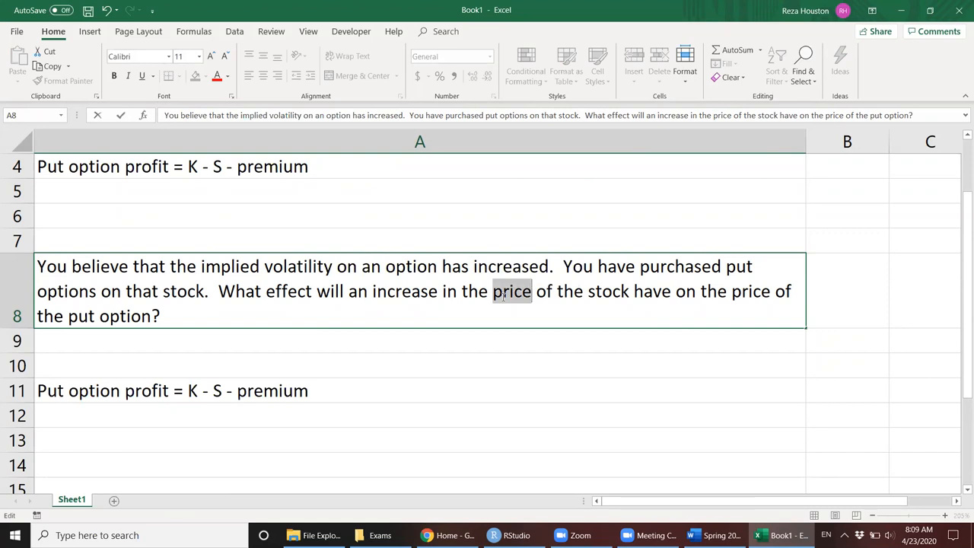
type("iml")
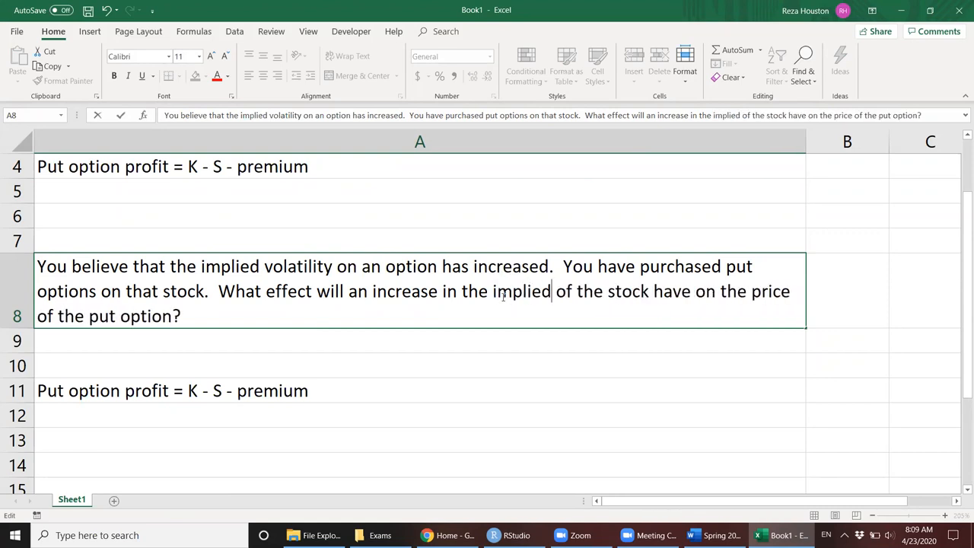
type("volatility")
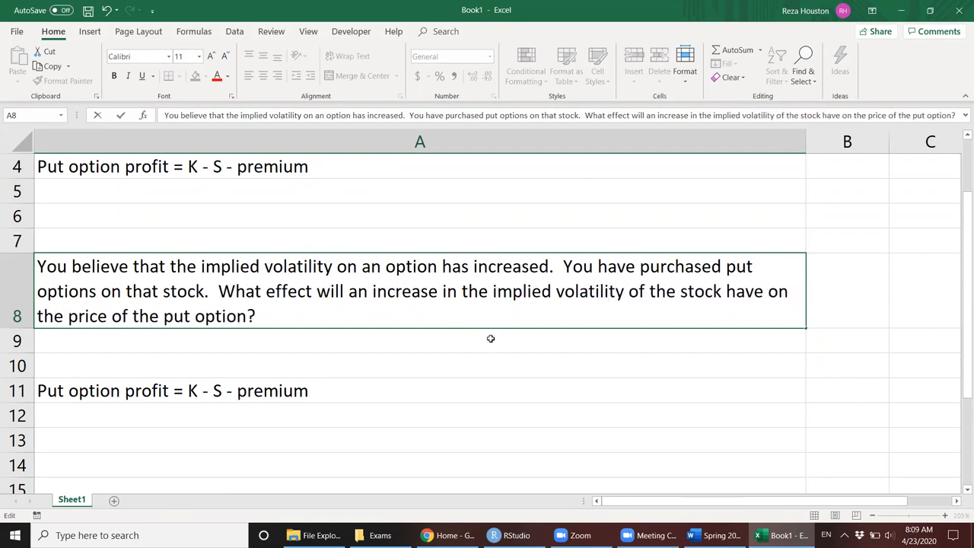
mouse_move(299, 296)
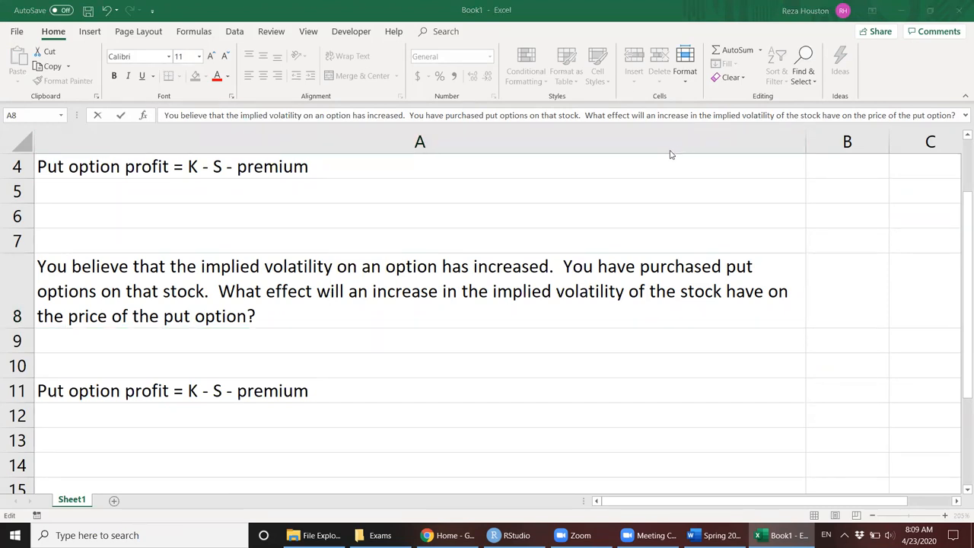
mouse_move(619, 355)
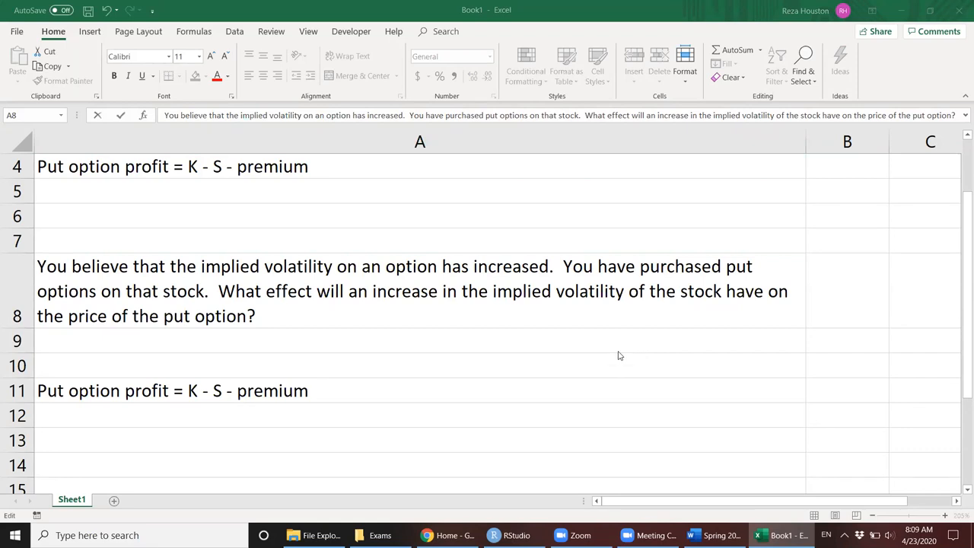
mouse_move(672, 241)
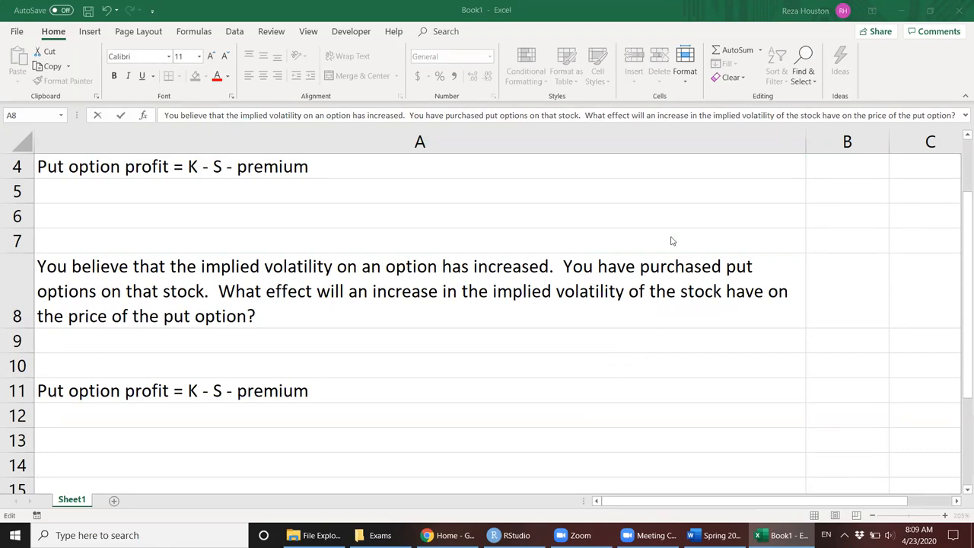
mouse_move(668, 193)
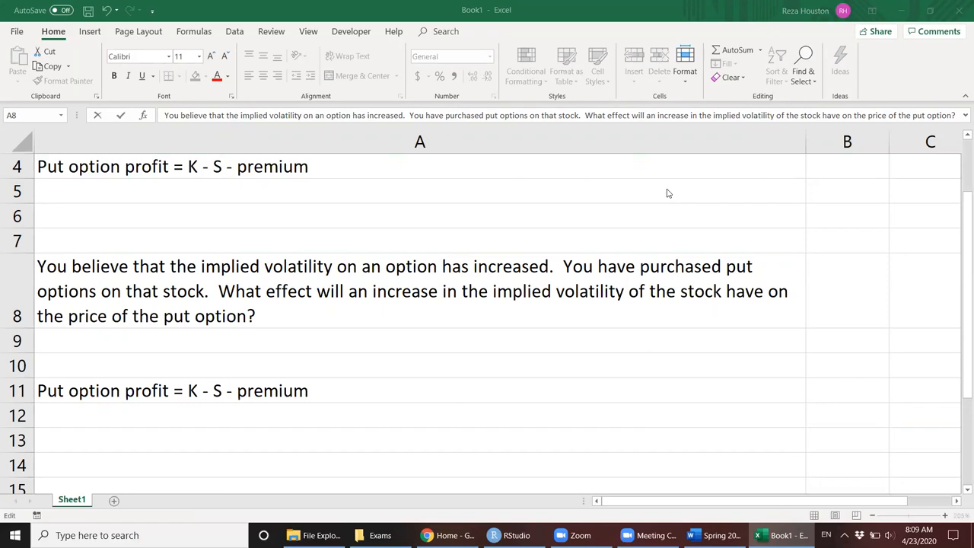
mouse_move(665, 182)
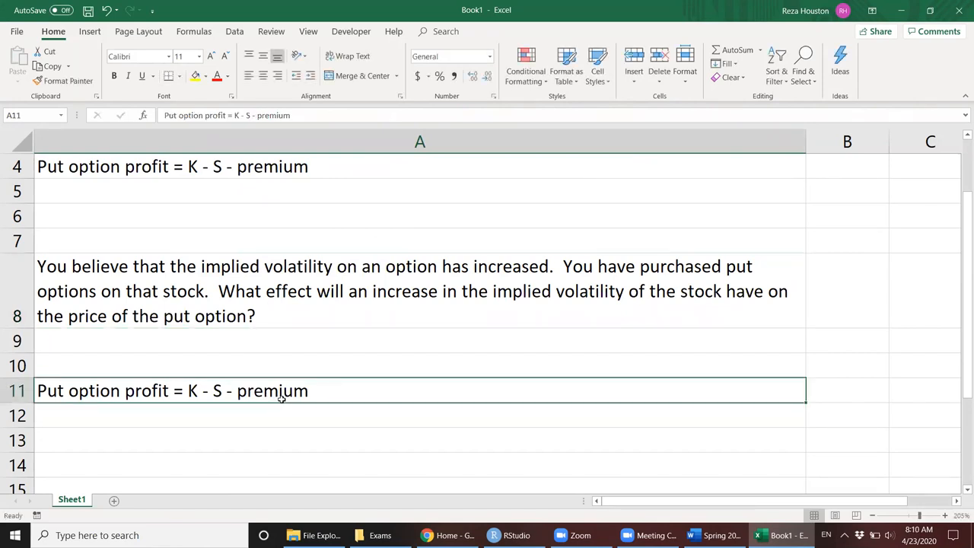
mouse_move(312, 355)
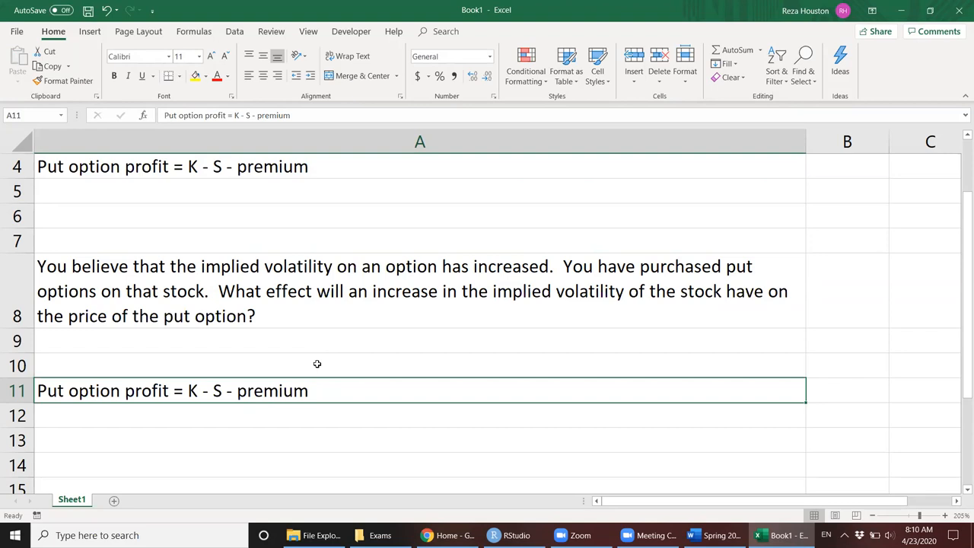
mouse_move(313, 378)
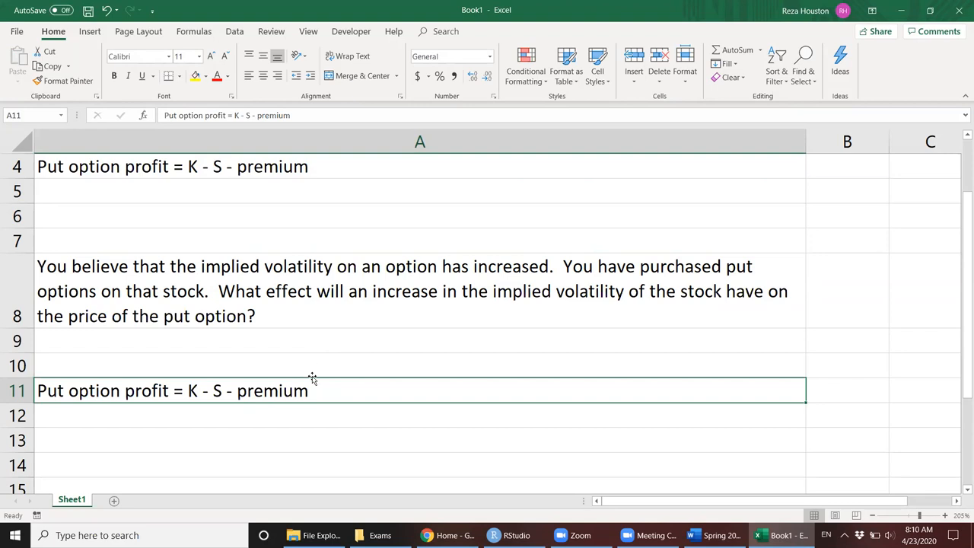
mouse_move(317, 465)
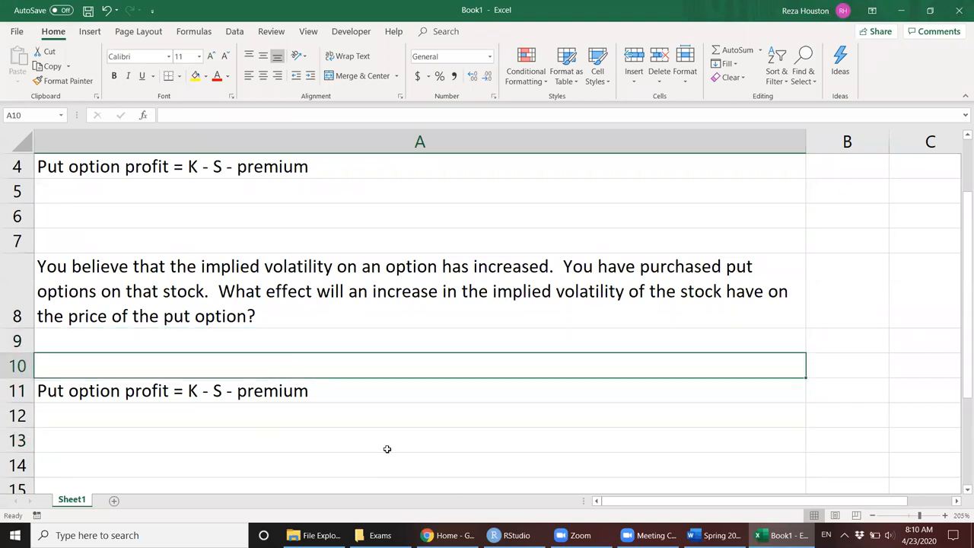
left_click(492, 421)
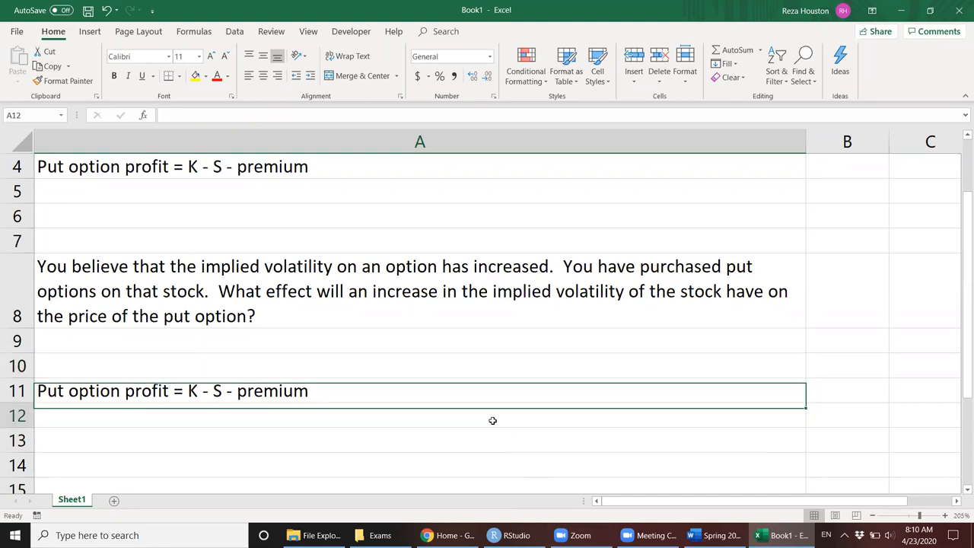
left_click(404, 291)
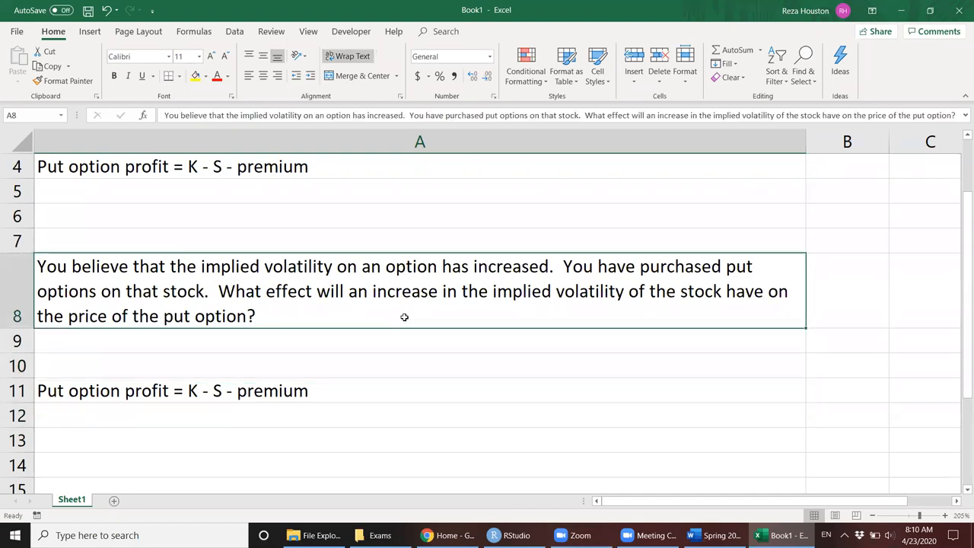
mouse_move(436, 353)
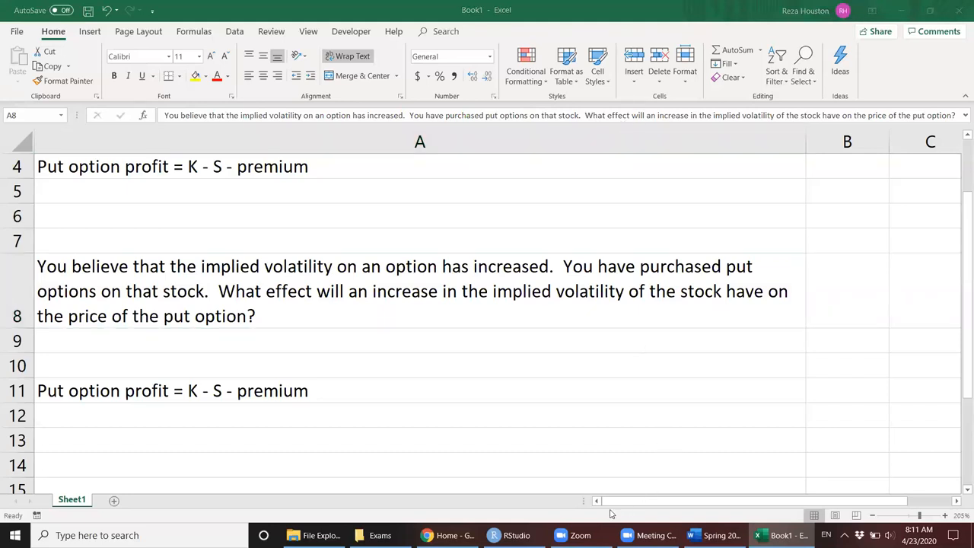
mouse_move(533, 426)
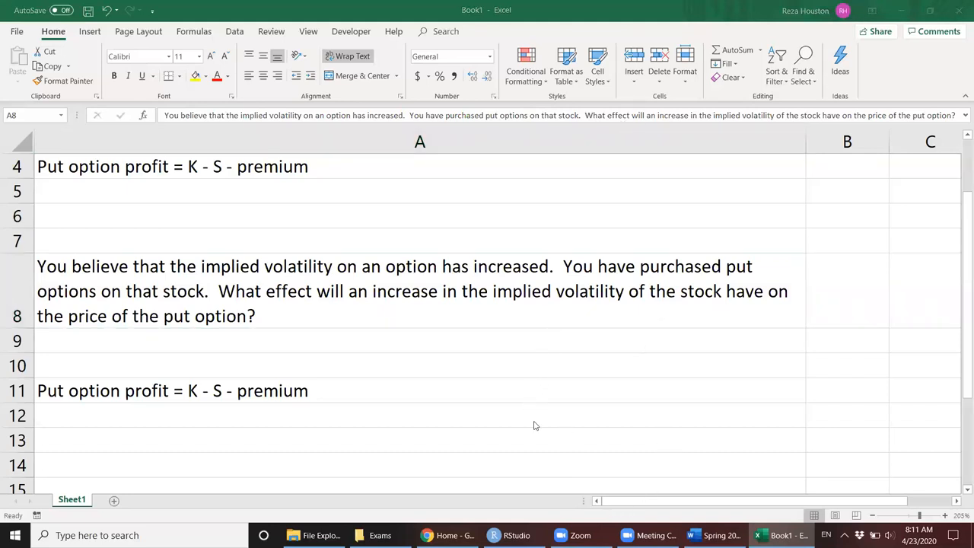
left_click(693, 535)
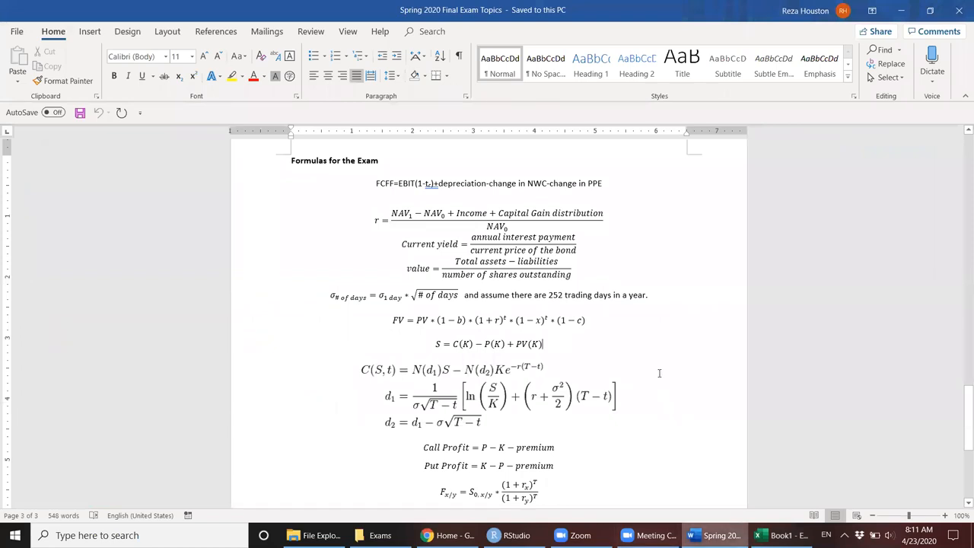
scroll("up", 3)
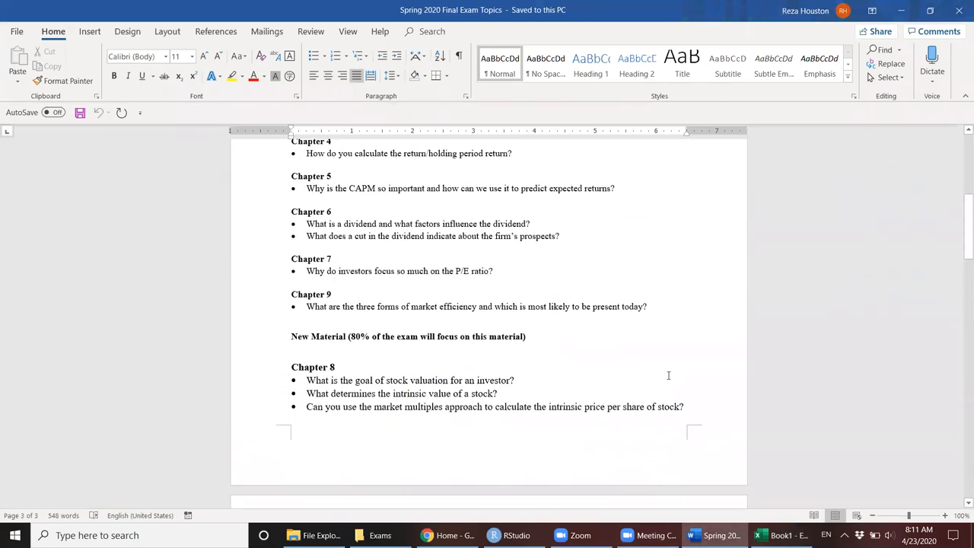
scroll("up", 3)
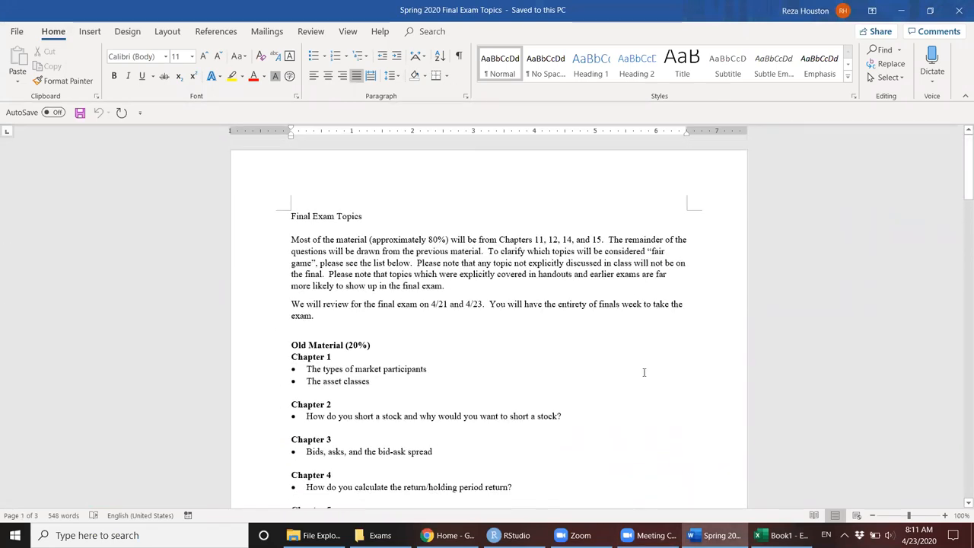
mouse_move(560, 363)
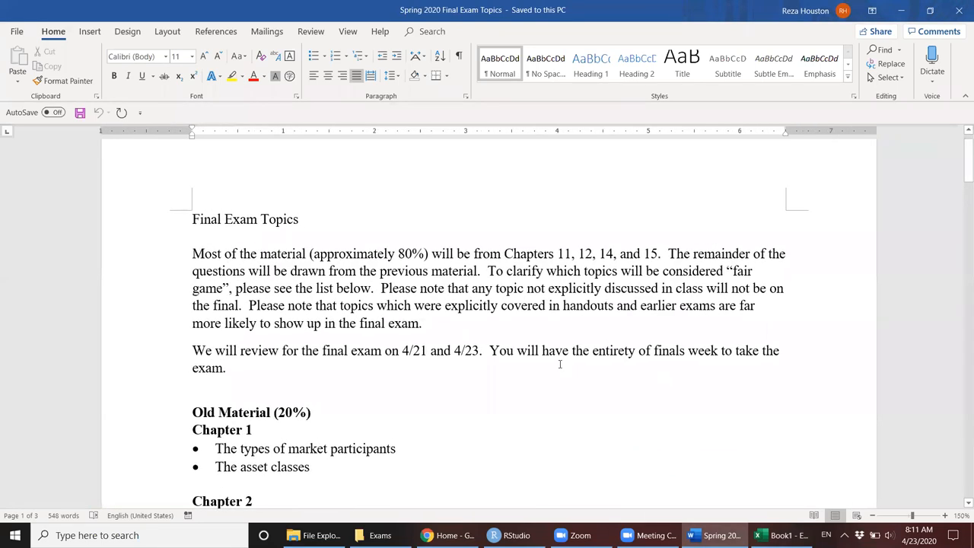
mouse_move(656, 454)
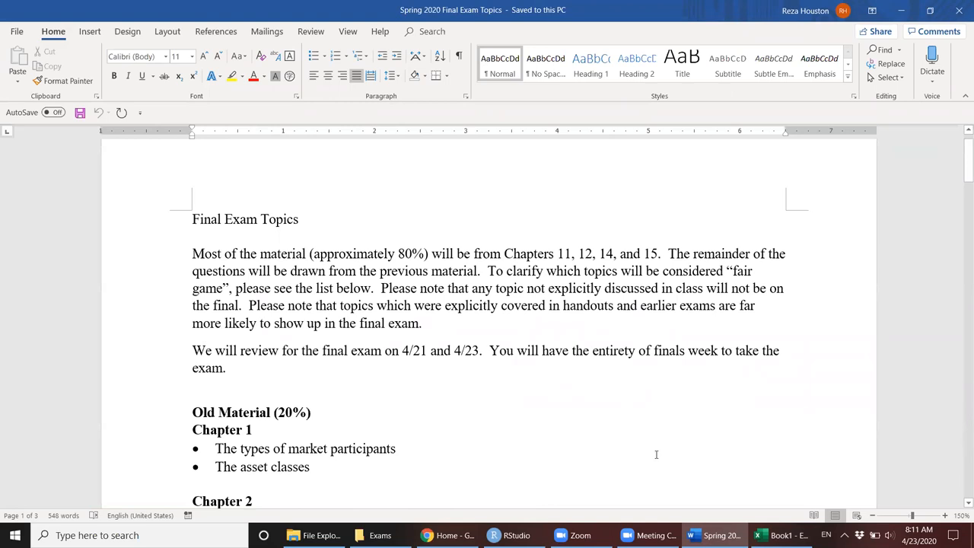
mouse_move(608, 439)
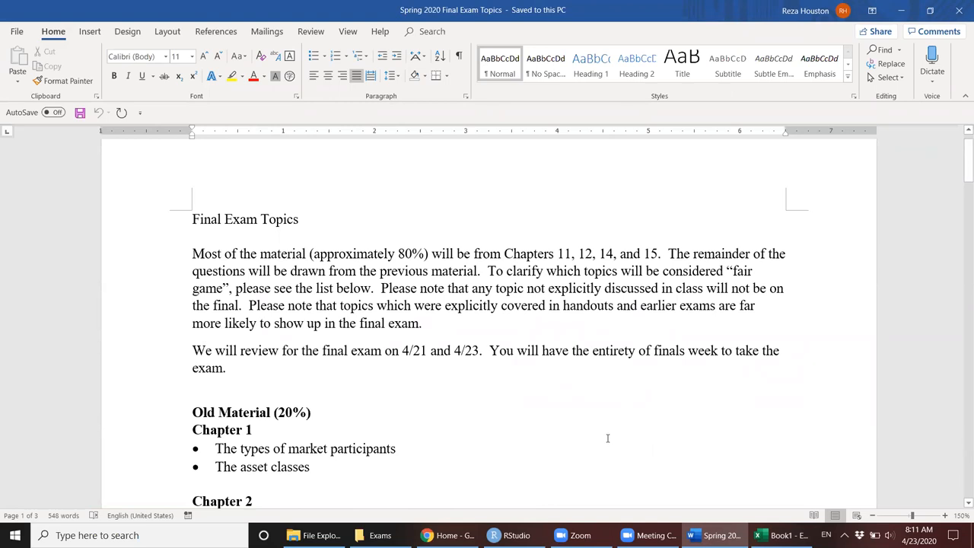
mouse_move(597, 461)
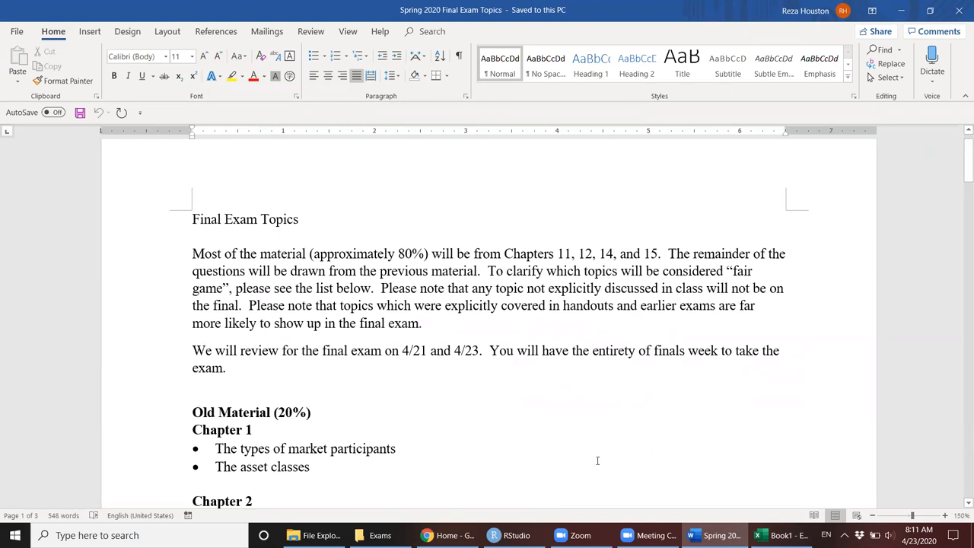
mouse_move(600, 447)
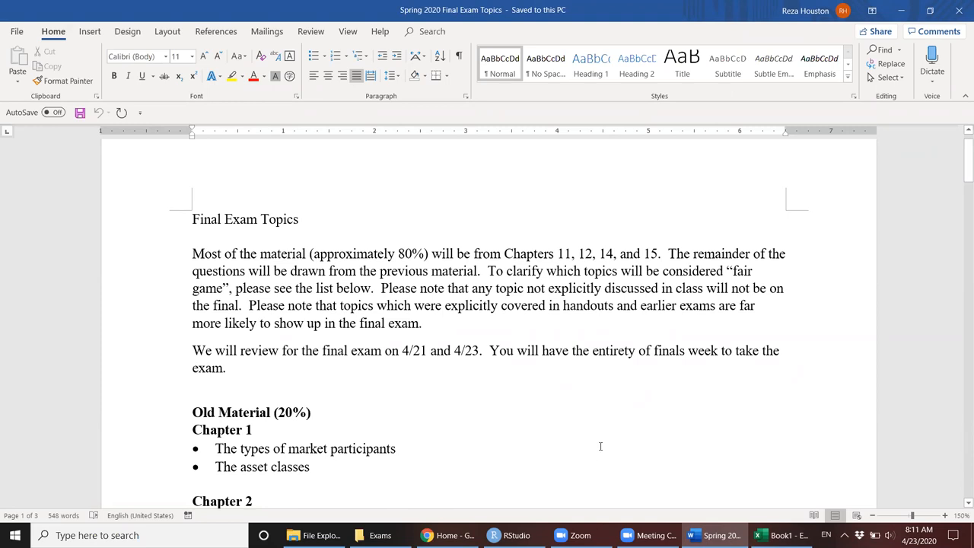
mouse_move(780, 535)
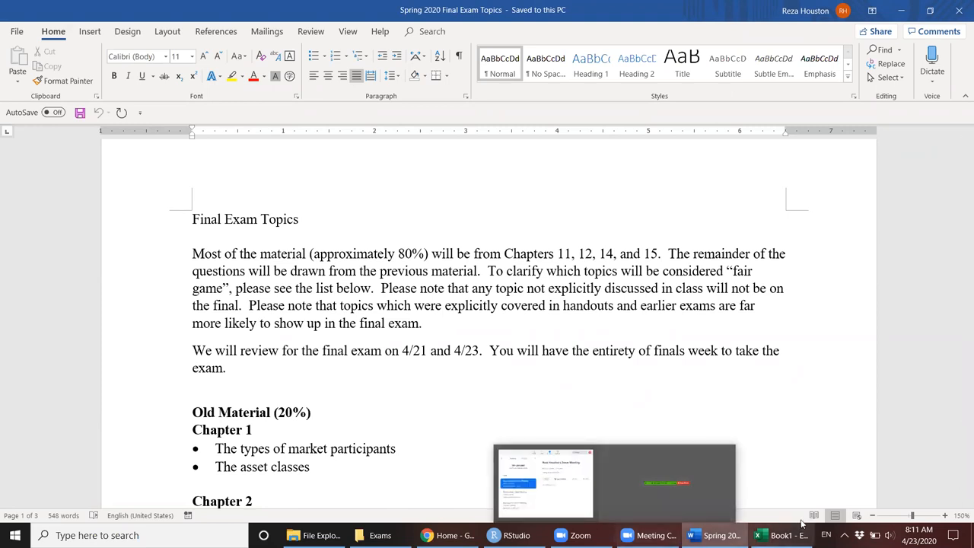
Switch to Book1, scroll down to the empty rows and select cell A14.
left_click(781, 535)
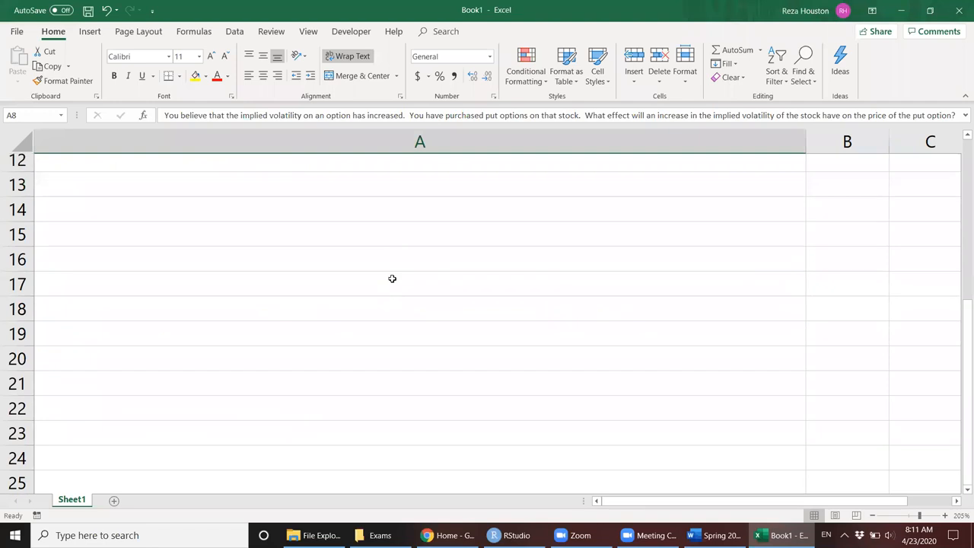
scroll("down", 3)
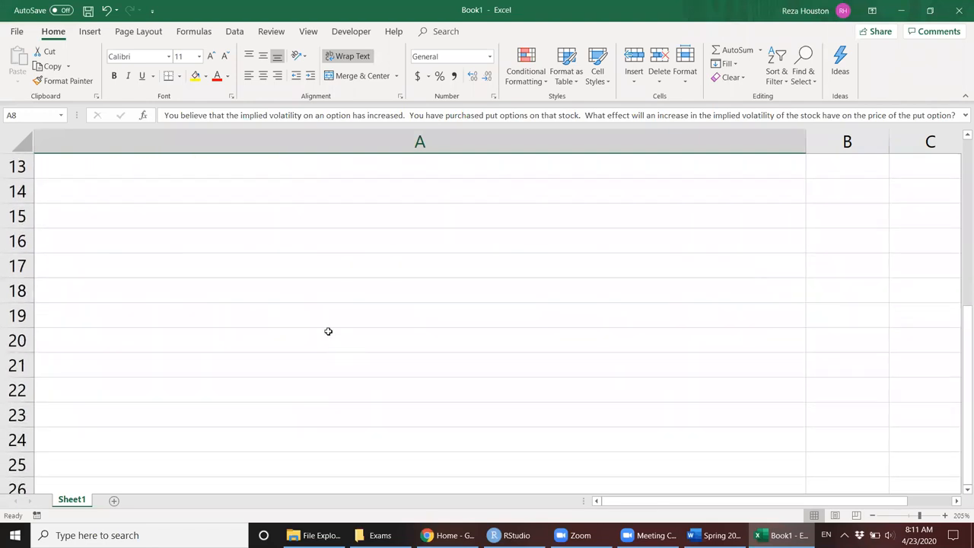
left_click(309, 241)
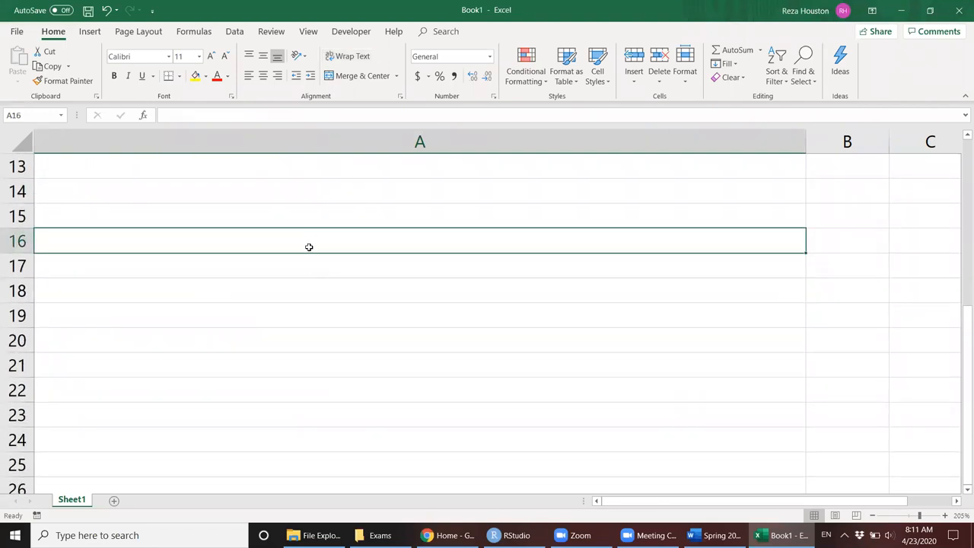
left_click(305, 216)
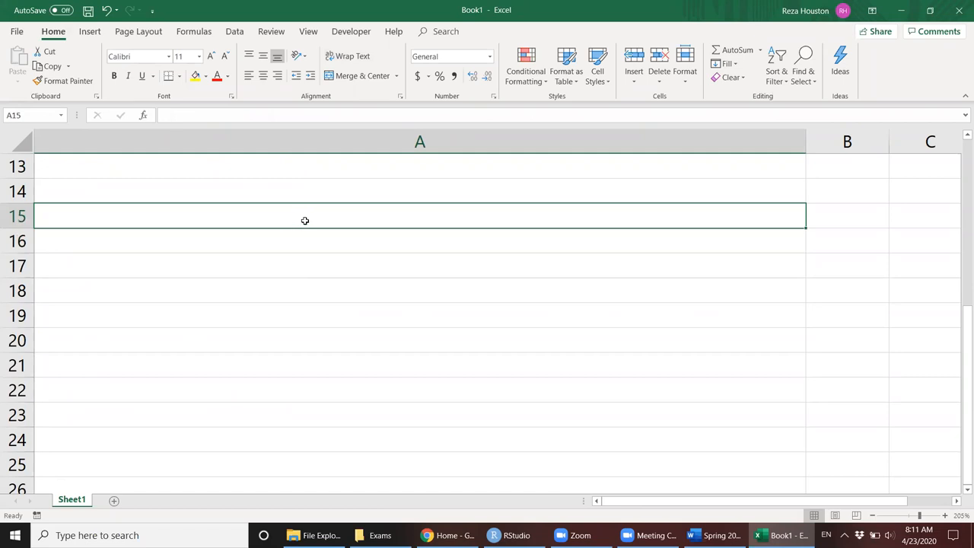
mouse_move(331, 249)
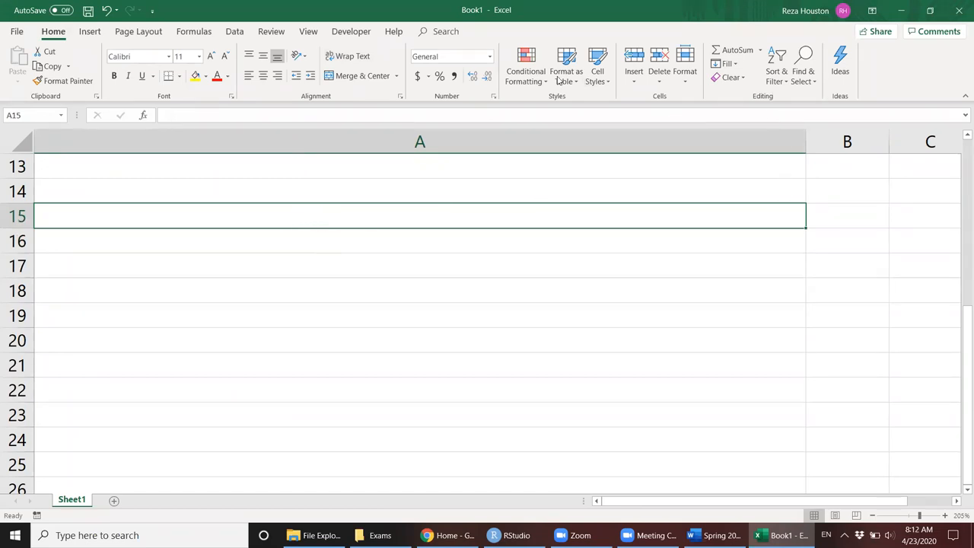
mouse_move(352, 55)
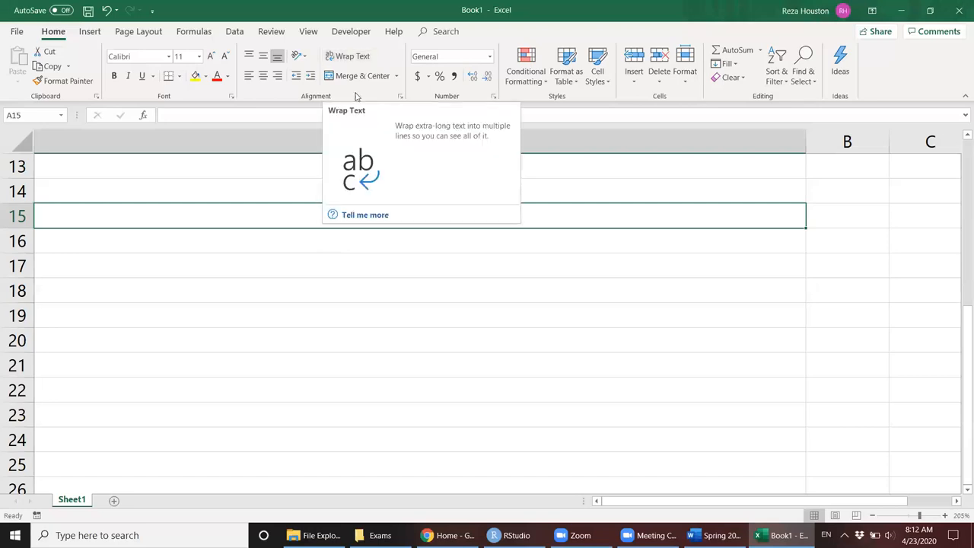
left_click(415, 240)
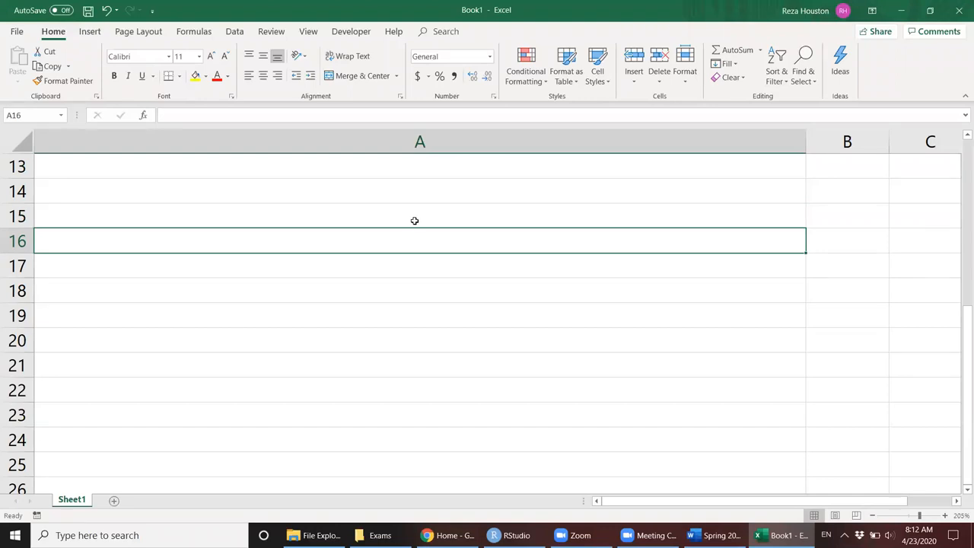
mouse_move(413, 232)
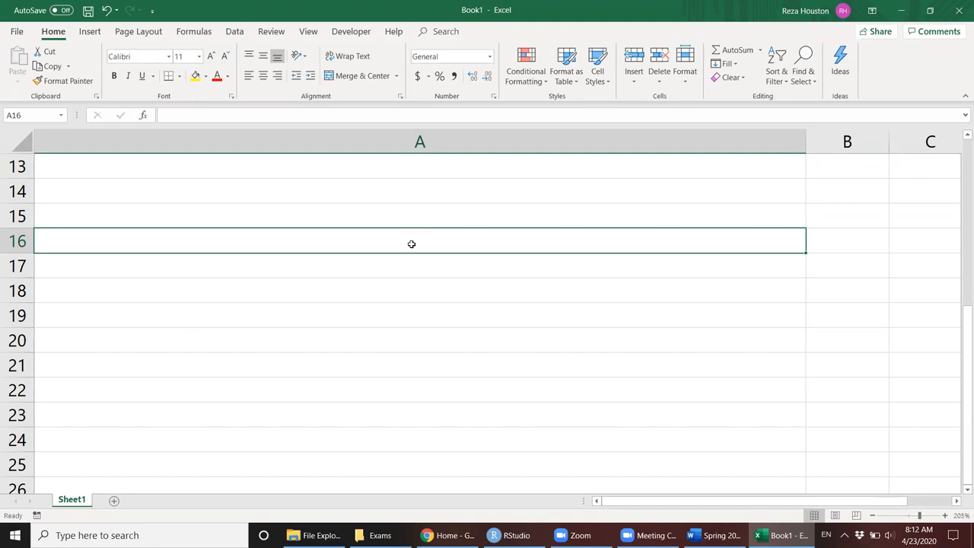
mouse_move(416, 242)
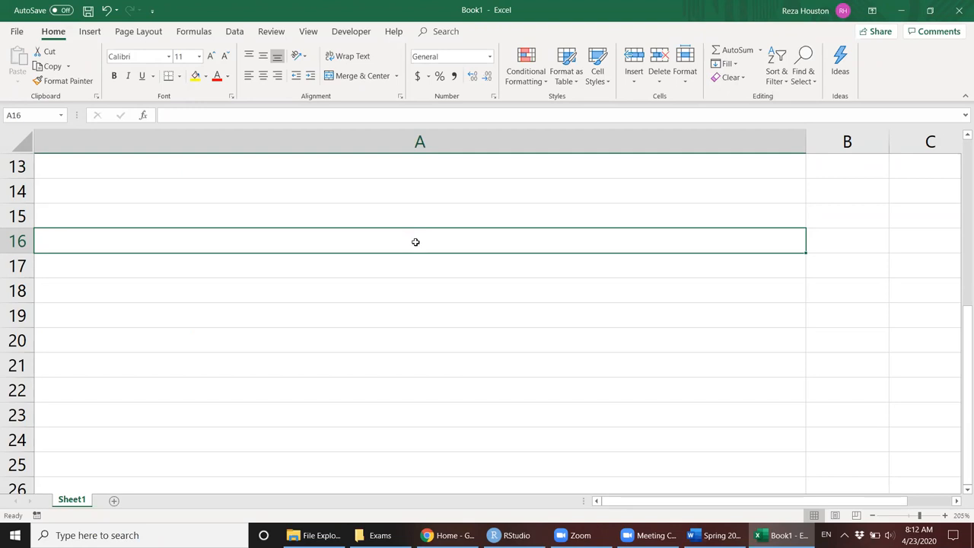
left_click(396, 191)
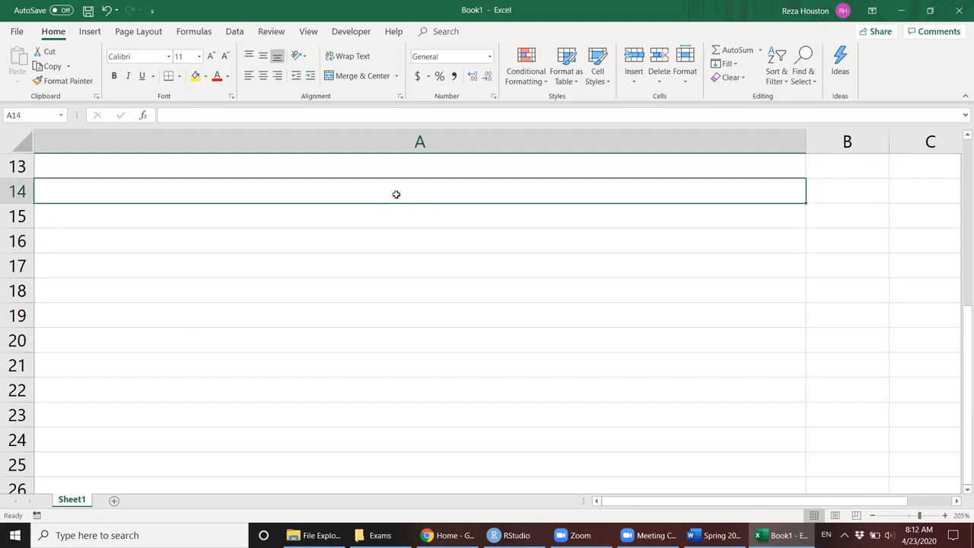
Type 'Covered call' in A14, then enlarge the blank Paint canvas view.
type("Cove")
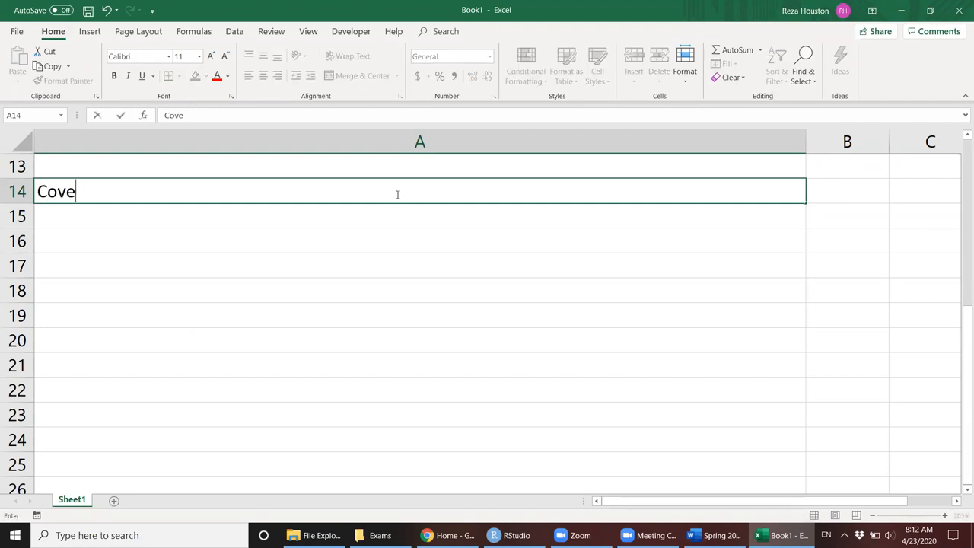
type("red call")
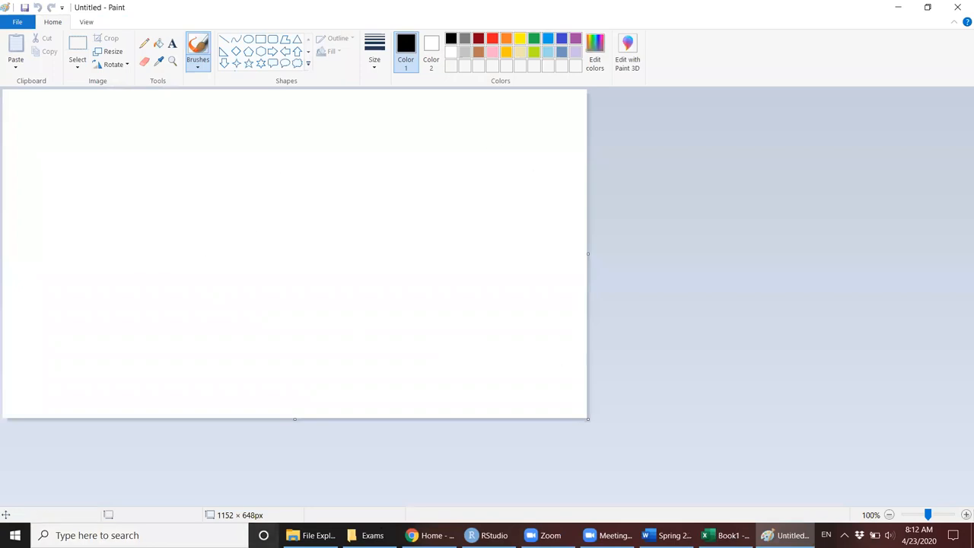
mouse_move(239, 257)
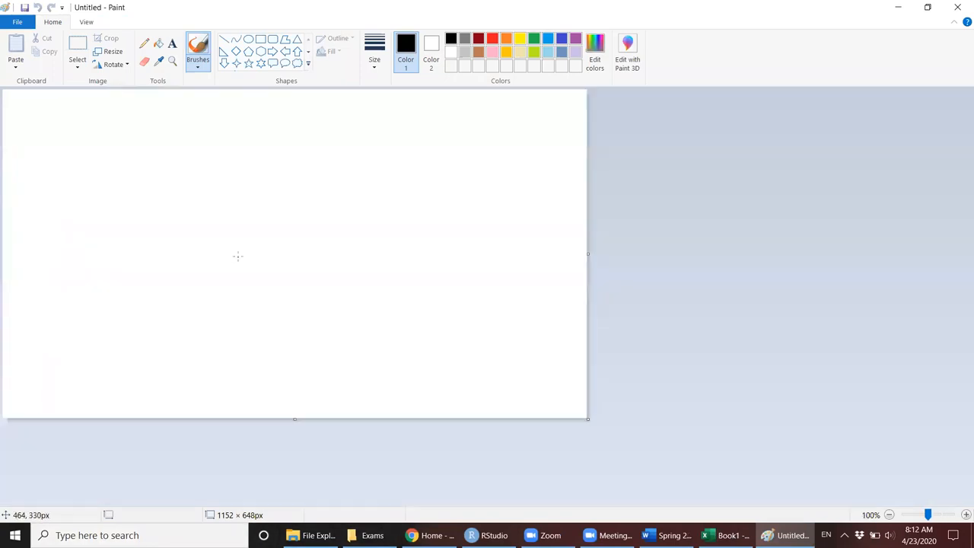
left_click(966, 515)
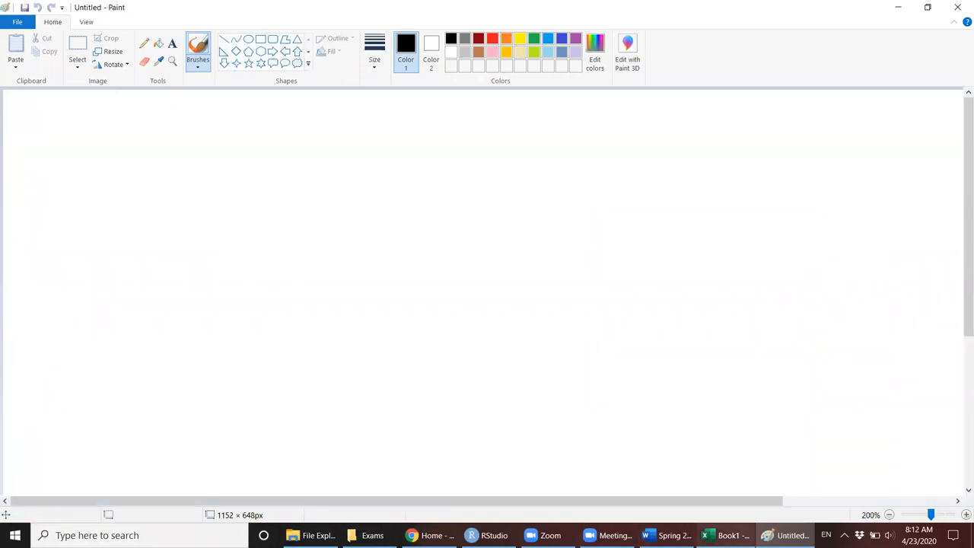
Back in Book1, add 'Buy a stock' and 'Sell a call option' beneath it.
left_click(725, 535)
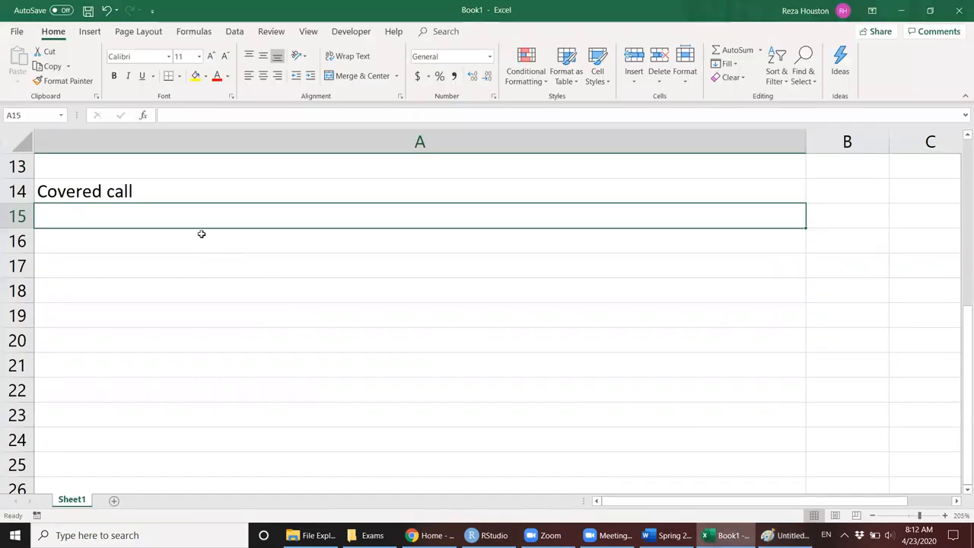
mouse_move(236, 294)
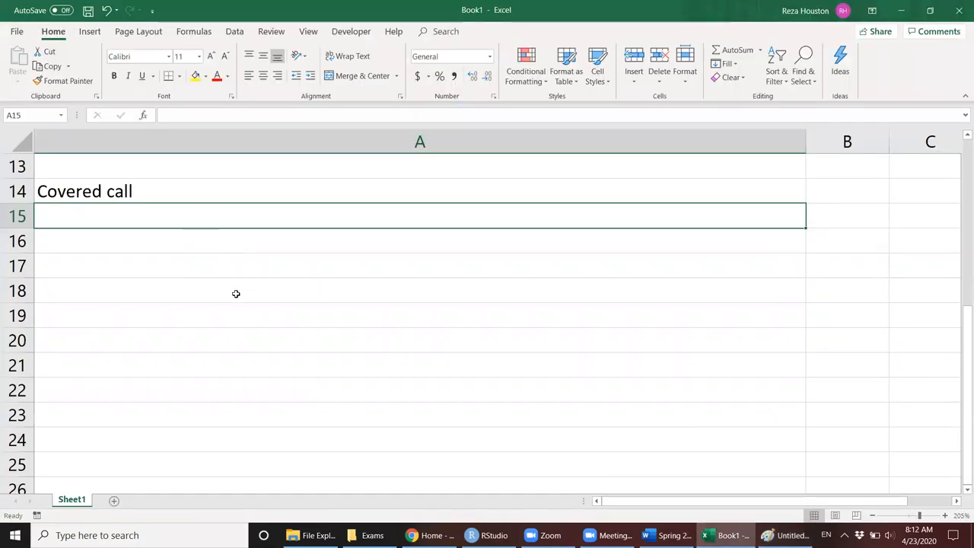
type("Bo")
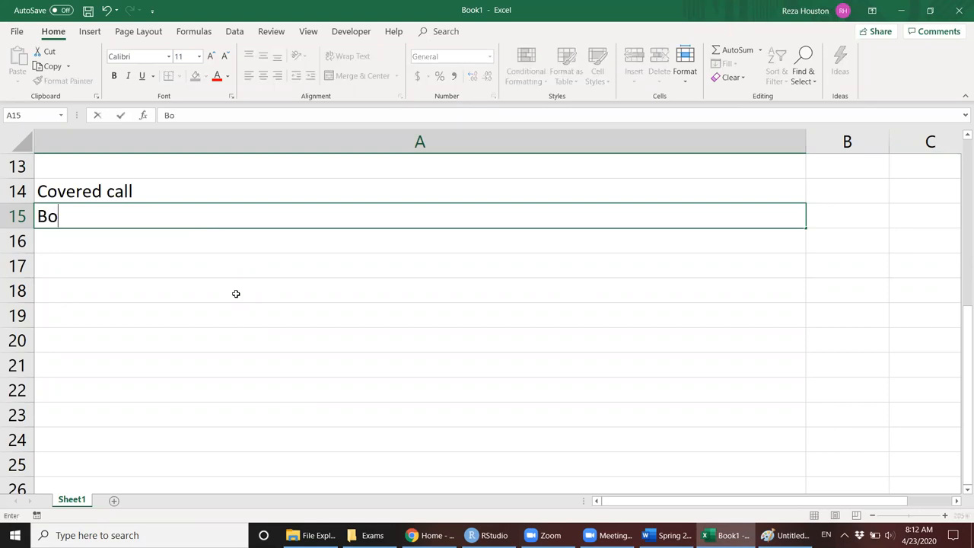
type("uy a stock")
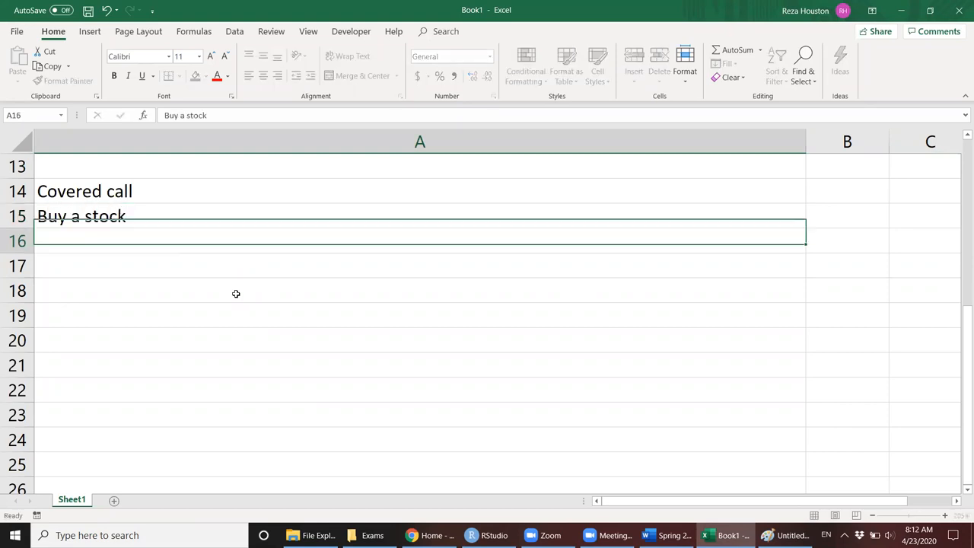
type("Sell an")
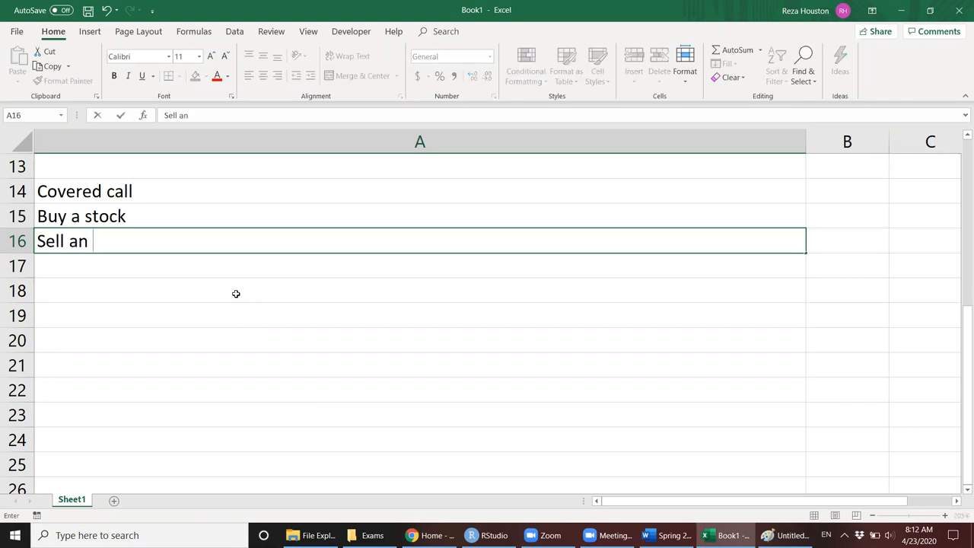
key("Backspace")
type(" call optio")
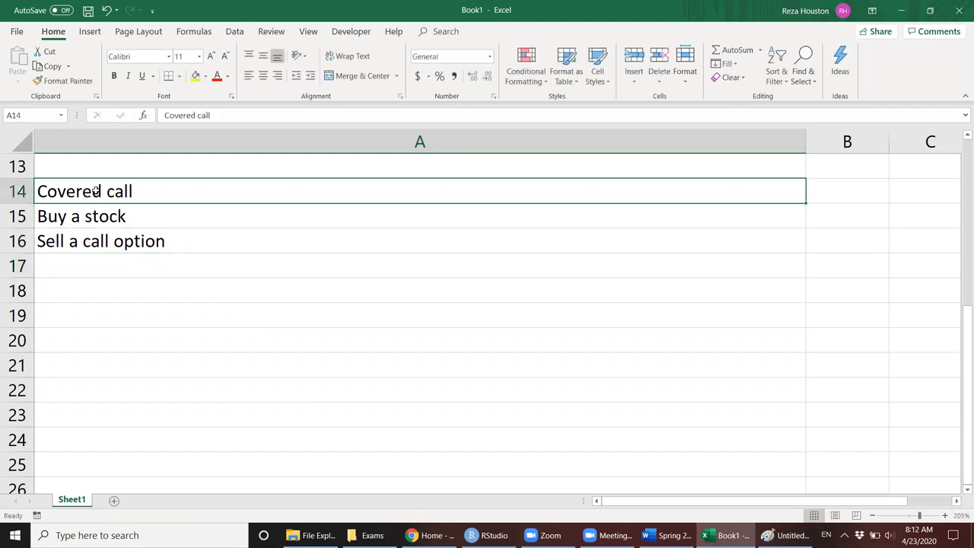
left_click(768, 535)
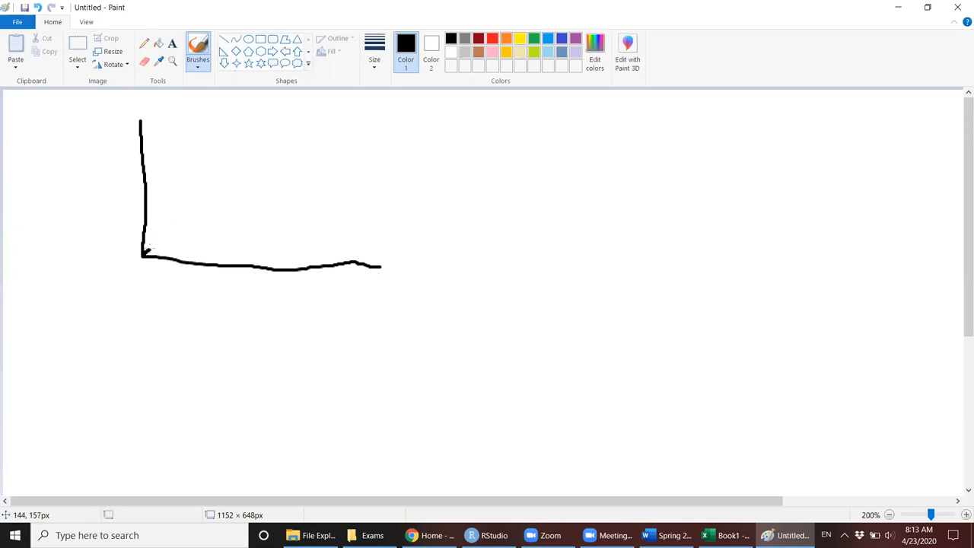
Draw the rising diagonal line from the graph's origin in Paint.
left_click_drag(140, 251, 316, 174)
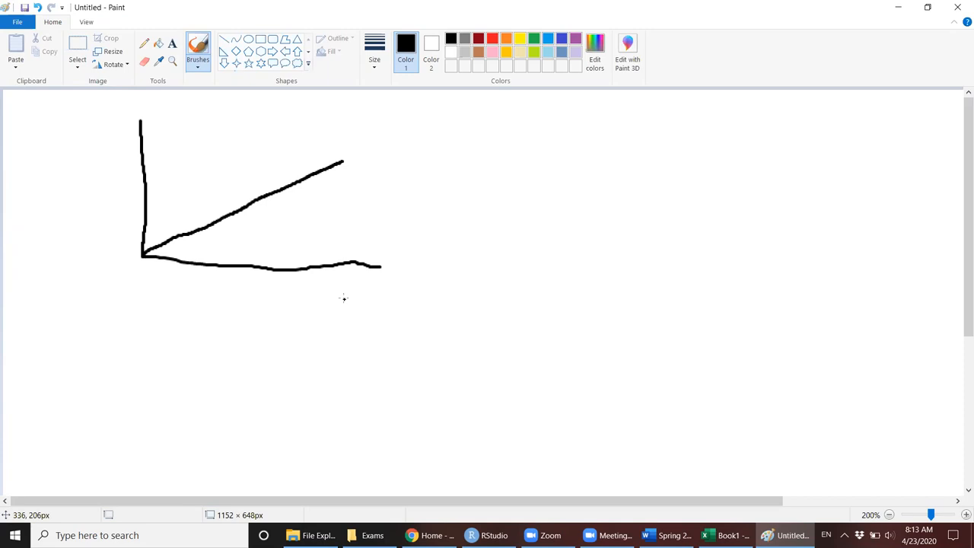
mouse_move(363, 283)
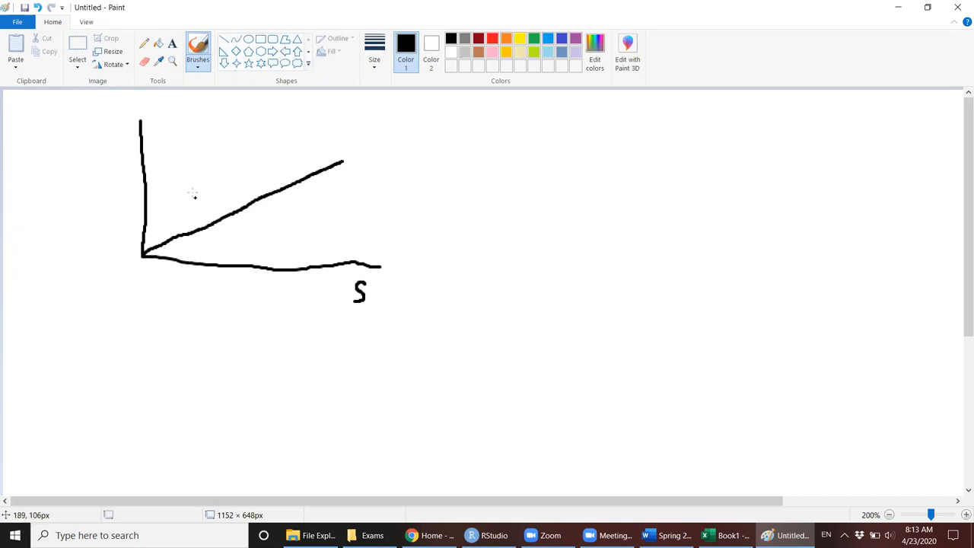
left_click(108, 120)
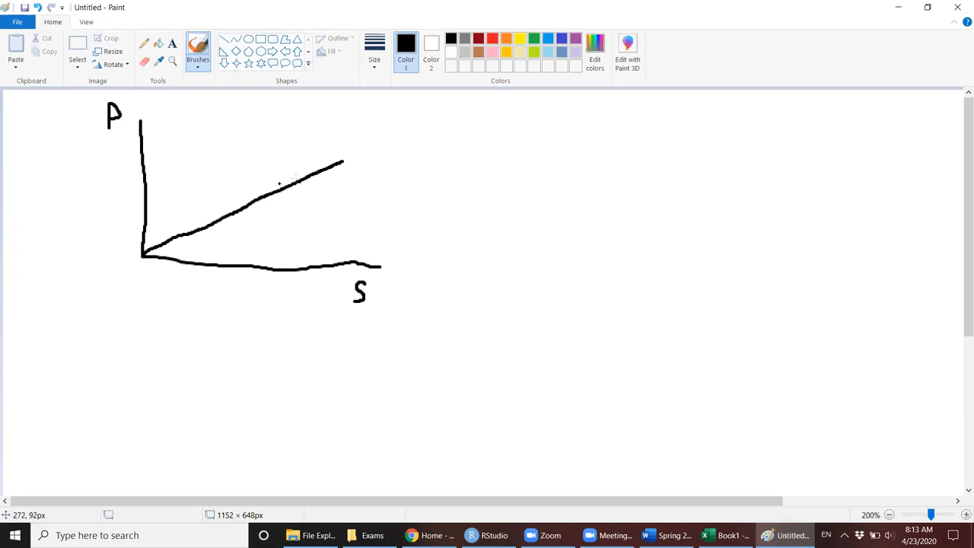
mouse_move(268, 244)
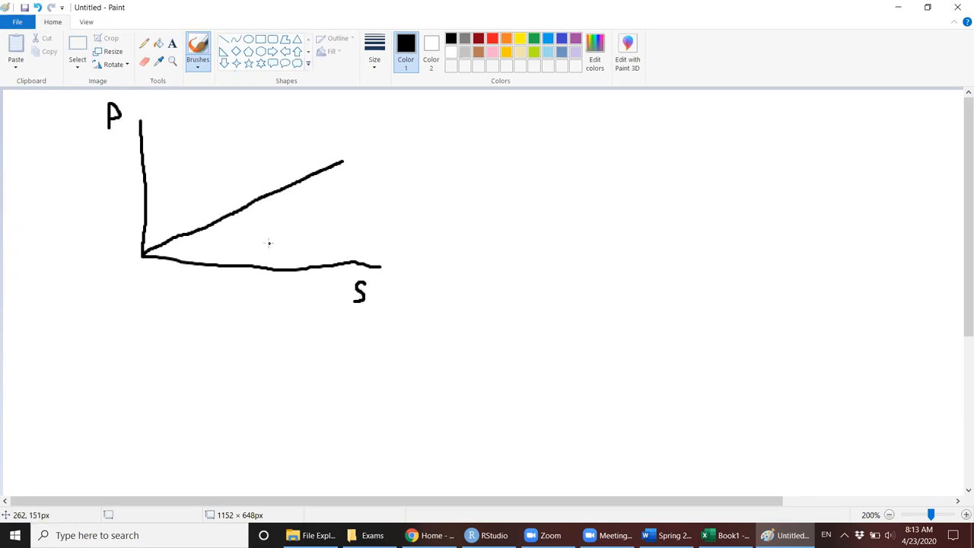
mouse_move(196, 341)
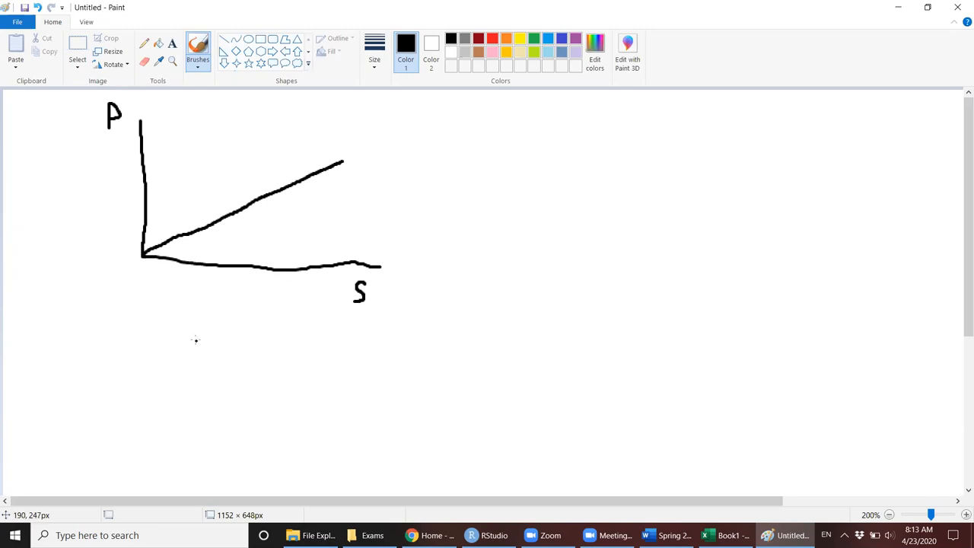
mouse_move(156, 358)
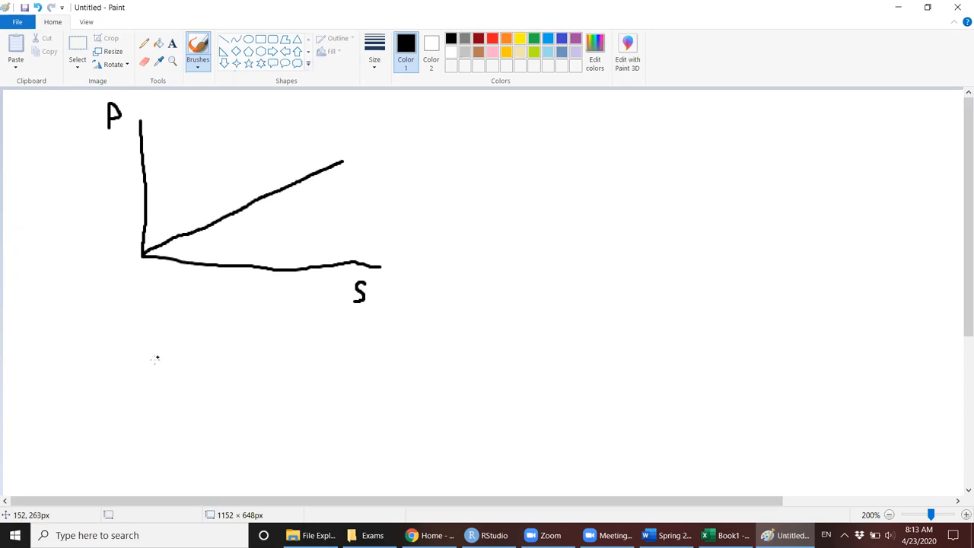
mouse_move(498, 126)
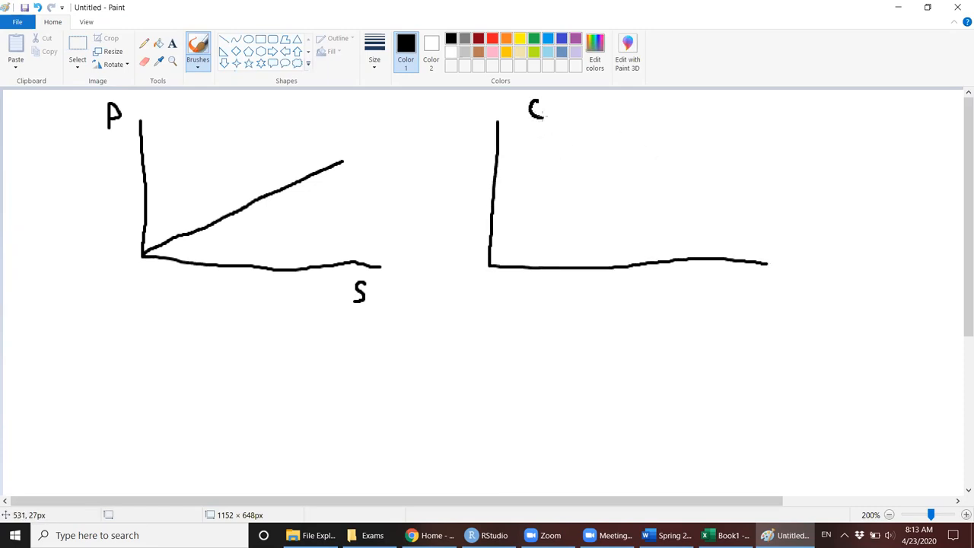
Write 'Sell Call' and P on the second axes, then draw a flat line sloping downward.
left_click_drag(537, 110, 583, 114)
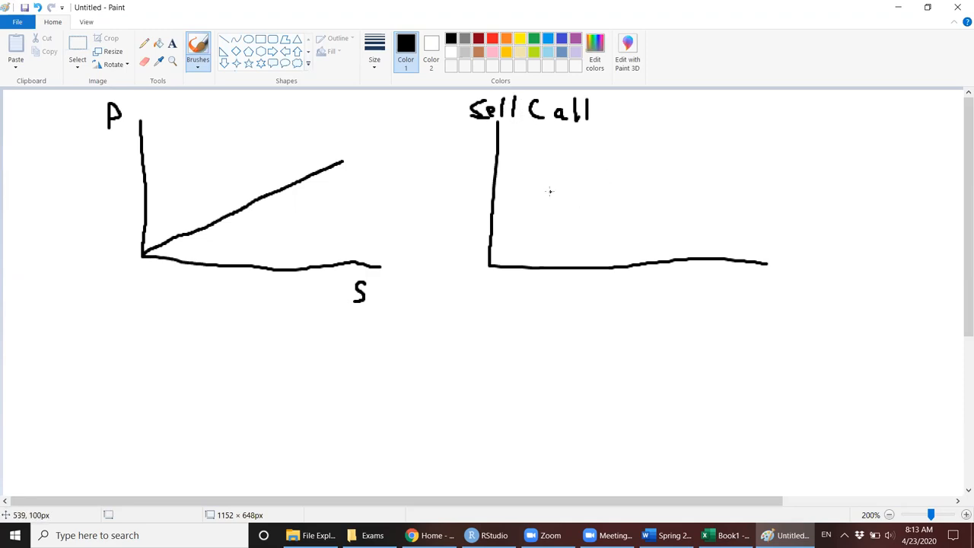
mouse_move(784, 280)
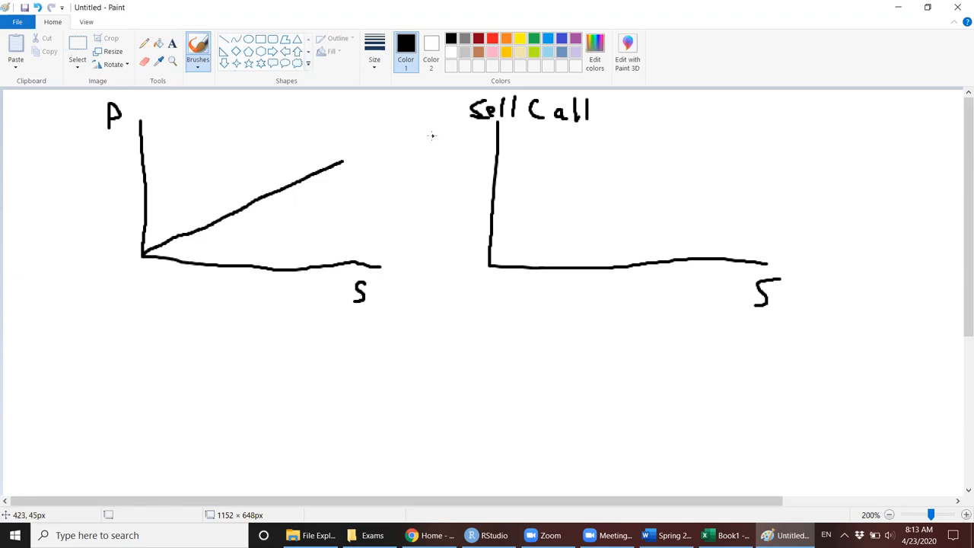
left_click_drag(449, 121, 457, 141)
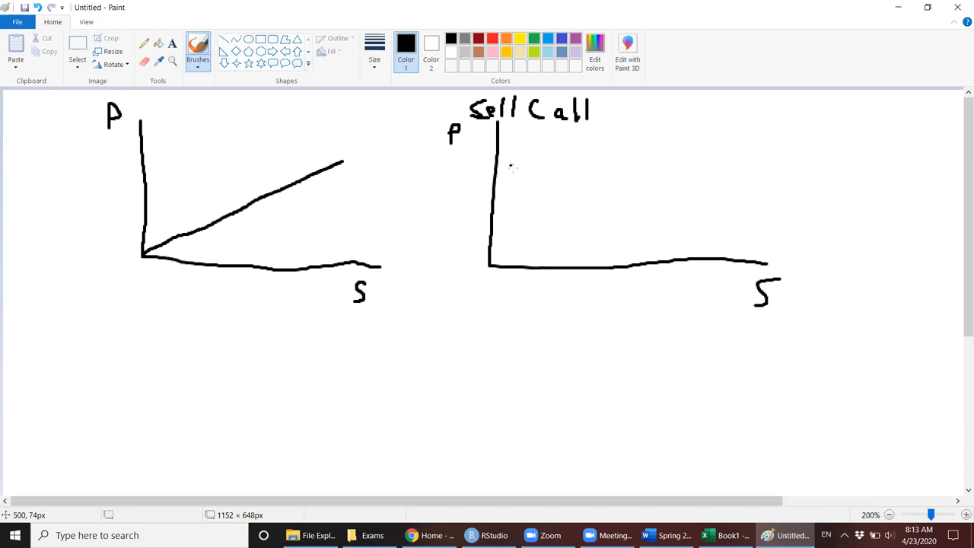
mouse_move(506, 173)
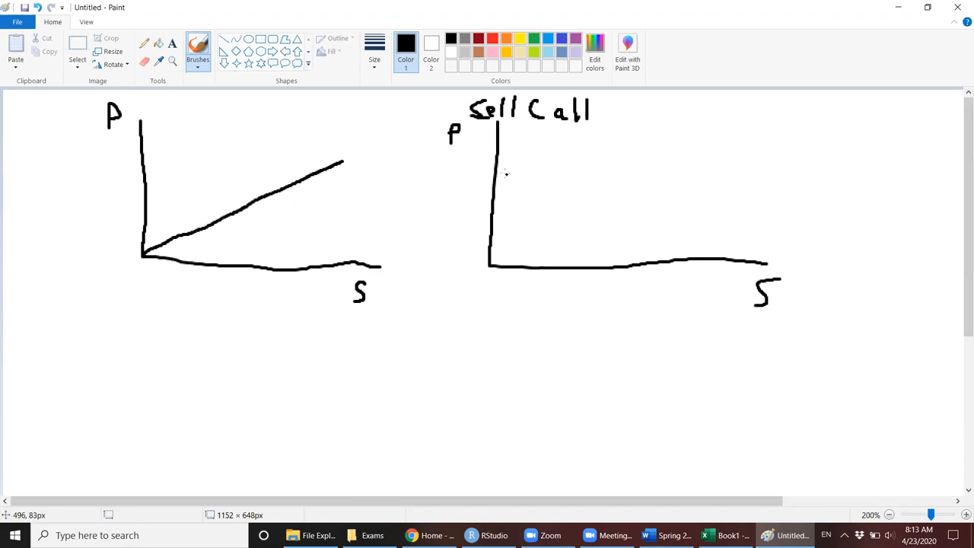
left_click_drag(504, 175, 647, 174)
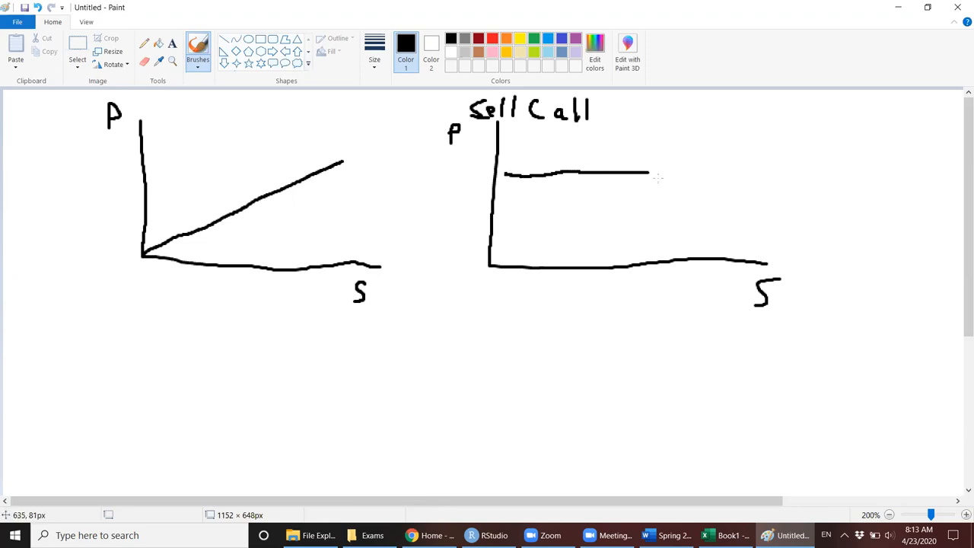
left_click_drag(644, 173, 754, 230)
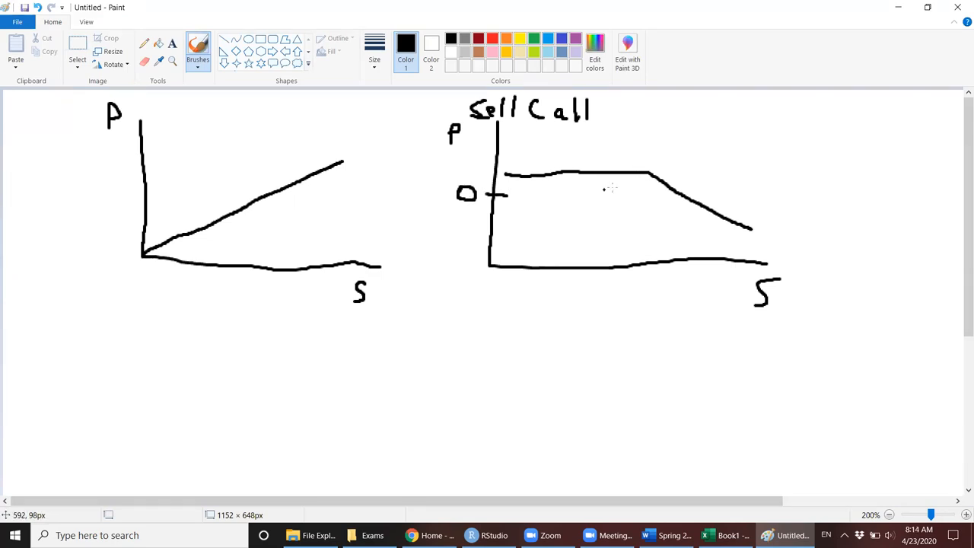
mouse_move(554, 196)
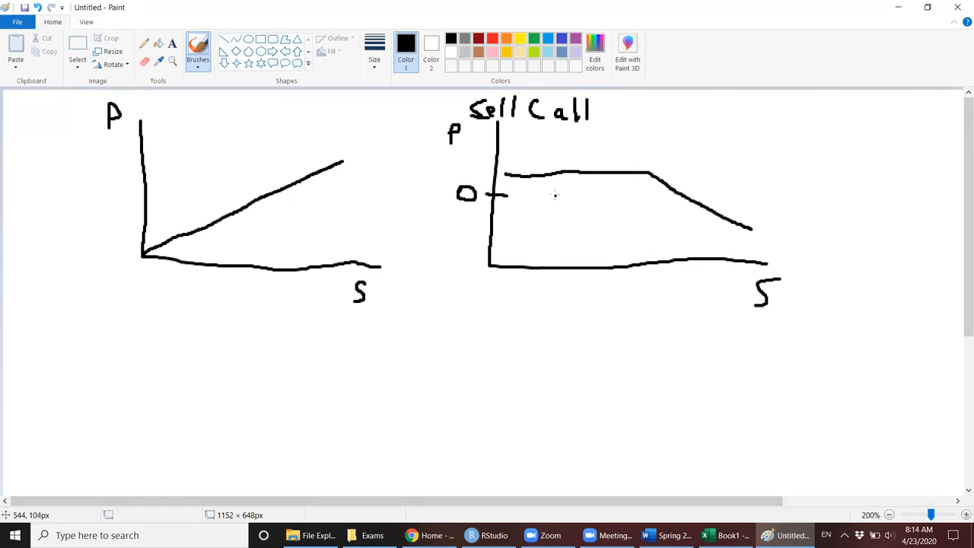
mouse_move(662, 244)
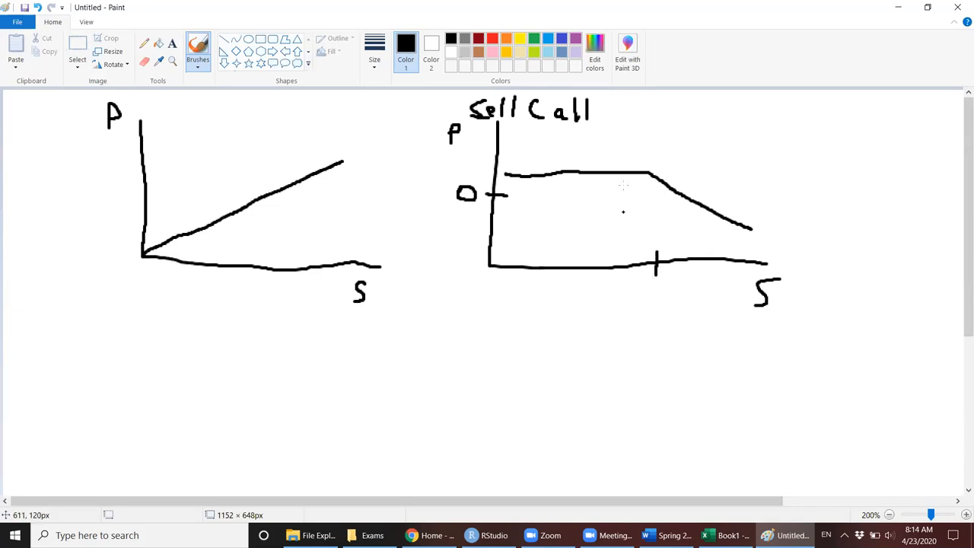
mouse_move(653, 309)
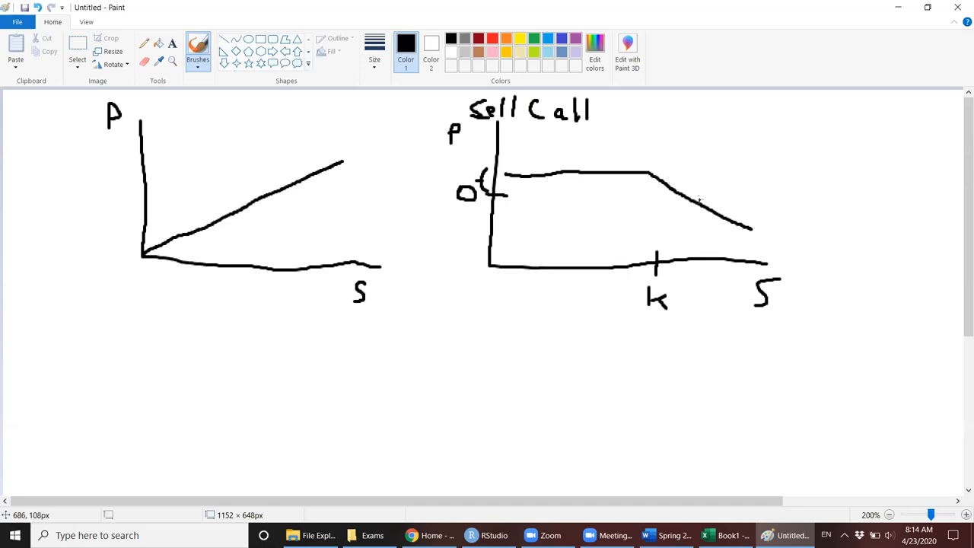
mouse_move(737, 206)
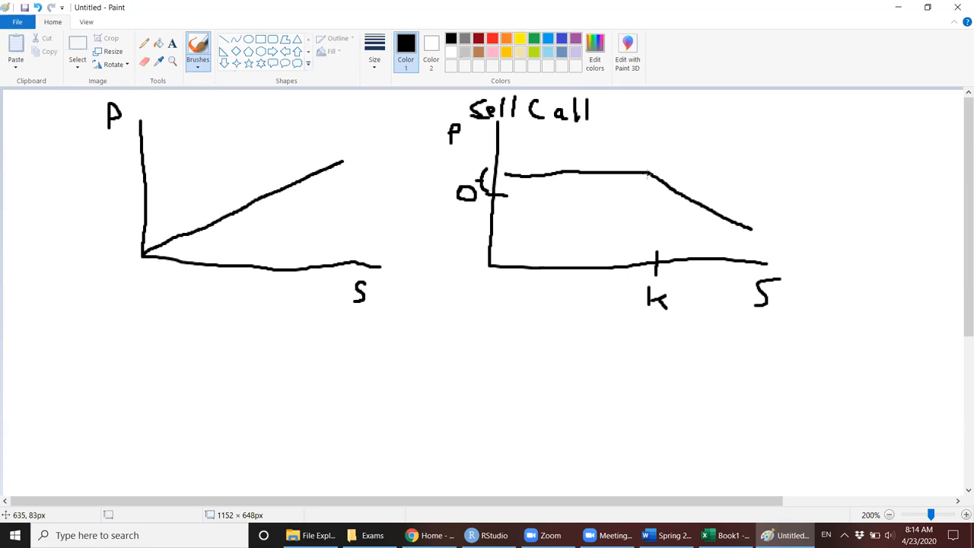
mouse_move(647, 176)
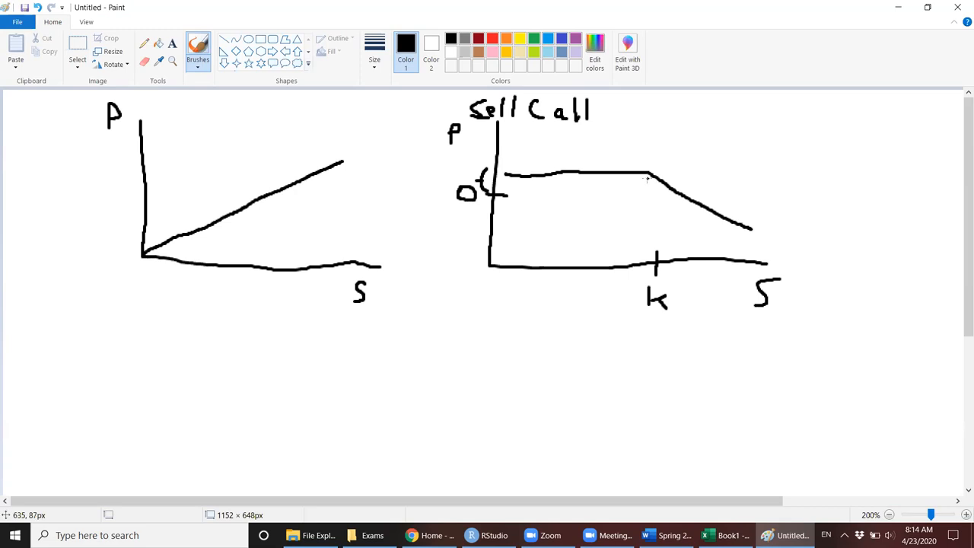
mouse_move(537, 168)
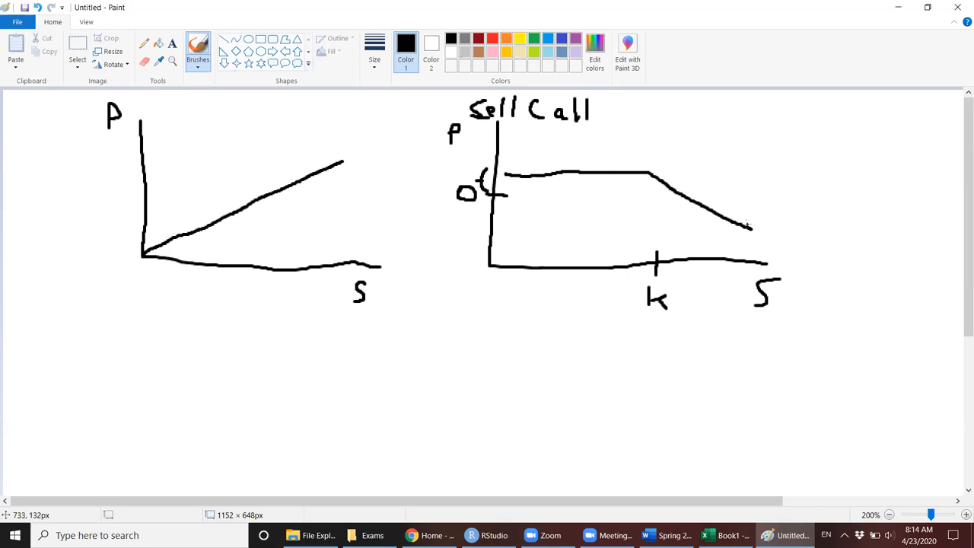
mouse_move(622, 238)
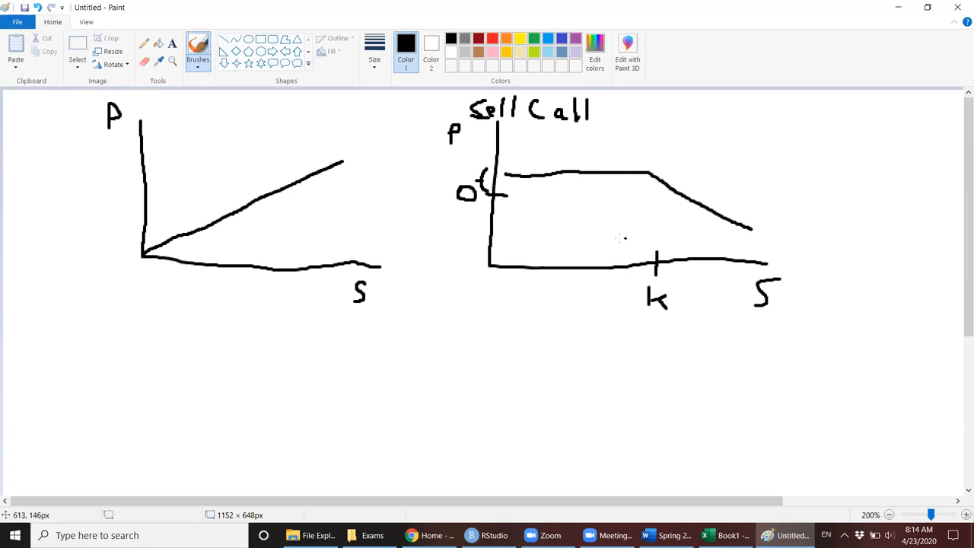
mouse_move(145, 335)
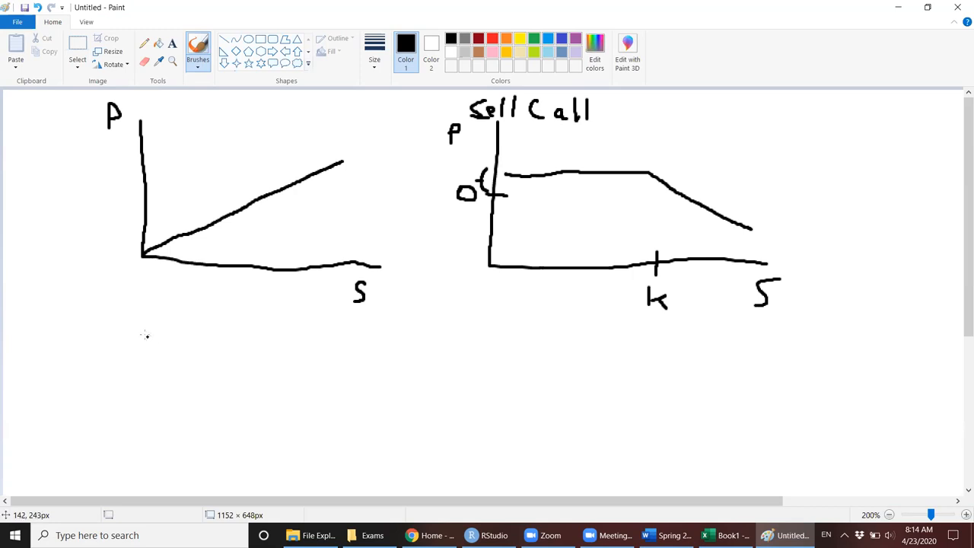
Draw the third graph's axes below the first graph, with a rising black line.
left_click_drag(146, 333, 149, 451)
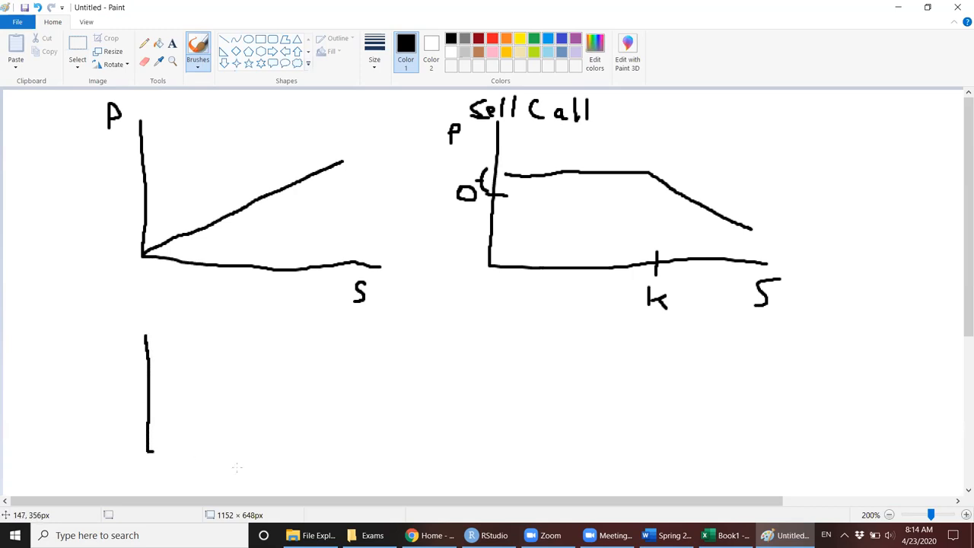
left_click_drag(149, 457, 385, 472)
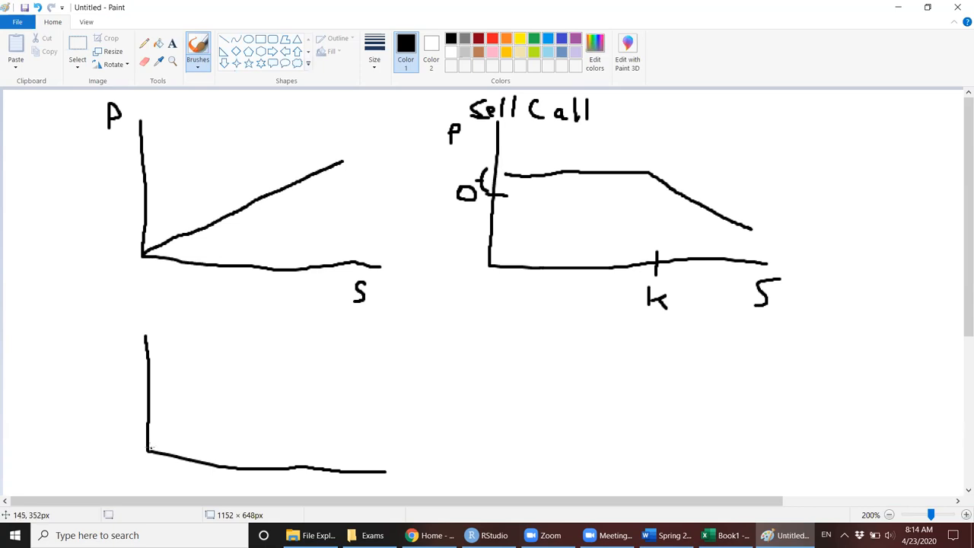
left_click_drag(150, 447, 297, 389)
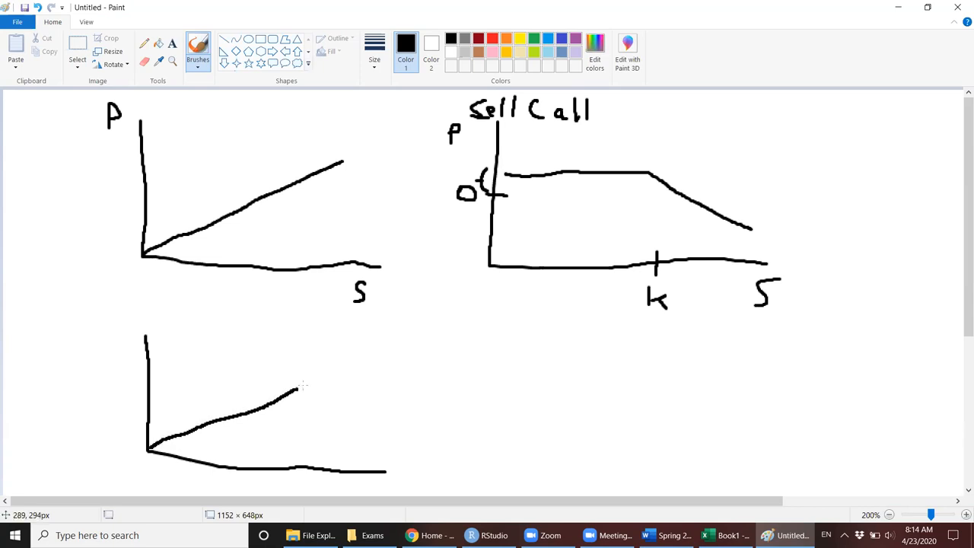
left_click_drag(286, 388, 342, 370)
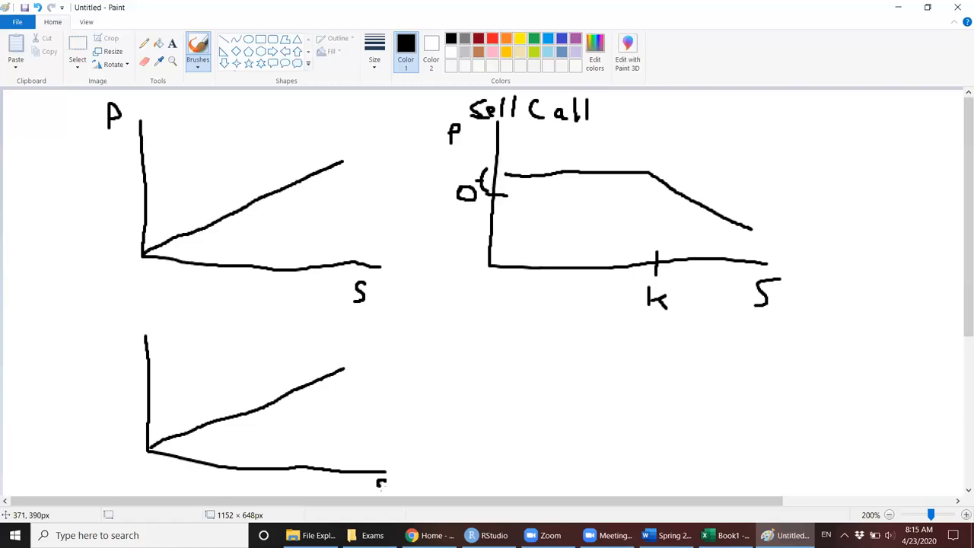
Switch to red and draw a curve above the black line.
left_click(113, 335)
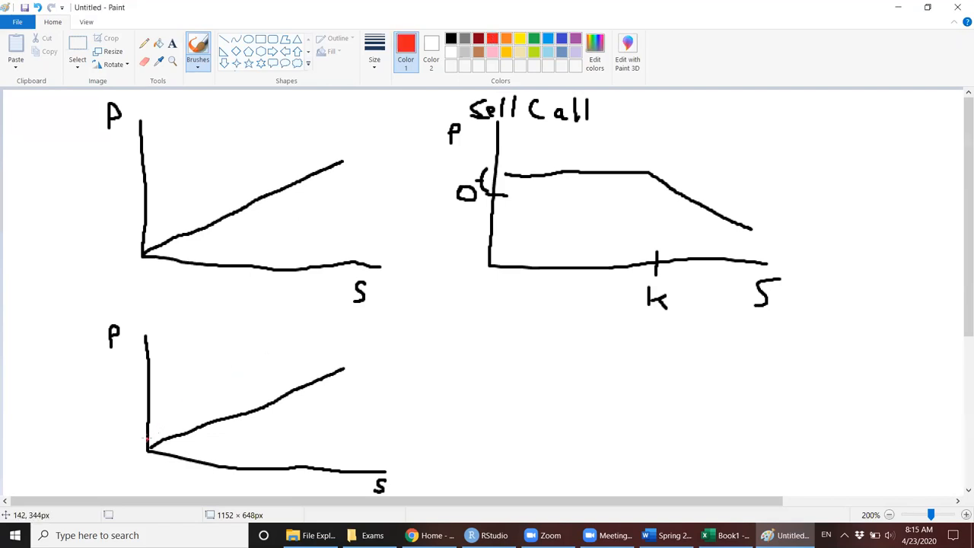
left_click_drag(146, 440, 188, 420)
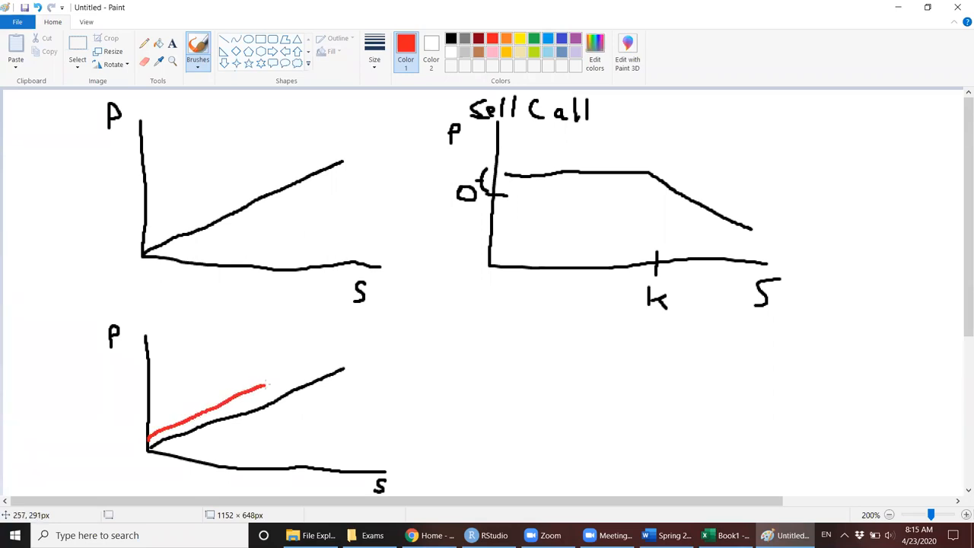
scroll("down", 3)
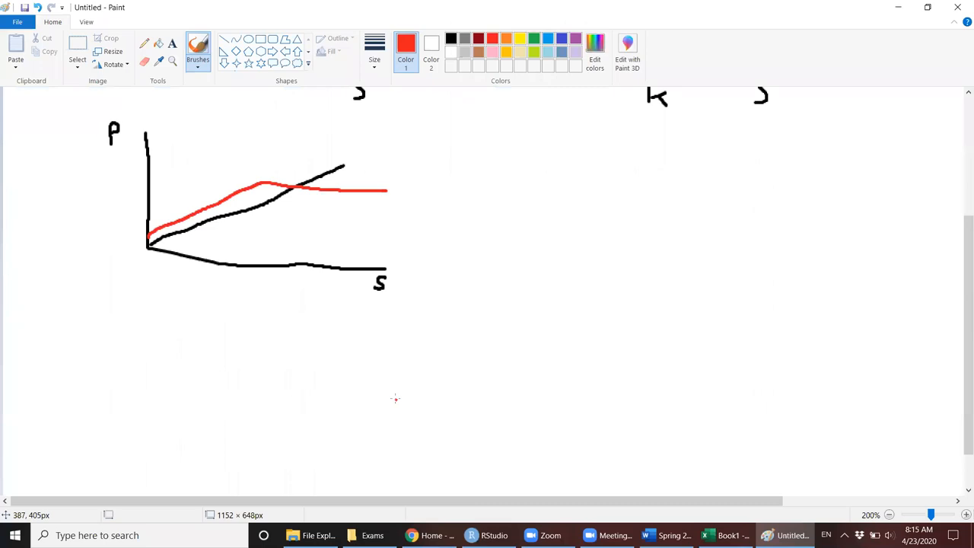
Zoom out to 100% so the whole canvas with three graphs shows.
left_click(889, 515)
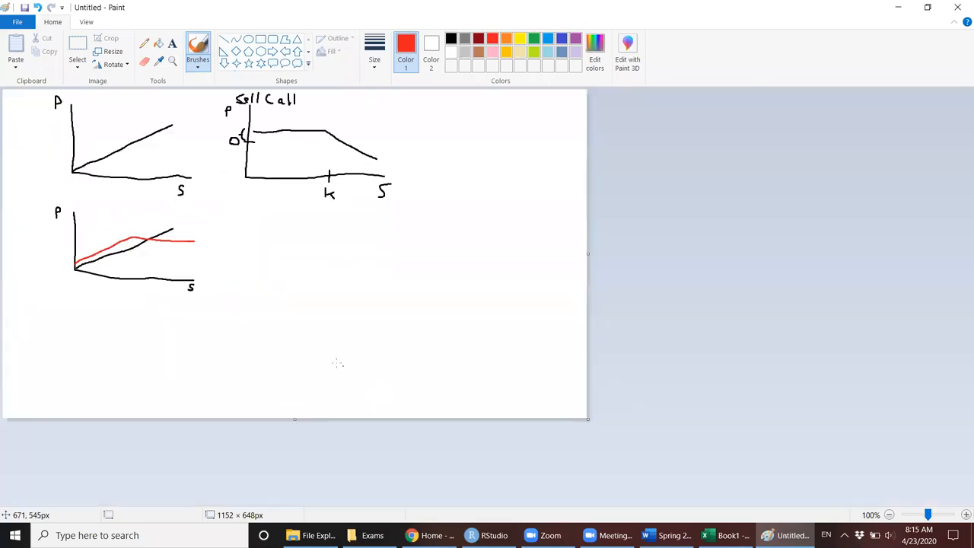
left_click(966, 515)
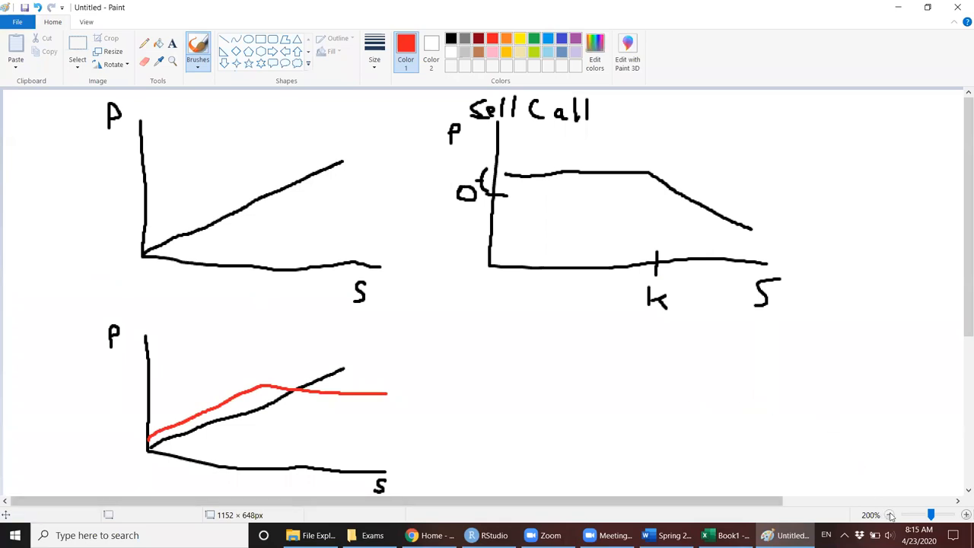
left_click(890, 515)
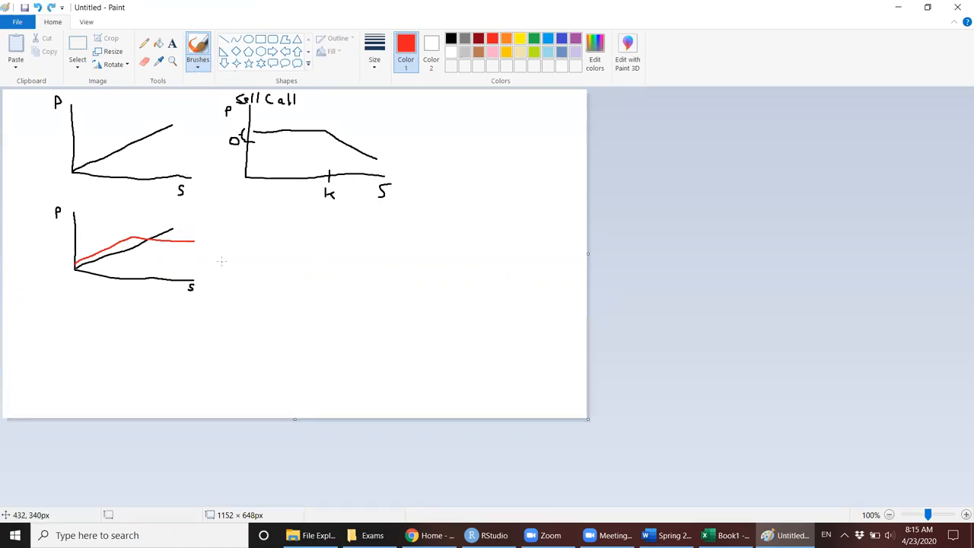
mouse_move(126, 275)
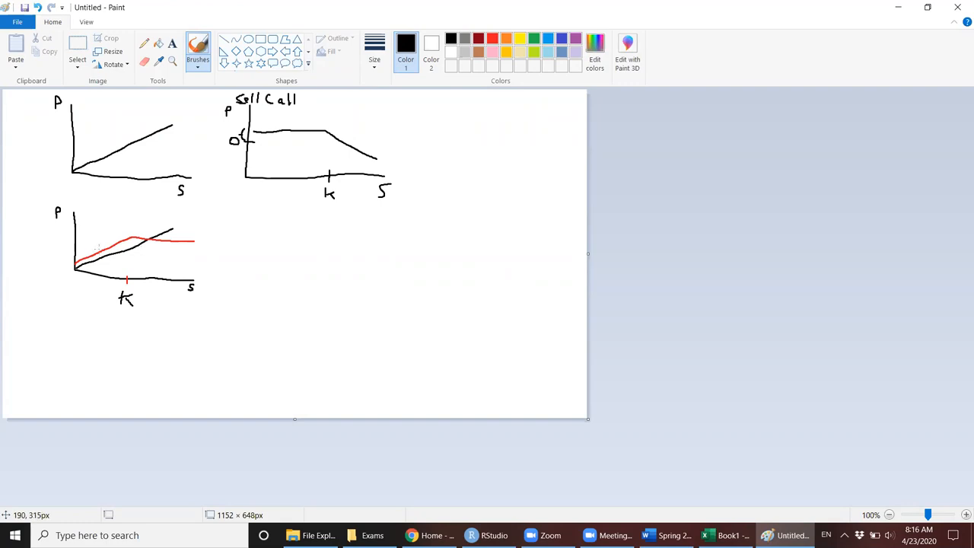
mouse_move(106, 263)
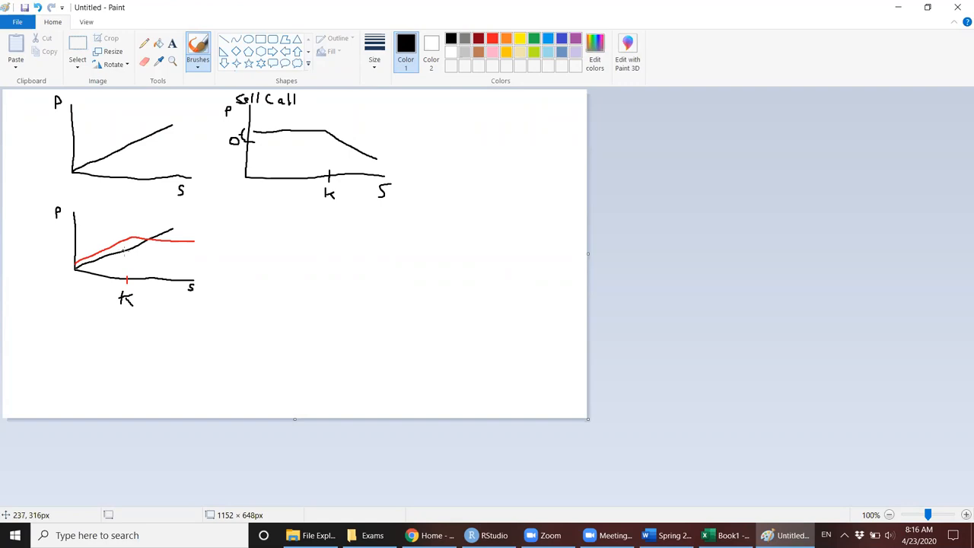
mouse_move(130, 285)
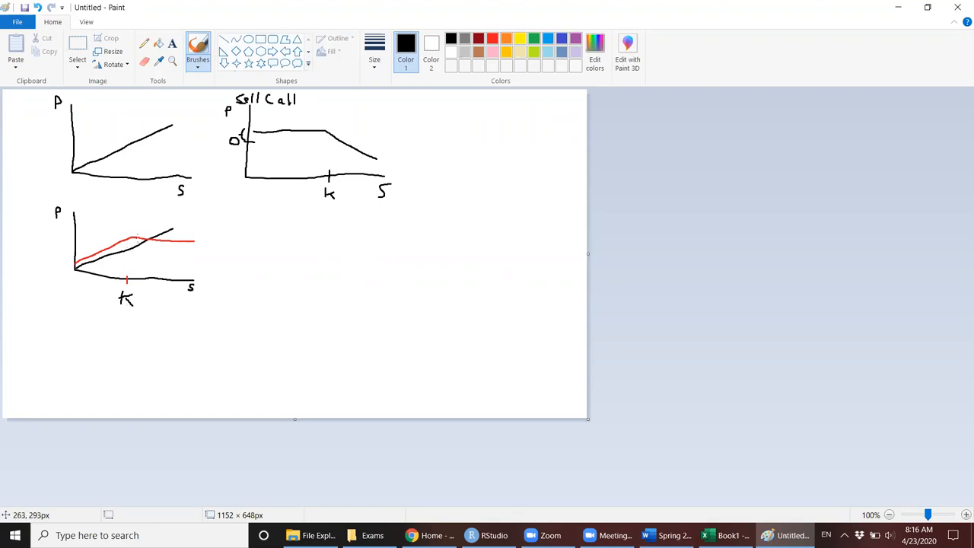
mouse_move(367, 178)
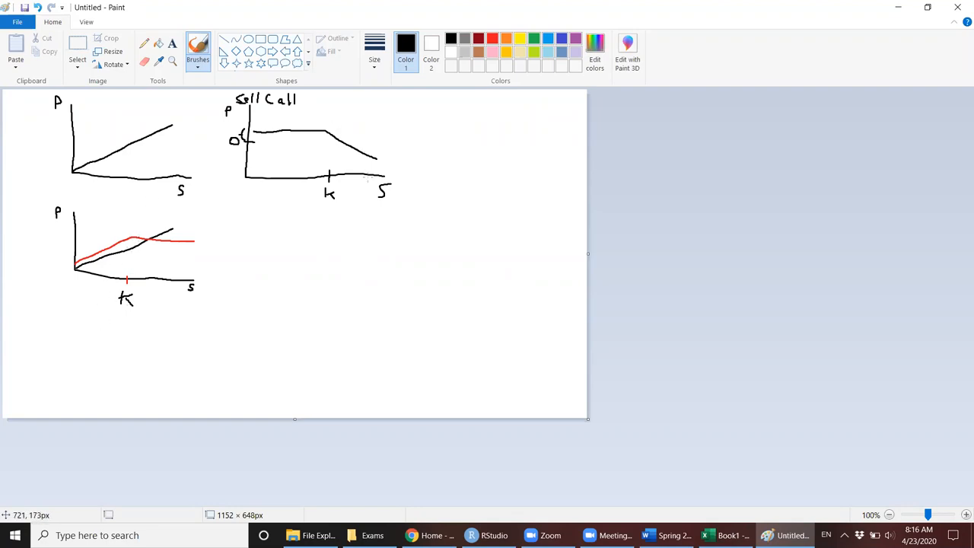
left_click(965, 515)
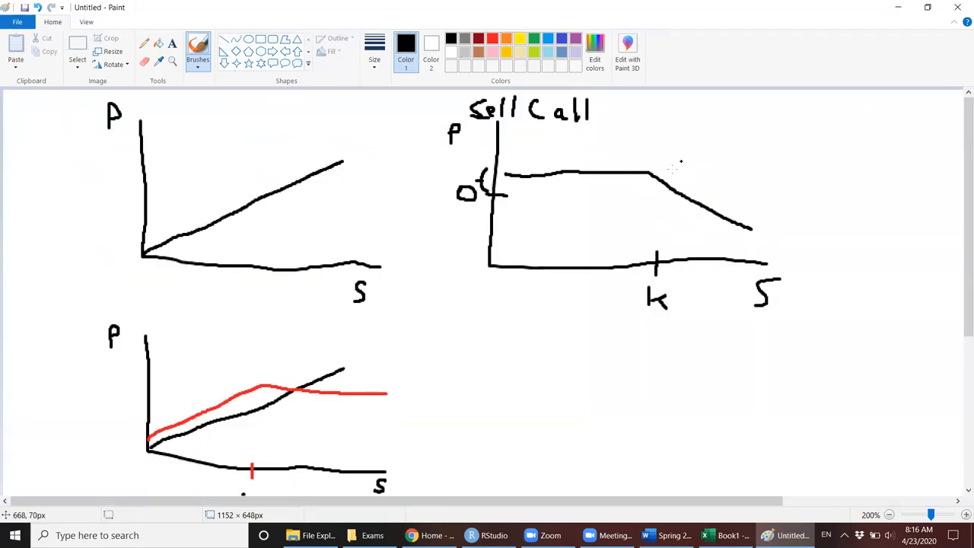
mouse_move(700, 177)
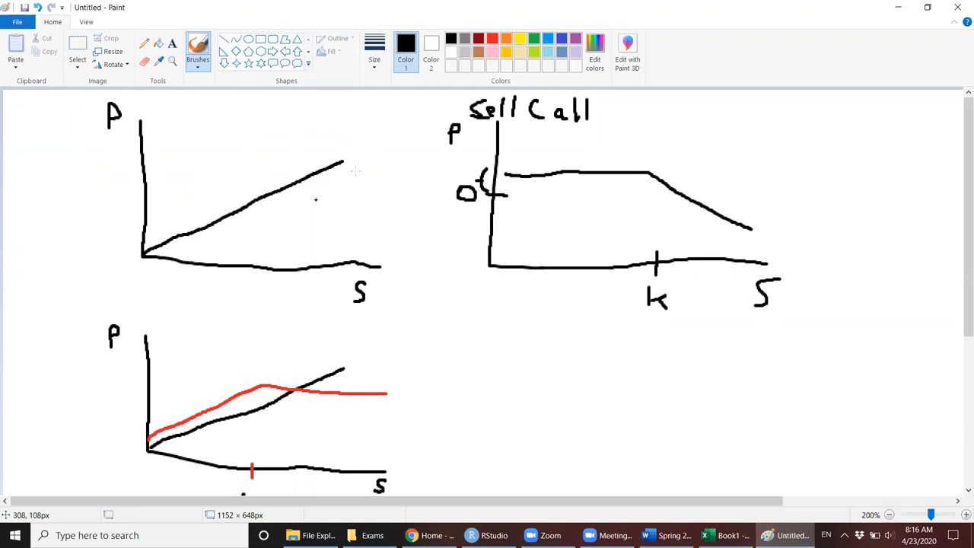
mouse_move(285, 387)
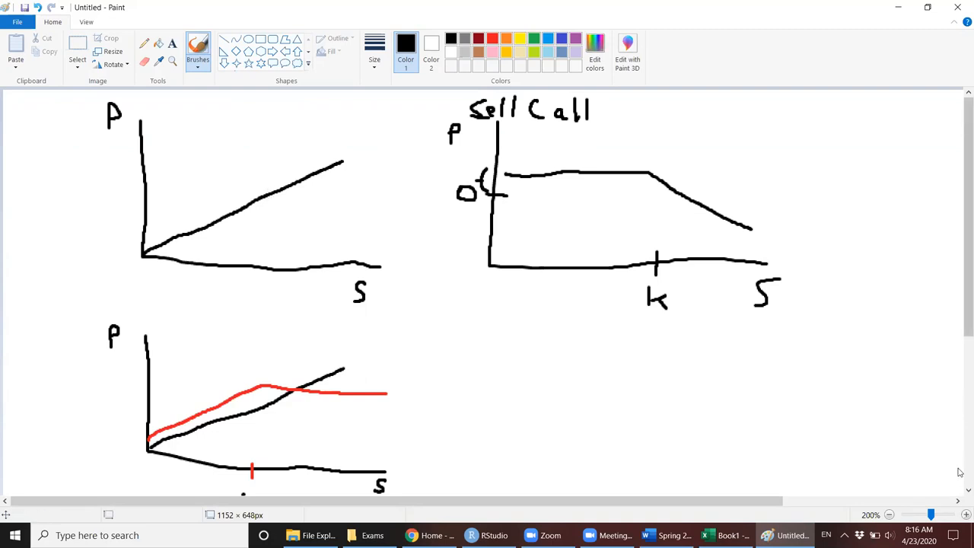
scroll("down", 3)
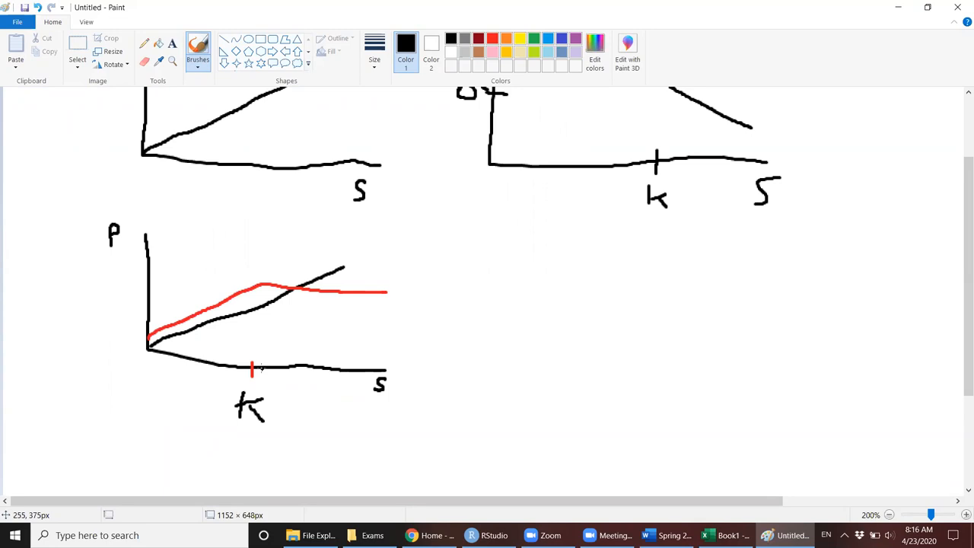
mouse_move(501, 311)
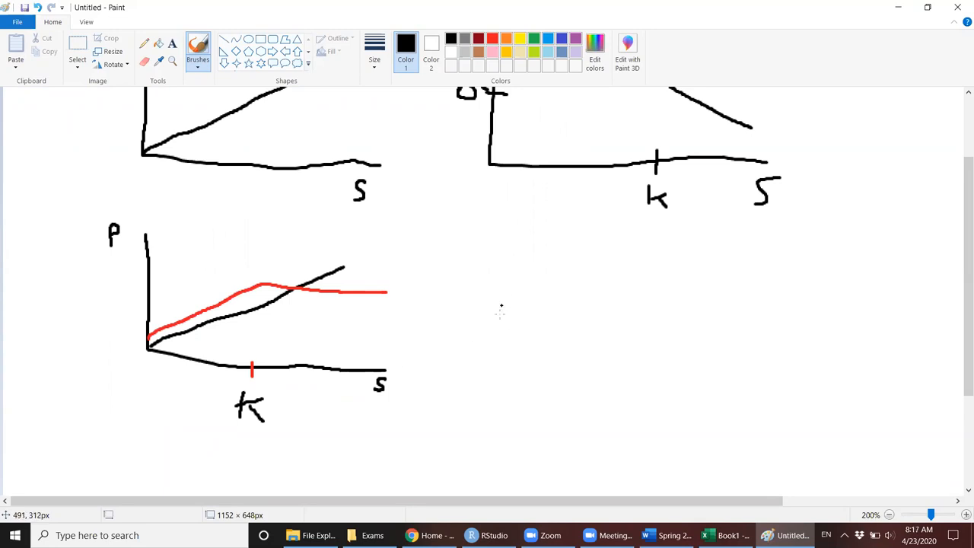
mouse_move(498, 329)
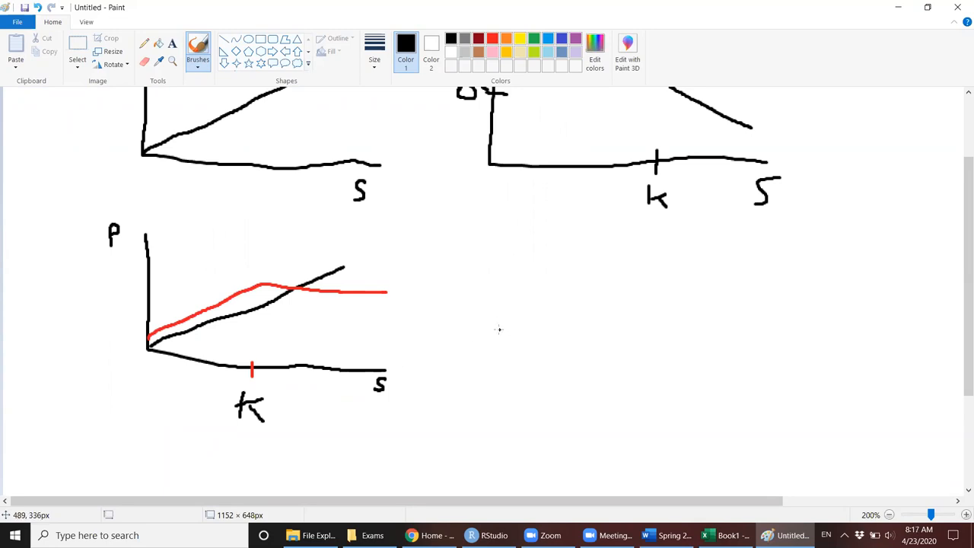
mouse_move(482, 278)
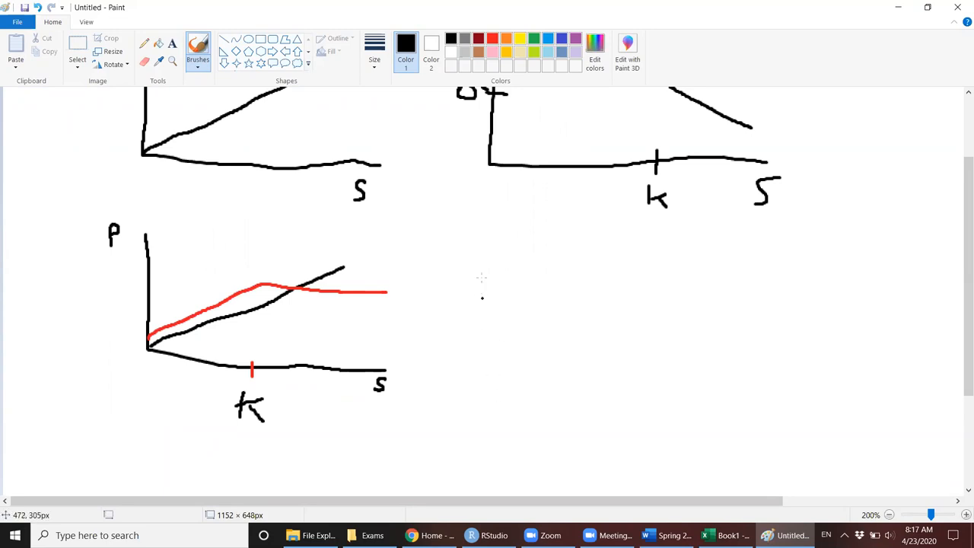
mouse_move(501, 240)
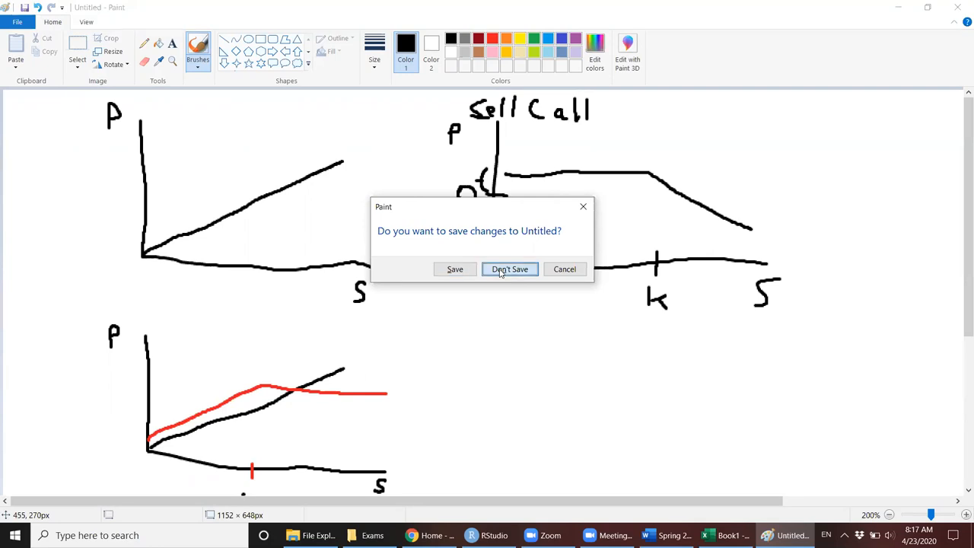
Choose Don't Save to discard the payoff sketches for a blank canvas.
left_click(509, 268)
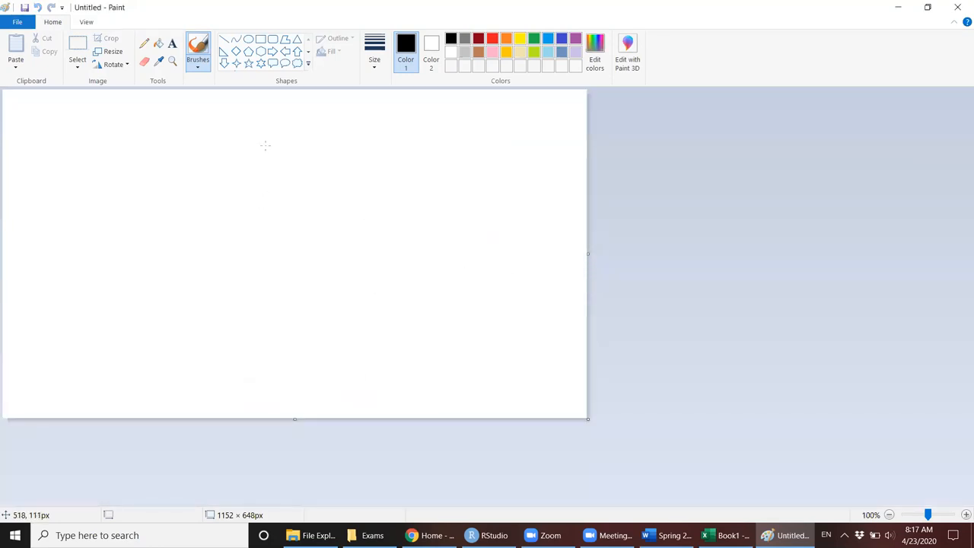
mouse_move(182, 190)
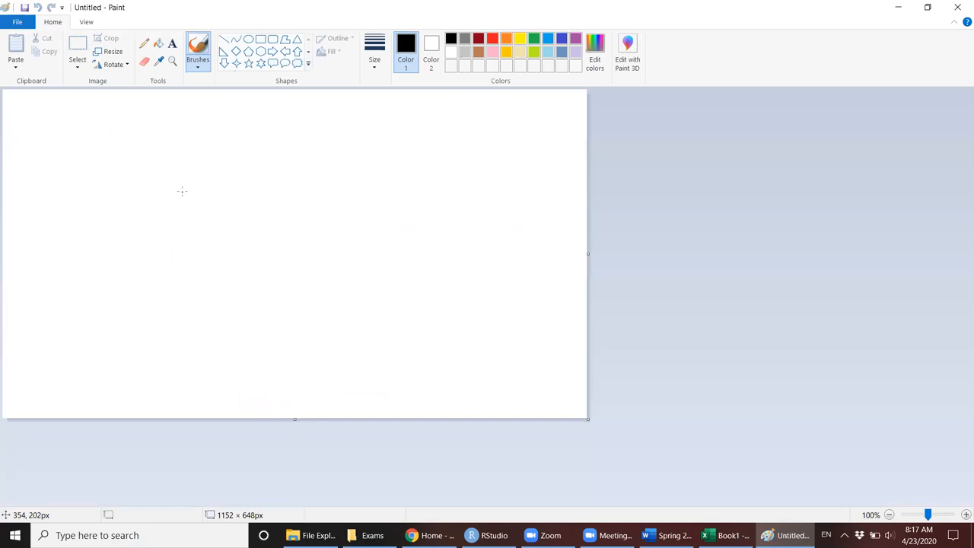
mouse_move(241, 309)
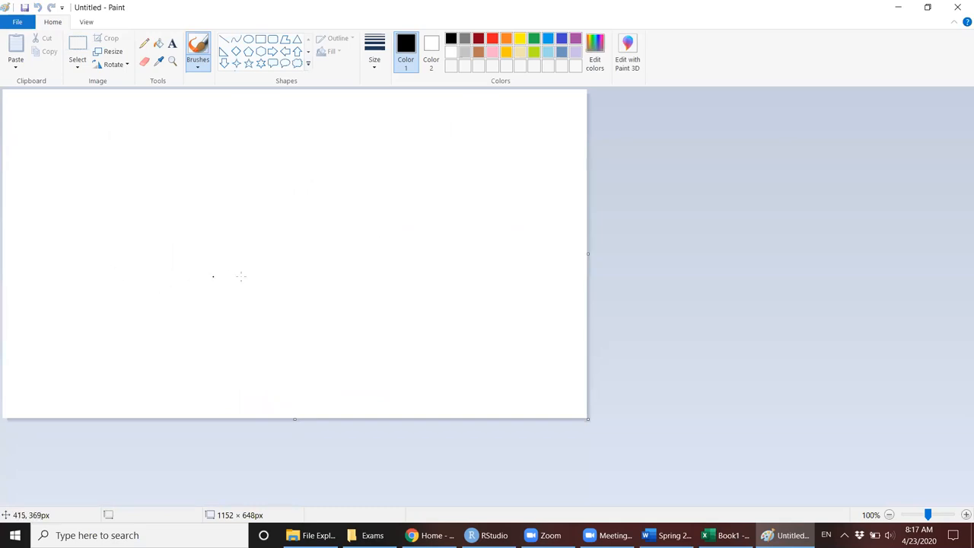
mouse_move(145, 251)
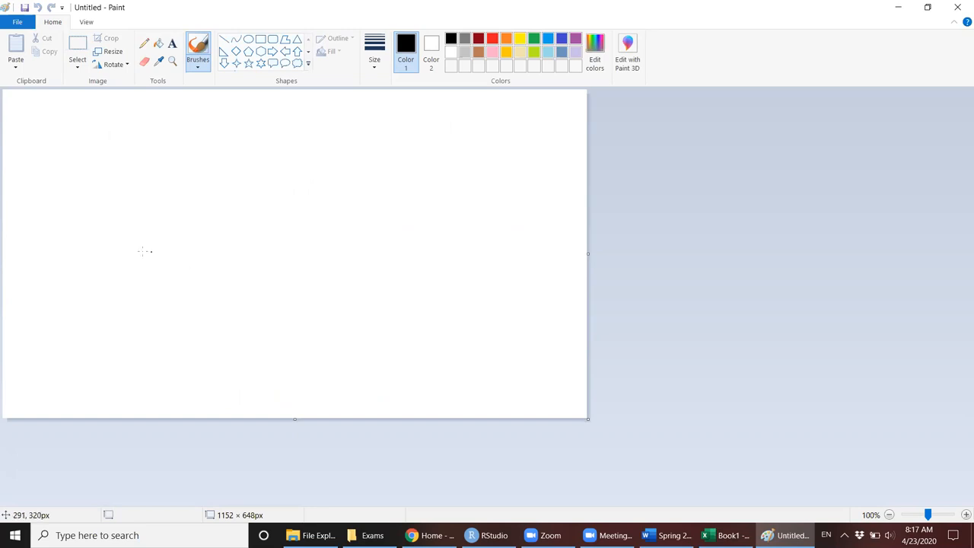
mouse_move(74, 280)
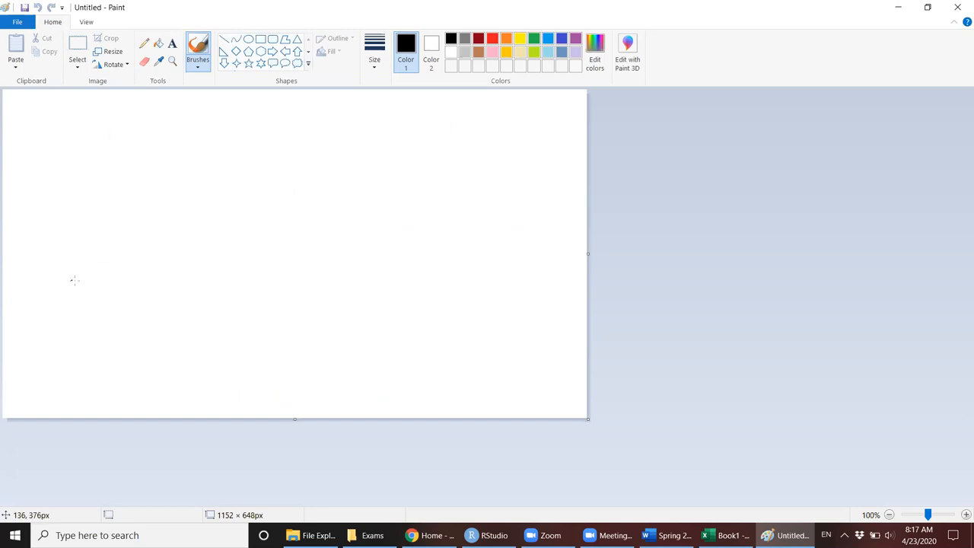
mouse_move(127, 262)
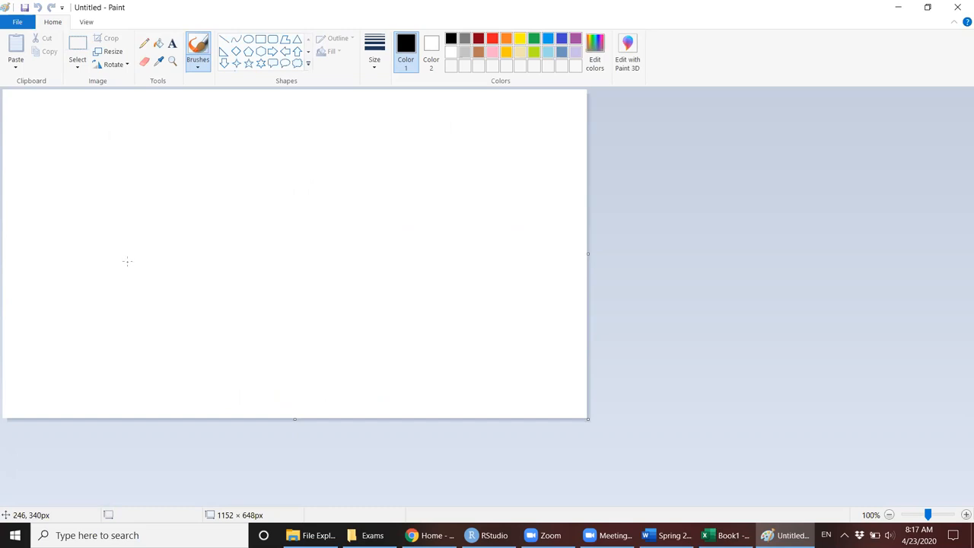
mouse_move(124, 283)
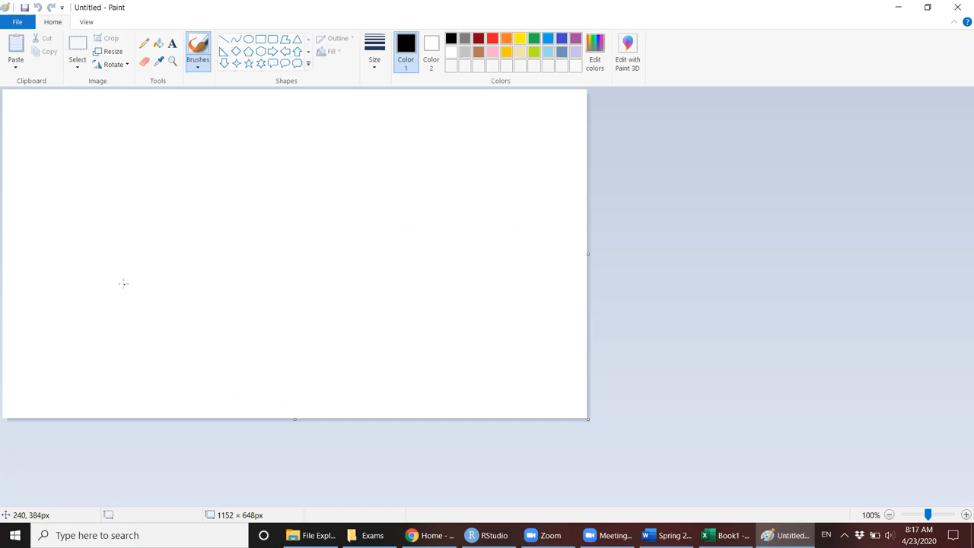
mouse_move(183, 396)
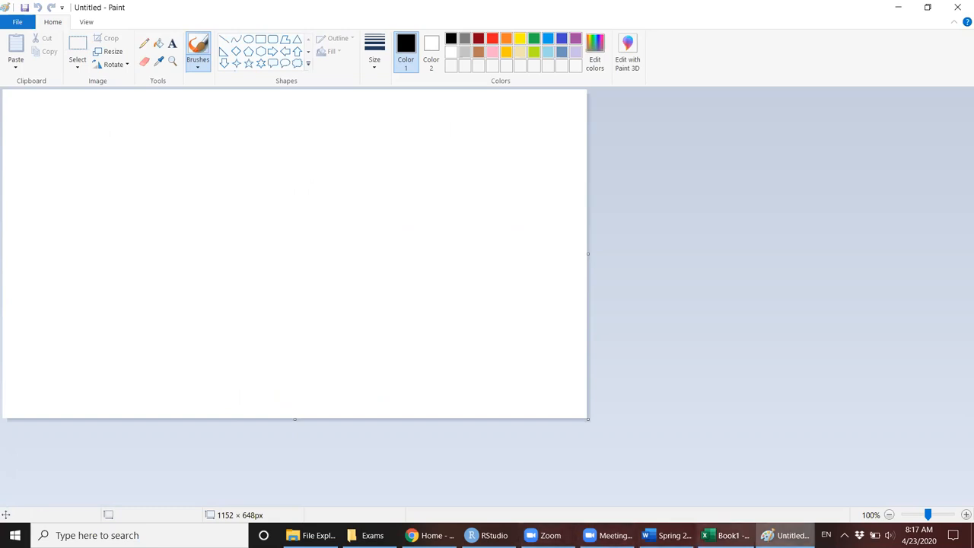
mouse_move(866, 129)
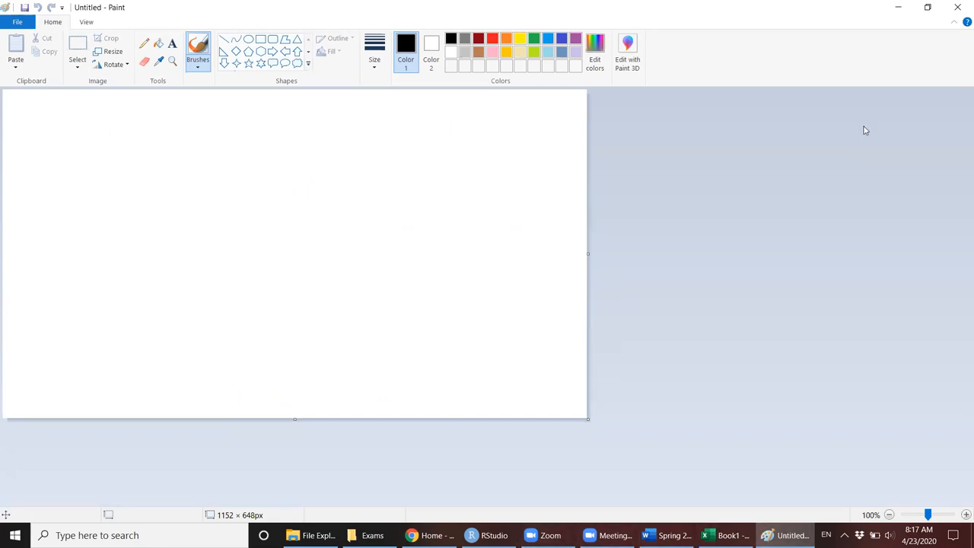
mouse_move(853, 86)
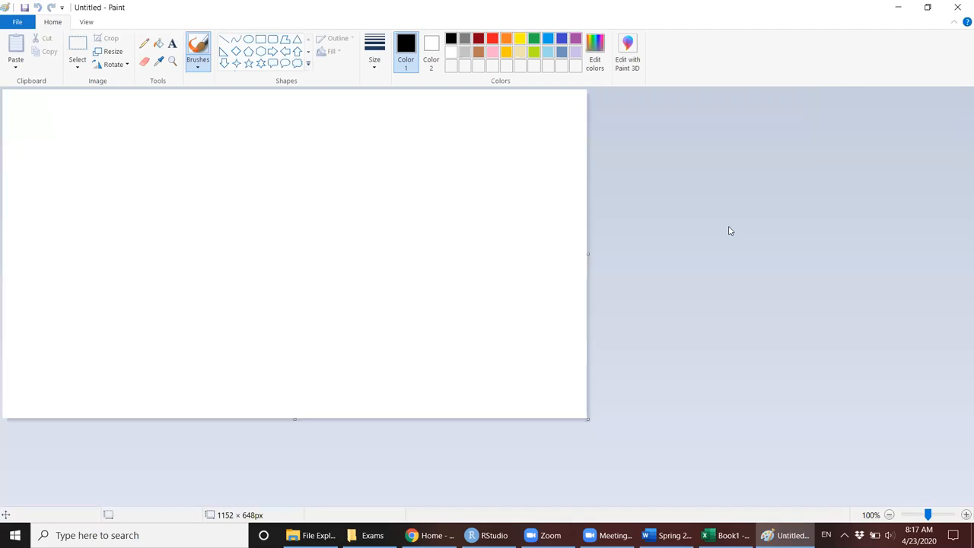
mouse_move(728, 222)
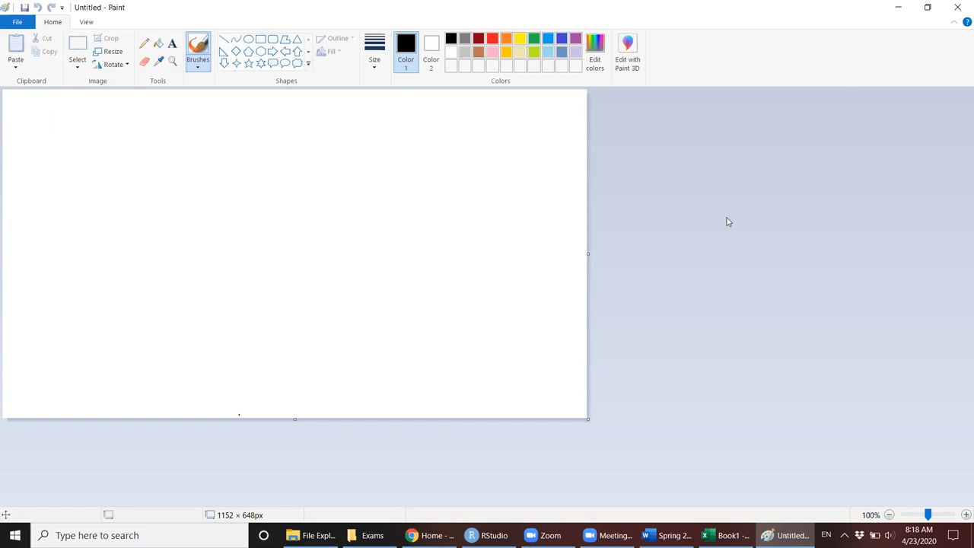
Switch to the Spring 2020 Final Exam Topics document and scroll to its opening paragraphs.
left_click(673, 535)
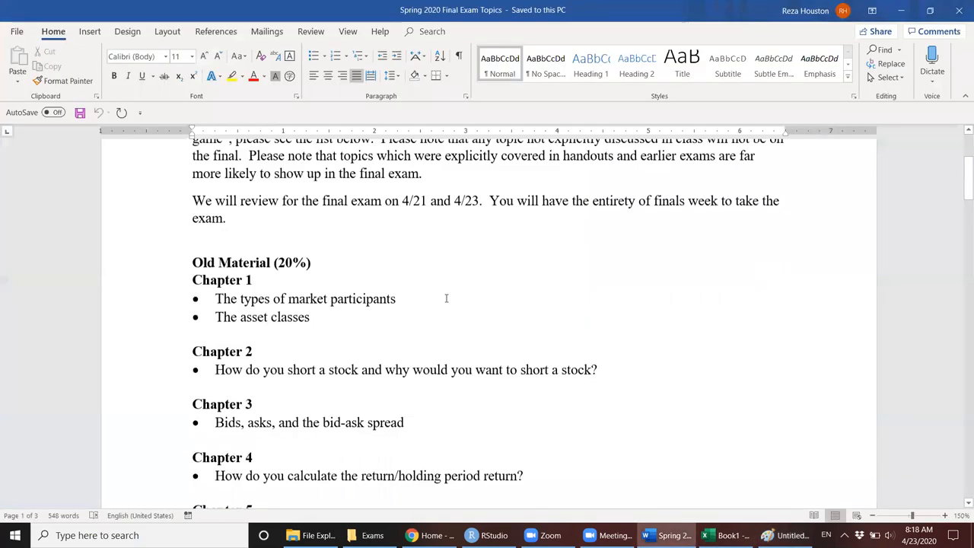
scroll("up", 3)
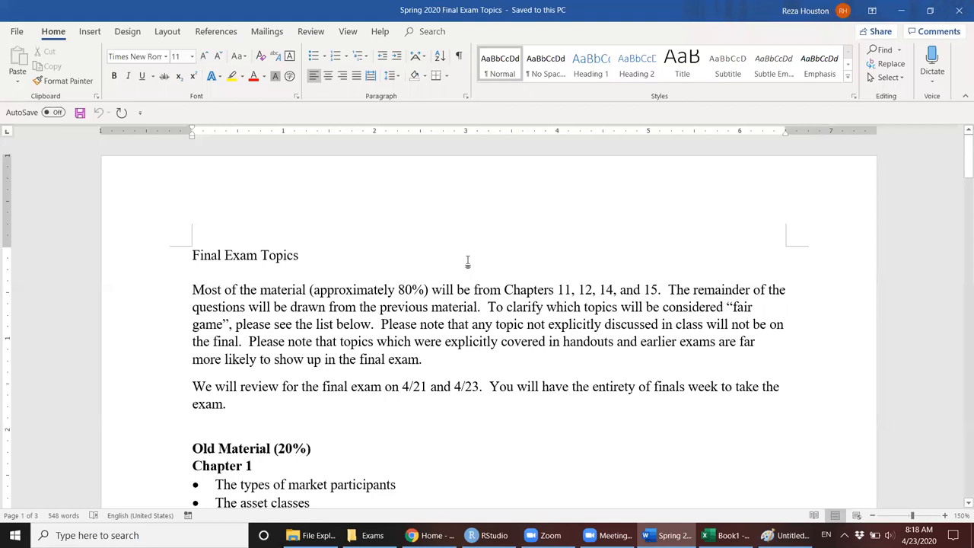
mouse_move(405, 355)
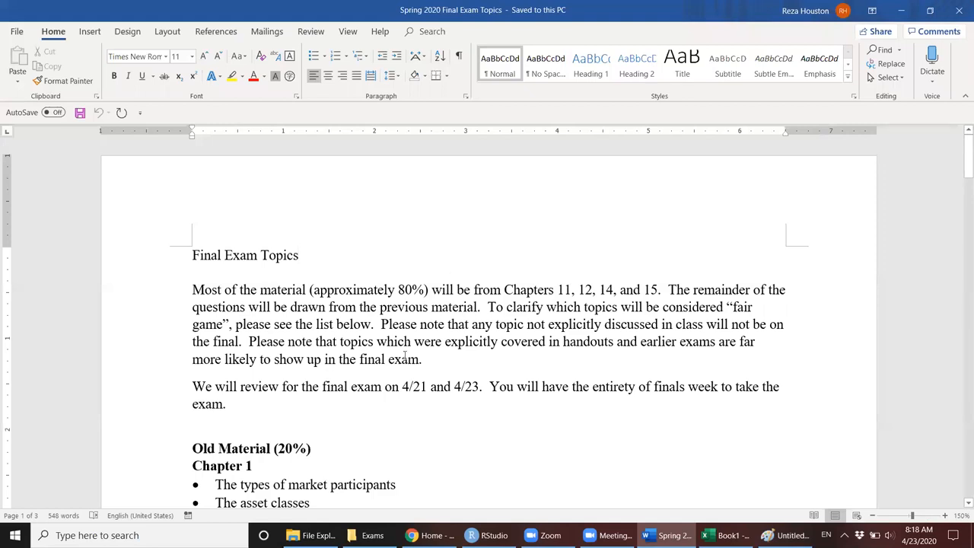
mouse_move(475, 265)
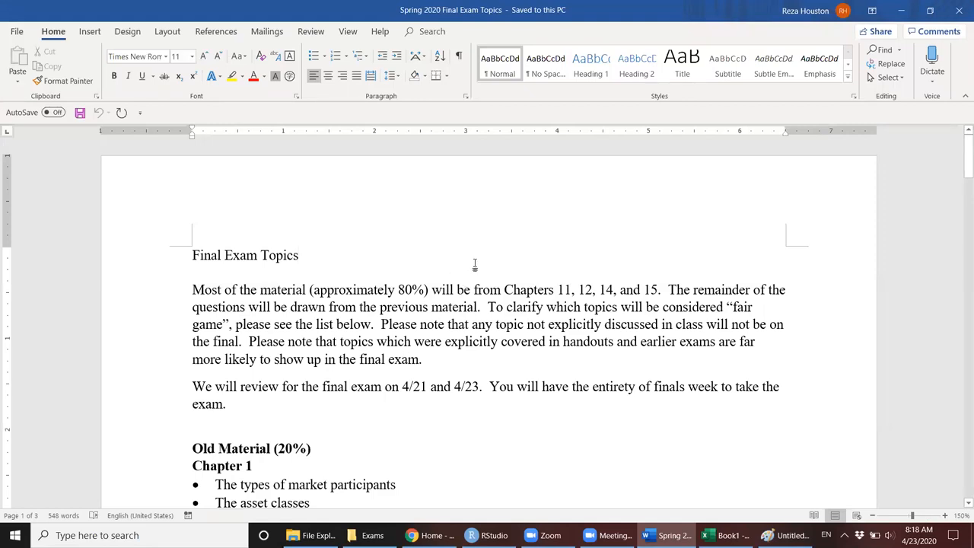
scroll("up", 3)
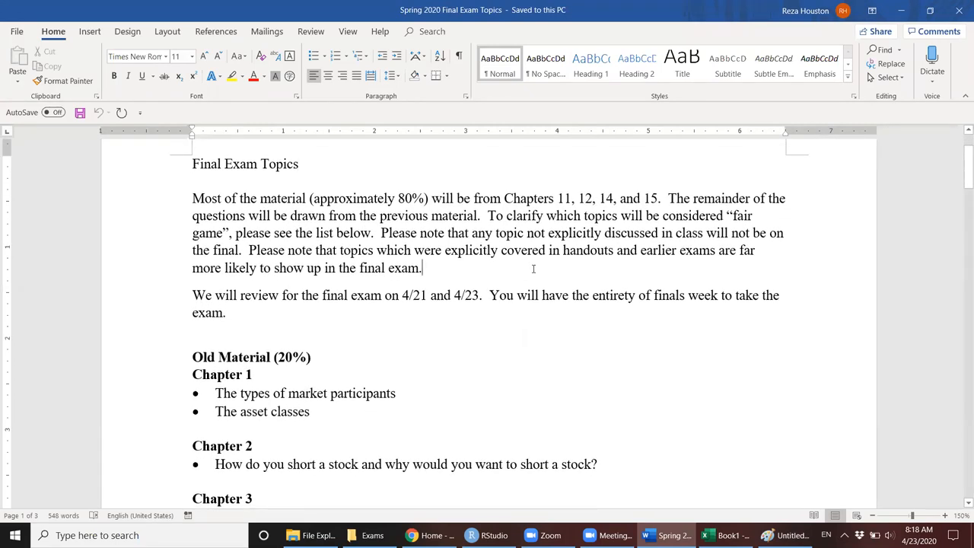
mouse_move(561, 268)
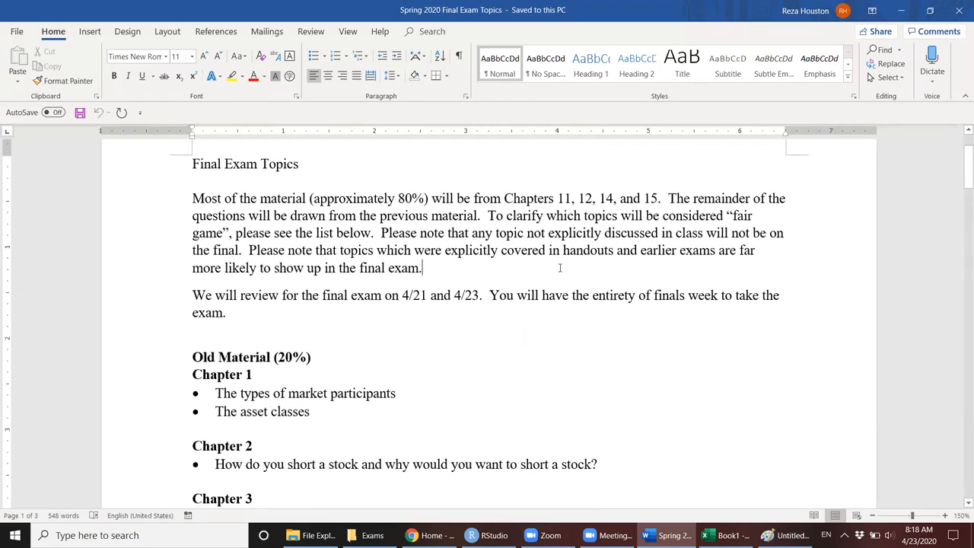
mouse_move(583, 270)
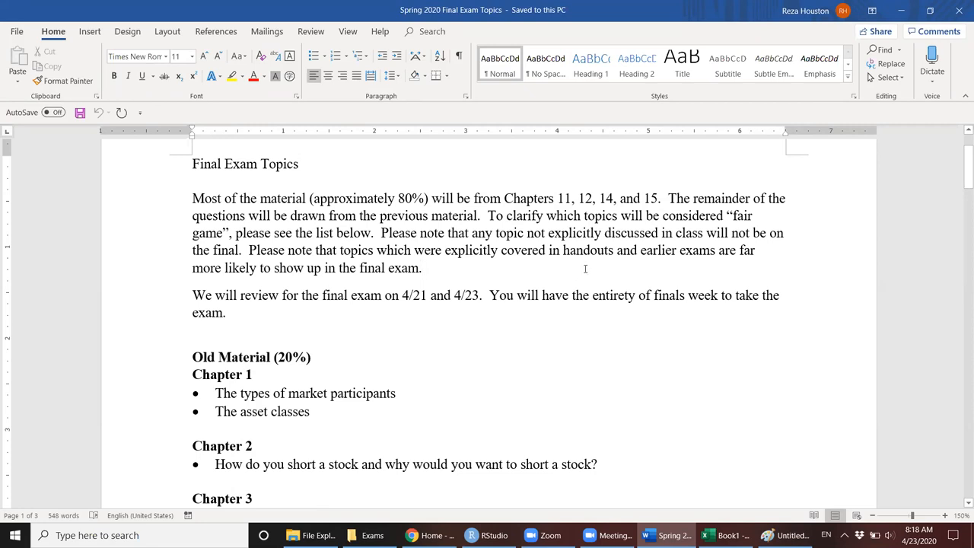
mouse_move(539, 264)
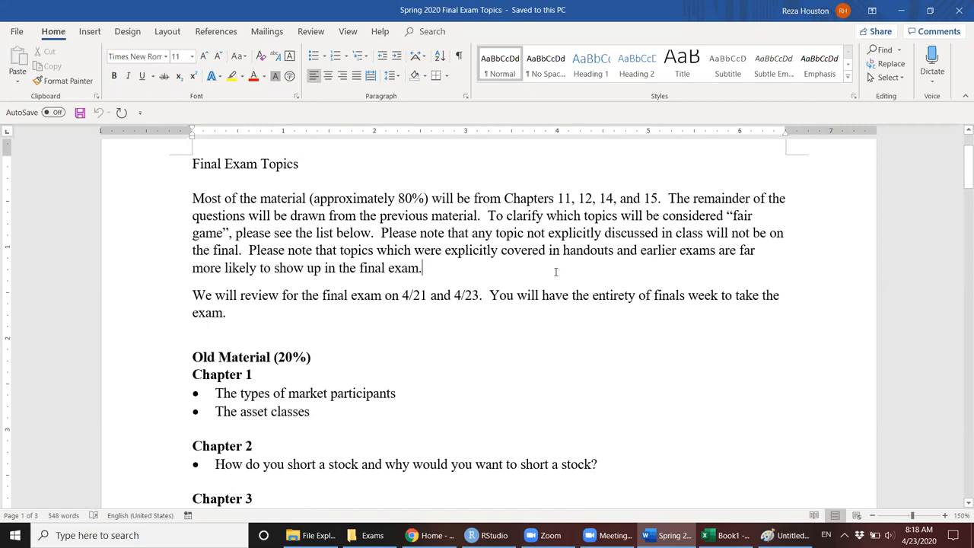
mouse_move(606, 273)
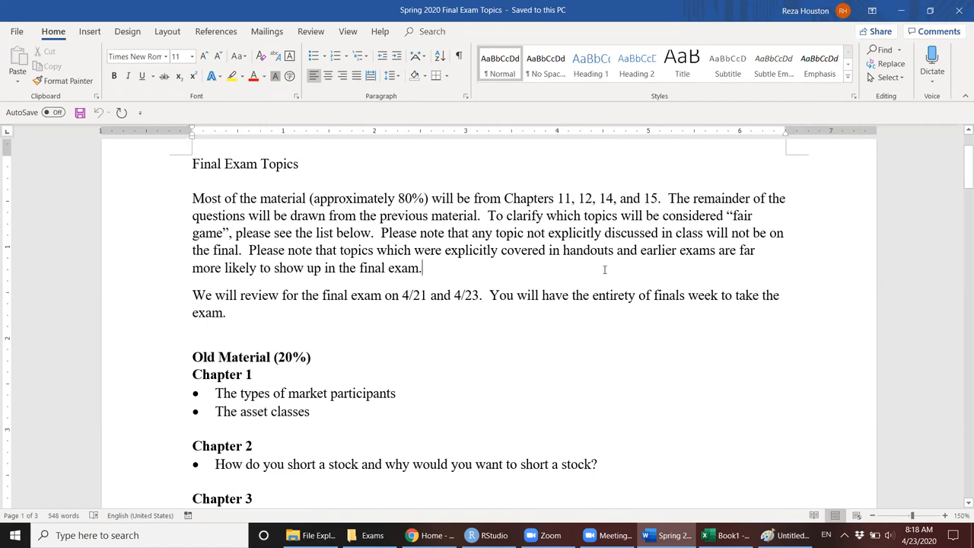
mouse_move(602, 274)
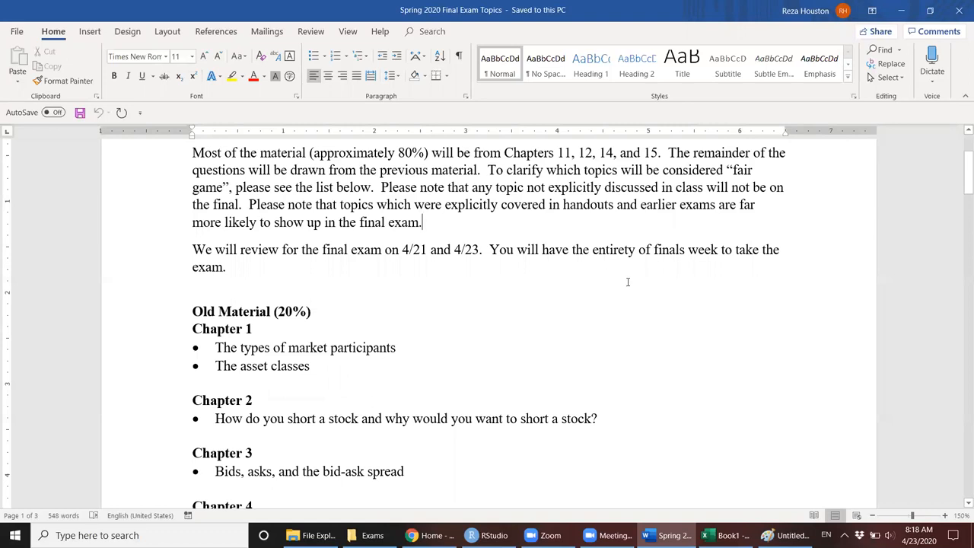
mouse_move(619, 235)
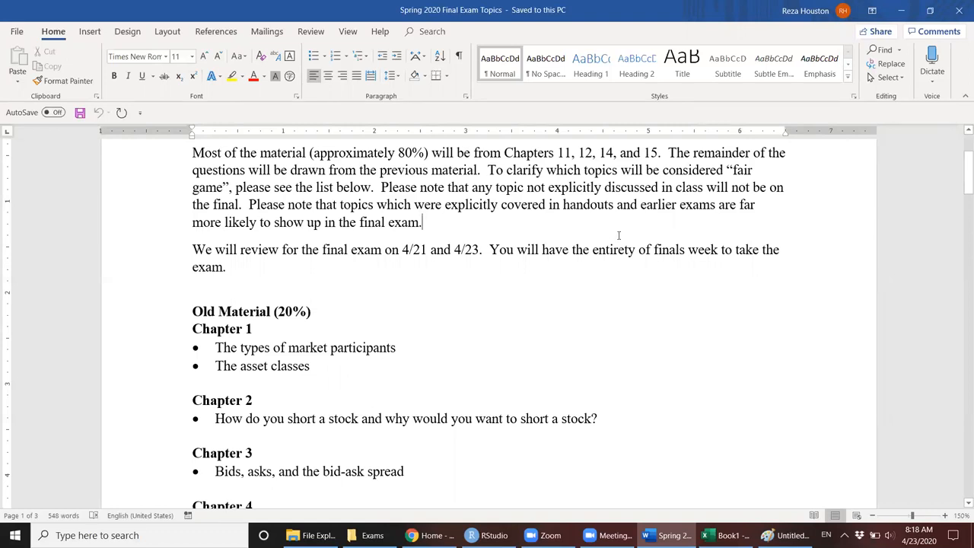
mouse_move(630, 251)
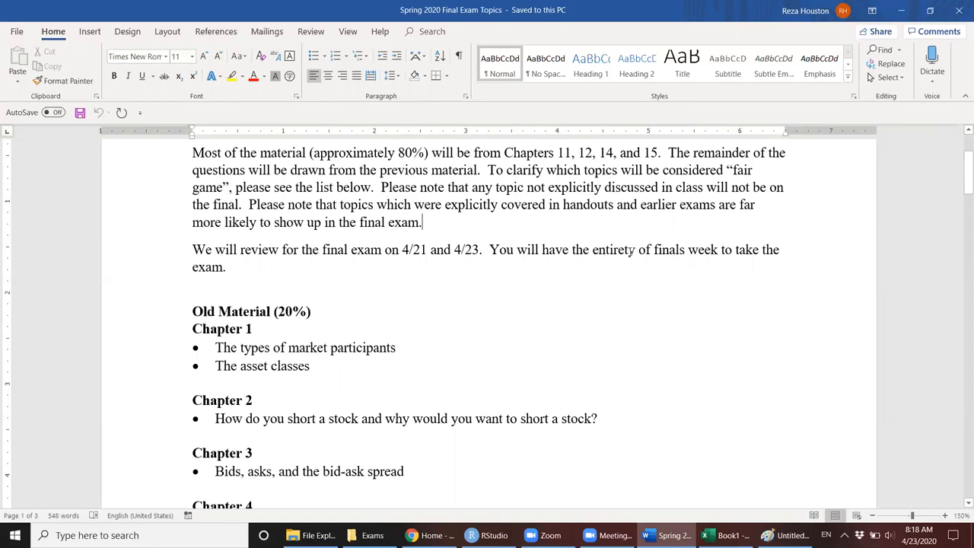
Scroll through the Chapter 8–15 topics down to Formulas for the Exam on page 3.
scroll("up", 3)
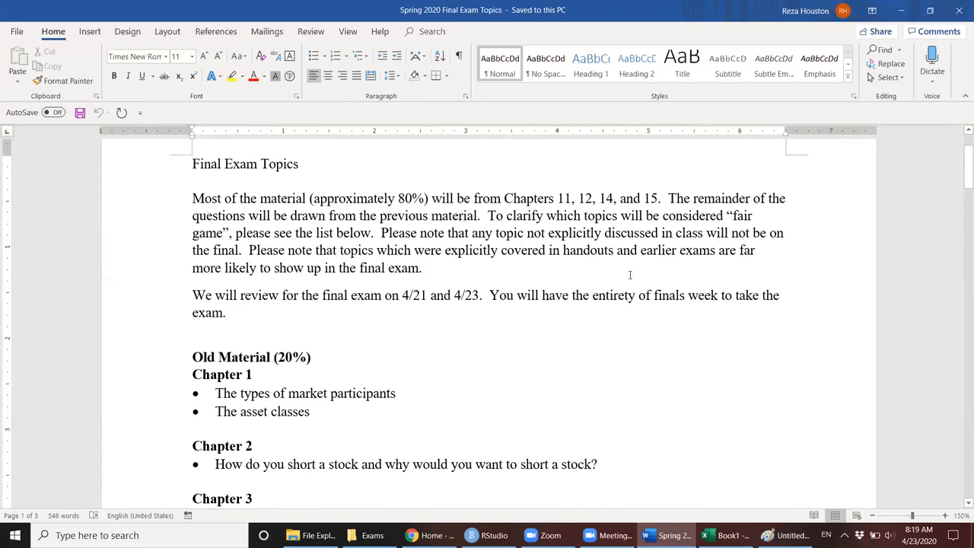
scroll("down", 3)
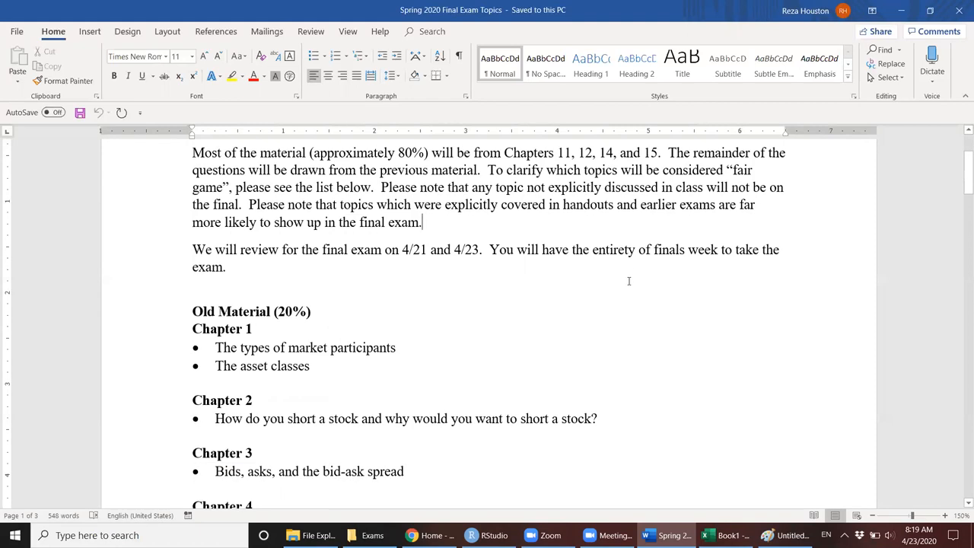
scroll("down", 3)
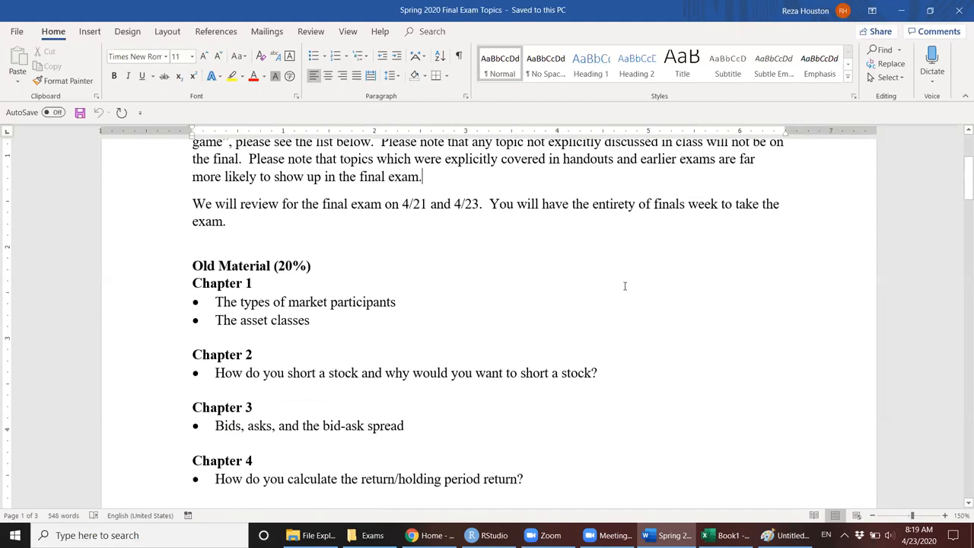
scroll("down", 3)
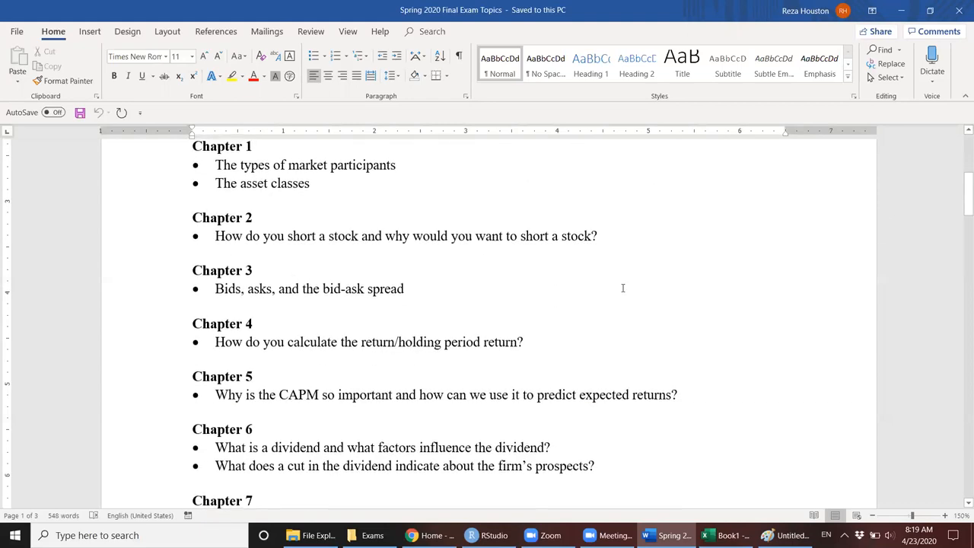
scroll("down", 3)
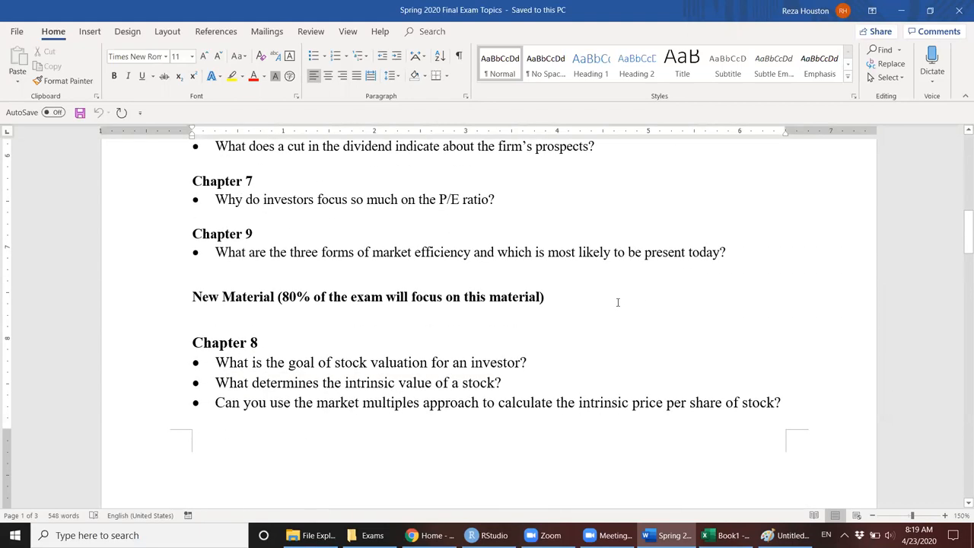
scroll("down", 3)
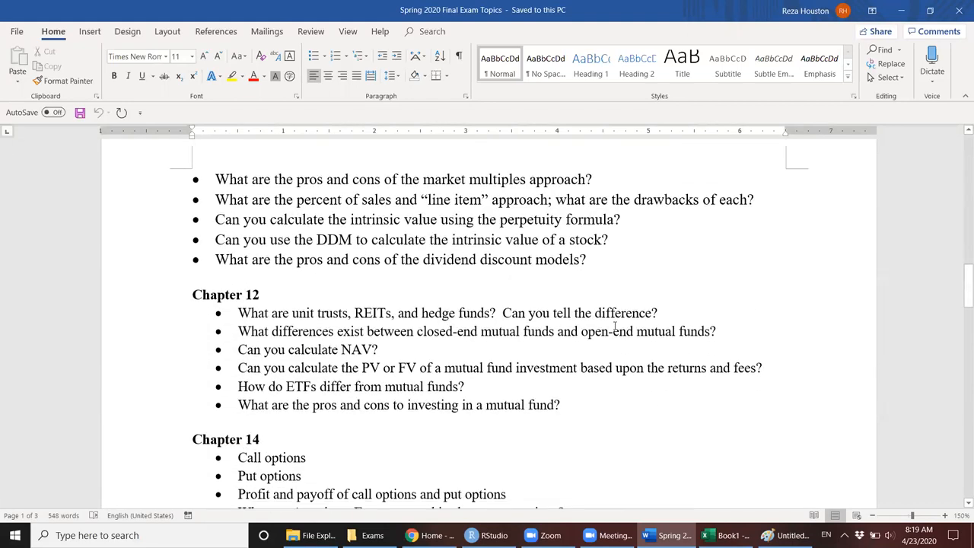
scroll("down", 3)
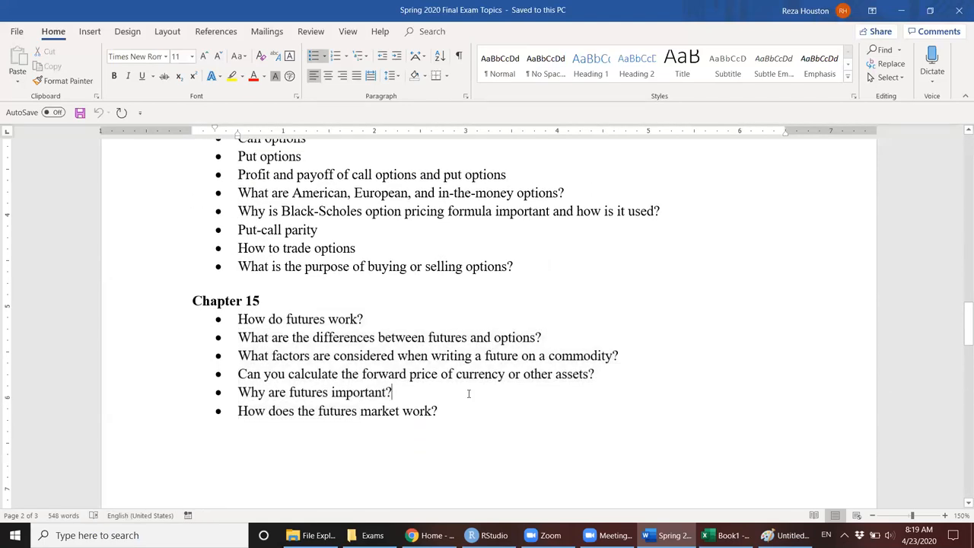
mouse_move(517, 410)
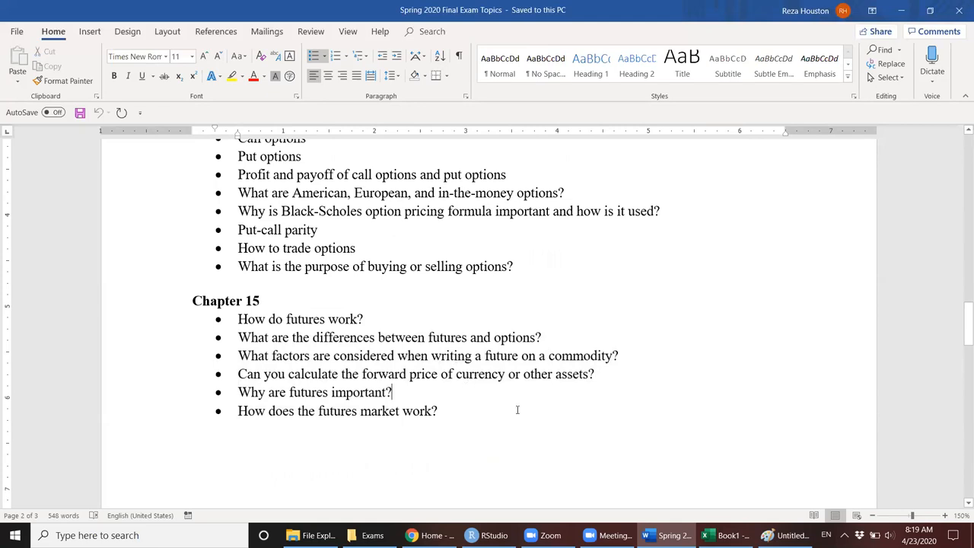
scroll("down", 3)
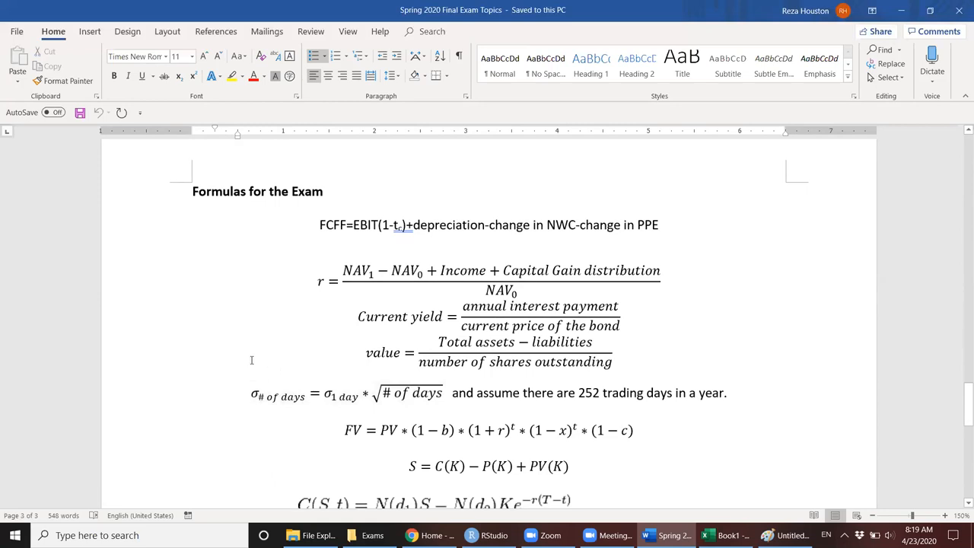
mouse_move(266, 367)
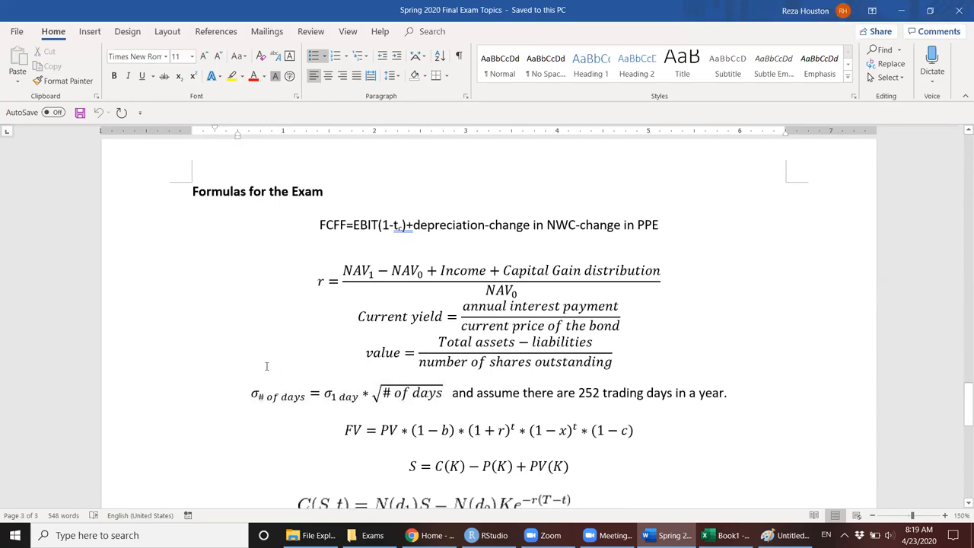
mouse_move(270, 373)
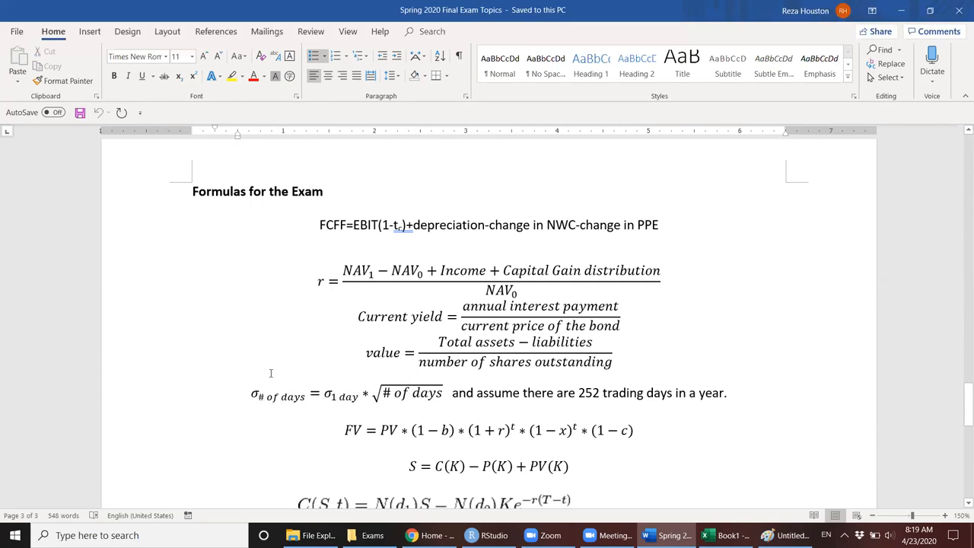
mouse_move(276, 360)
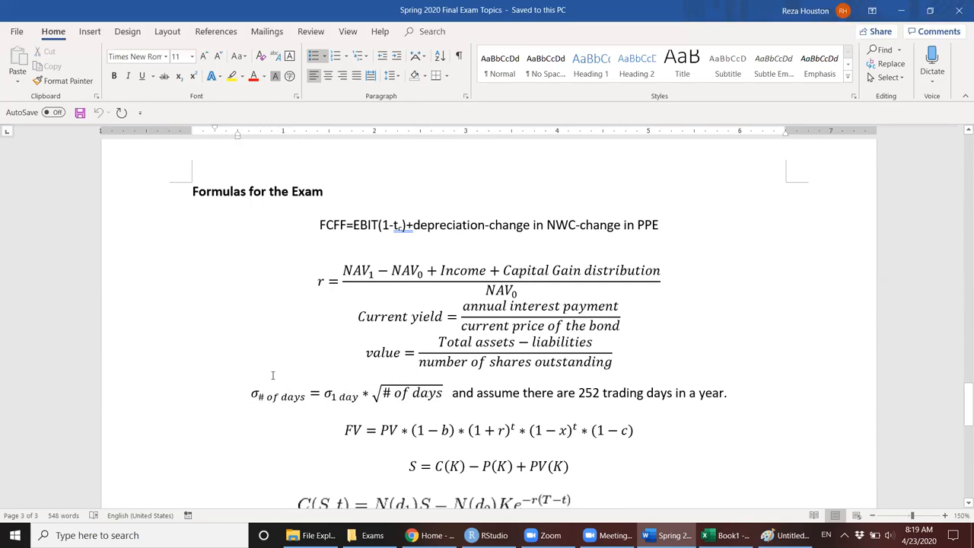
mouse_move(272, 368)
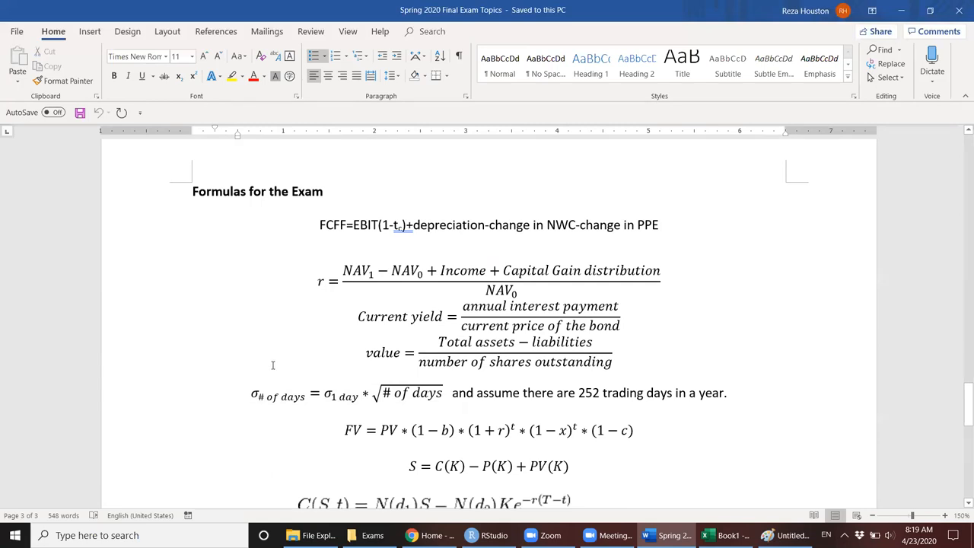
mouse_move(280, 327)
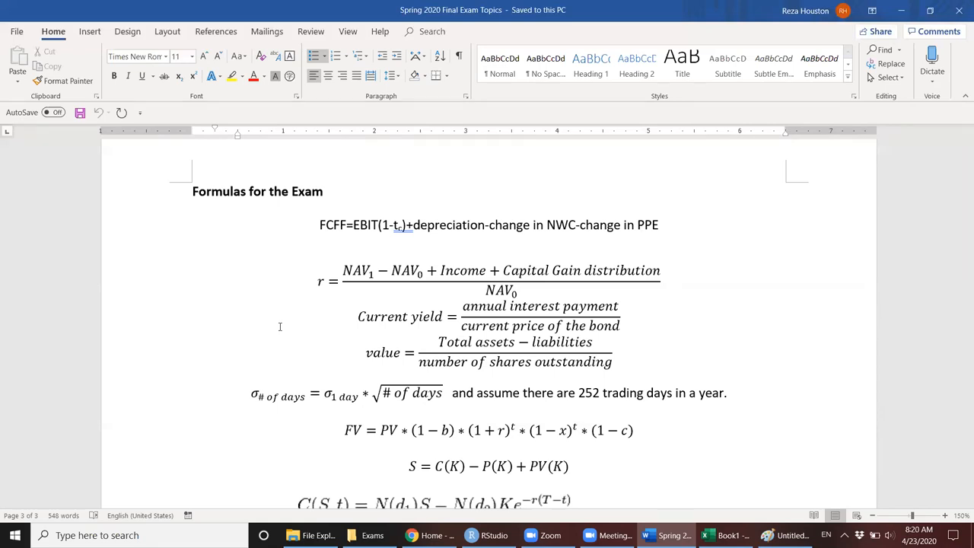
scroll("down", 3)
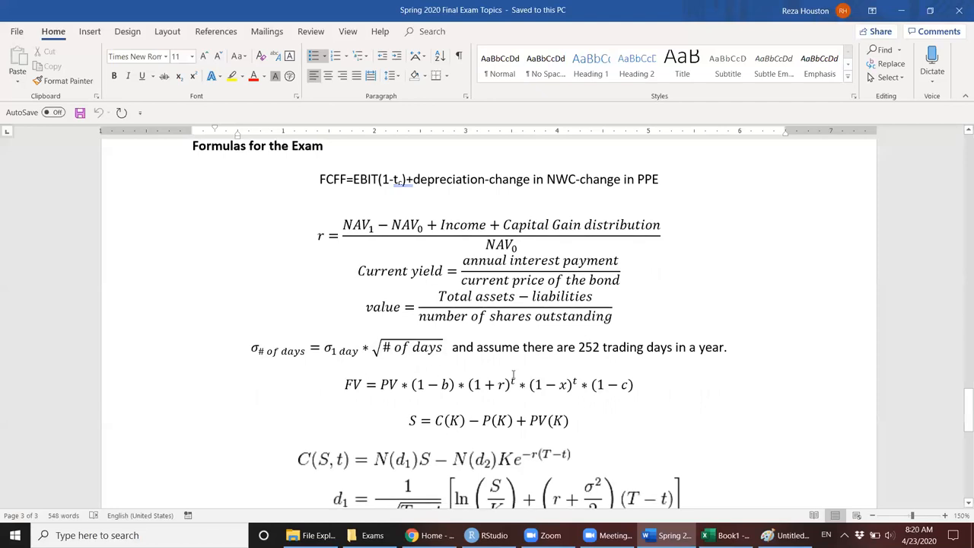
scroll("down", 3)
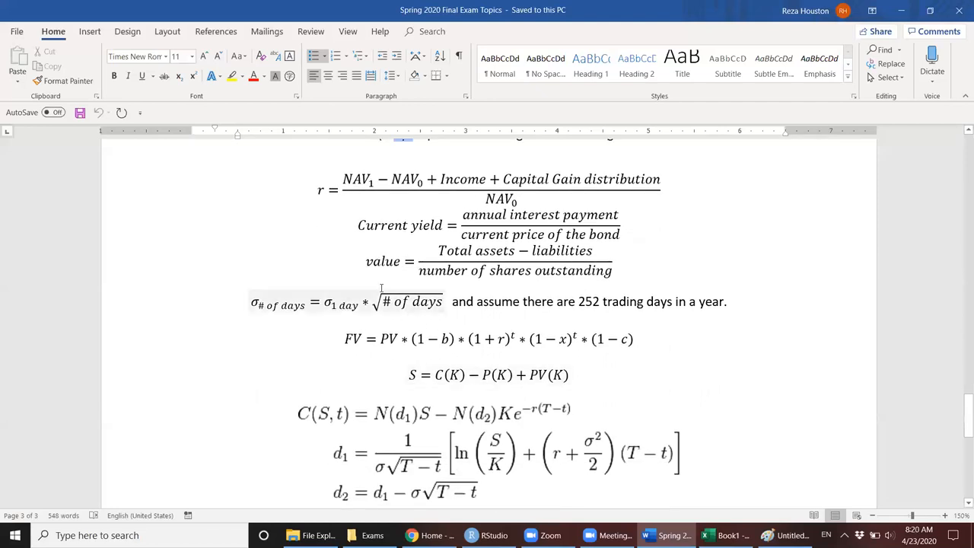
left_click(488, 261)
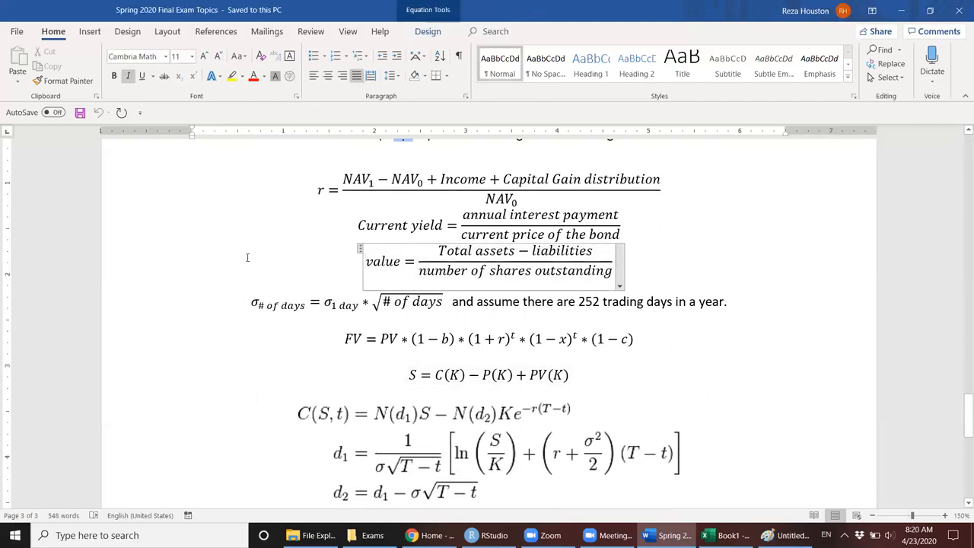
left_click(491, 260)
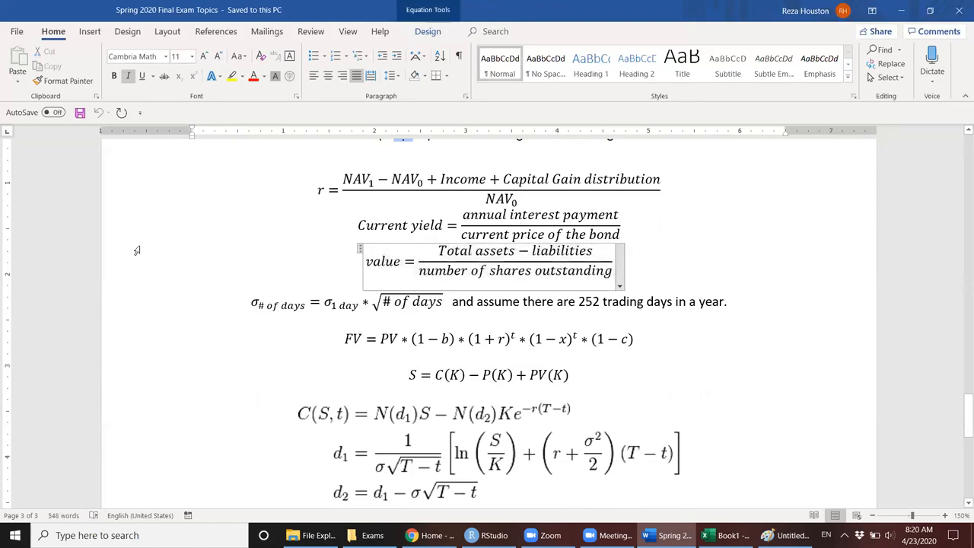
left_click(491, 261)
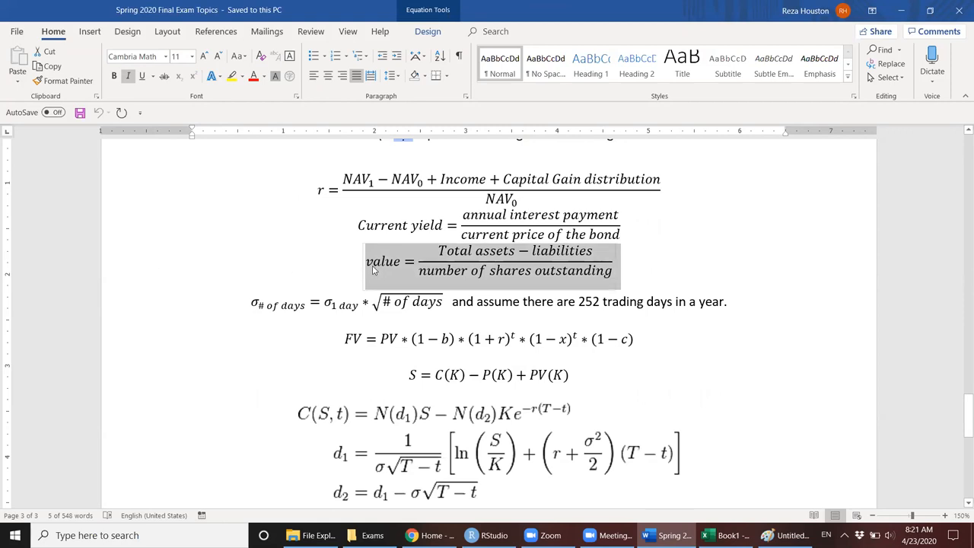
scroll("up", 3)
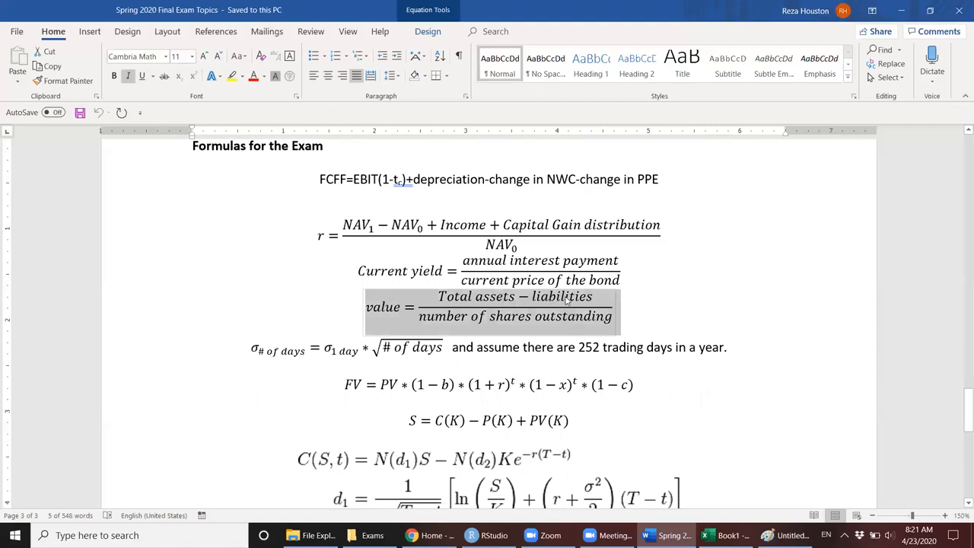
mouse_move(480, 326)
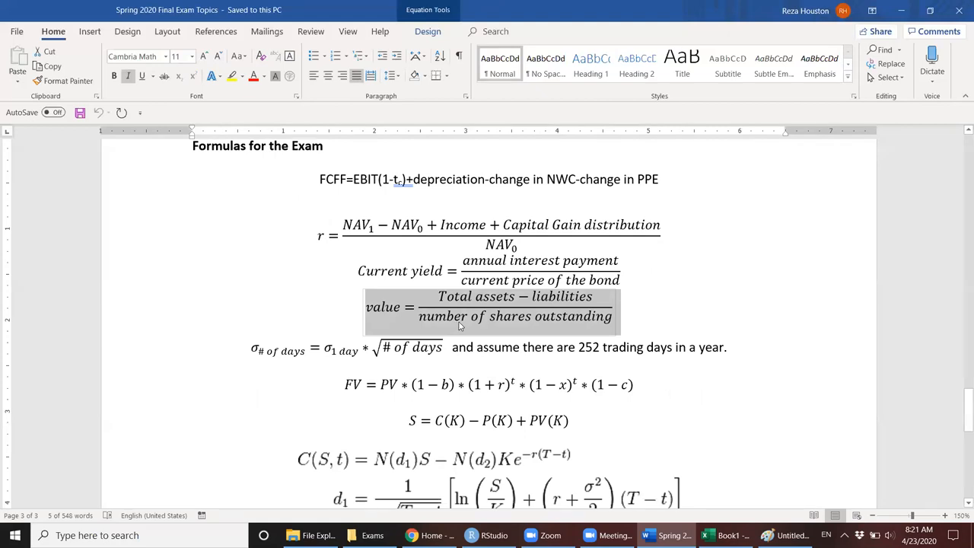
scroll("down", 3)
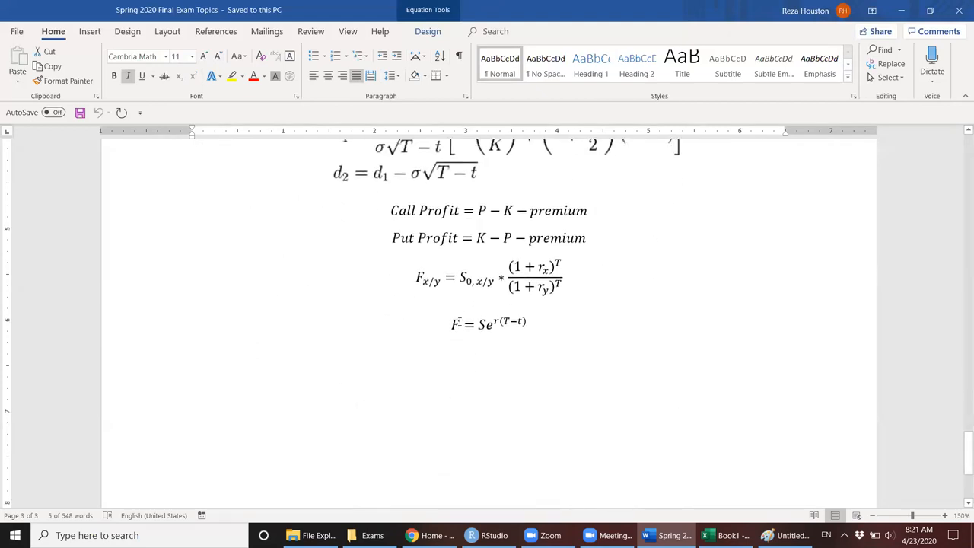
scroll("up", 3)
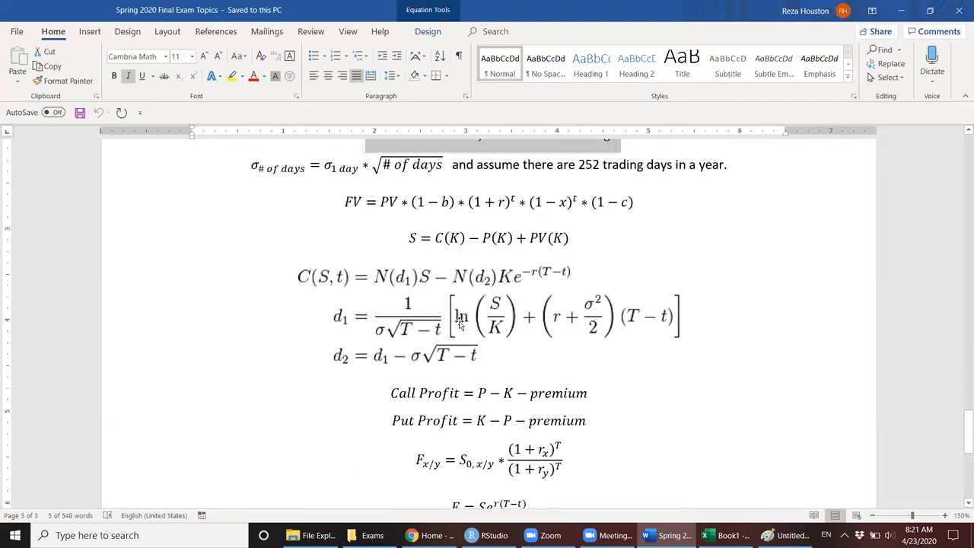
scroll("up", 3)
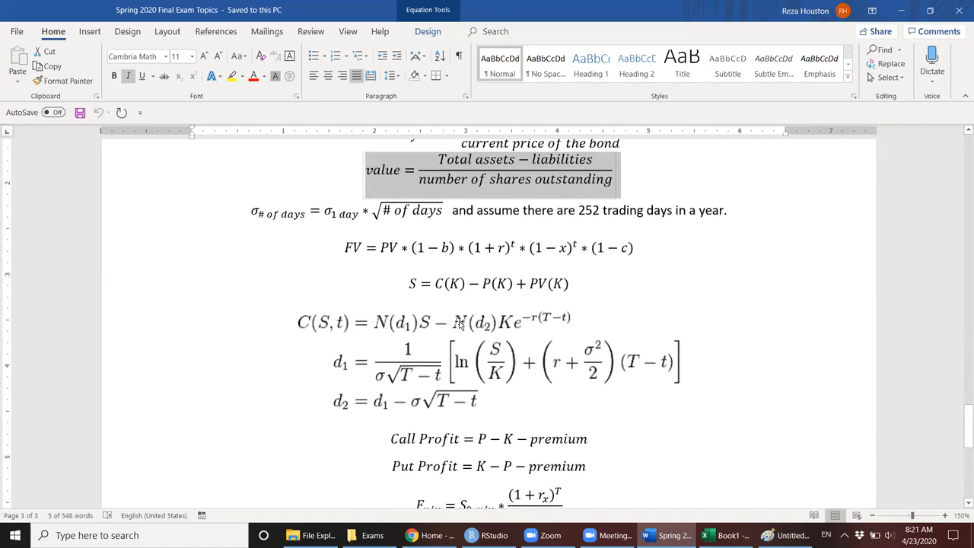
scroll("down", 3)
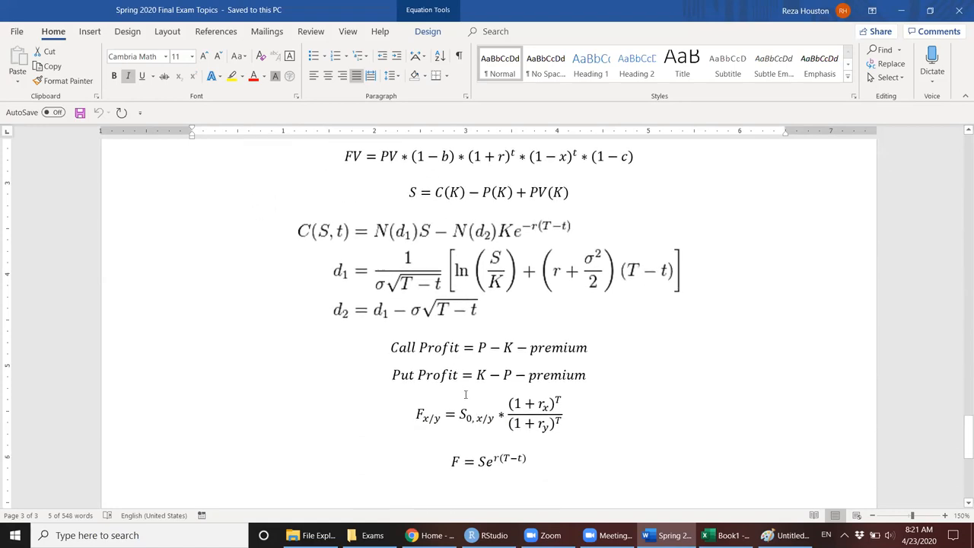
scroll("up", 3)
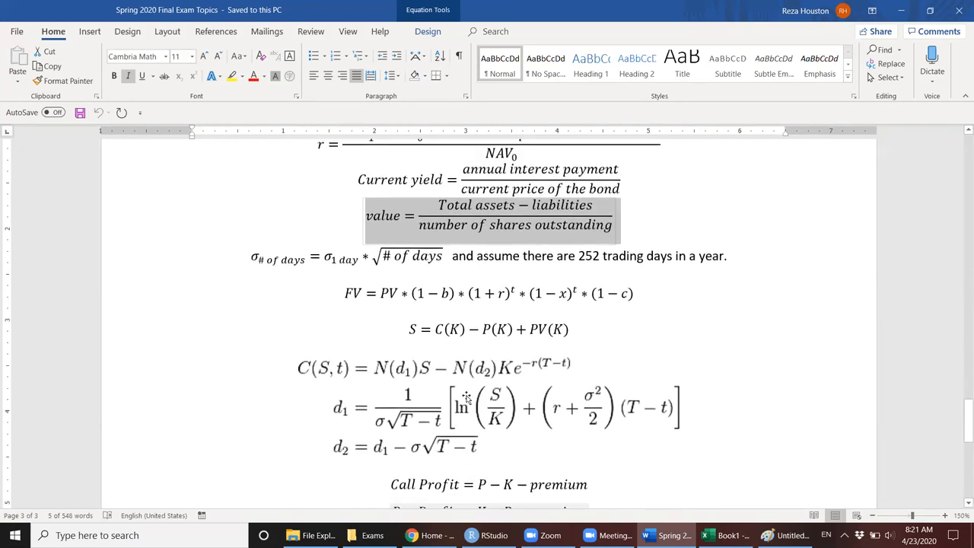
scroll("up", 3)
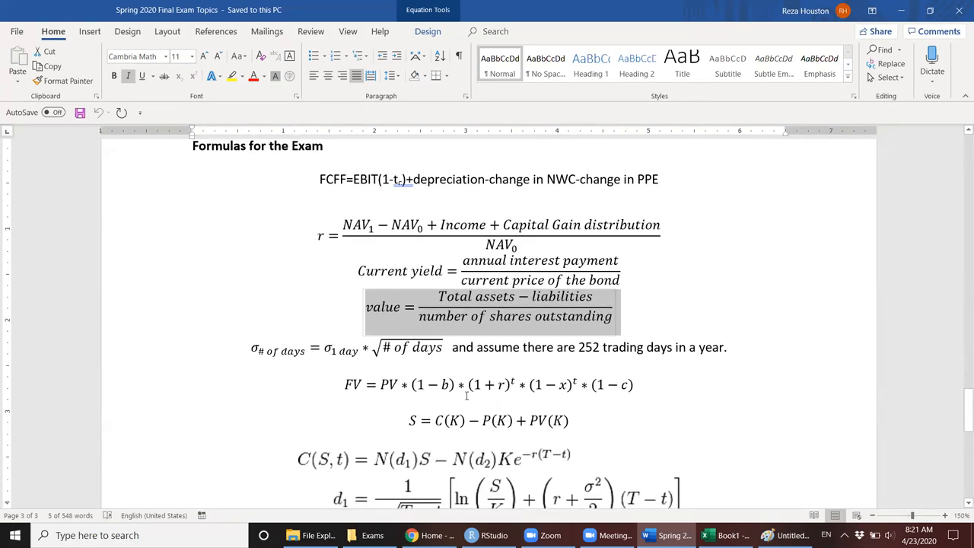
scroll("up", 3)
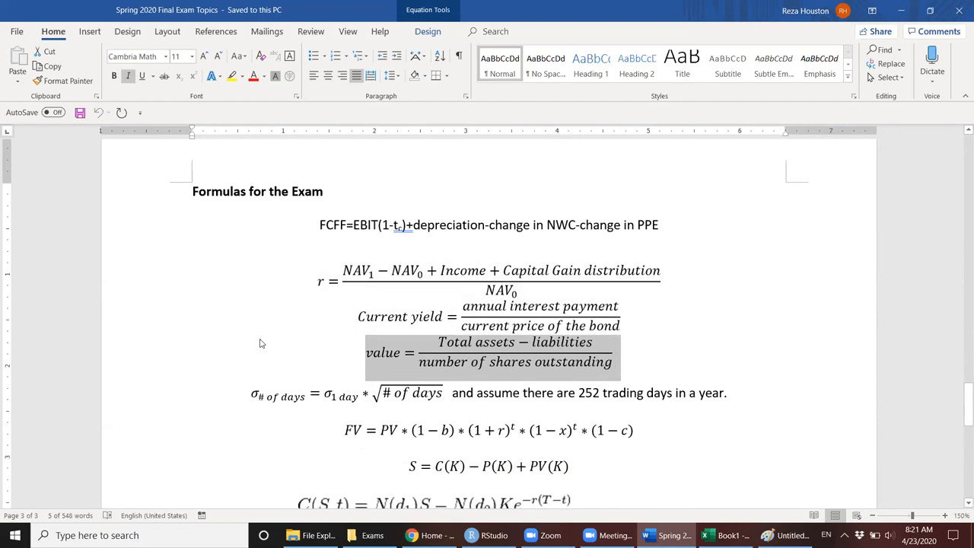
mouse_move(166, 358)
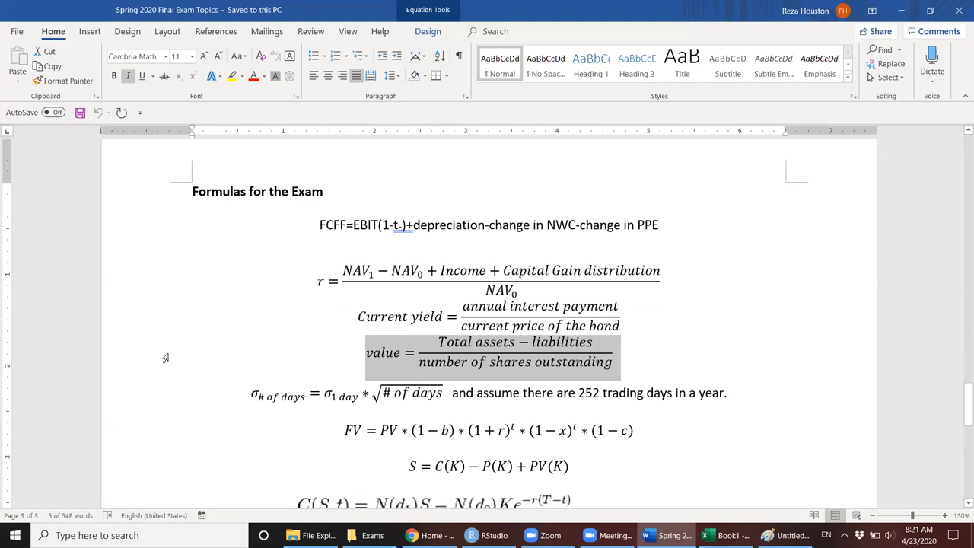
mouse_move(214, 349)
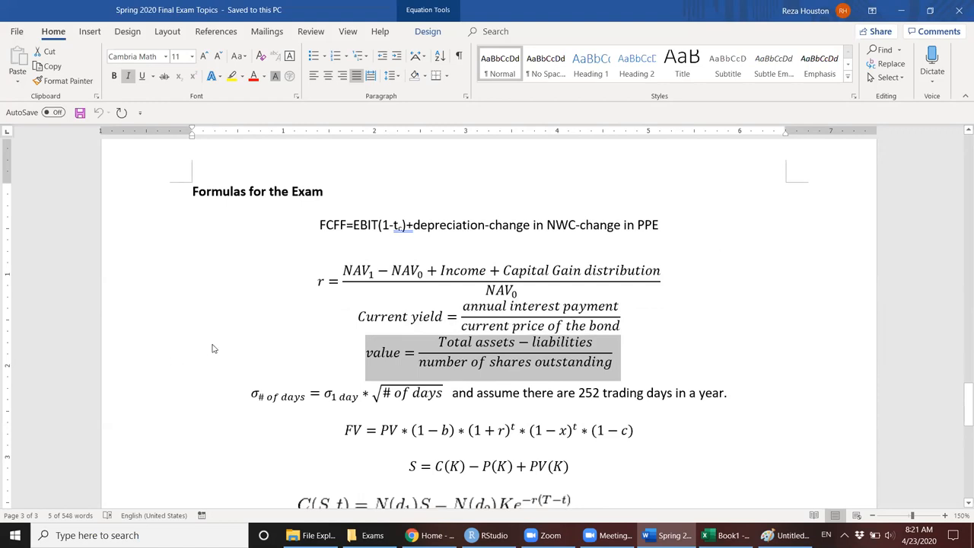
mouse_move(204, 330)
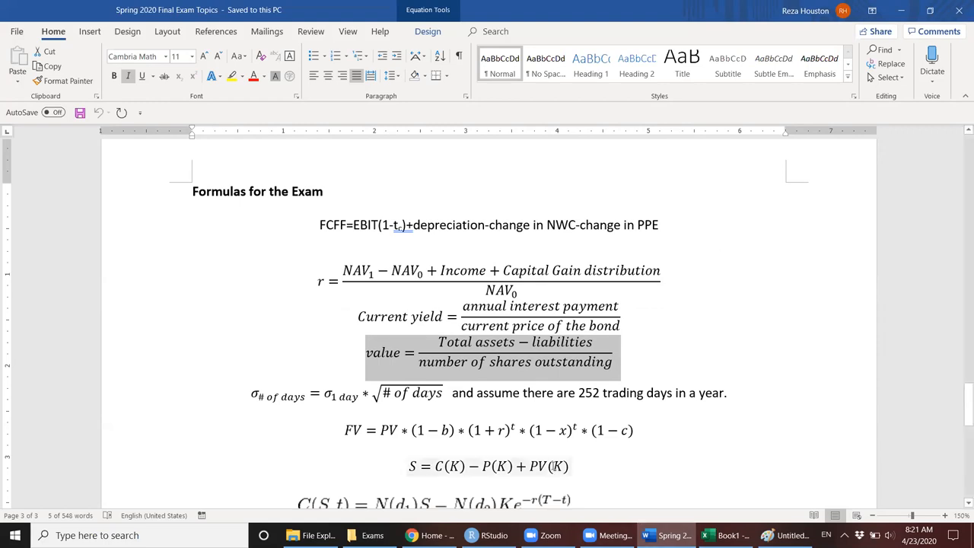
Scroll back up to Old Material (20%) and Chapter 1 on page 1.
scroll("up", 3)
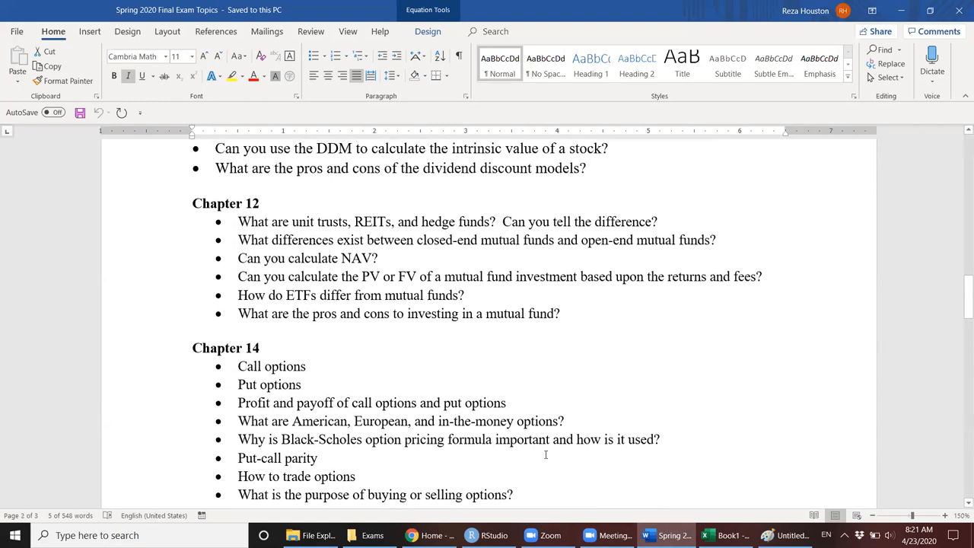
scroll("up", 3)
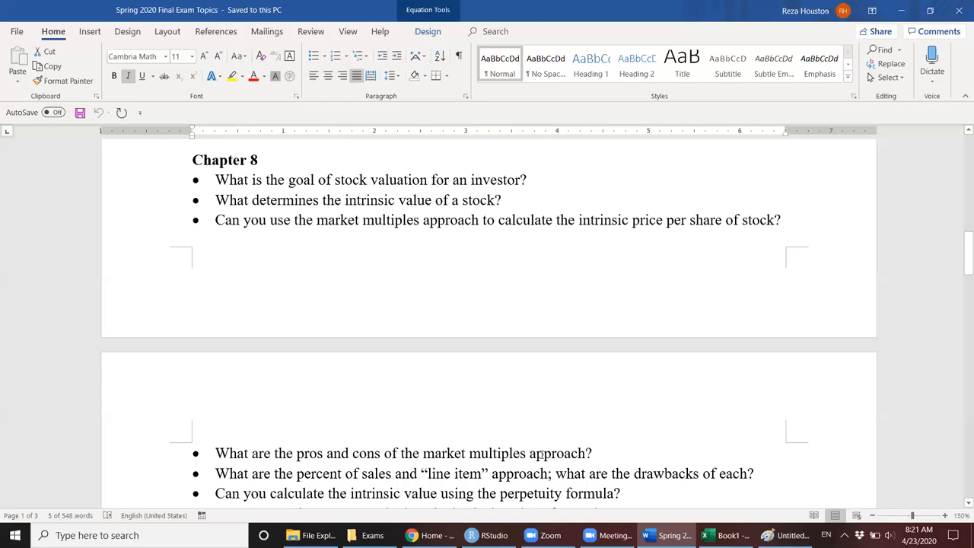
scroll("up", 3)
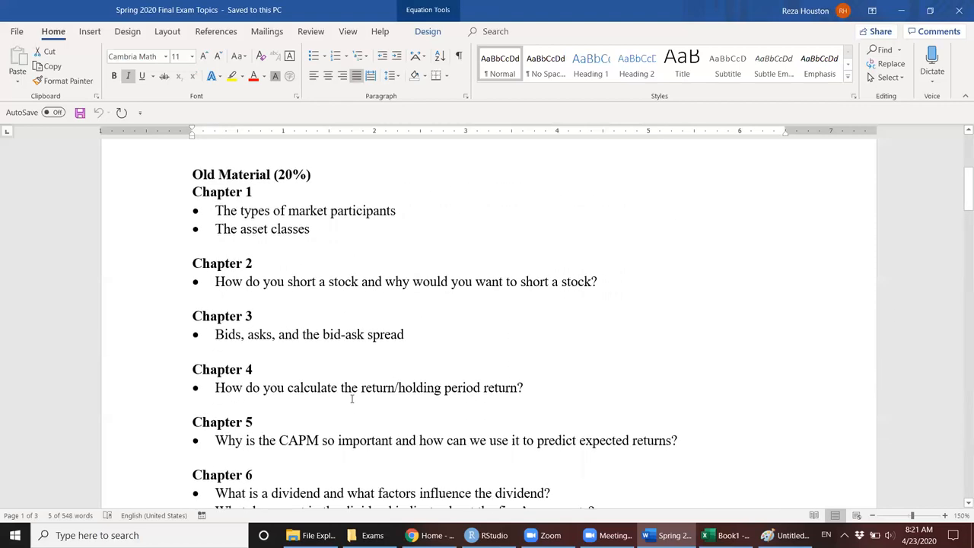
mouse_move(335, 348)
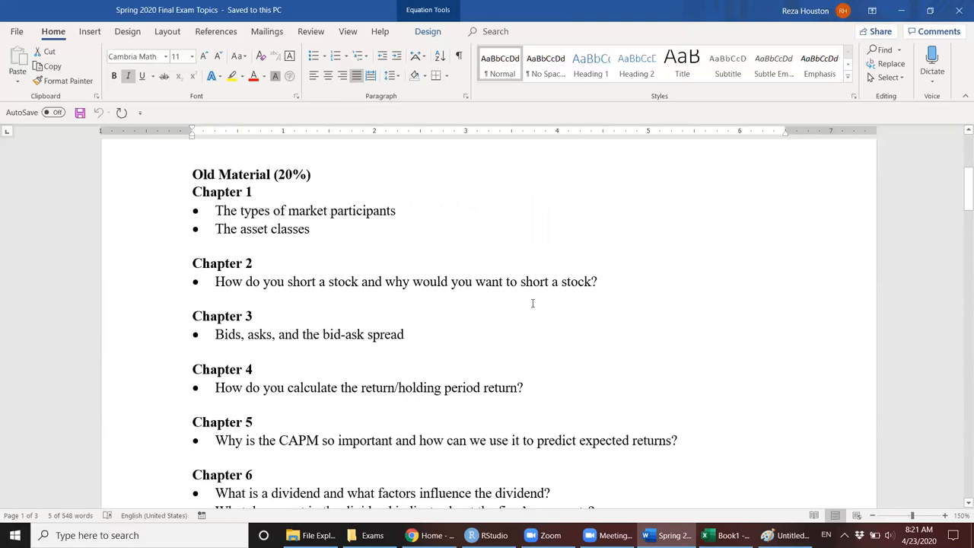
mouse_move(442, 337)
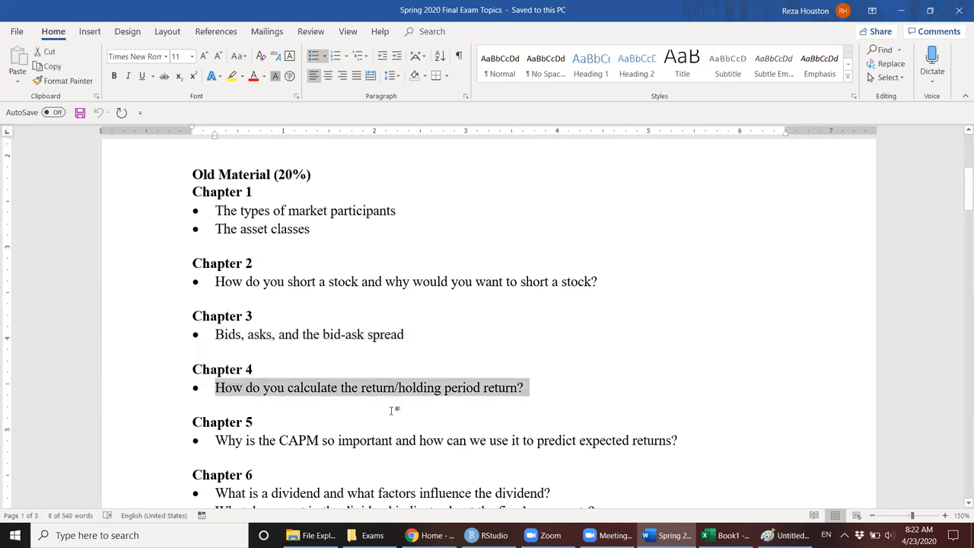
mouse_move(128, 393)
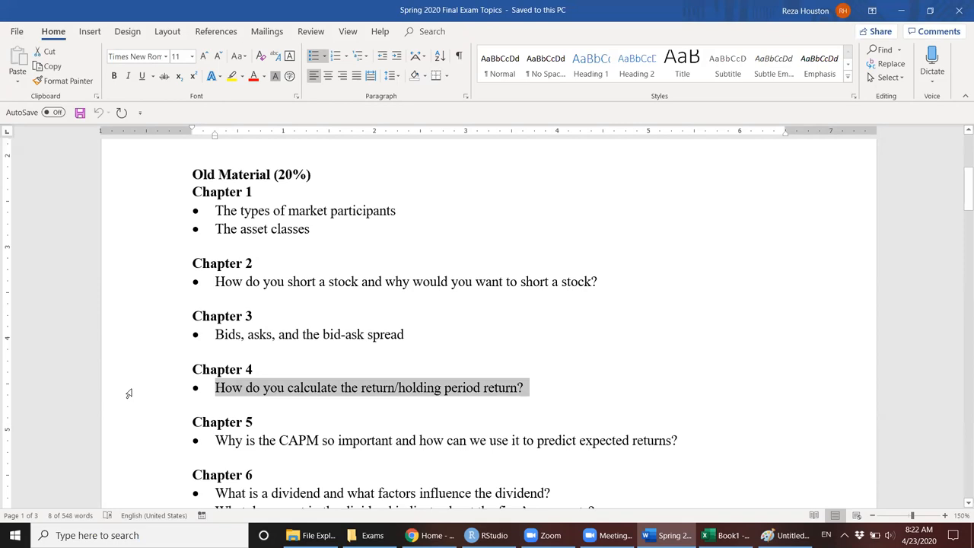
mouse_move(445, 404)
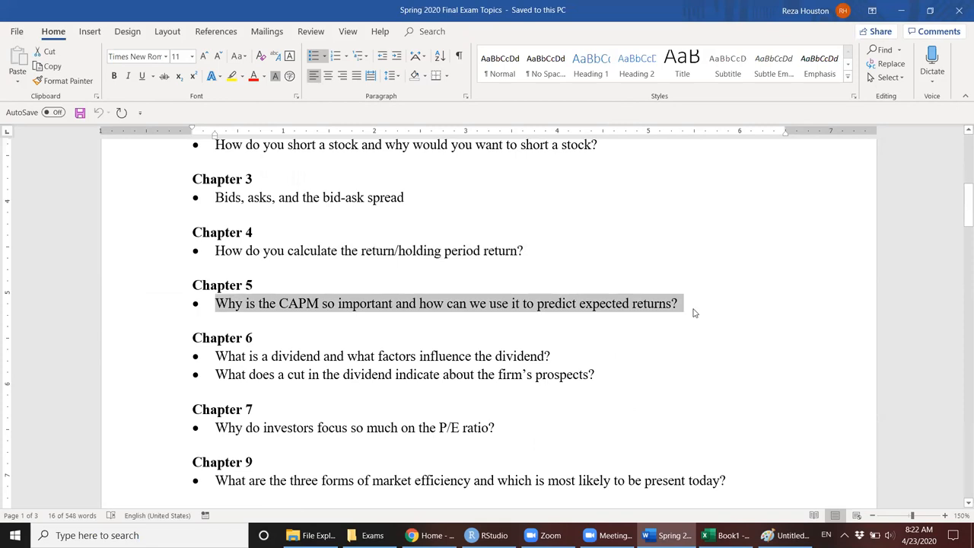
mouse_move(676, 326)
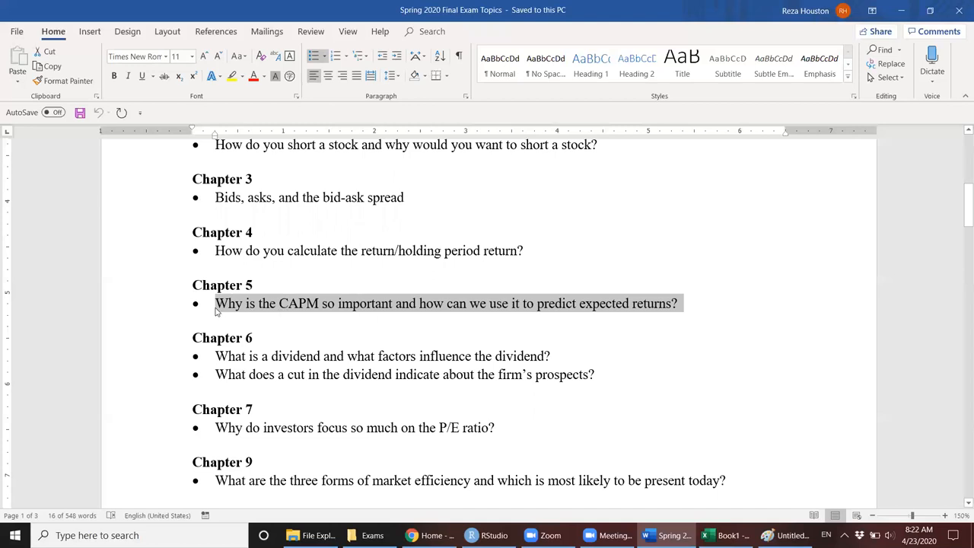
scroll("down", 3)
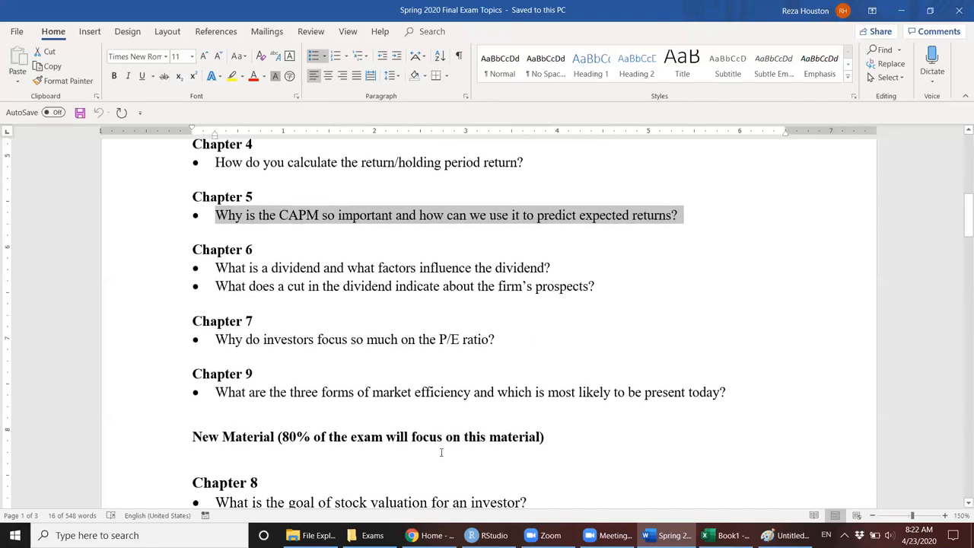
scroll("down", 3)
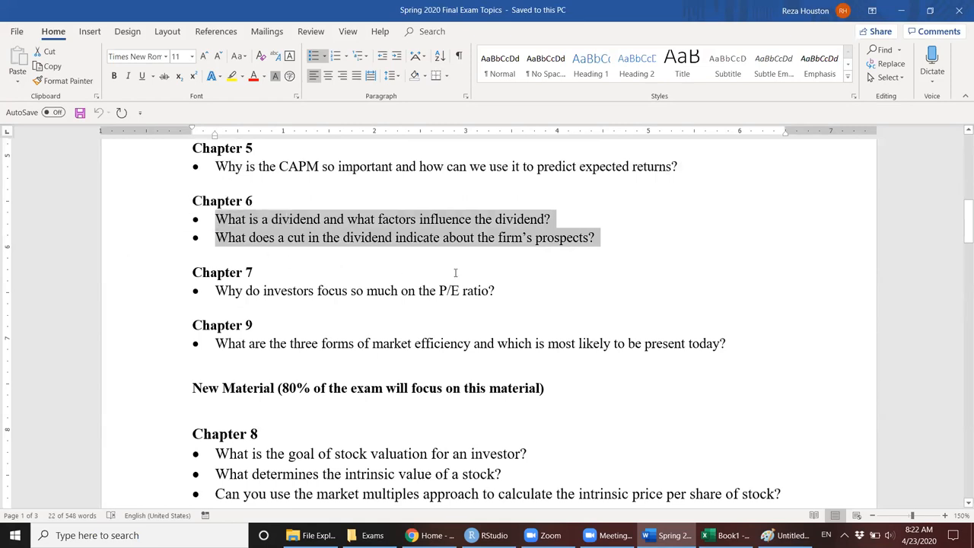
mouse_move(281, 258)
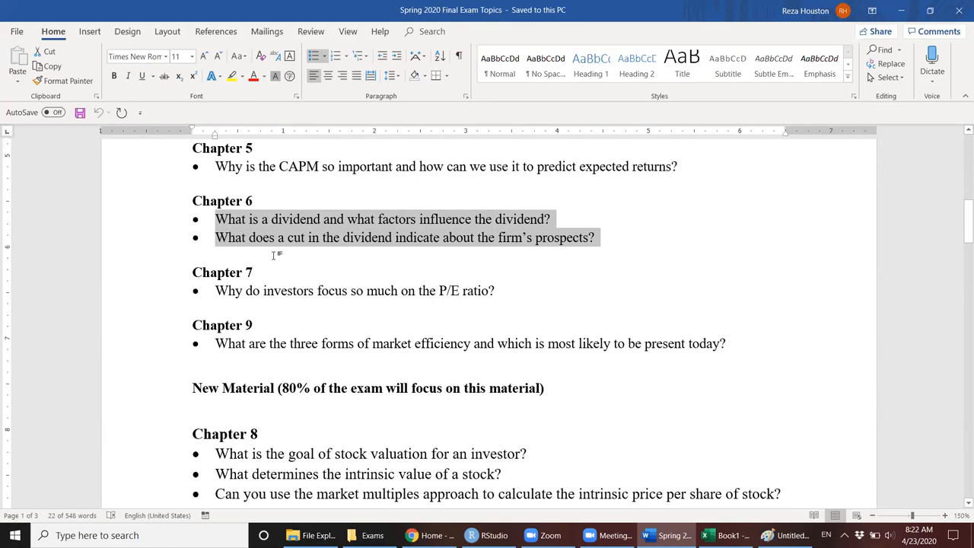
mouse_move(277, 259)
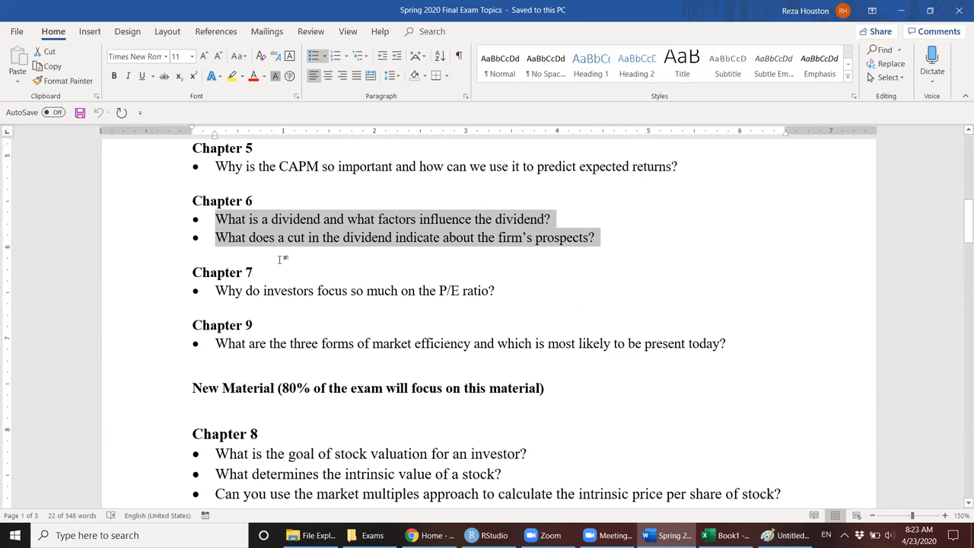
mouse_move(321, 282)
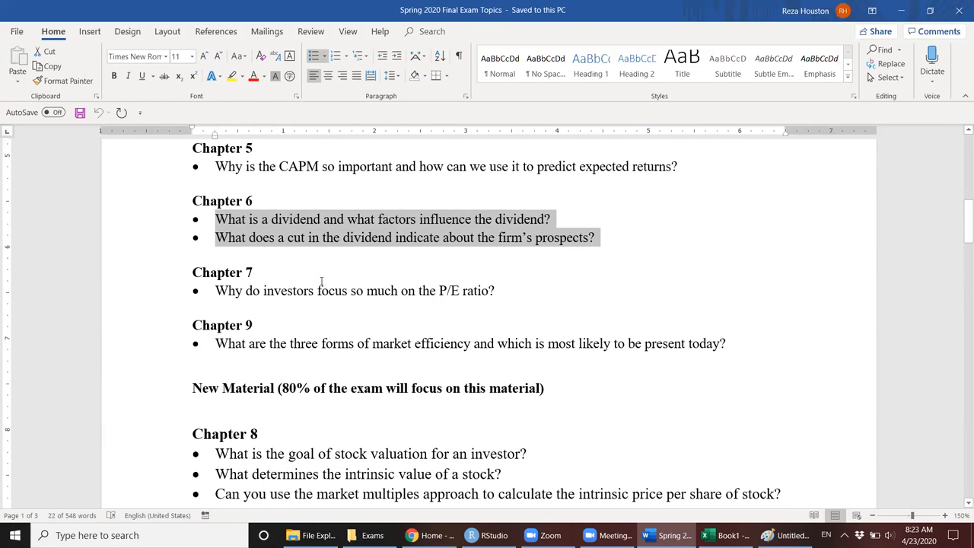
mouse_move(323, 276)
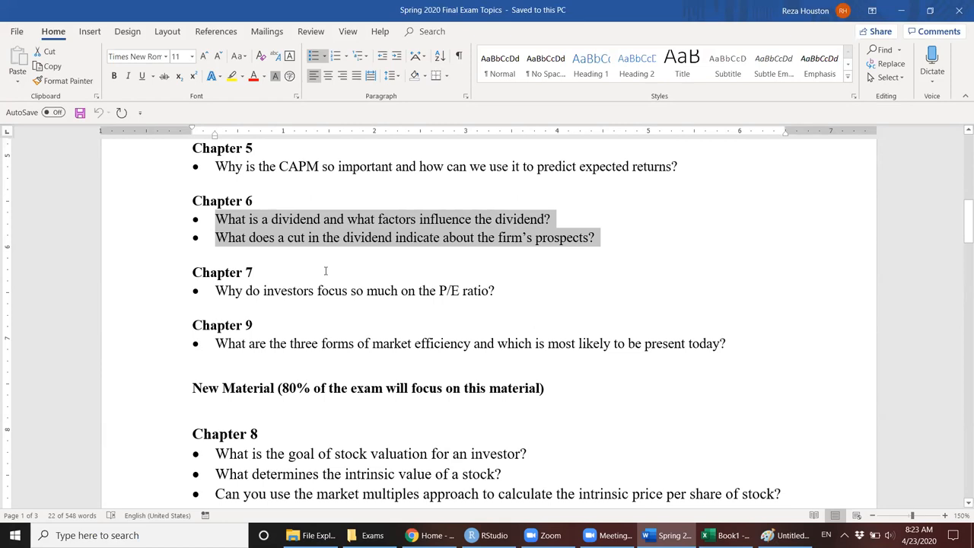
mouse_move(309, 266)
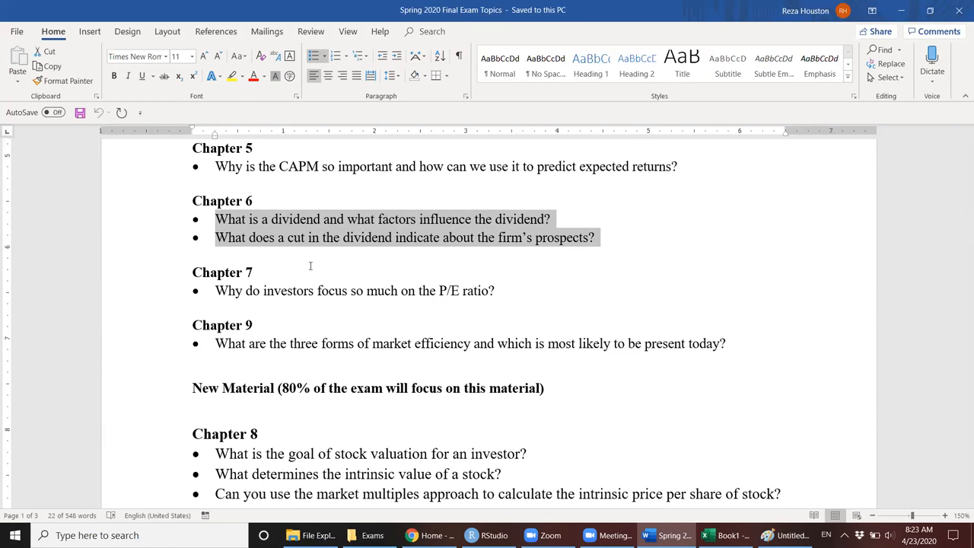
left_click(319, 290)
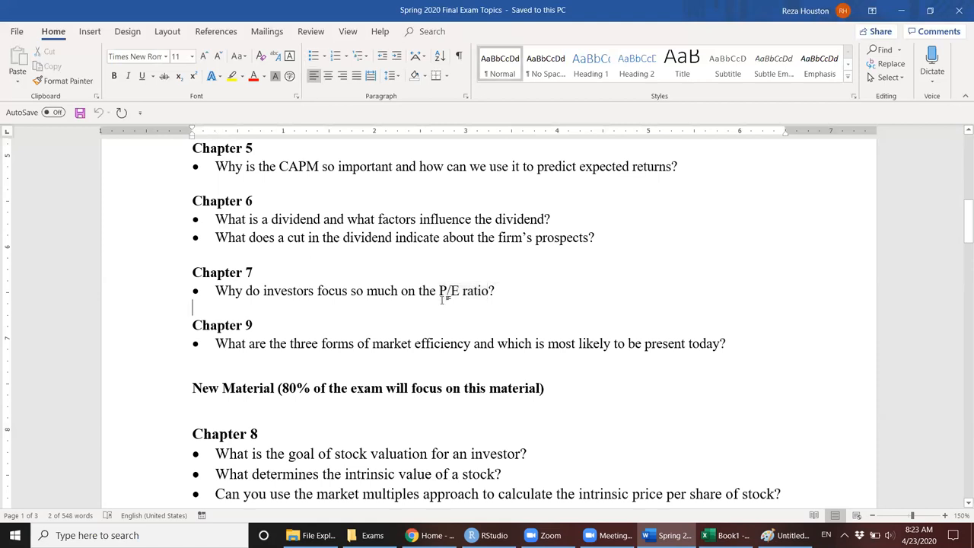
double_click(463, 291)
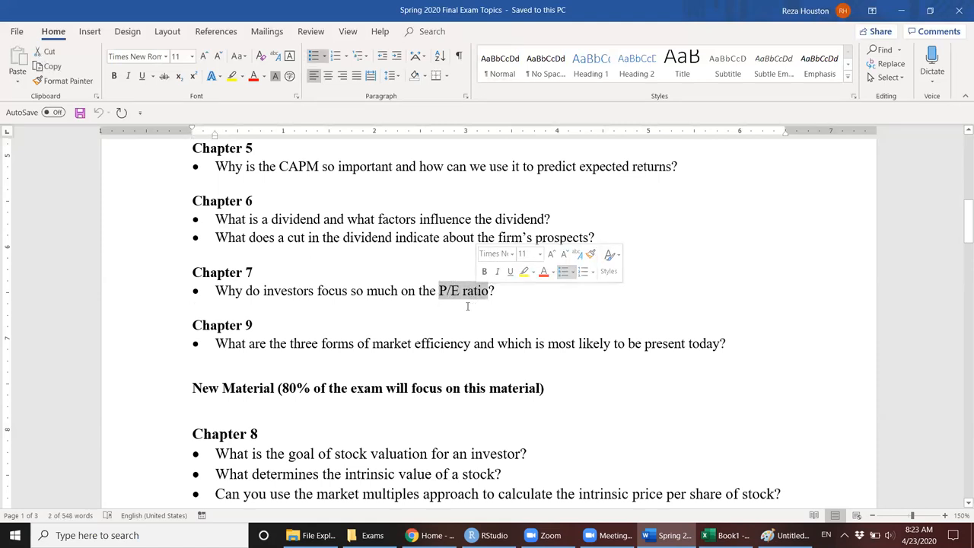
scroll("up", 3)
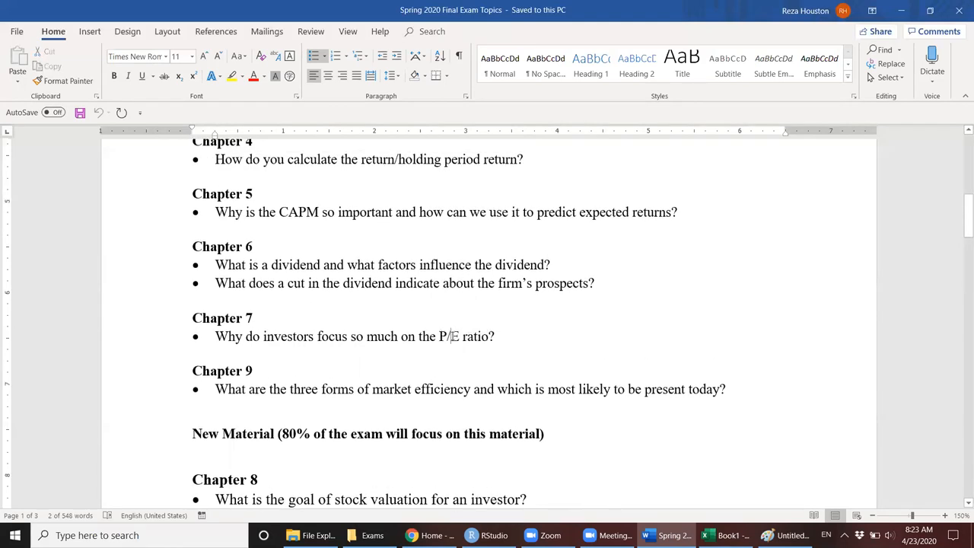
double_click(449, 336)
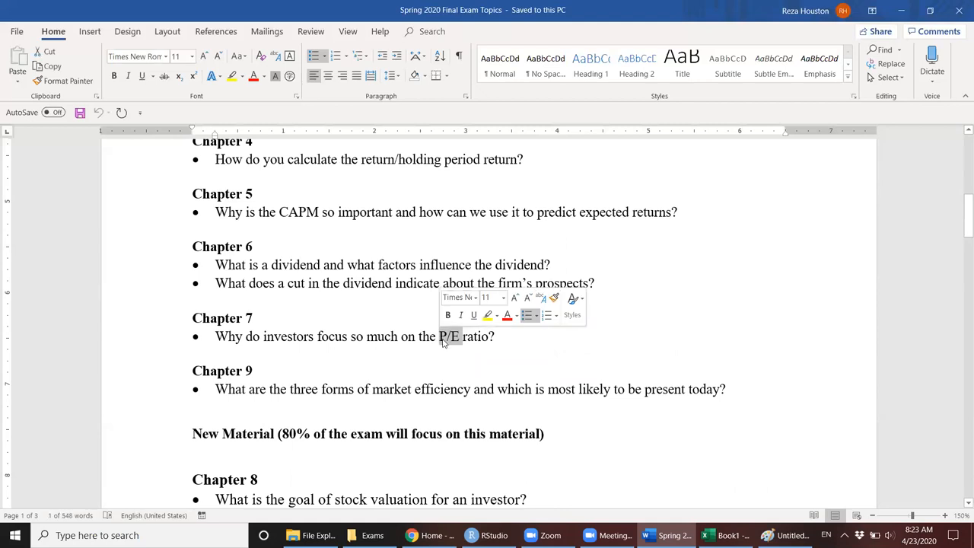
mouse_move(454, 341)
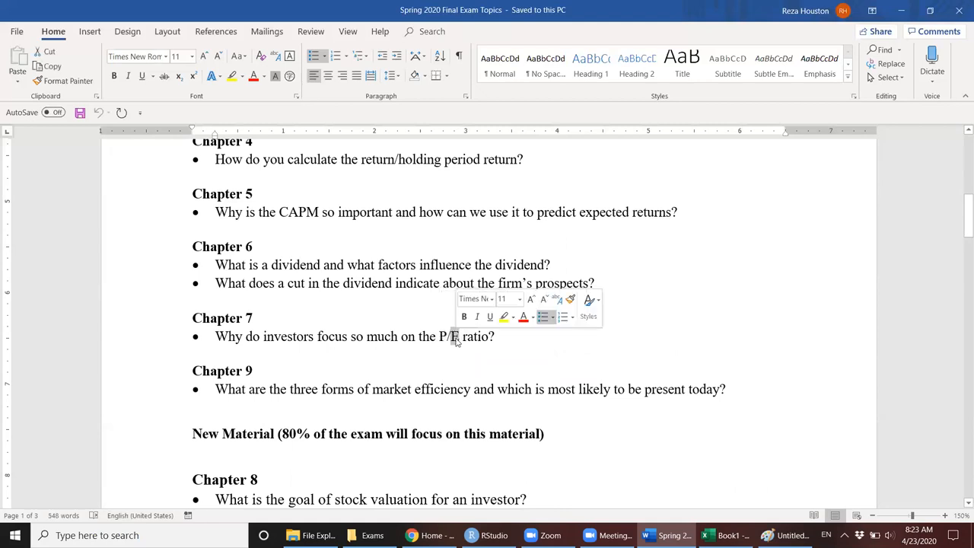
left_click(454, 337)
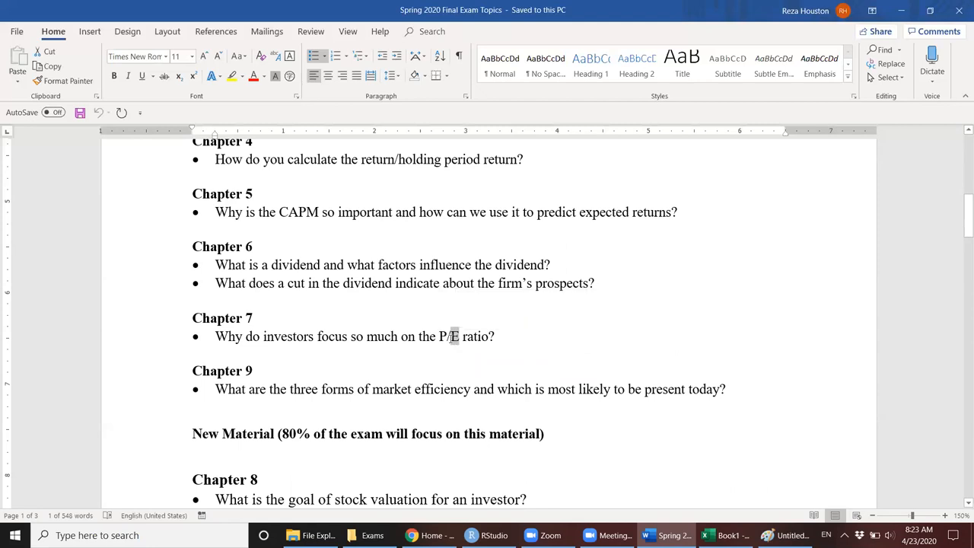
double_click(449, 336)
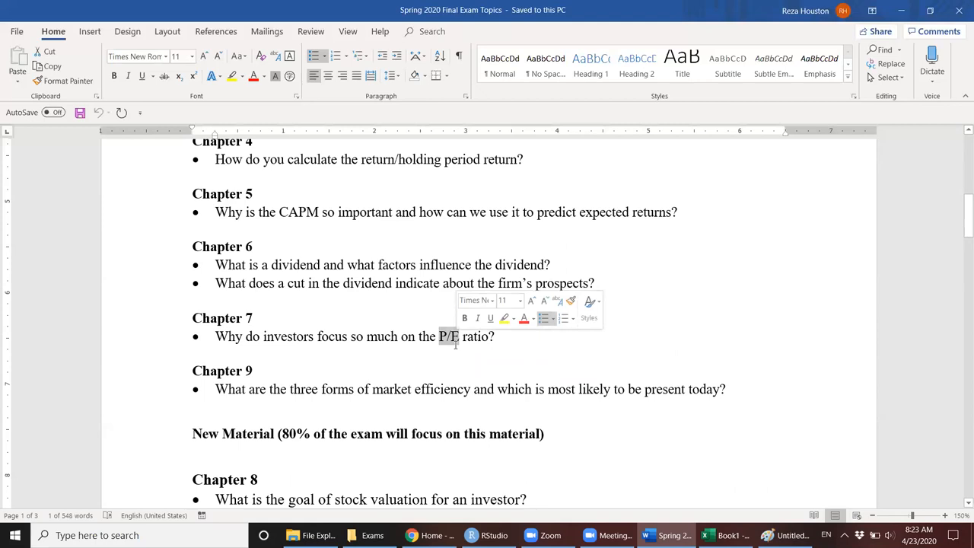
left_click(446, 336)
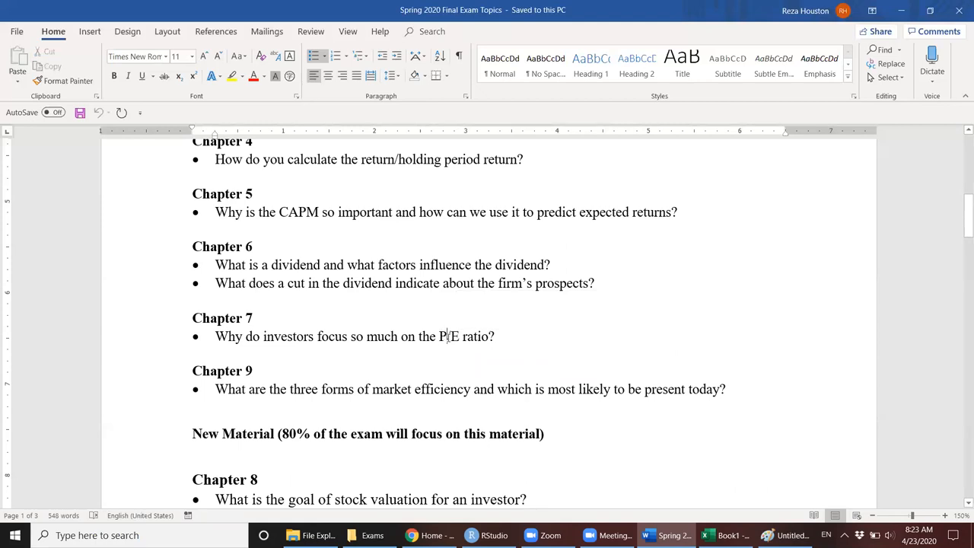
double_click(440, 336)
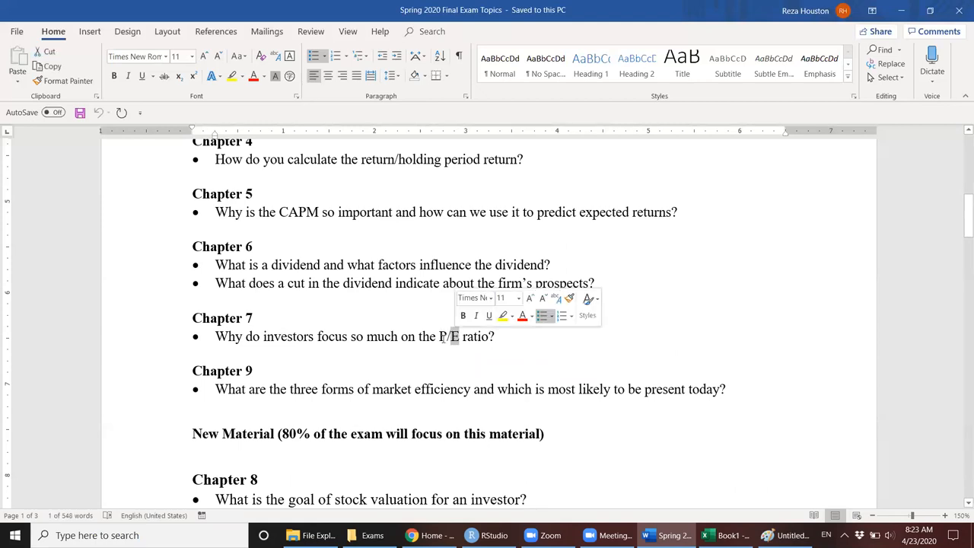
left_click(451, 336)
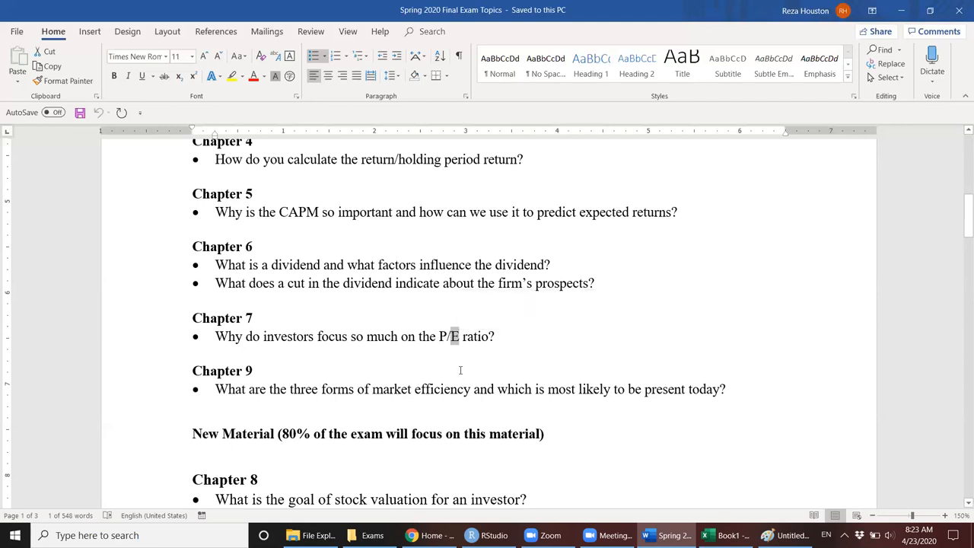
scroll("up", 3)
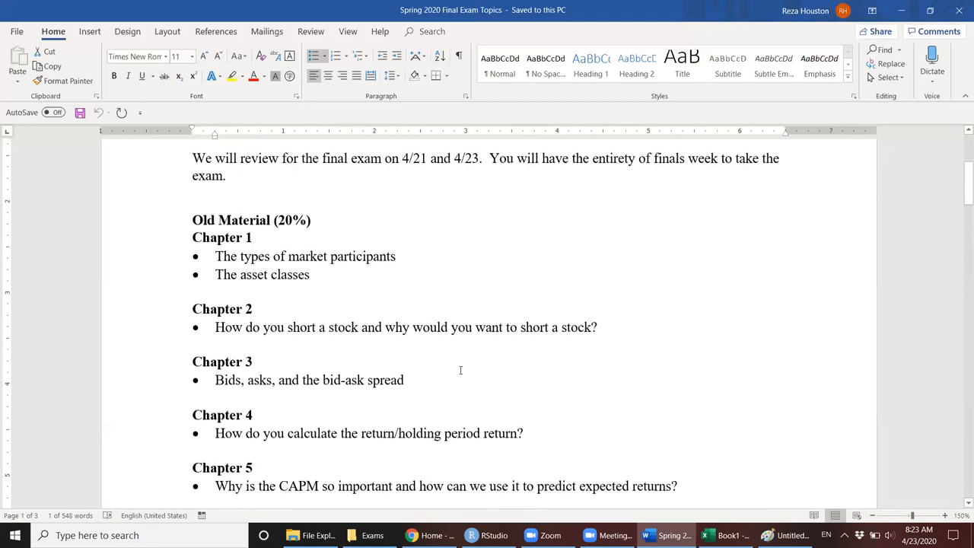
scroll("up", 3)
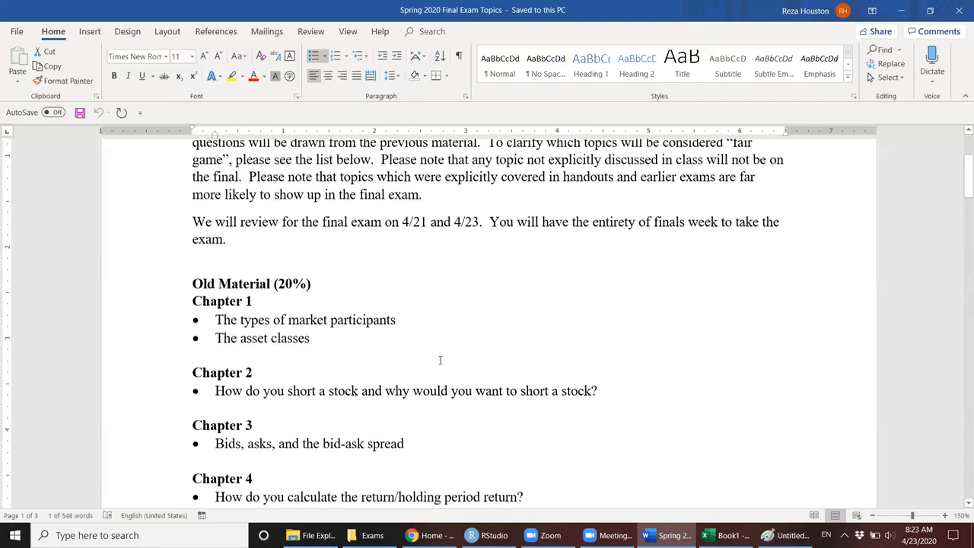
scroll("down", 3)
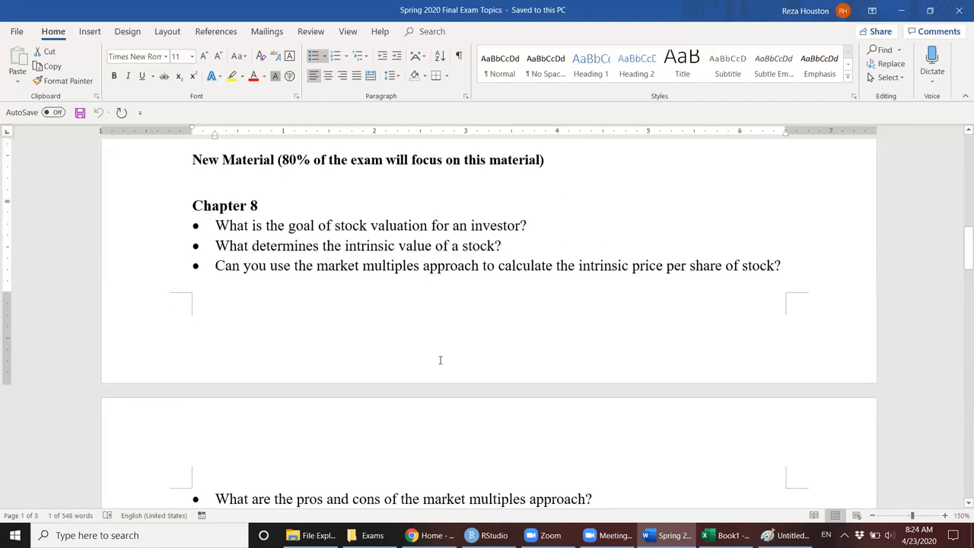
scroll("down", 3)
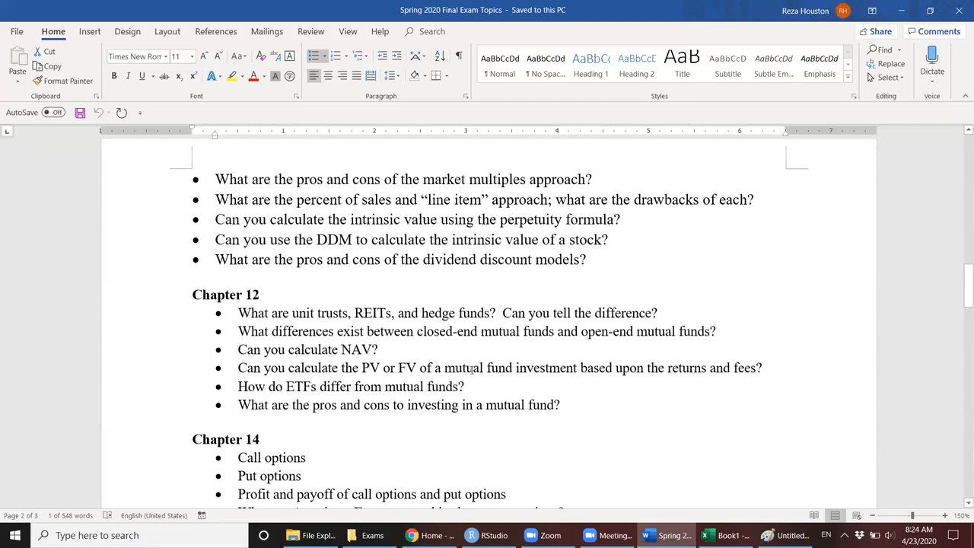
mouse_move(556, 358)
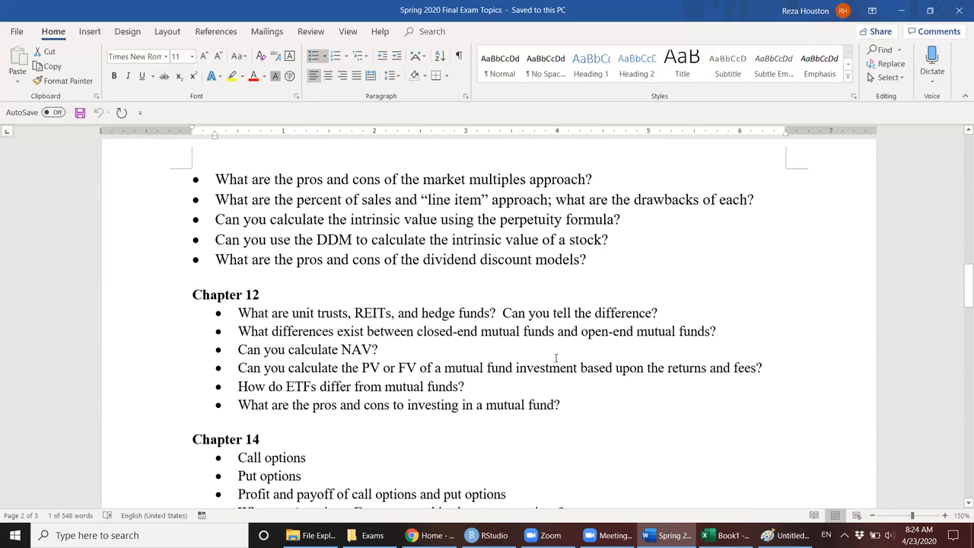
mouse_move(143, 210)
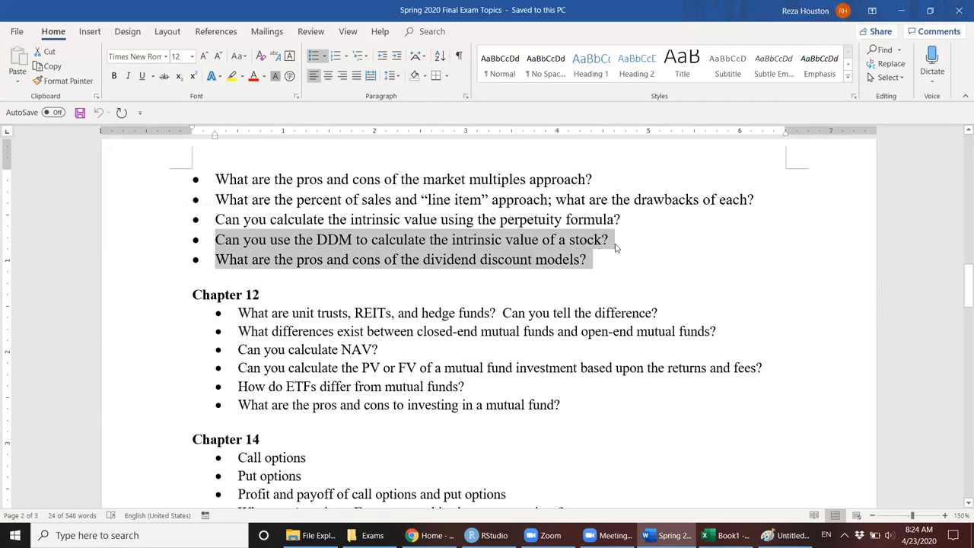
scroll("down", 3)
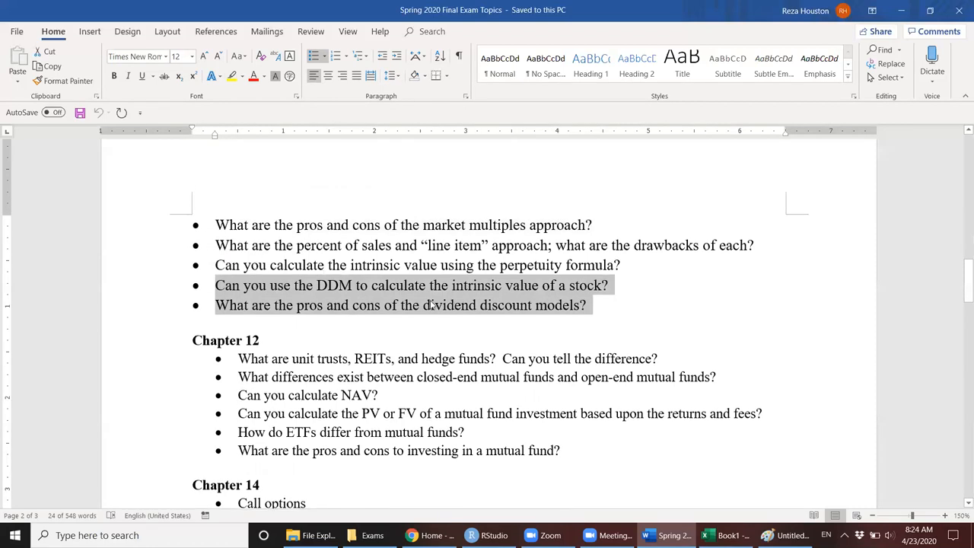
mouse_move(396, 308)
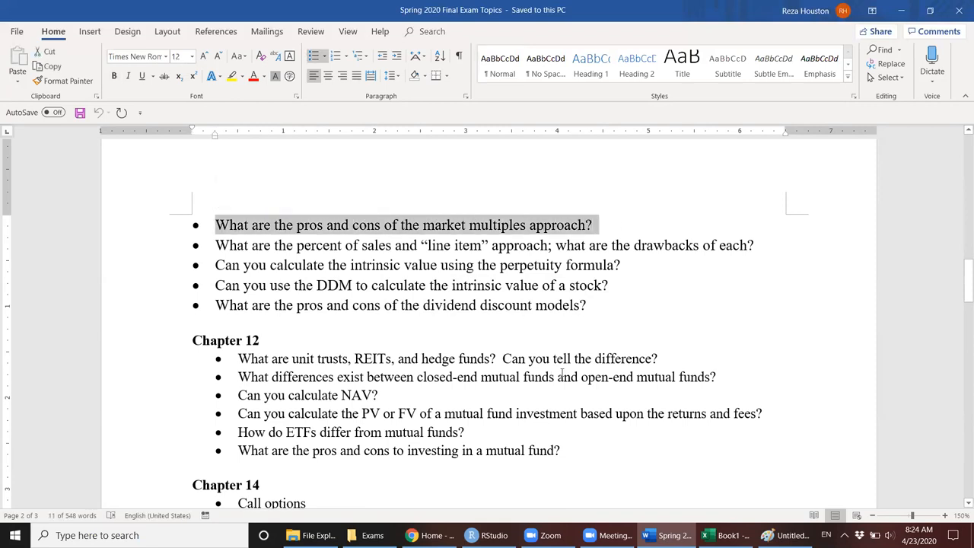
mouse_move(285, 404)
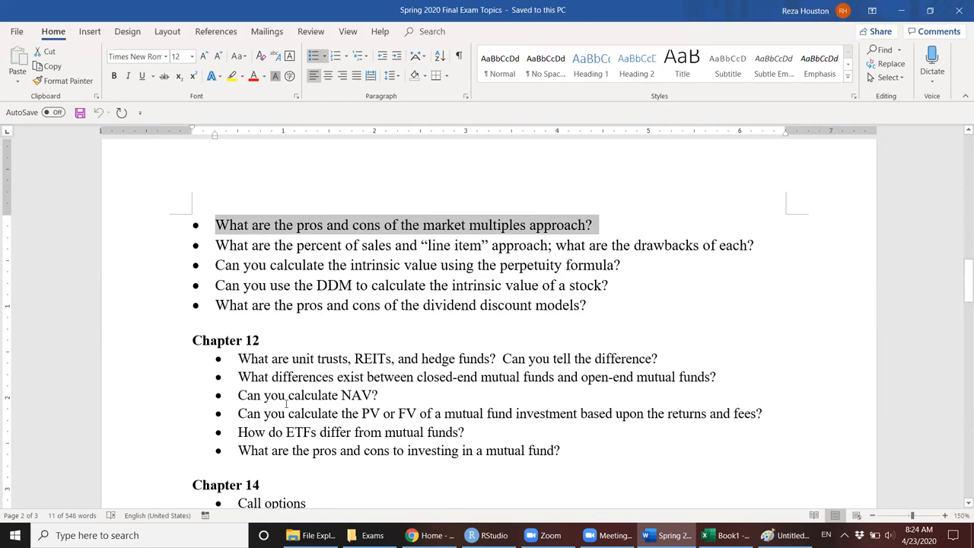
scroll("down", 3)
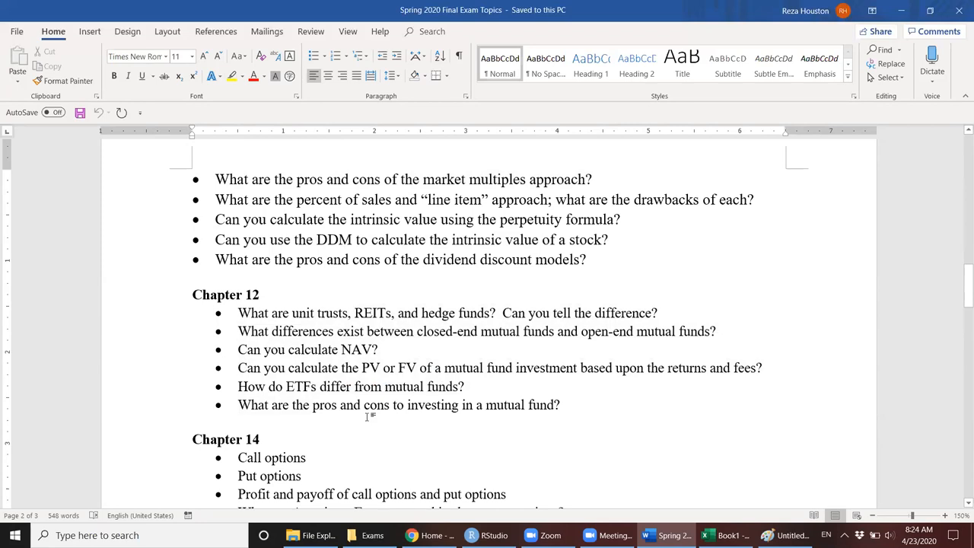
mouse_move(341, 446)
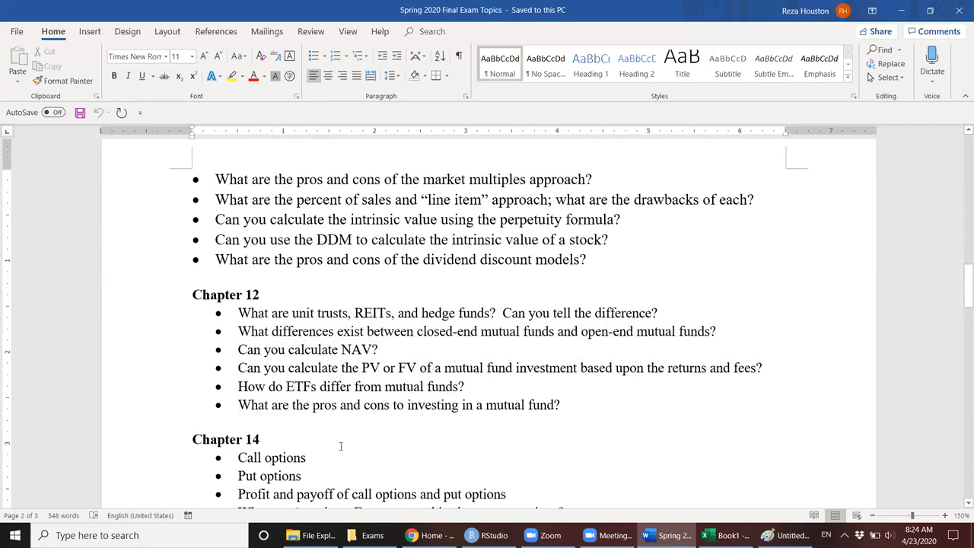
scroll("down", 3)
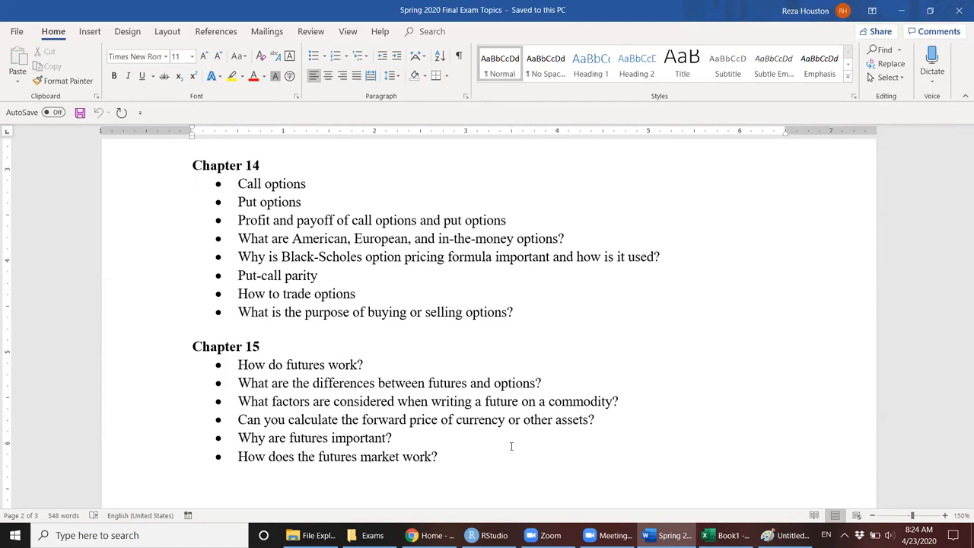
scroll("up", 3)
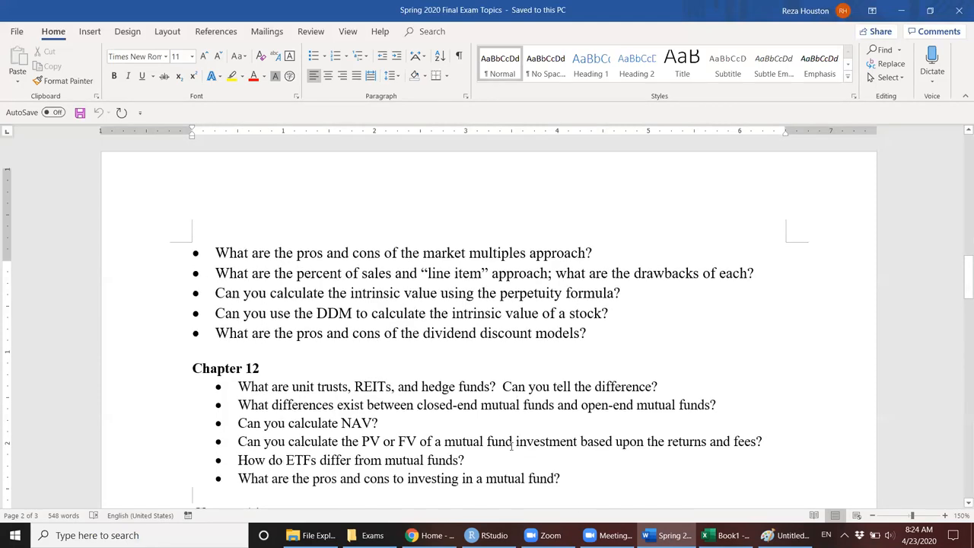
scroll("up", 3)
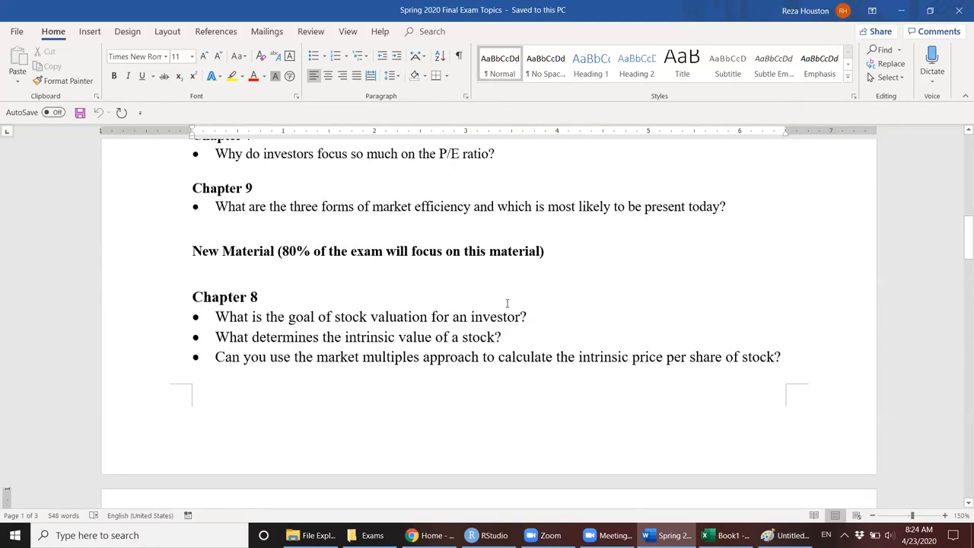
scroll("up", 3)
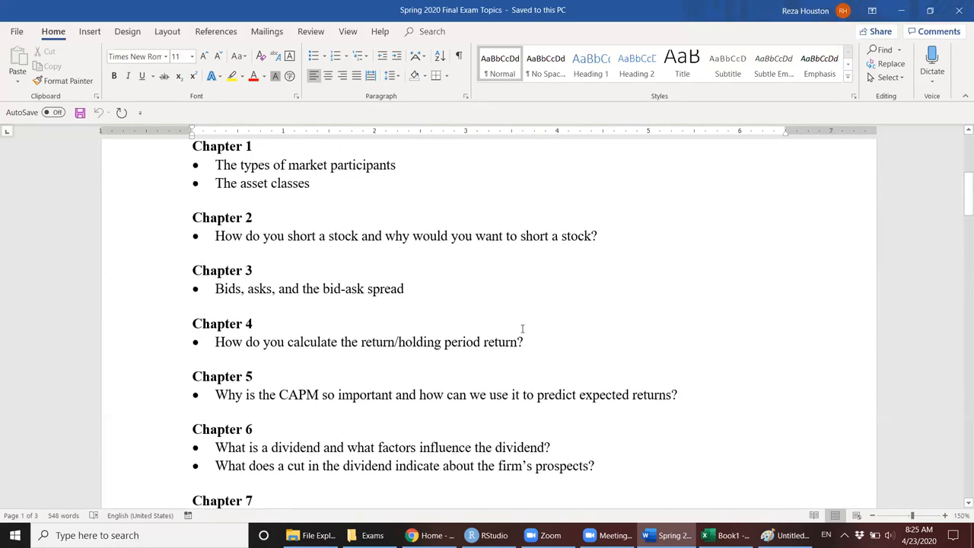
scroll("down", 3)
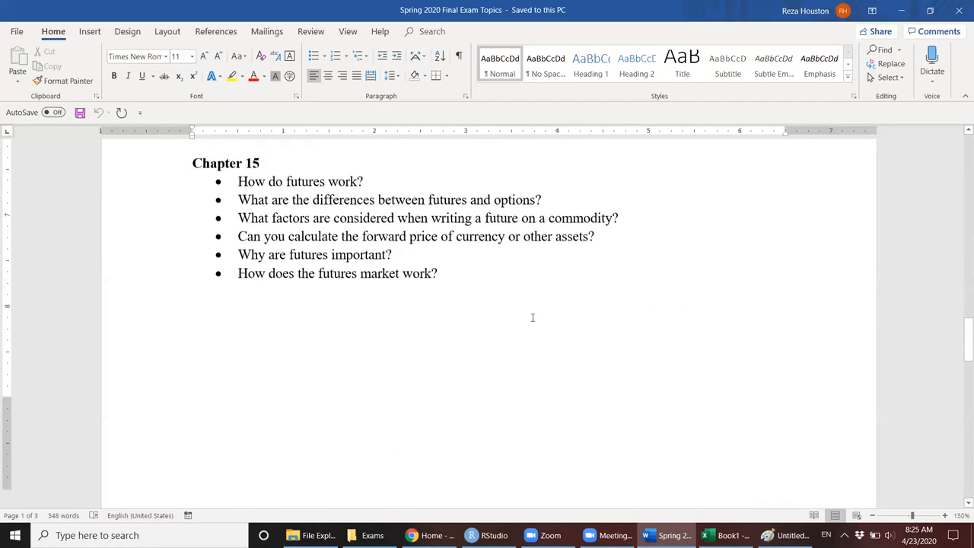
scroll("down", 3)
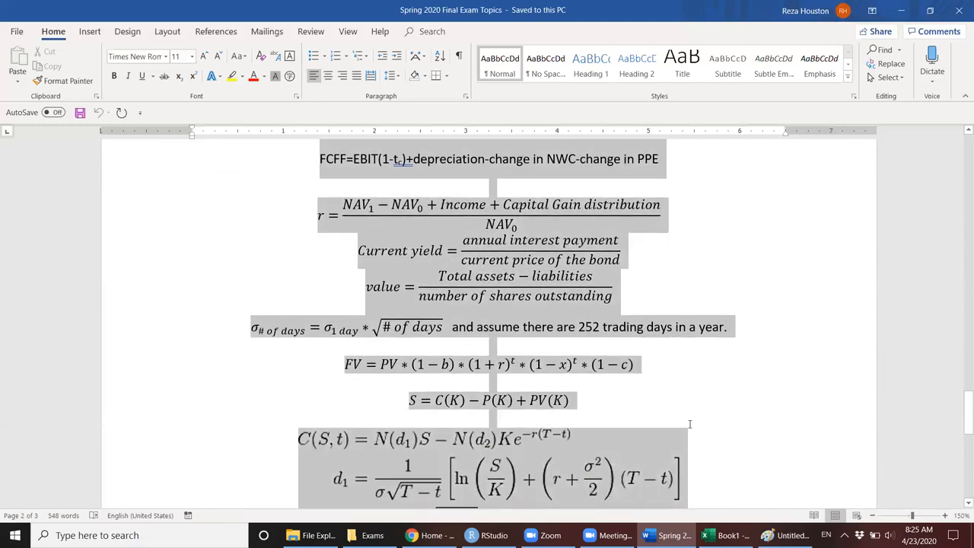
scroll("down", 3)
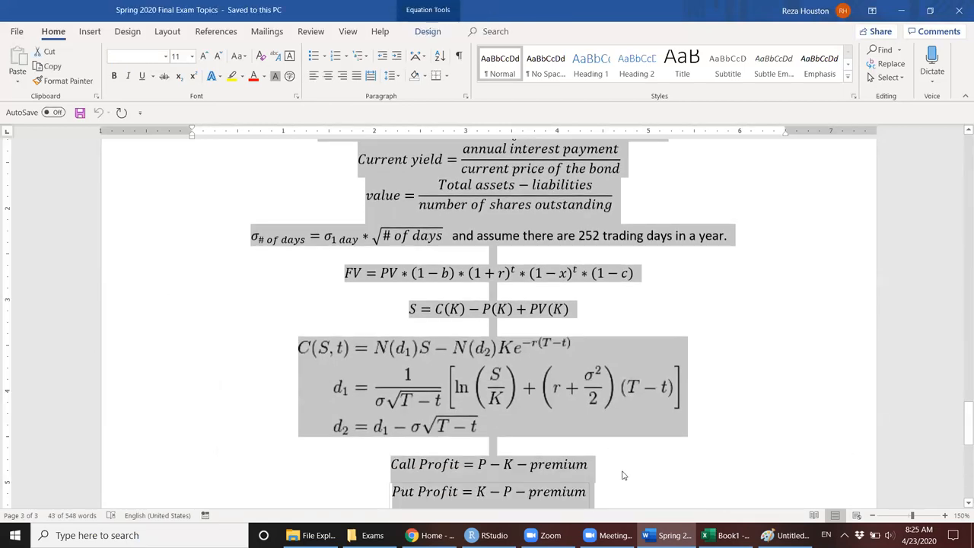
scroll("down", 3)
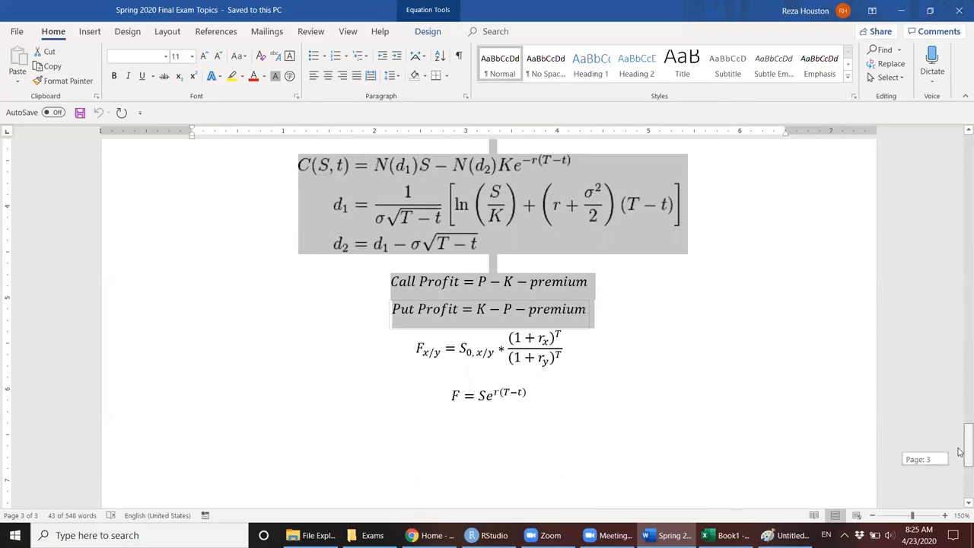
scroll("up", 3)
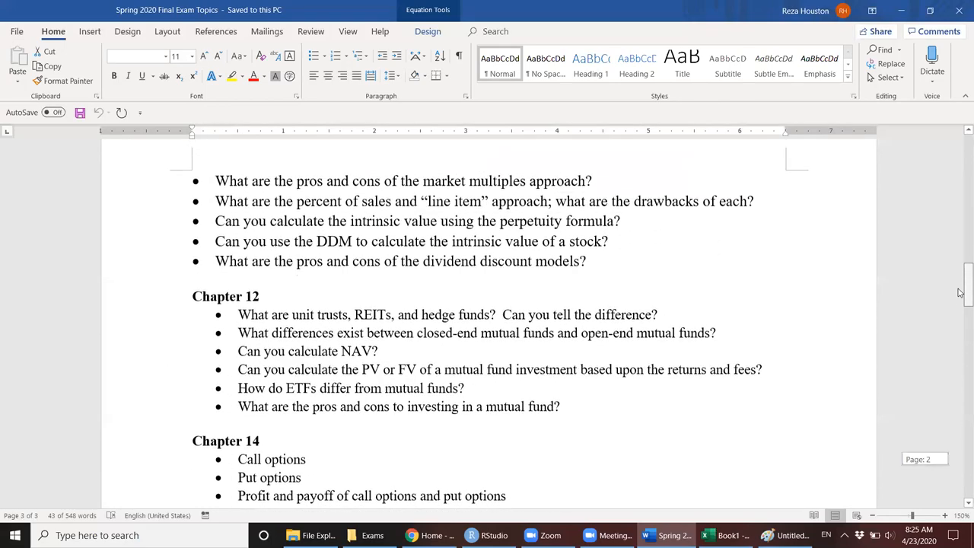
scroll("up", 3)
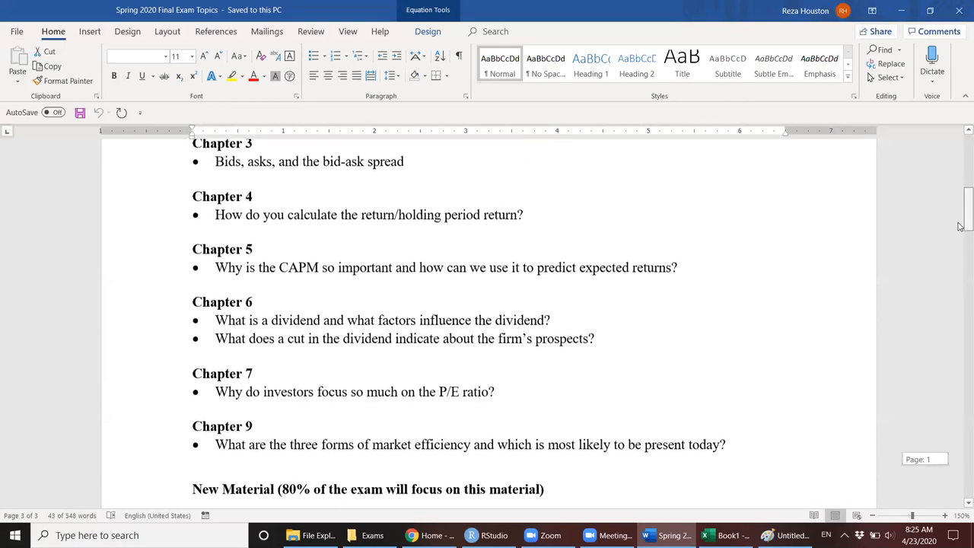
scroll("up", 3)
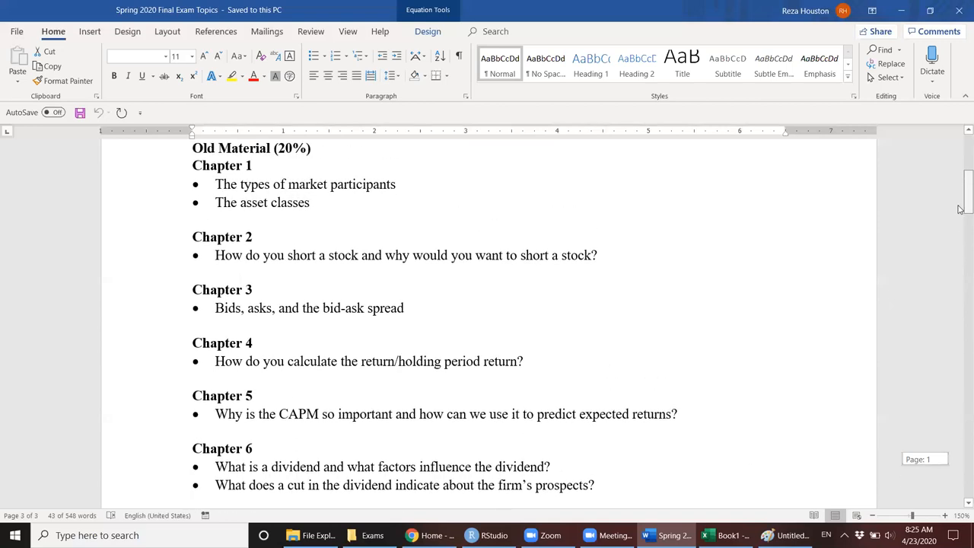
scroll("up", 3)
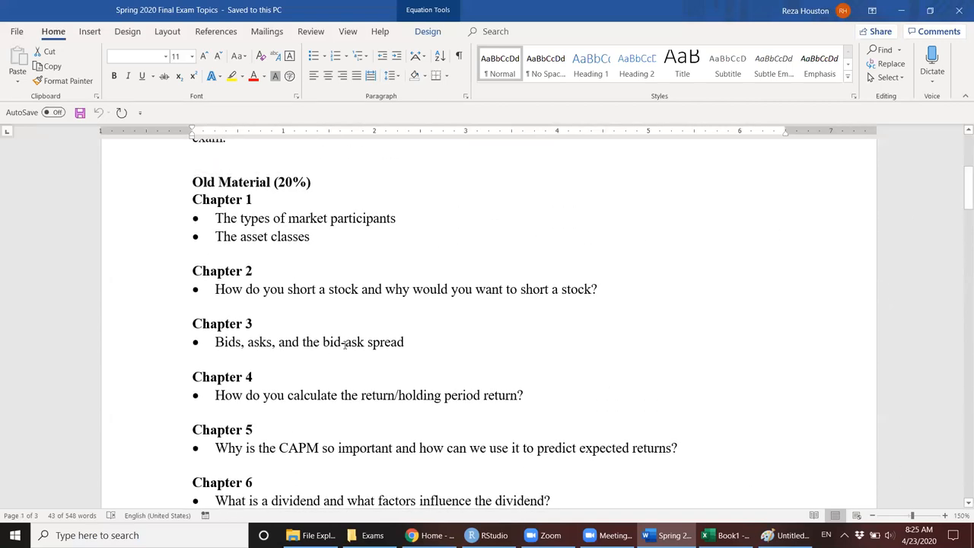
double_click(344, 342)
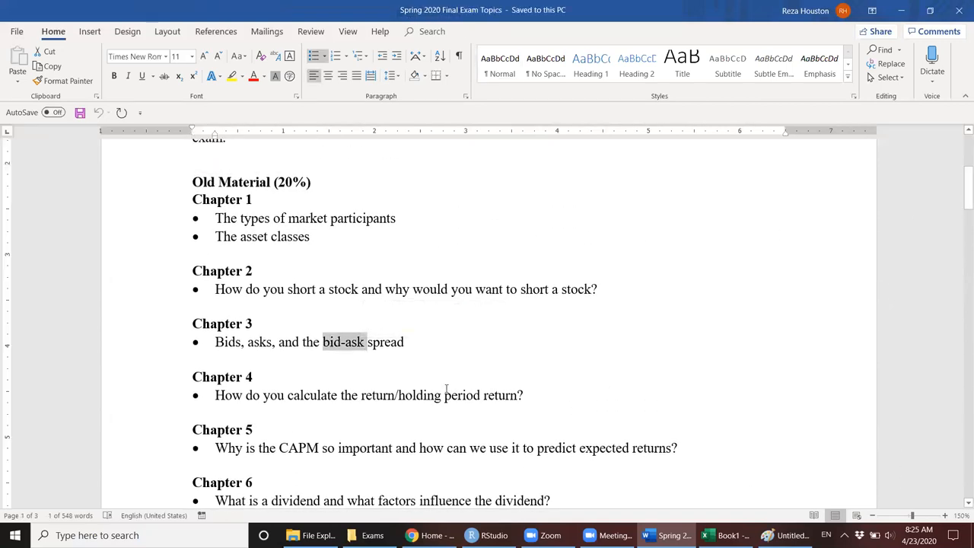
mouse_move(460, 429)
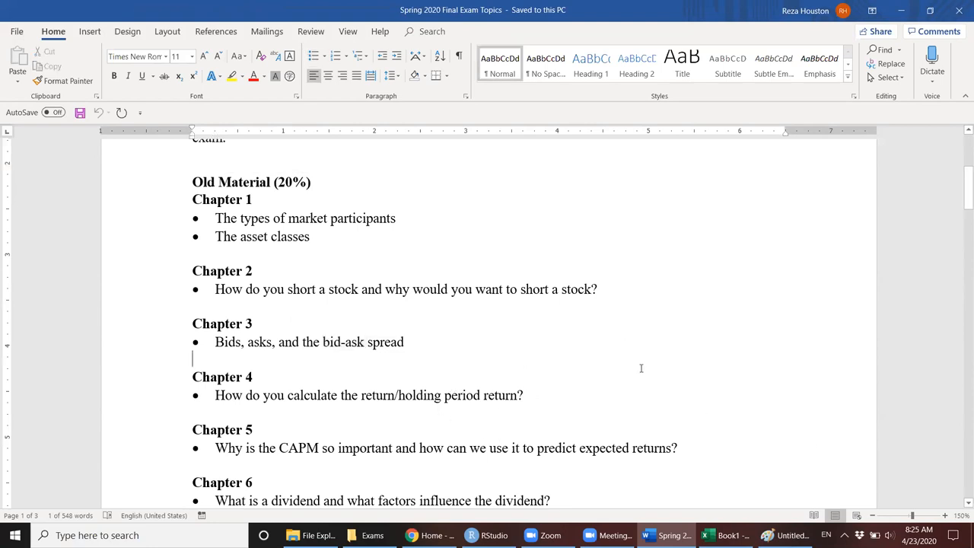
scroll("down", 3)
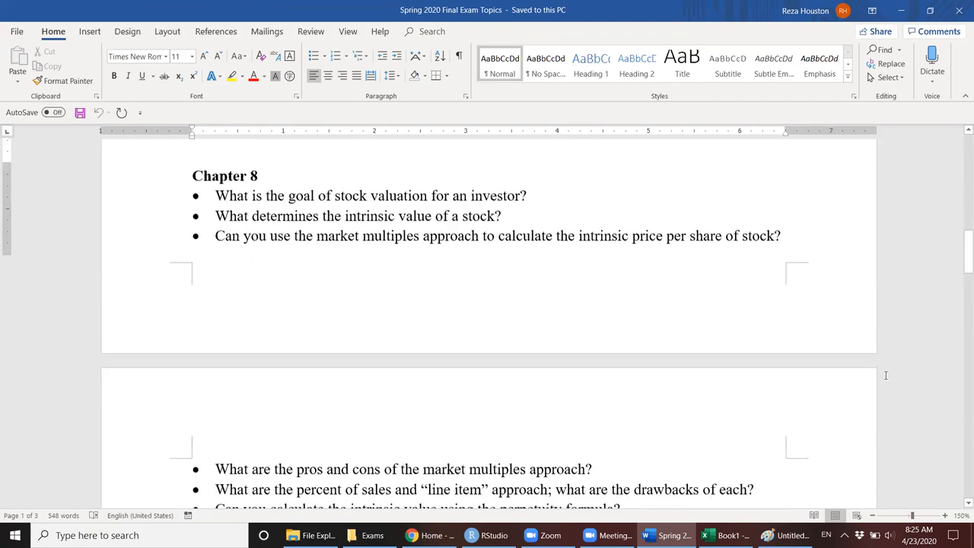
scroll("down", 3)
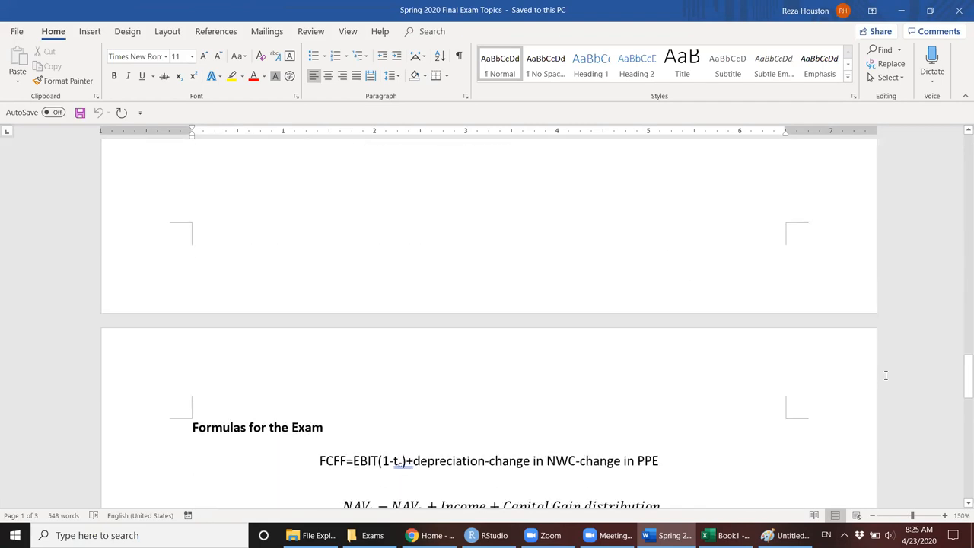
scroll("down", 3)
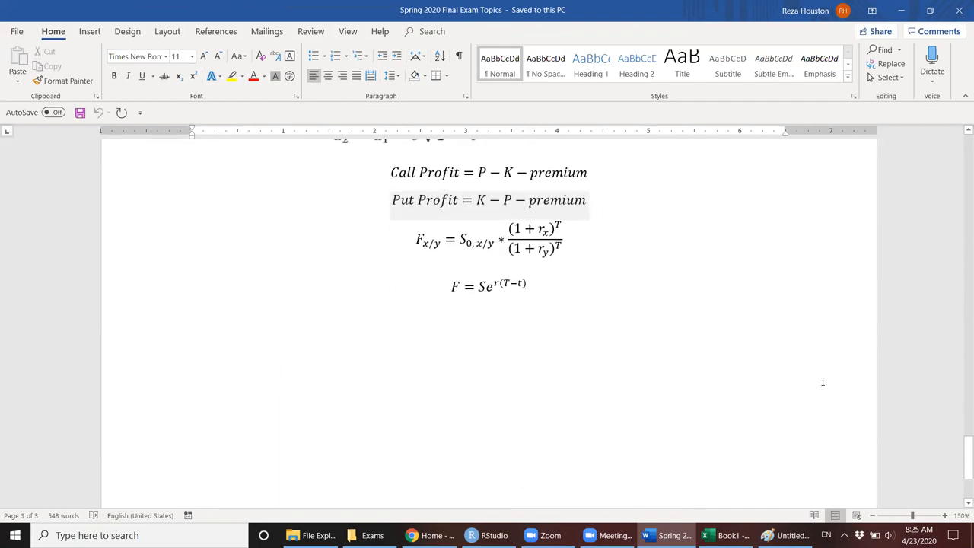
scroll("up", 3)
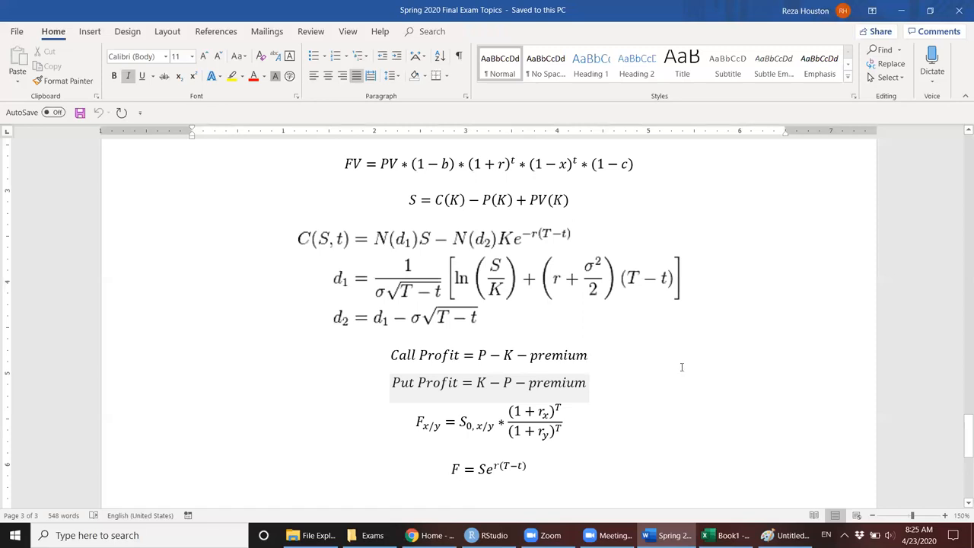
left_click(587, 355)
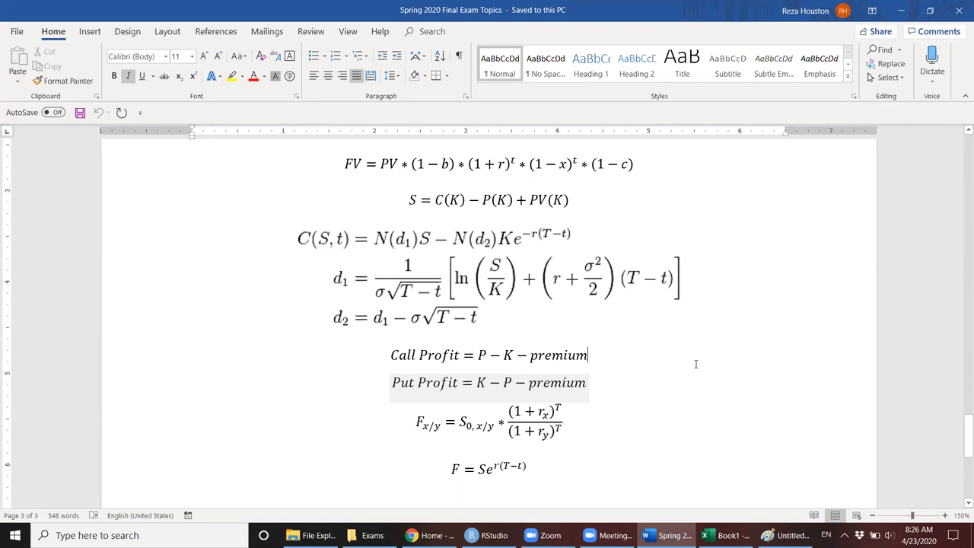
mouse_move(722, 354)
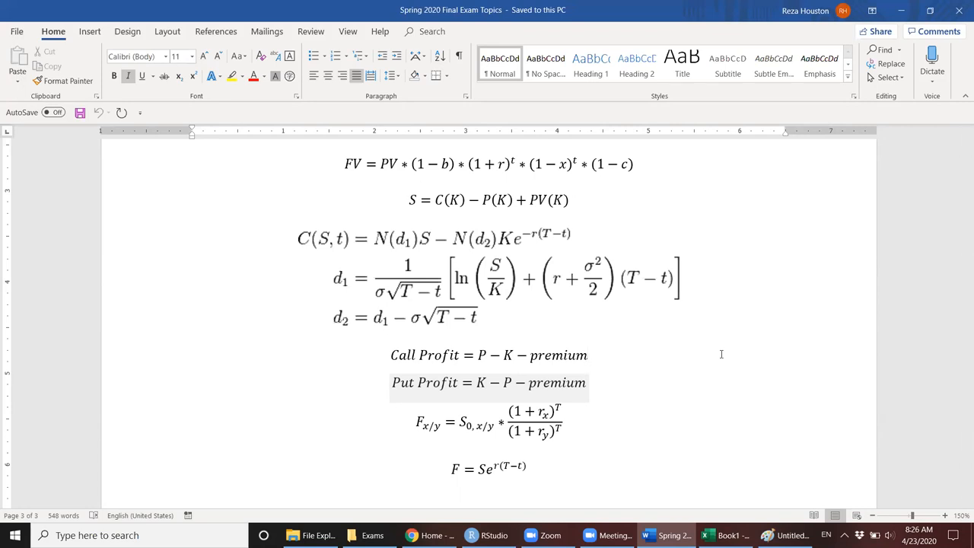
left_click(587, 355)
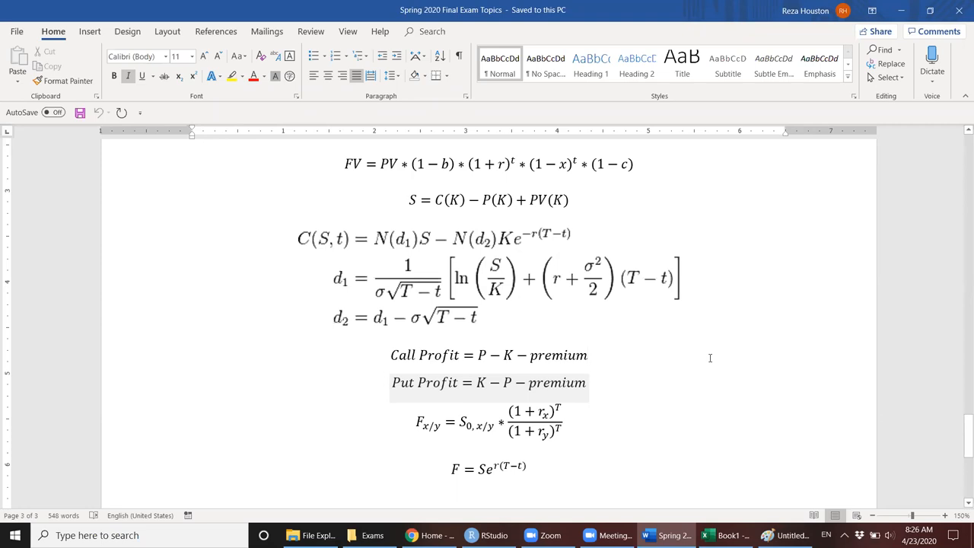
mouse_move(632, 385)
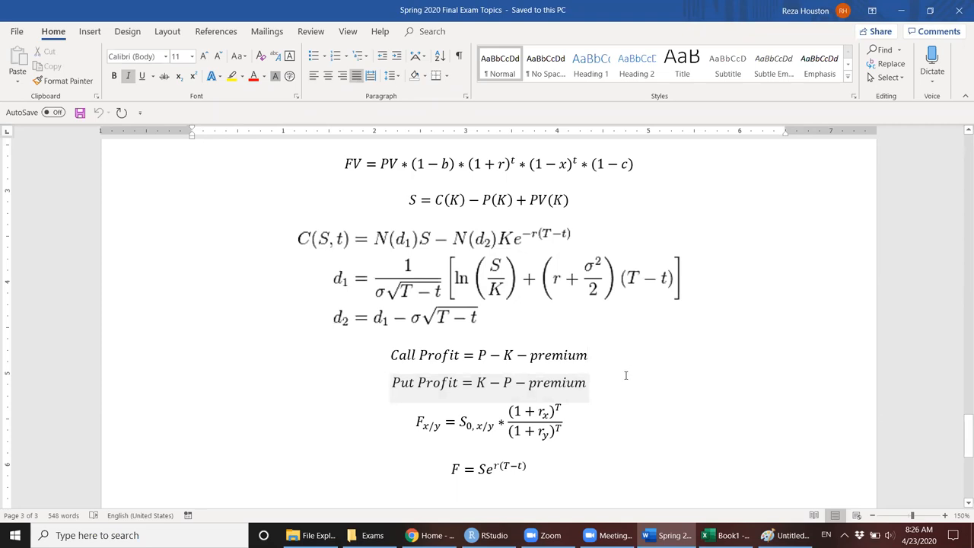
left_click(588, 355)
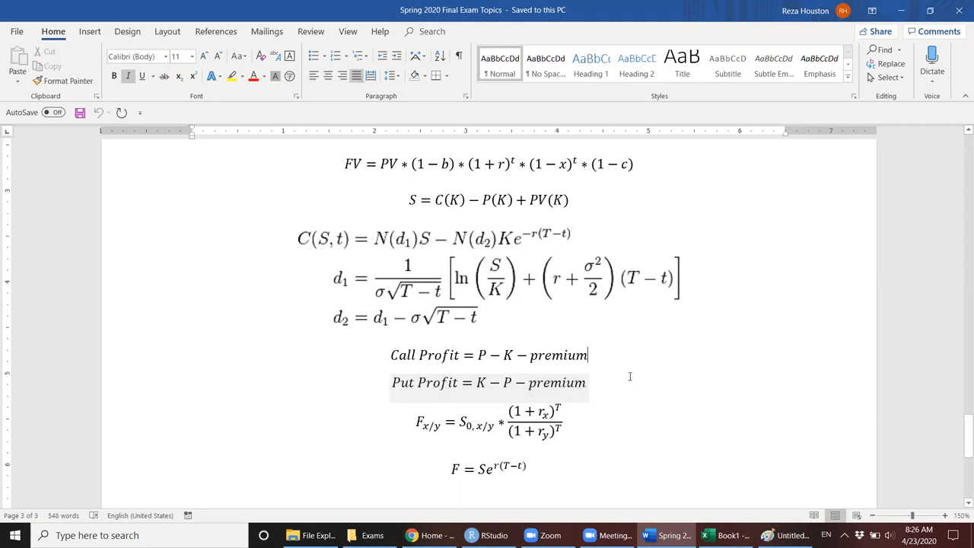
mouse_move(634, 393)
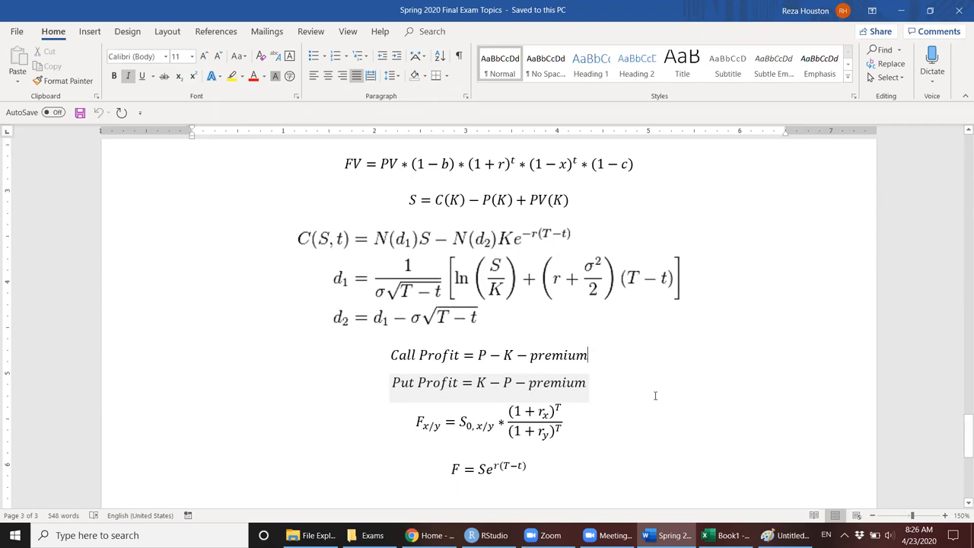
Scroll through Chapters 12–15 back to the Formulas for the Exam heading.
scroll("up", 3)
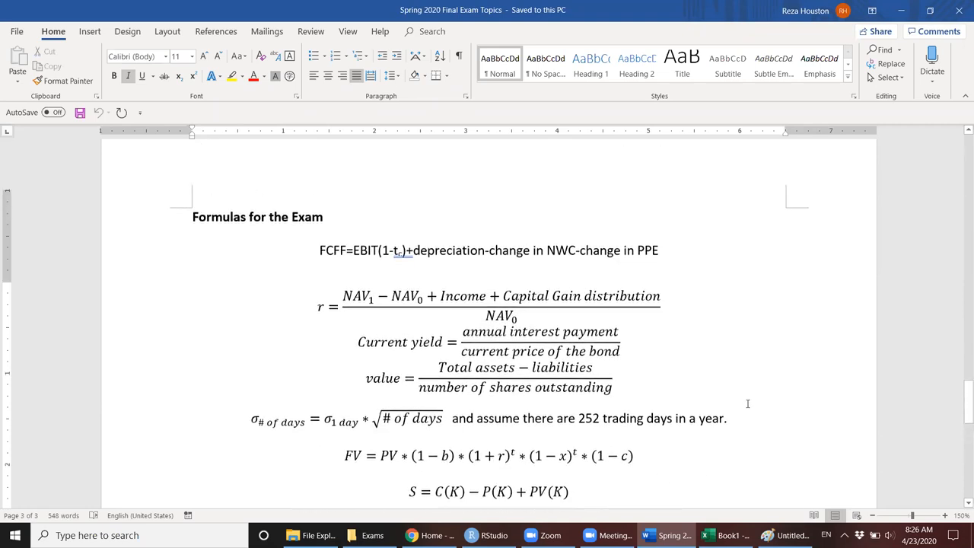
scroll("up", 3)
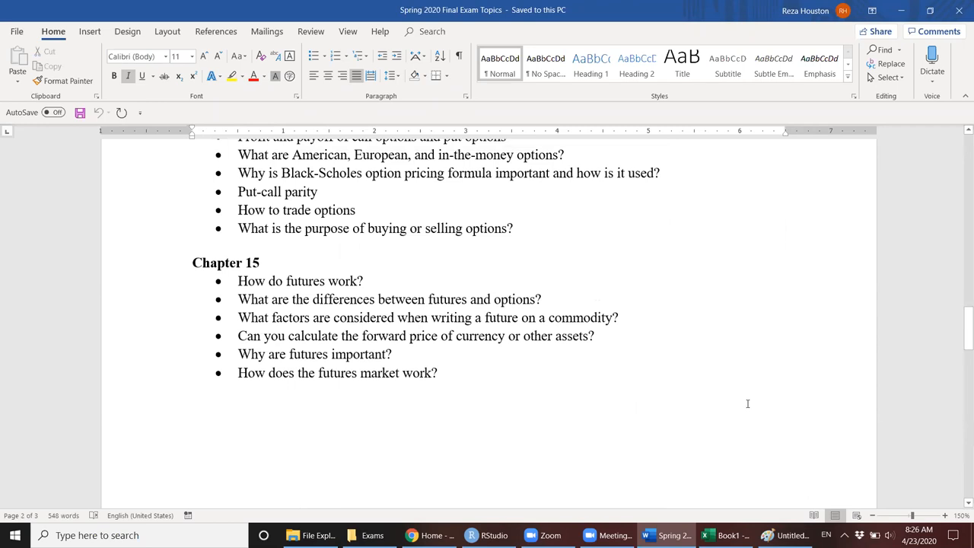
scroll("up", 3)
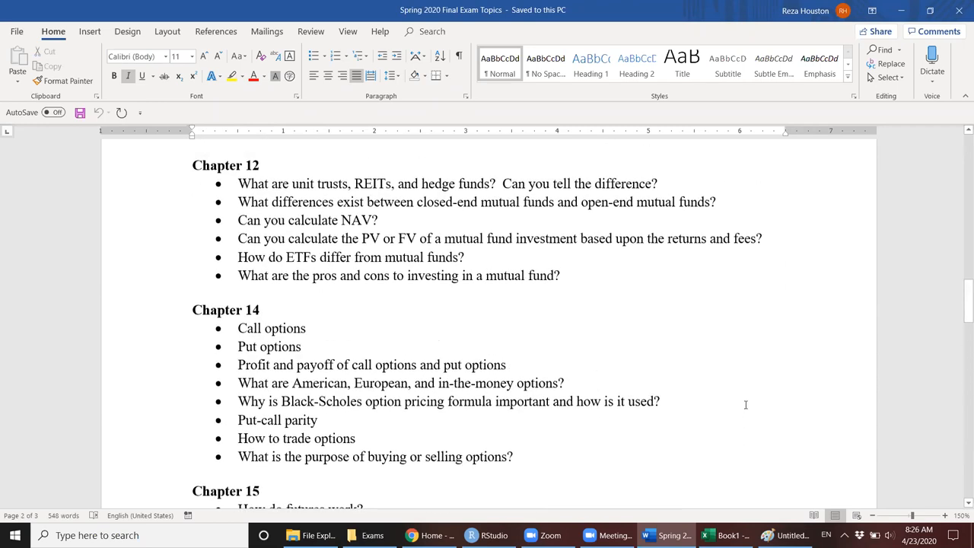
scroll("down", 3)
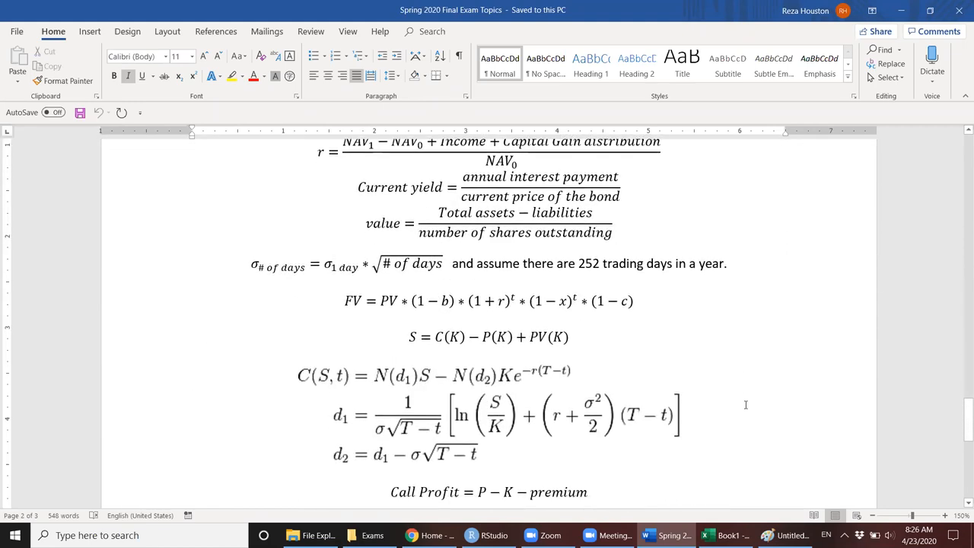
scroll("down", 3)
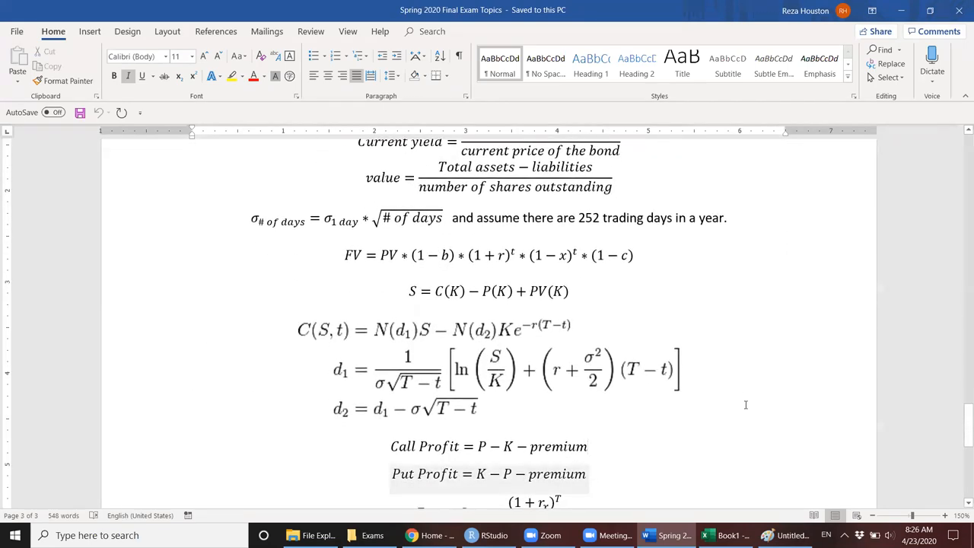
scroll("up", 3)
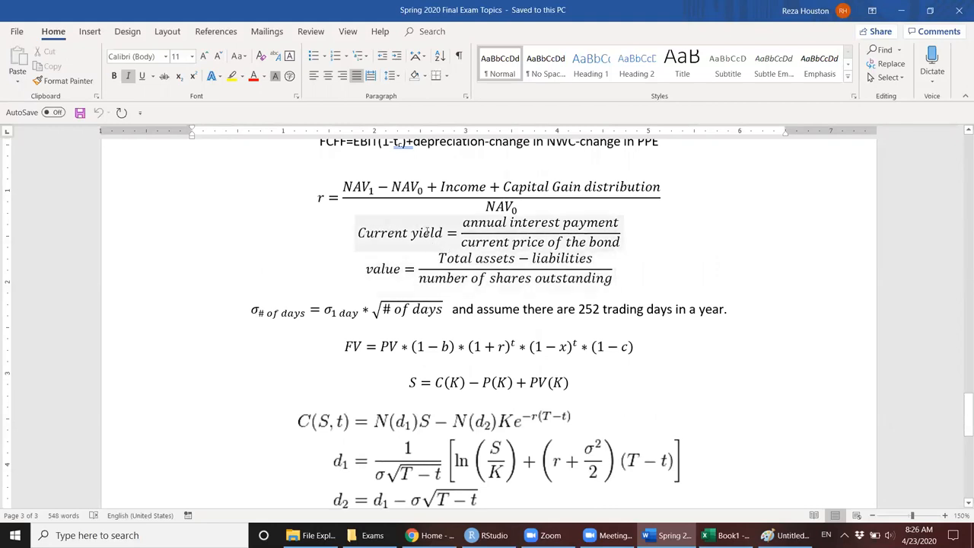
scroll("up", 3)
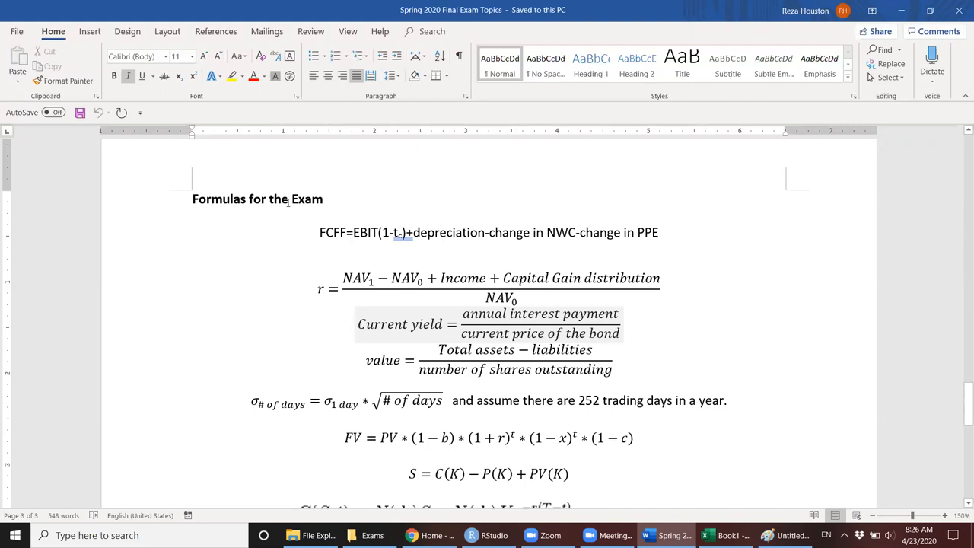
mouse_move(703, 316)
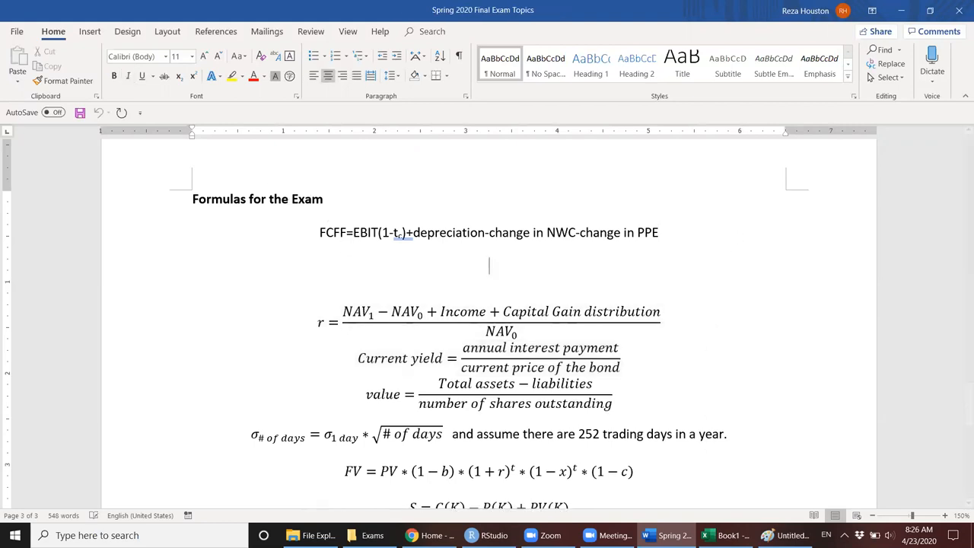
Type 'Price = dividend / discount rate' on the new line below the FCFF formula.
type("Pric")
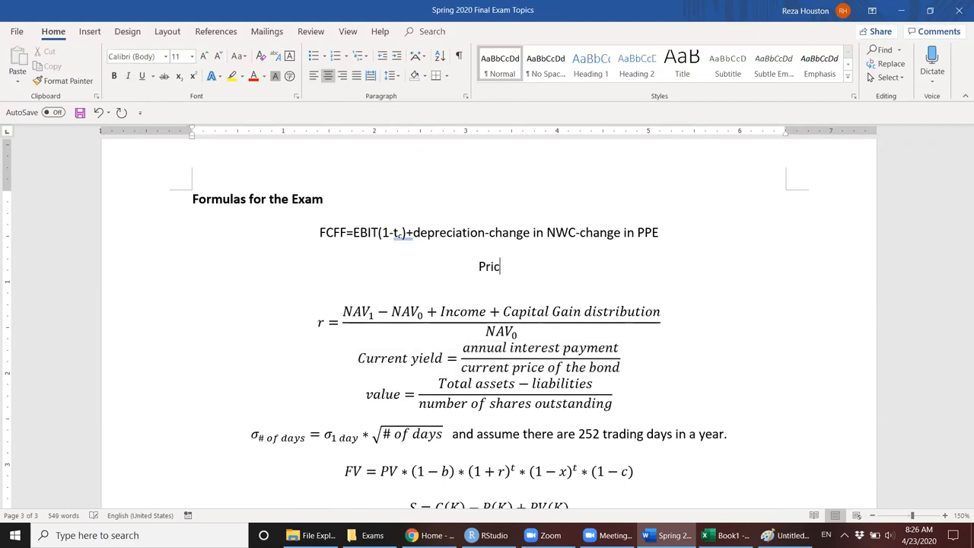
type("e = di")
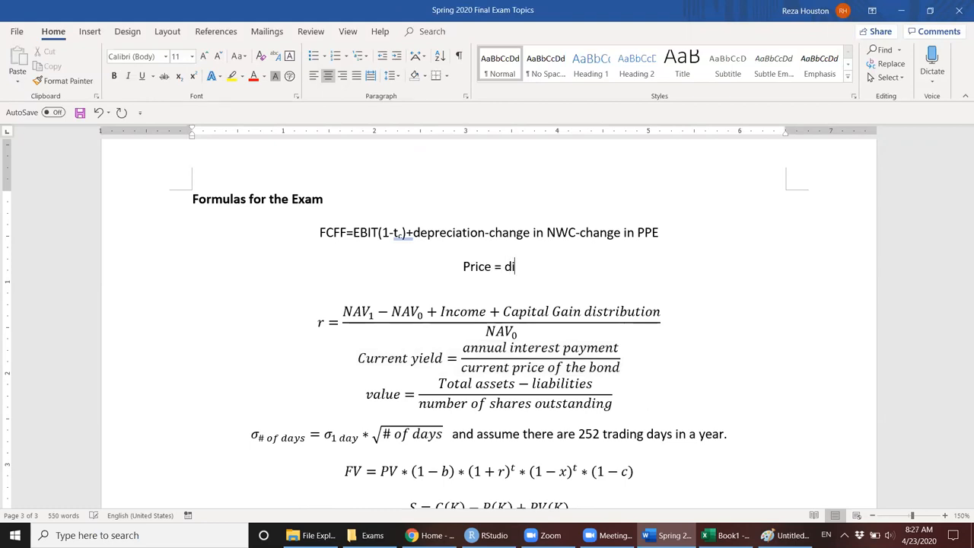
type("vidend /")
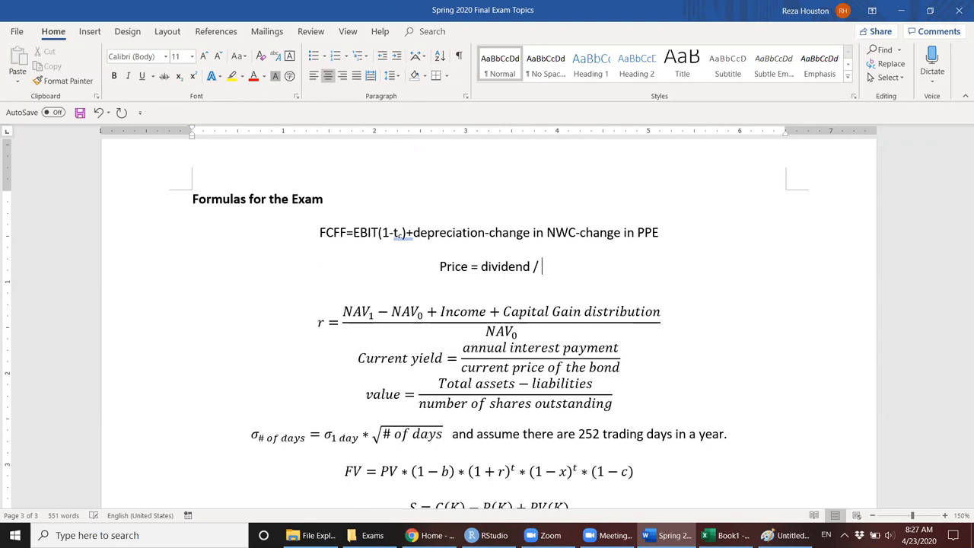
type("di")
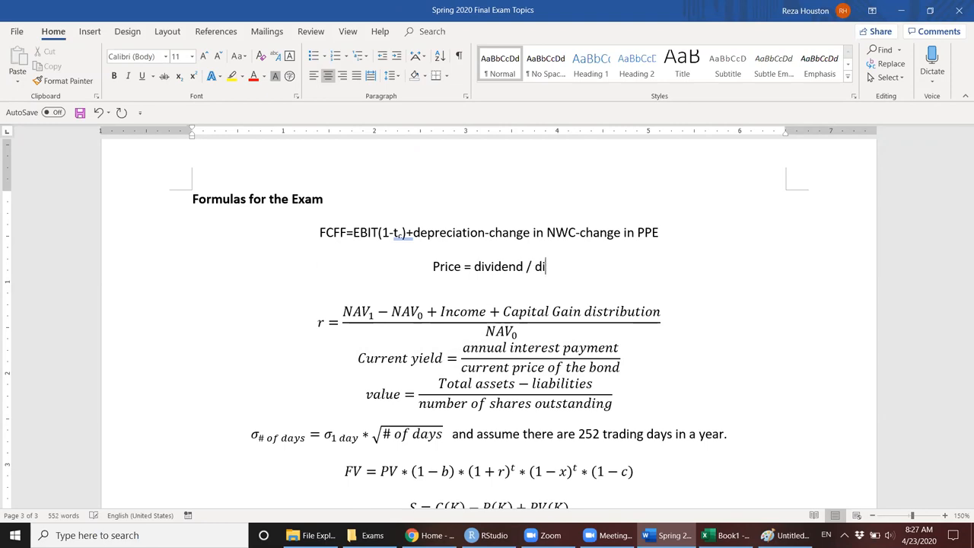
type("scount rate")
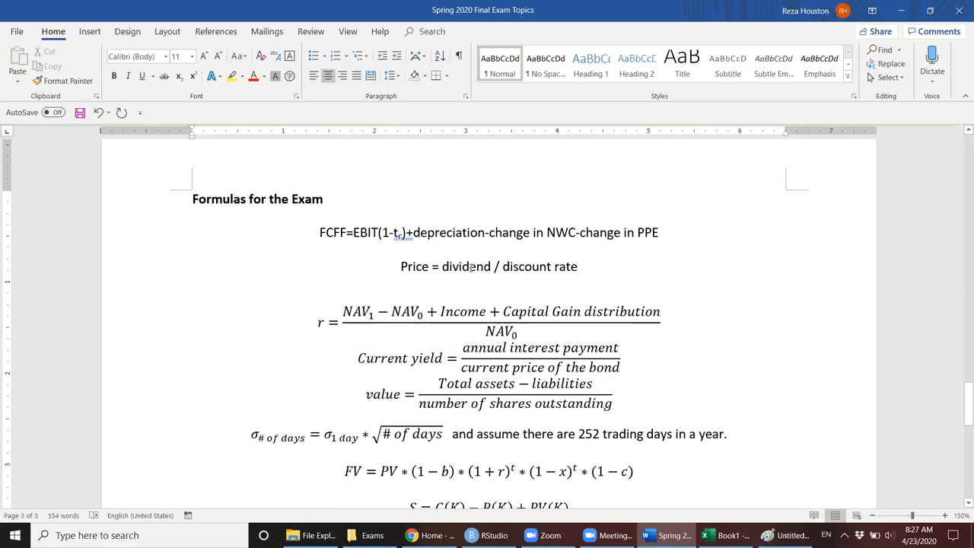
mouse_move(129, 274)
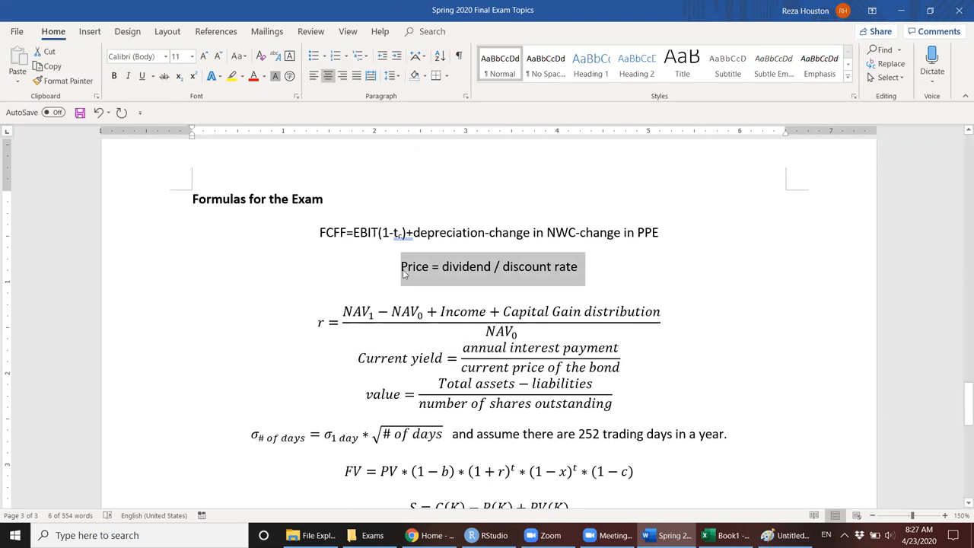
mouse_move(414, 280)
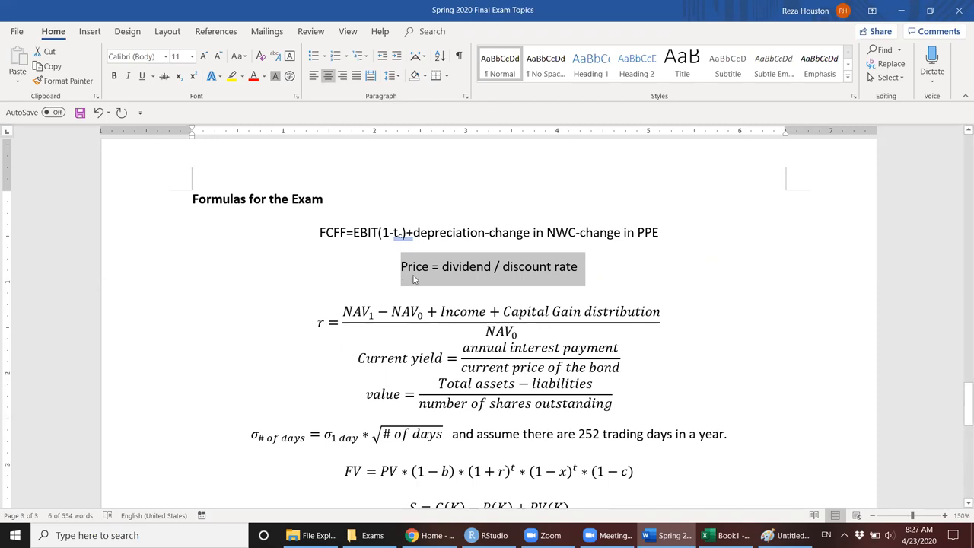
mouse_move(341, 274)
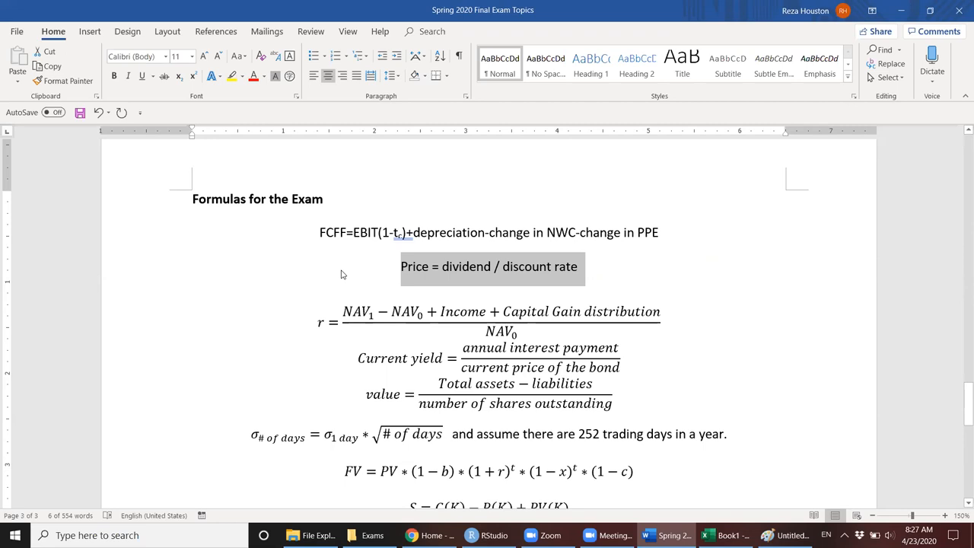
Select the whole 'Price = dividend / discount rate' line for bold formatting.
double_click(465, 267)
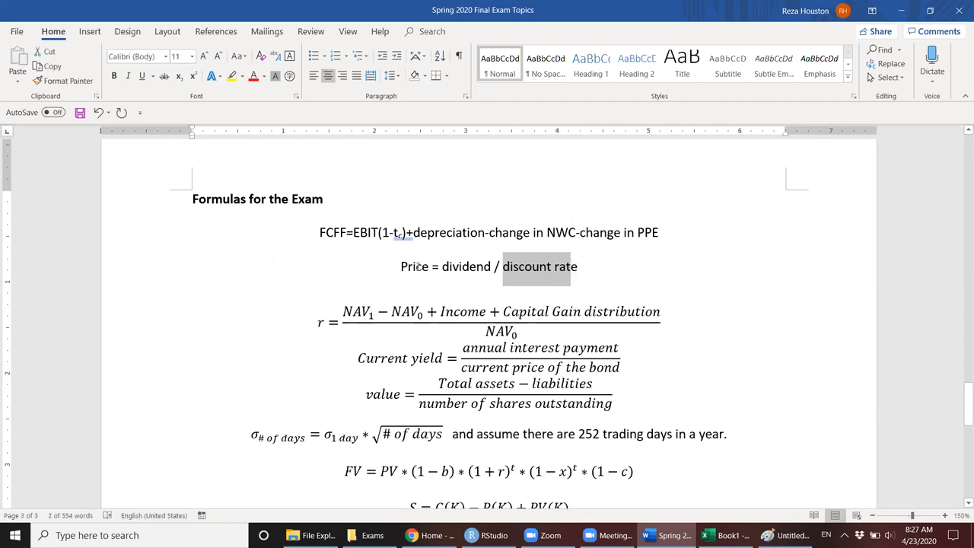
left_click(415, 267)
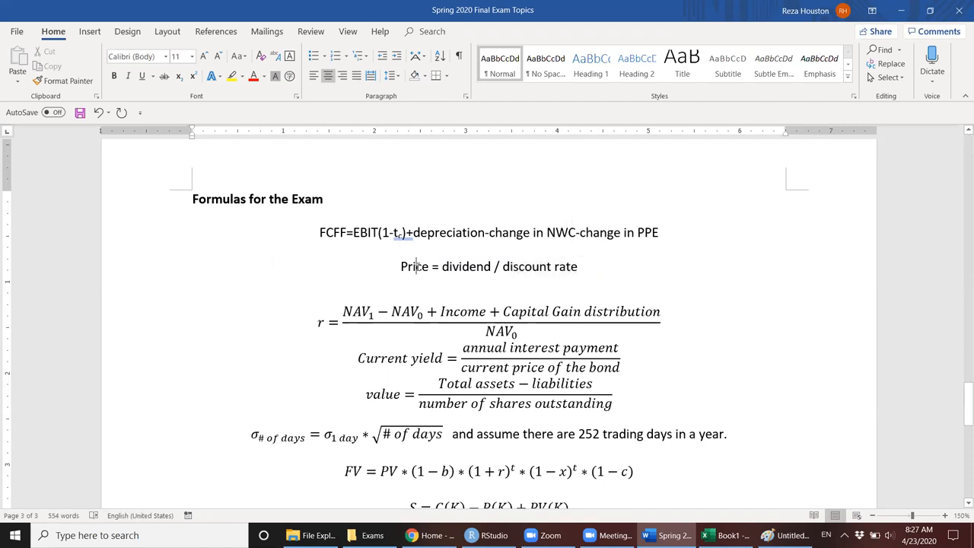
mouse_move(163, 272)
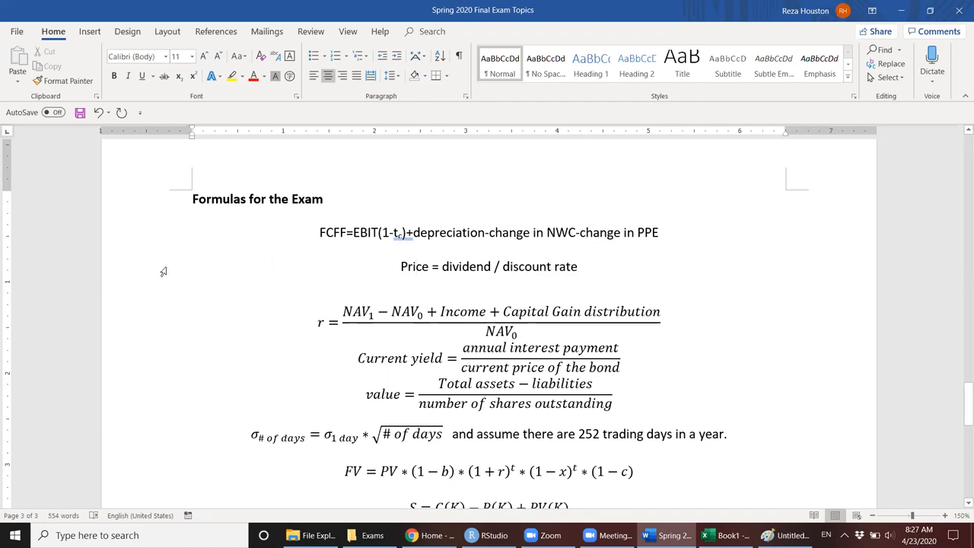
double_click(489, 266)
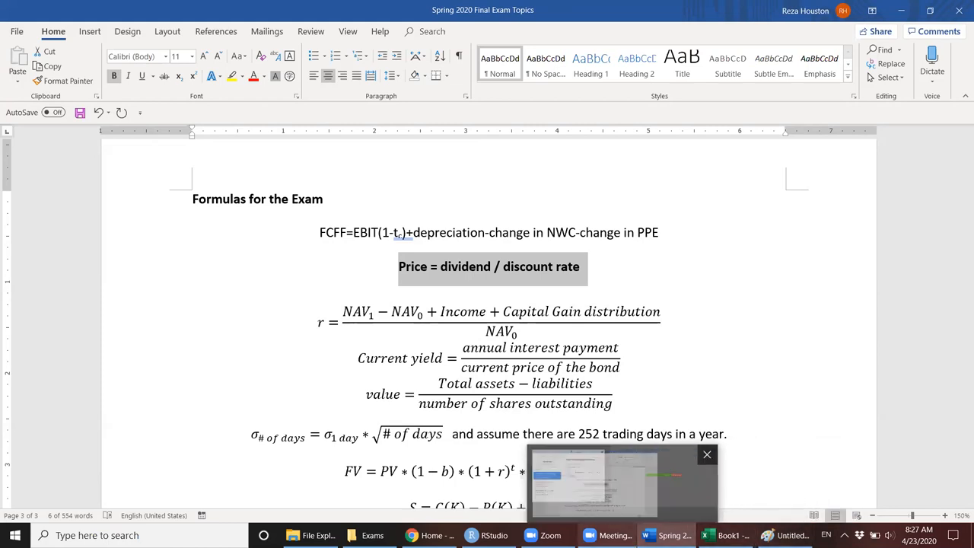
left_click(707, 454)
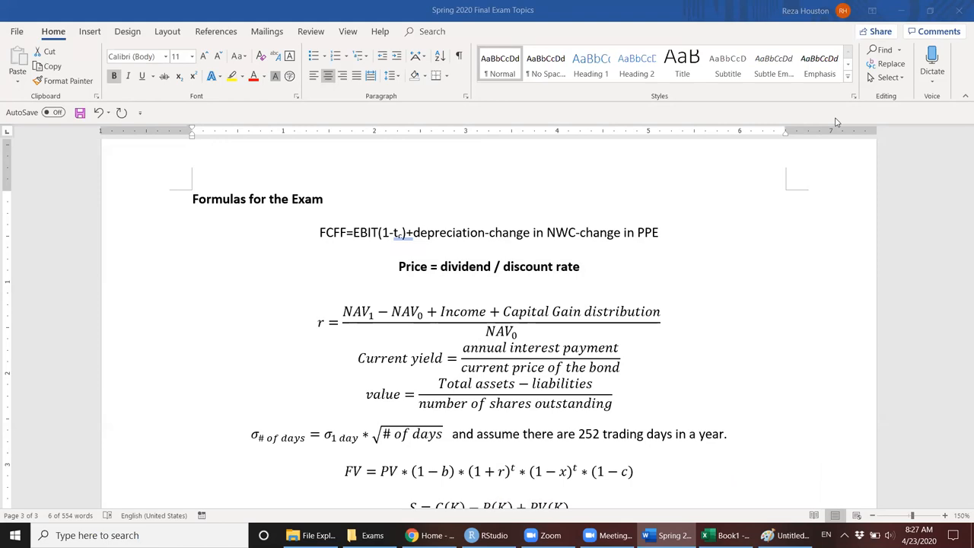
mouse_move(886, 229)
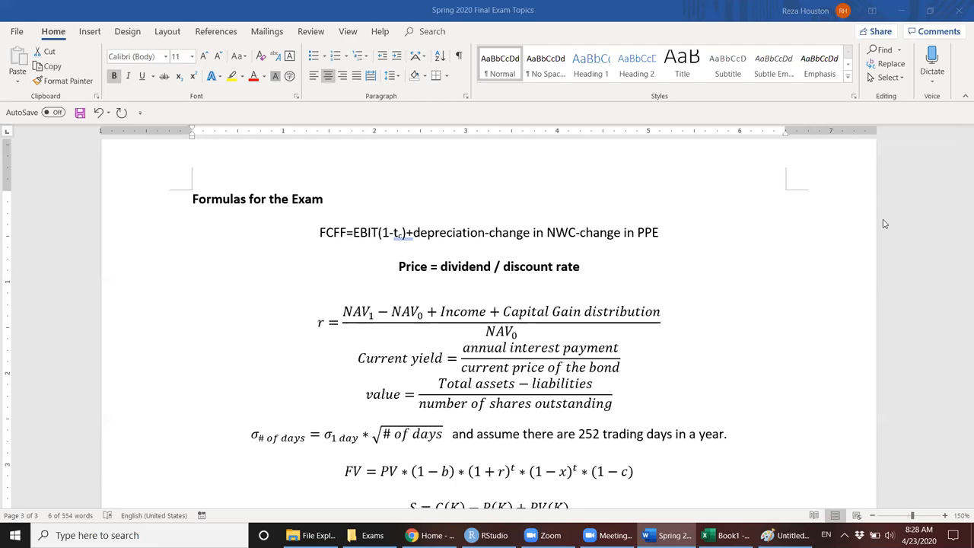
mouse_move(596, 320)
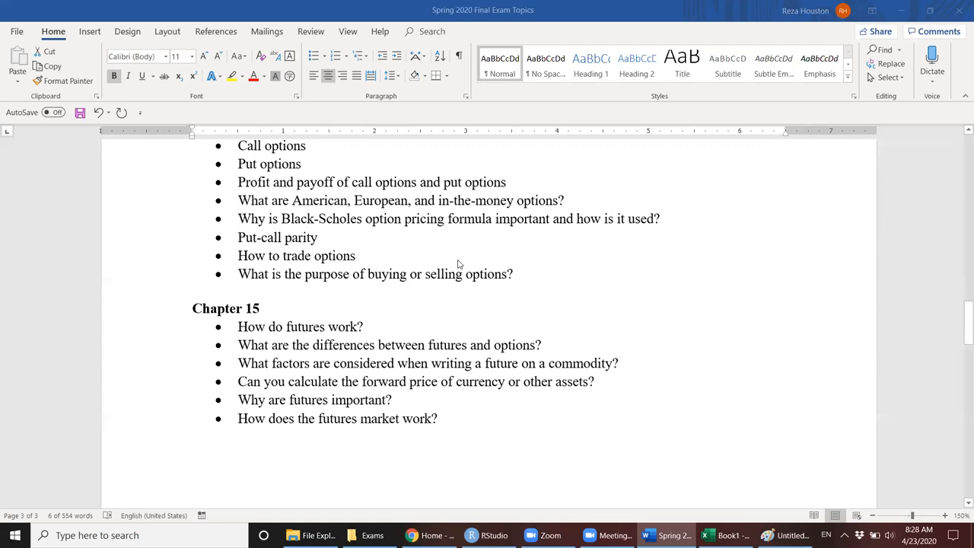
scroll("up", 3)
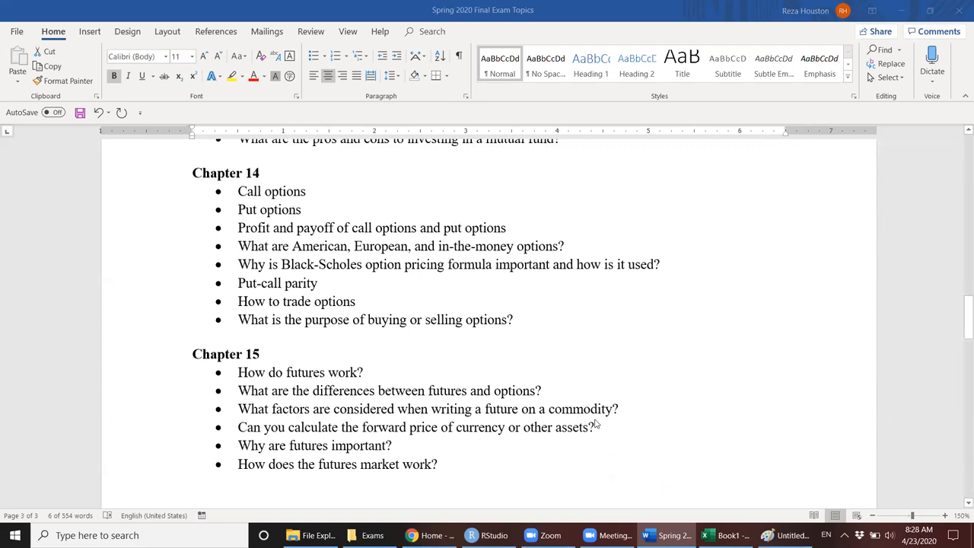
mouse_move(669, 440)
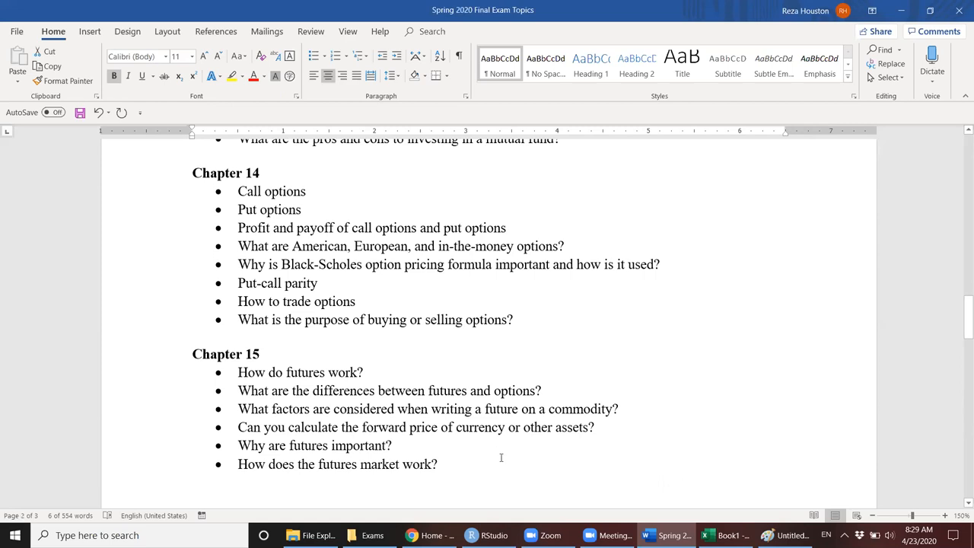
left_click_drag(506, 228, 354, 300)
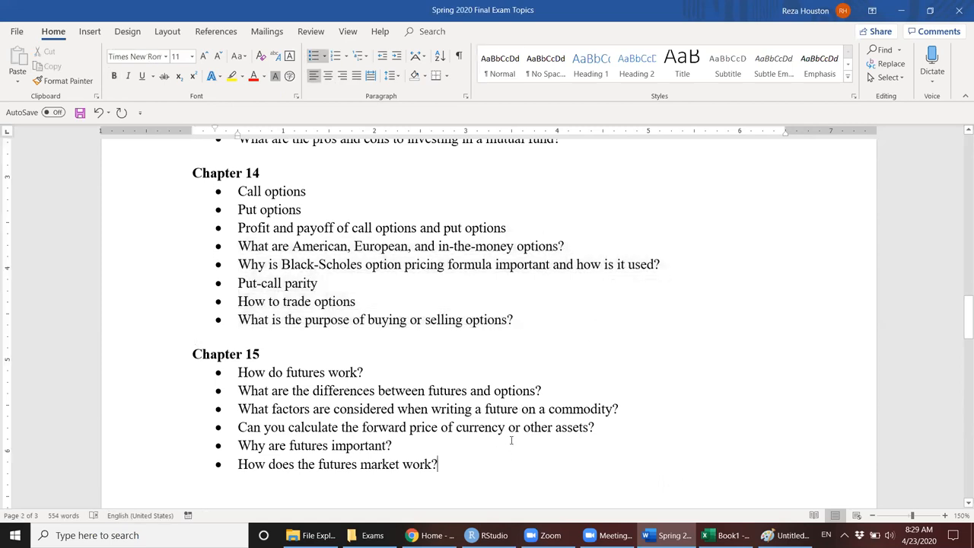
scroll("up", 3)
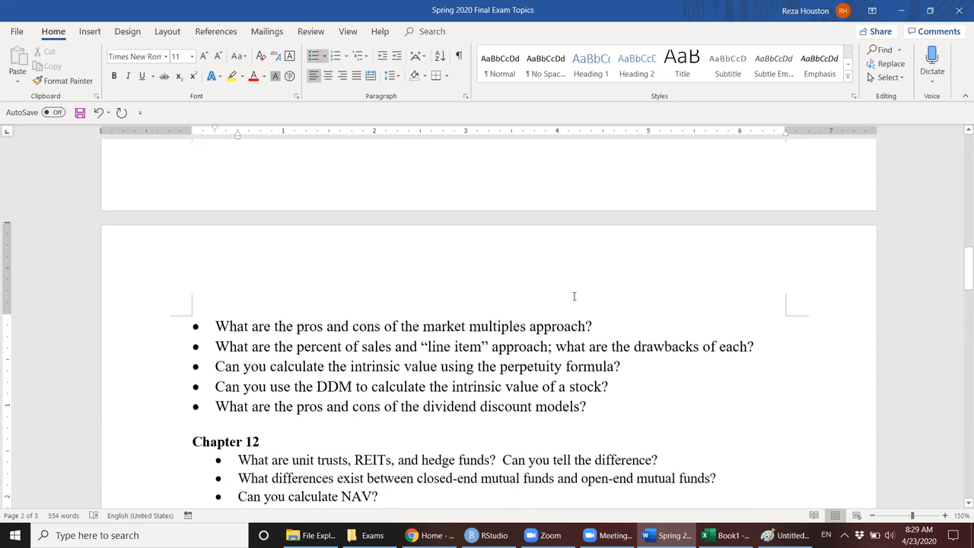
scroll("up", 3)
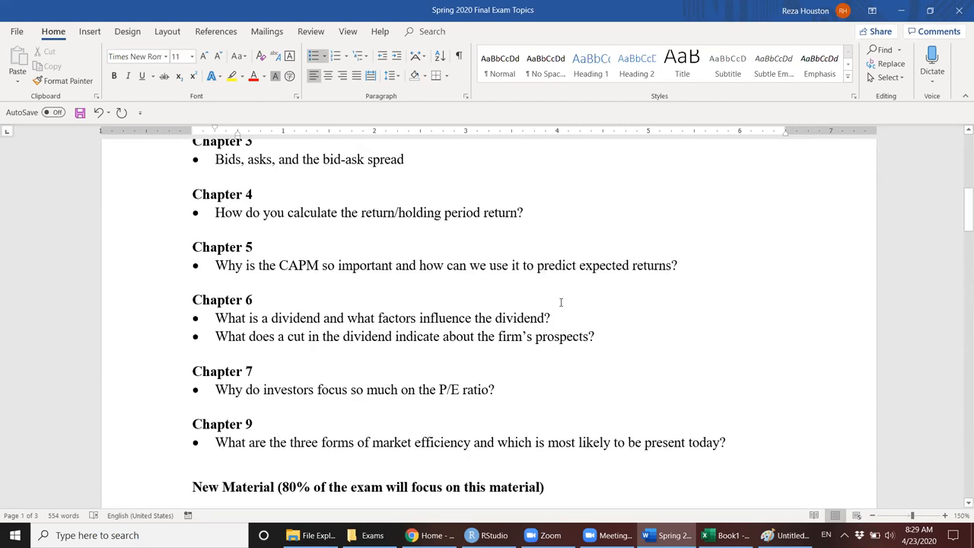
left_click(193, 283)
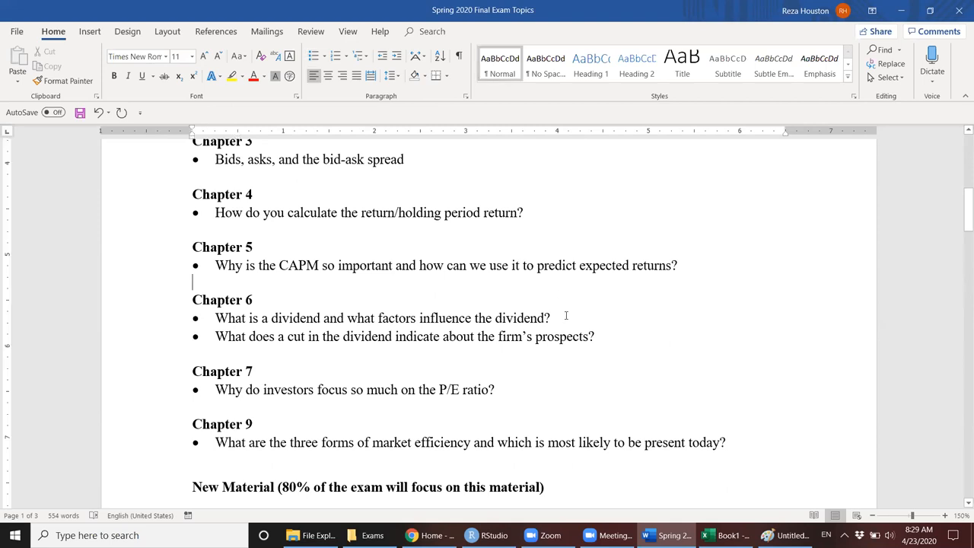
scroll("down", 3)
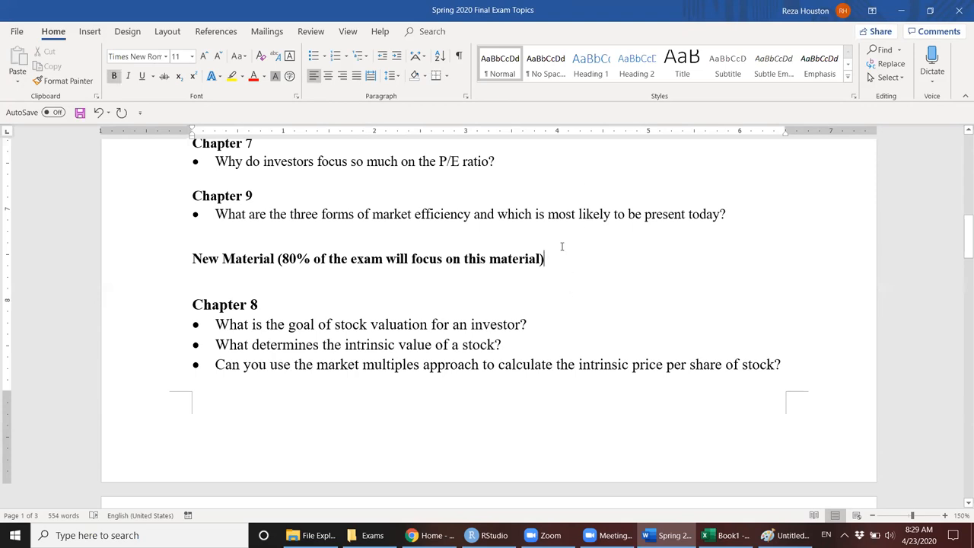
scroll("down", 3)
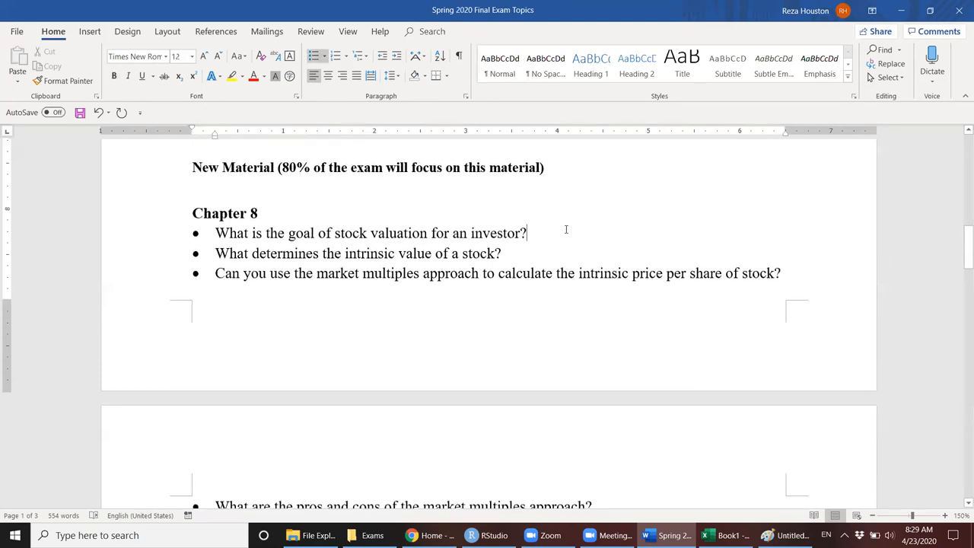
mouse_move(581, 233)
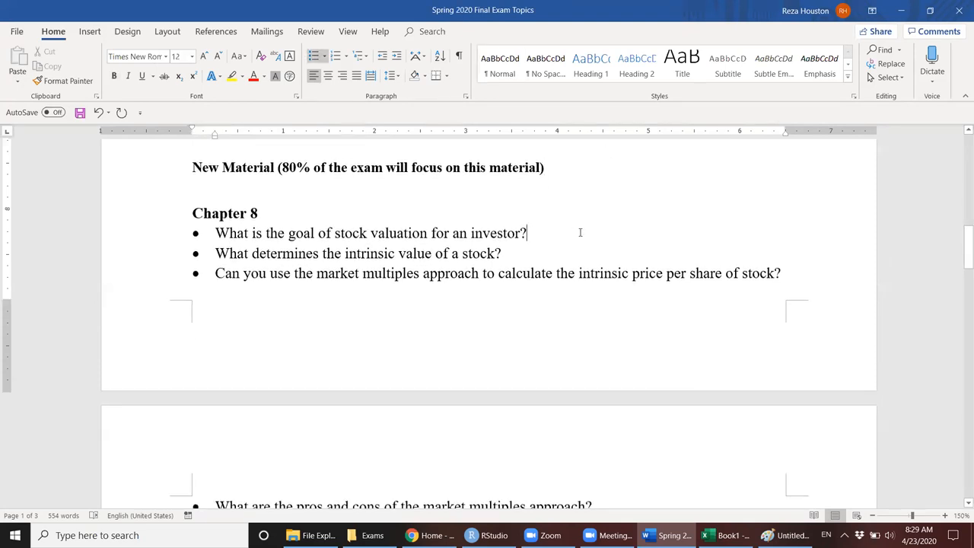
scroll("down", 3)
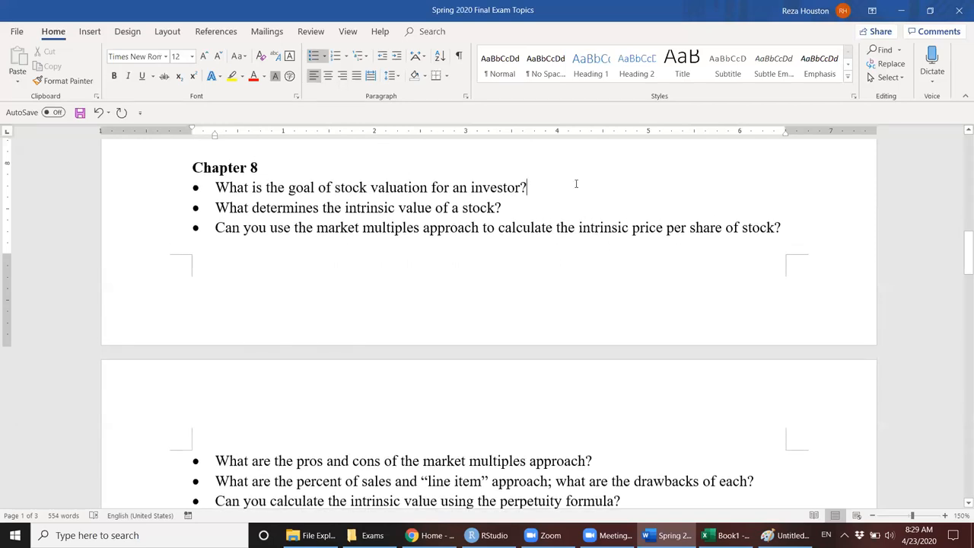
mouse_move(586, 199)
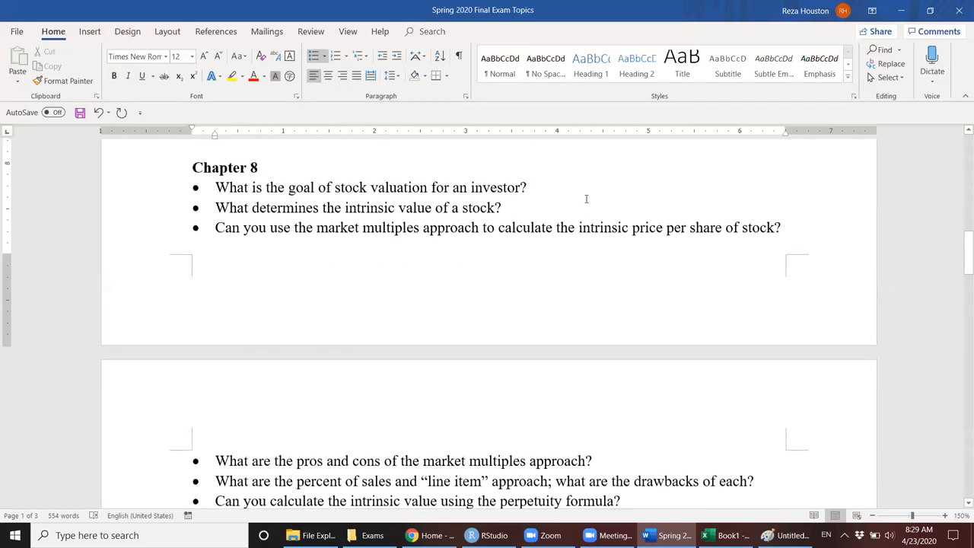
left_click(526, 187)
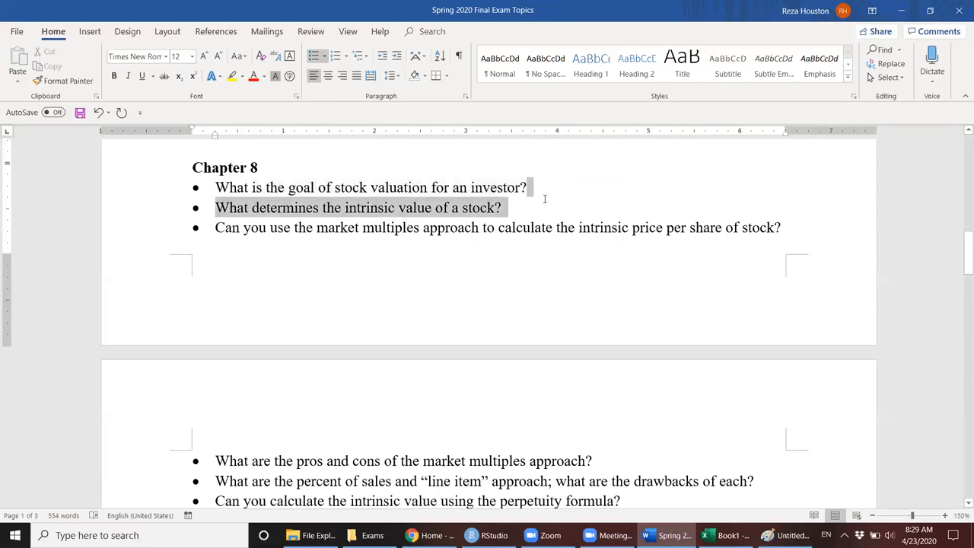
left_click(527, 187)
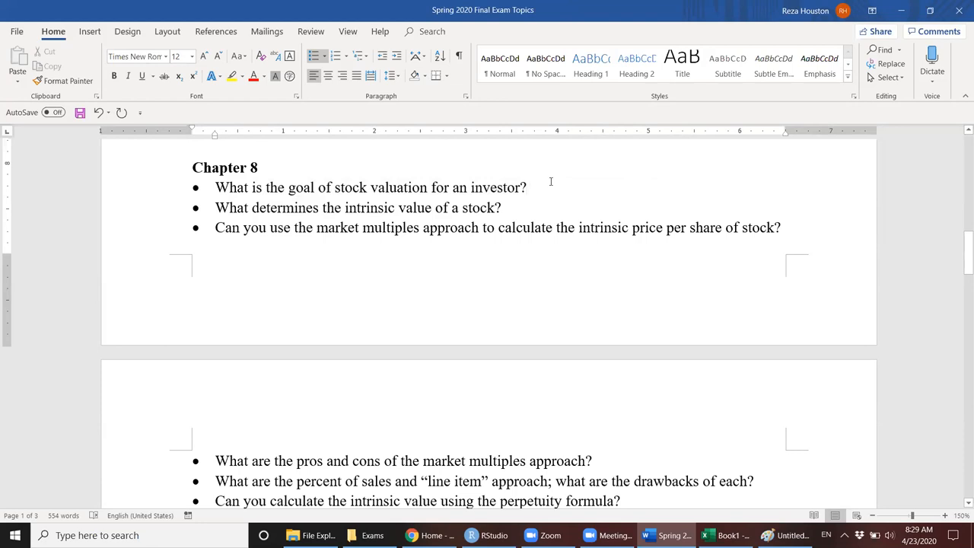
mouse_move(553, 185)
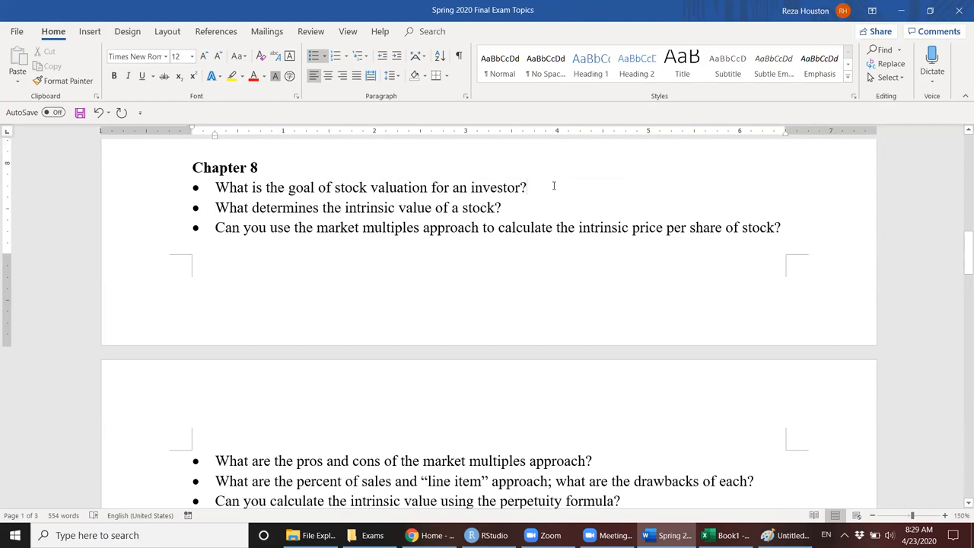
left_click(527, 187)
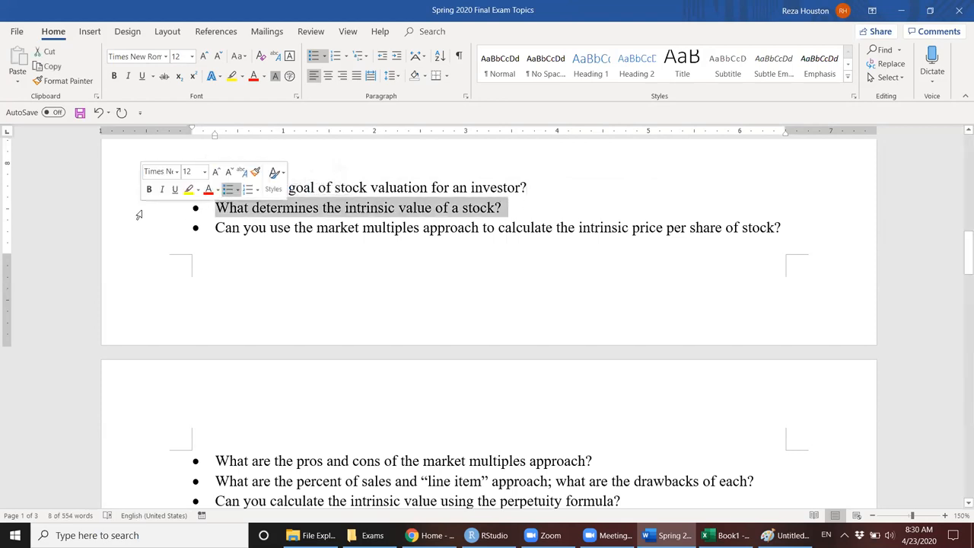
left_click(506, 208)
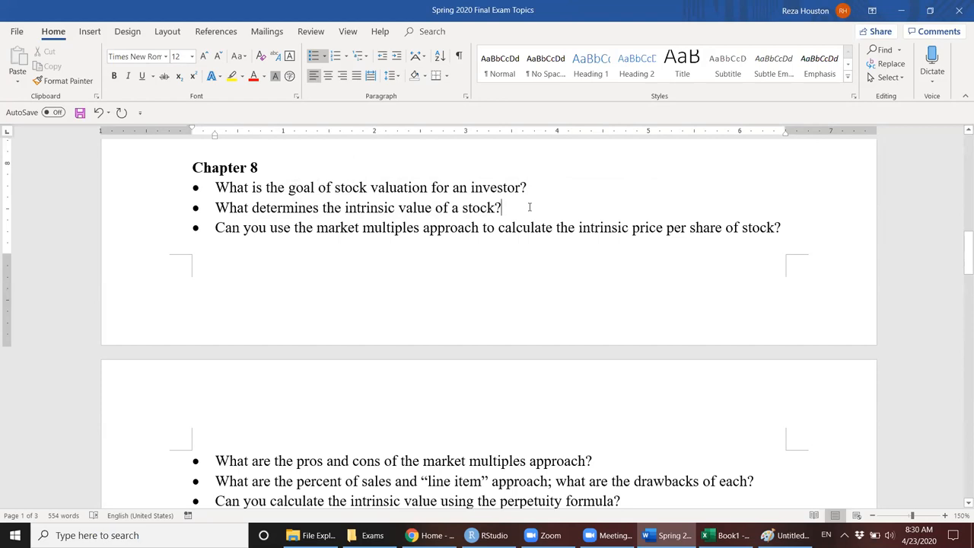
Scroll down past Chapters 12 and 14 to the Chapter 15 futures questions.
scroll("down", 3)
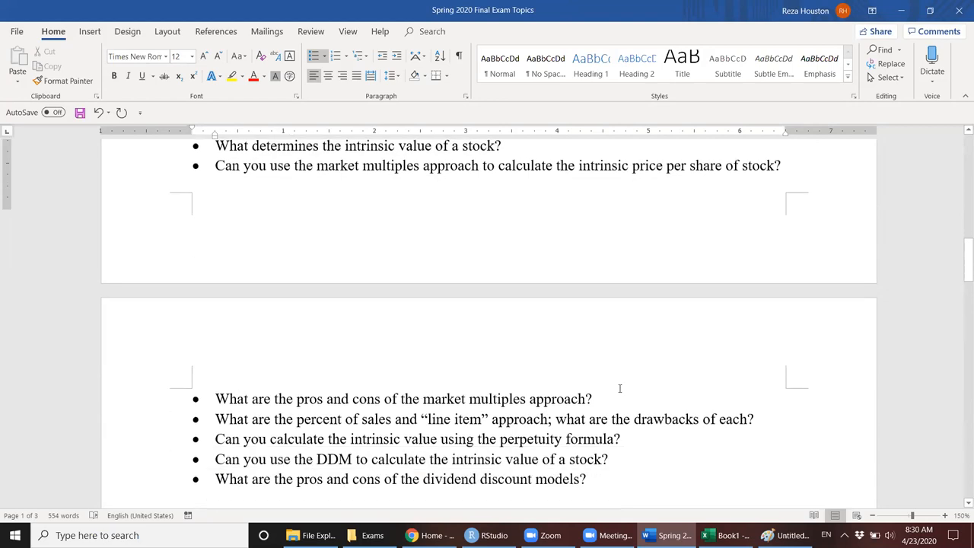
scroll("down", 3)
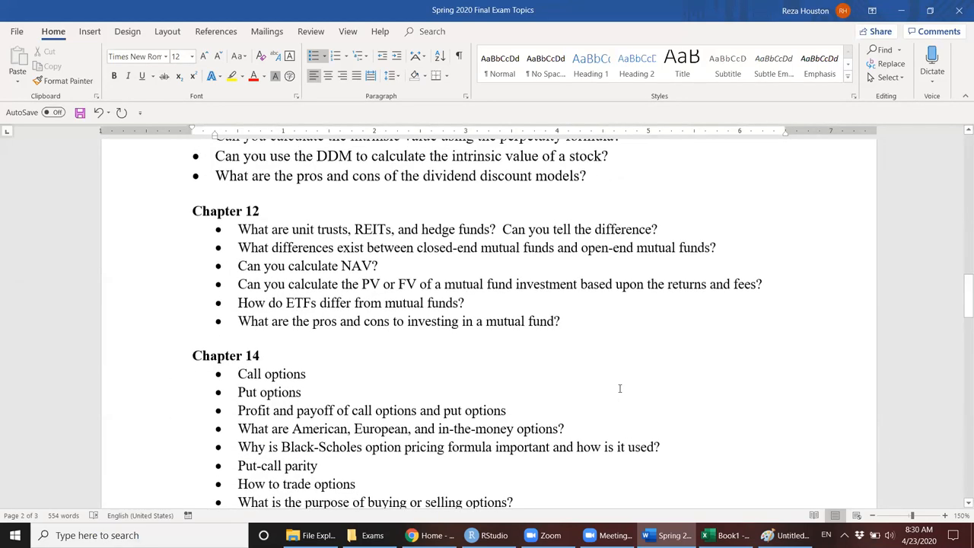
scroll("down", 3)
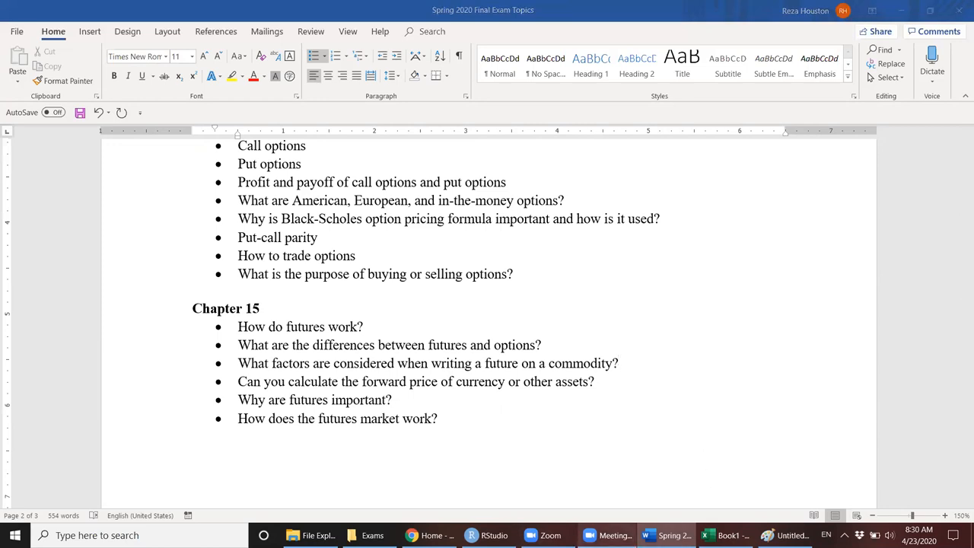
mouse_move(678, 368)
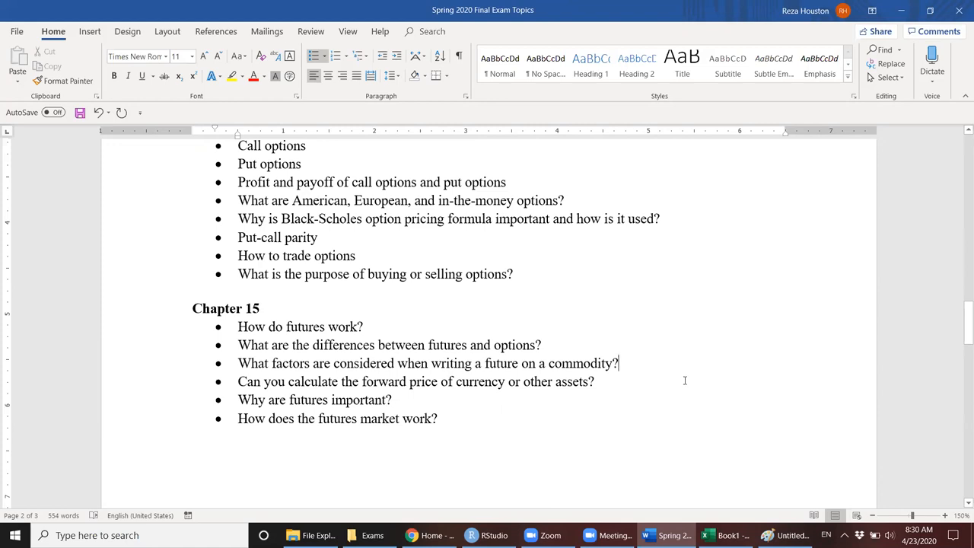
left_click(364, 327)
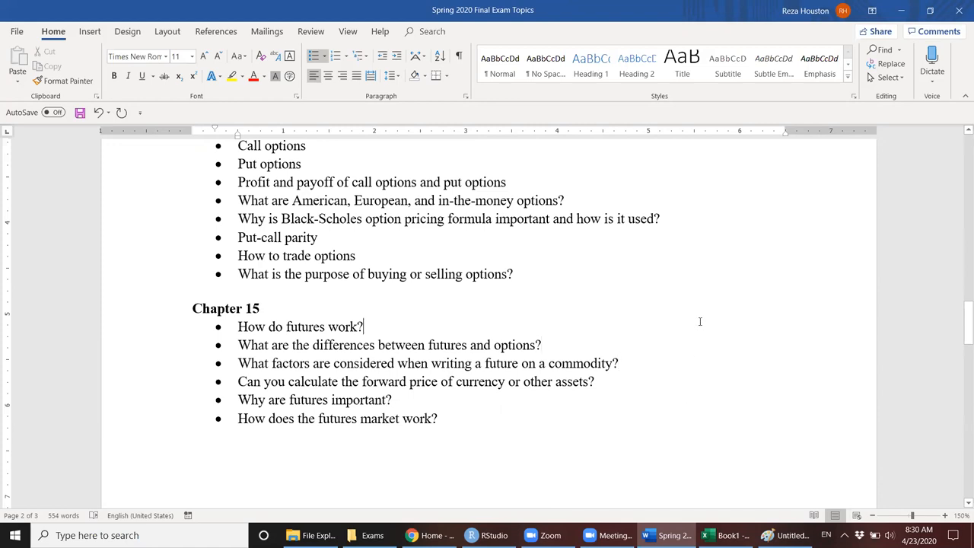
left_click(263, 308)
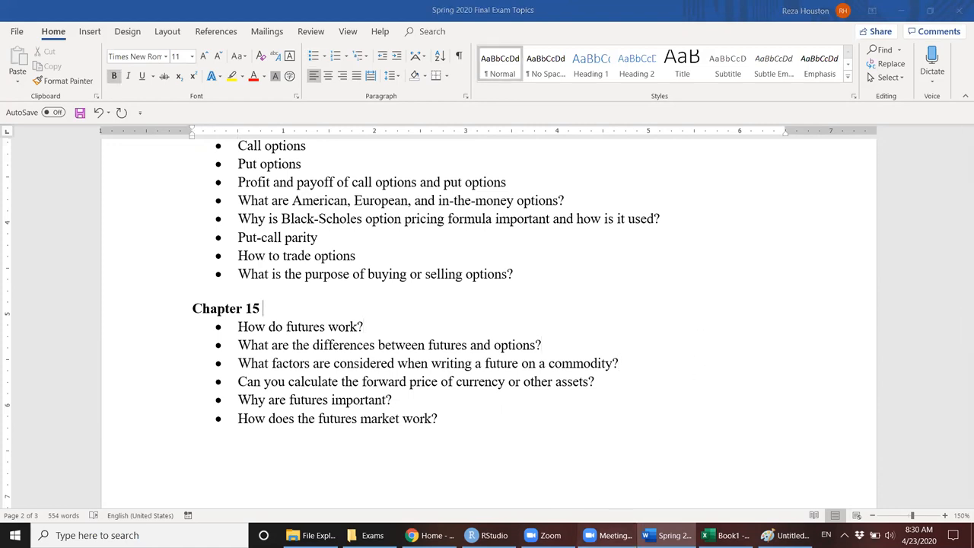
mouse_move(702, 293)
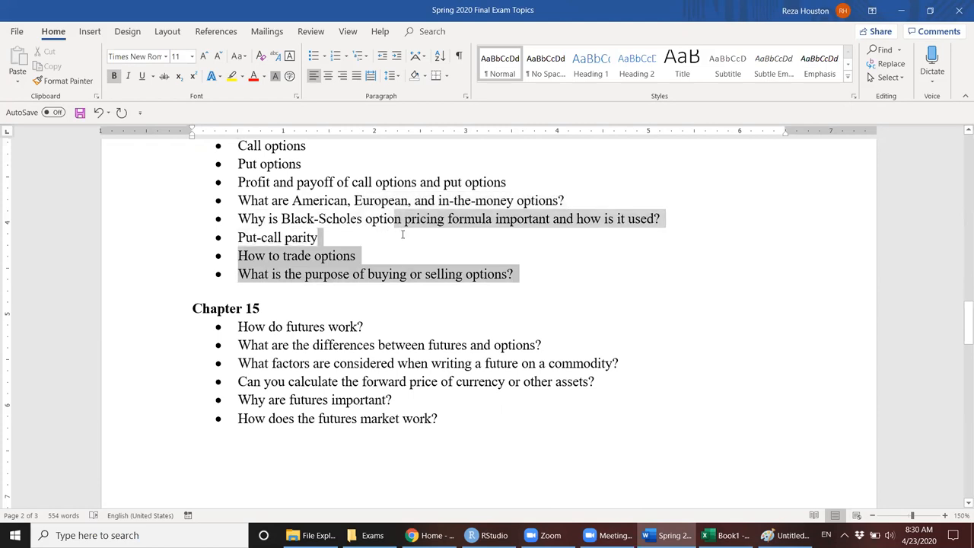
left_click(530, 274)
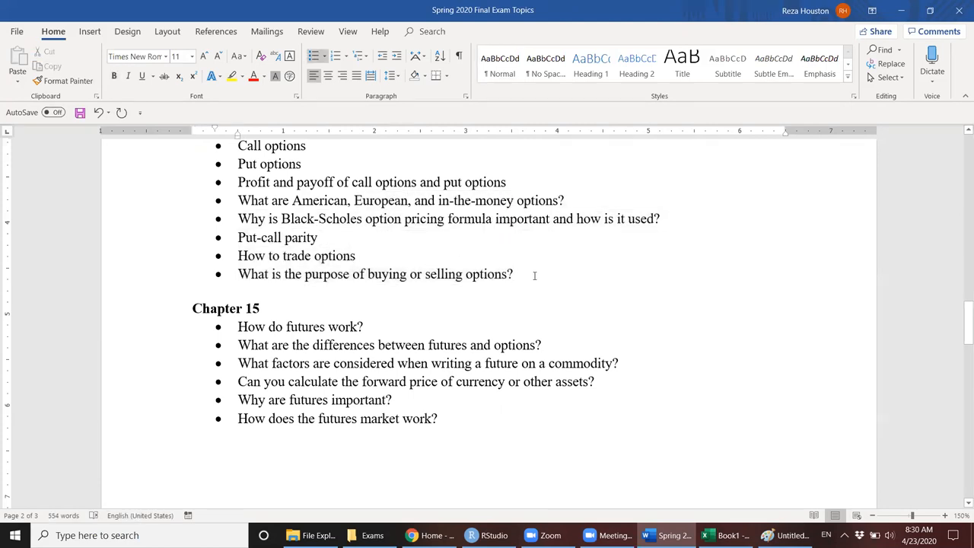
left_click(515, 274)
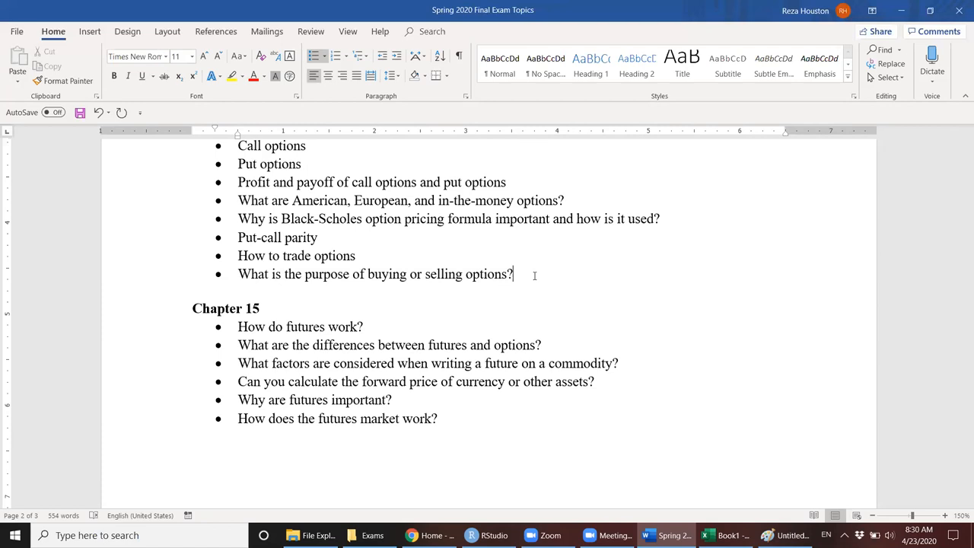
mouse_move(573, 280)
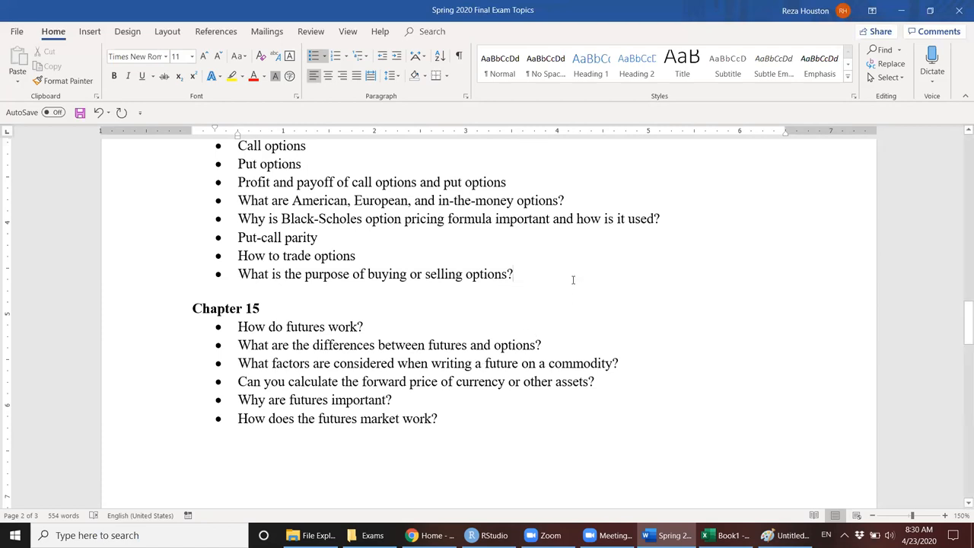
left_click(514, 274)
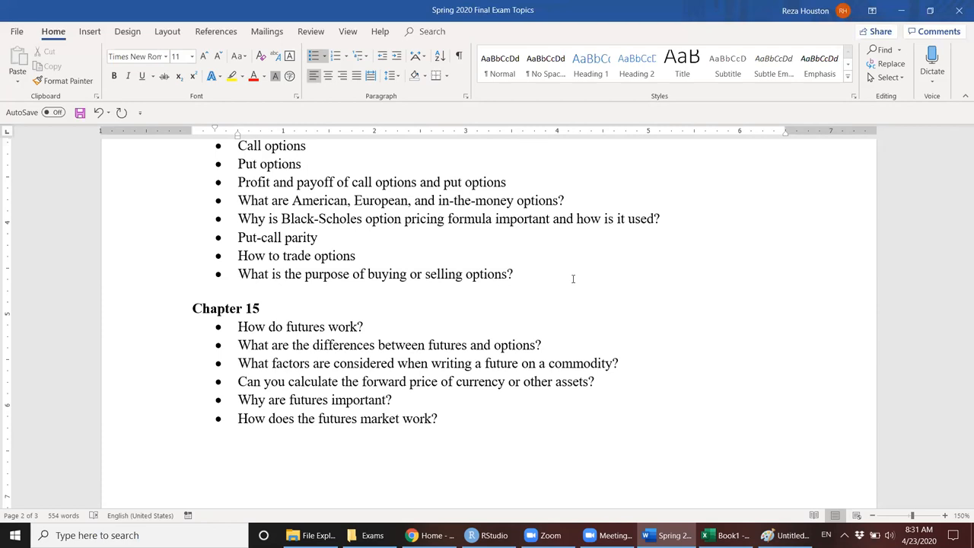
left_click(514, 274)
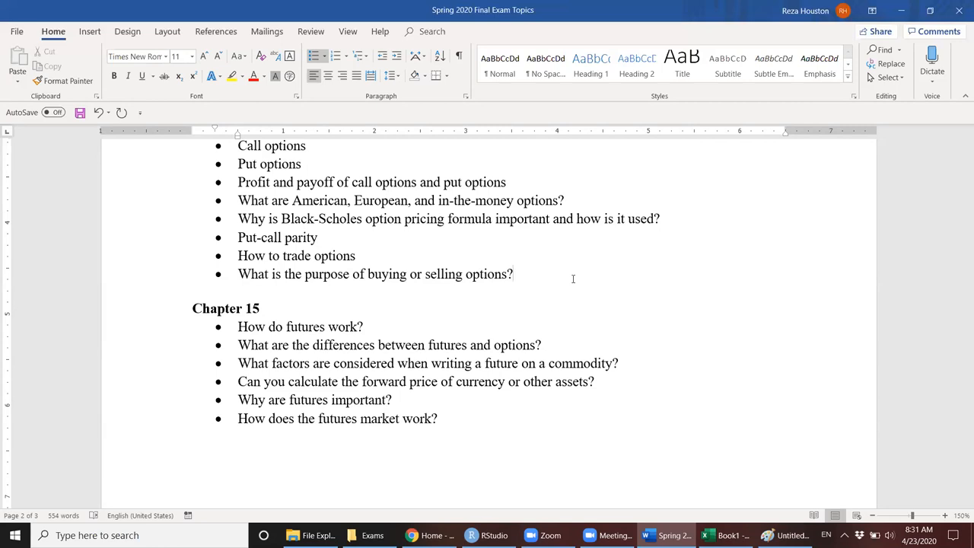
left_click(514, 274)
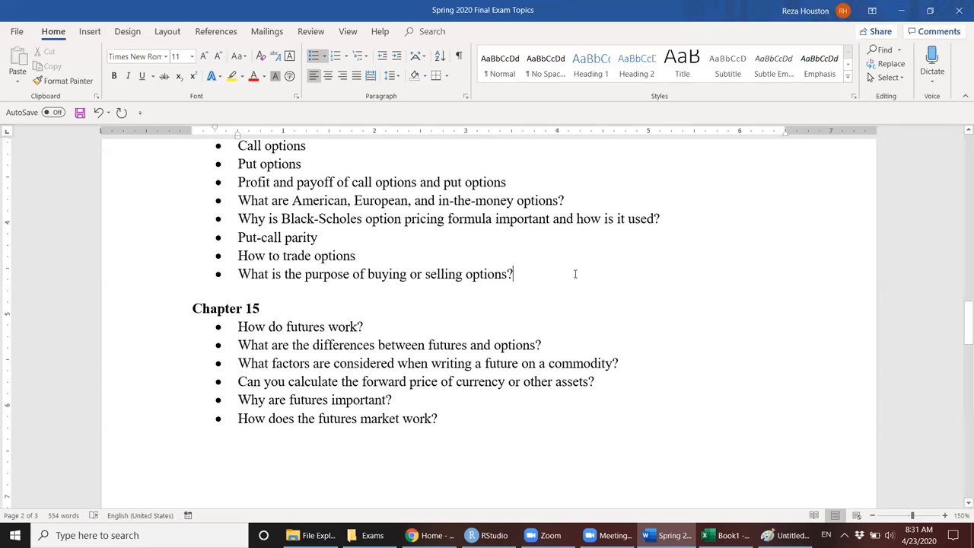
mouse_move(578, 275)
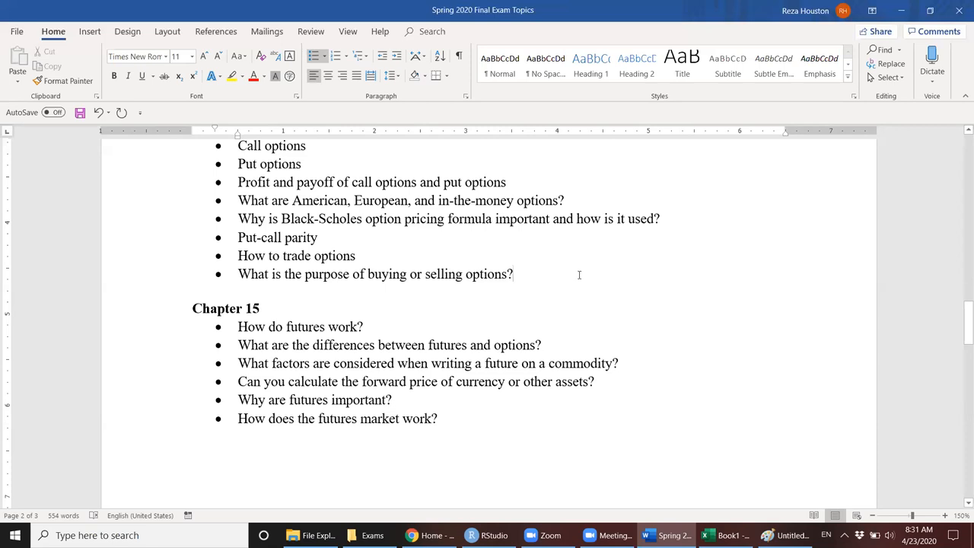
mouse_move(584, 275)
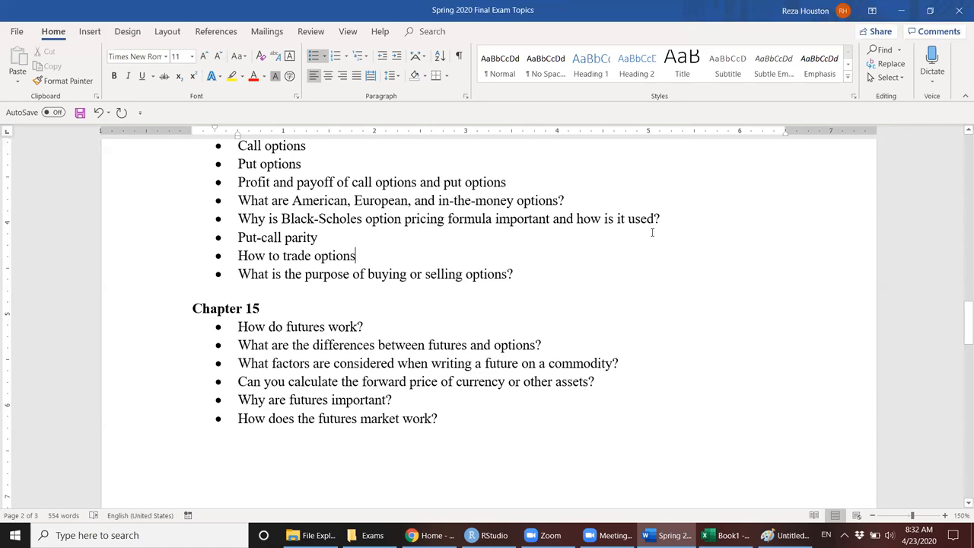
mouse_move(690, 216)
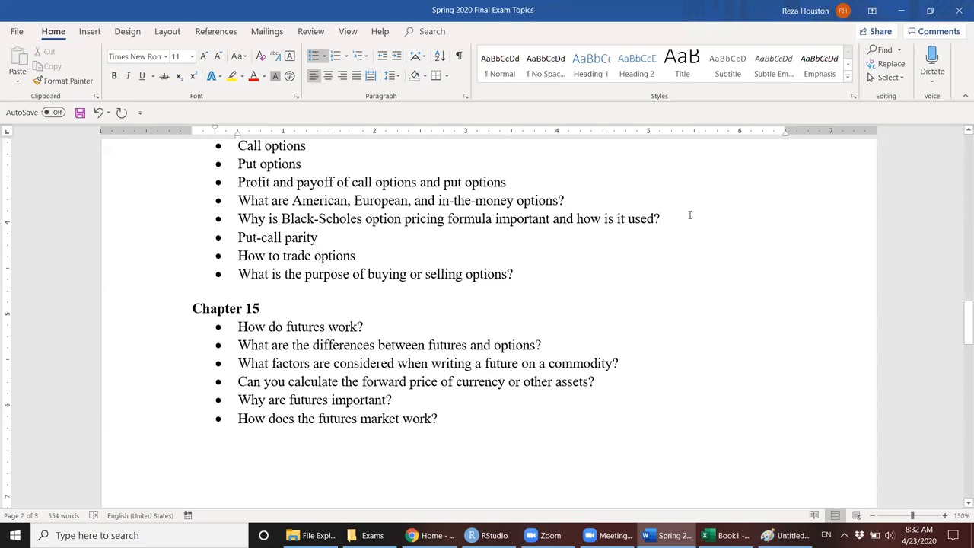
left_click(661, 219)
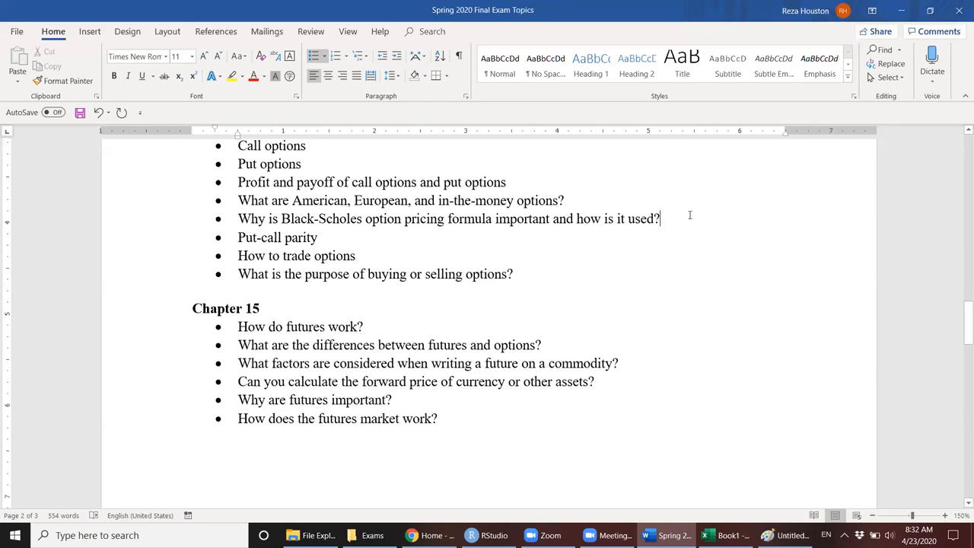
mouse_move(724, 193)
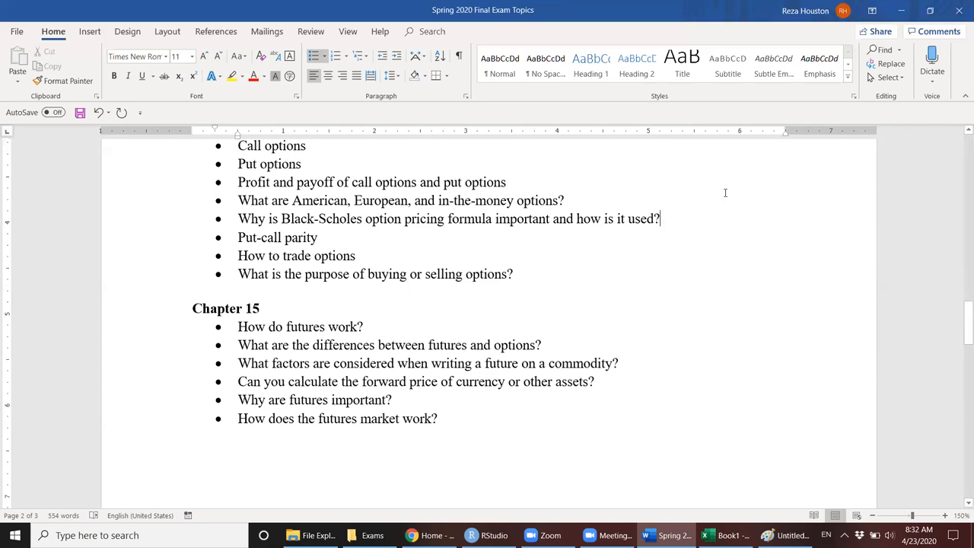
mouse_move(718, 227)
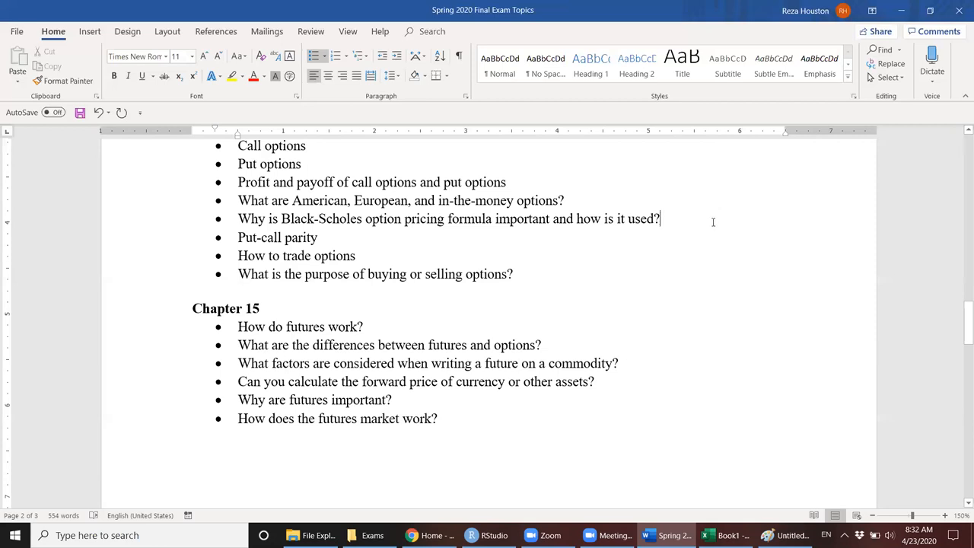
left_click(507, 182)
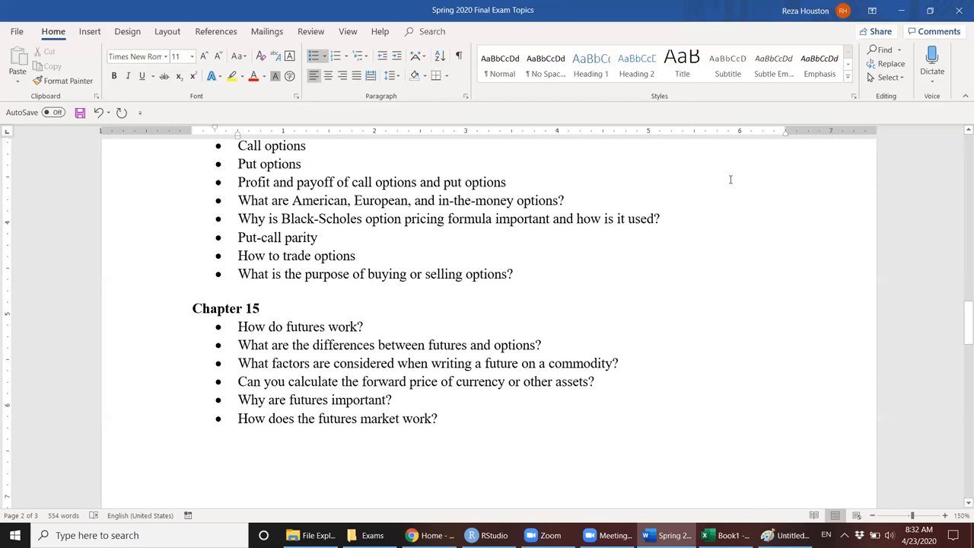
mouse_move(762, 176)
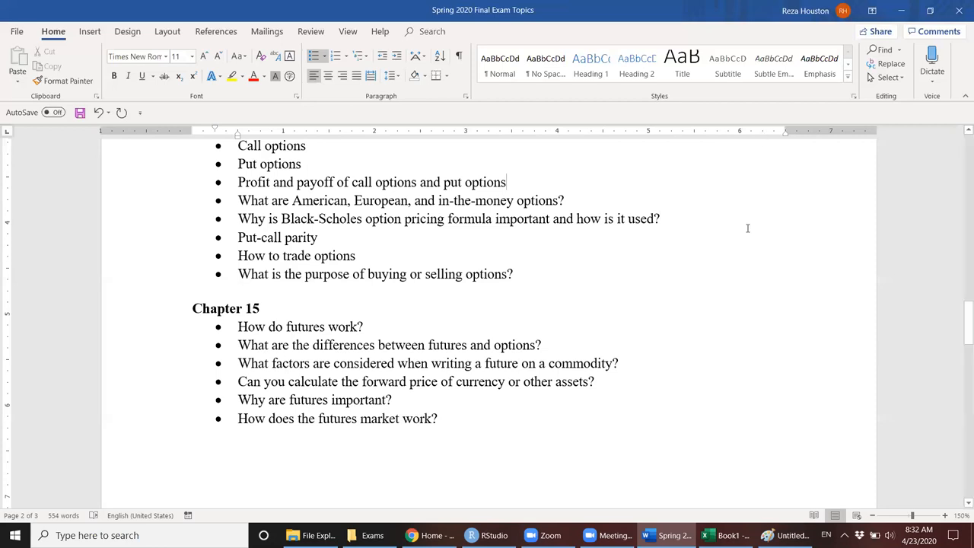
mouse_move(742, 29)
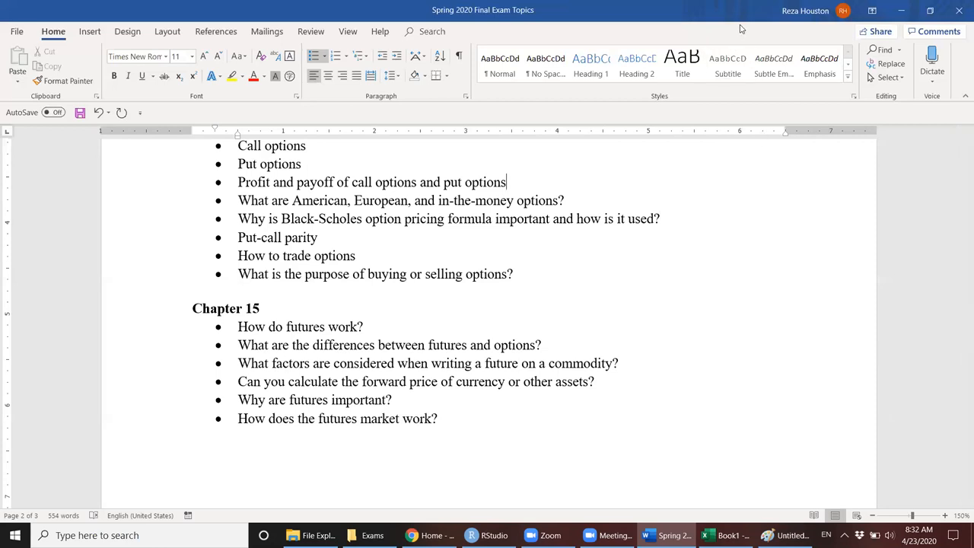